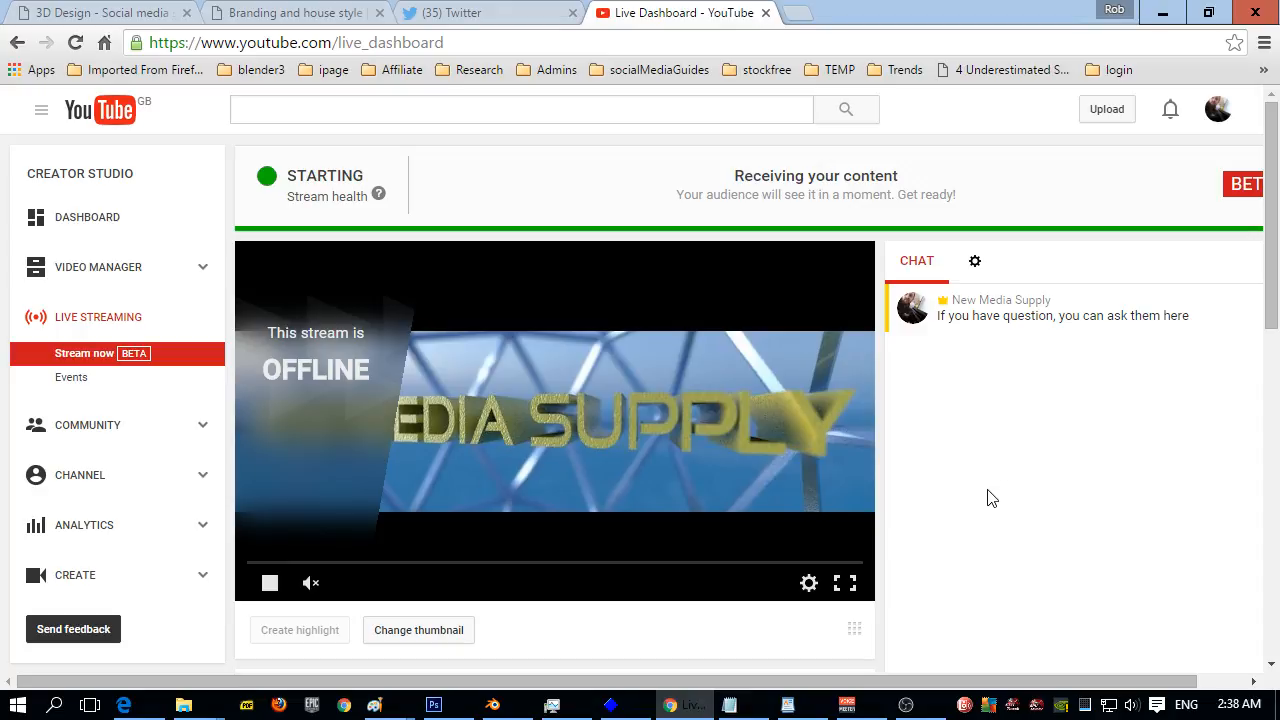
mouse_move(1015, 489)
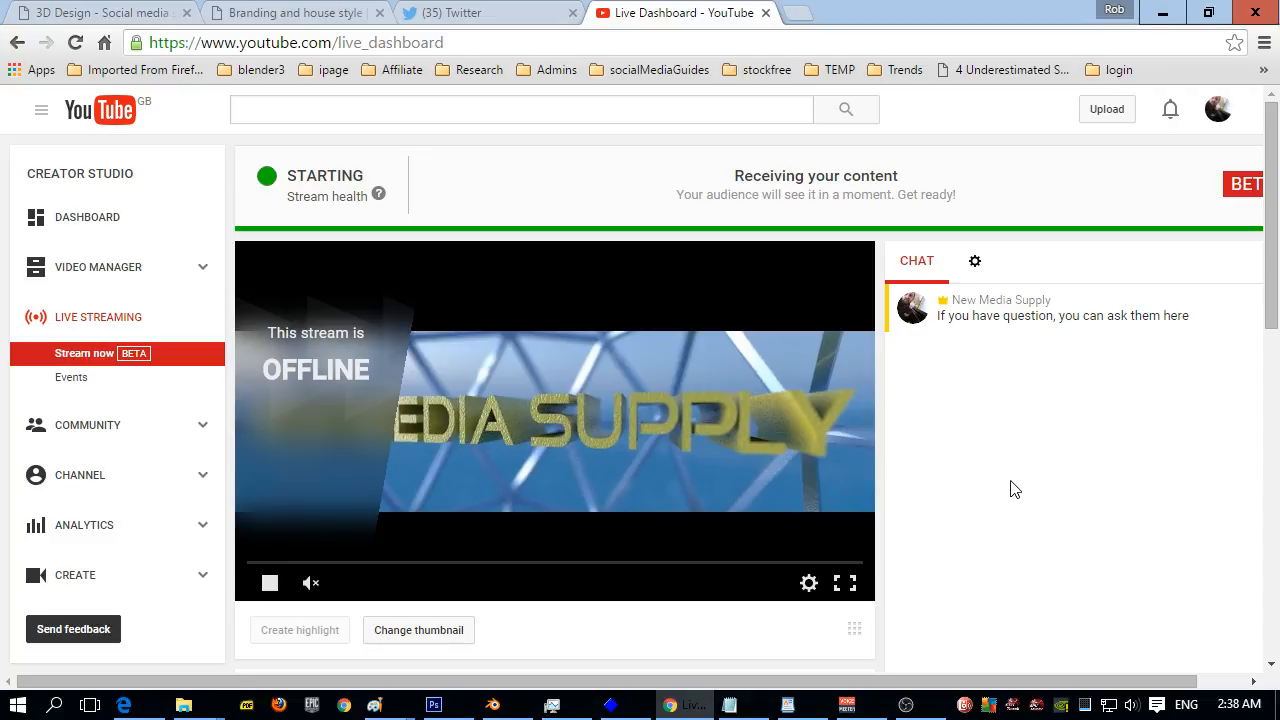
Step: Bring up the ToonStudio scene and orbit the view around the gold-ball character
scroll(down, 3)
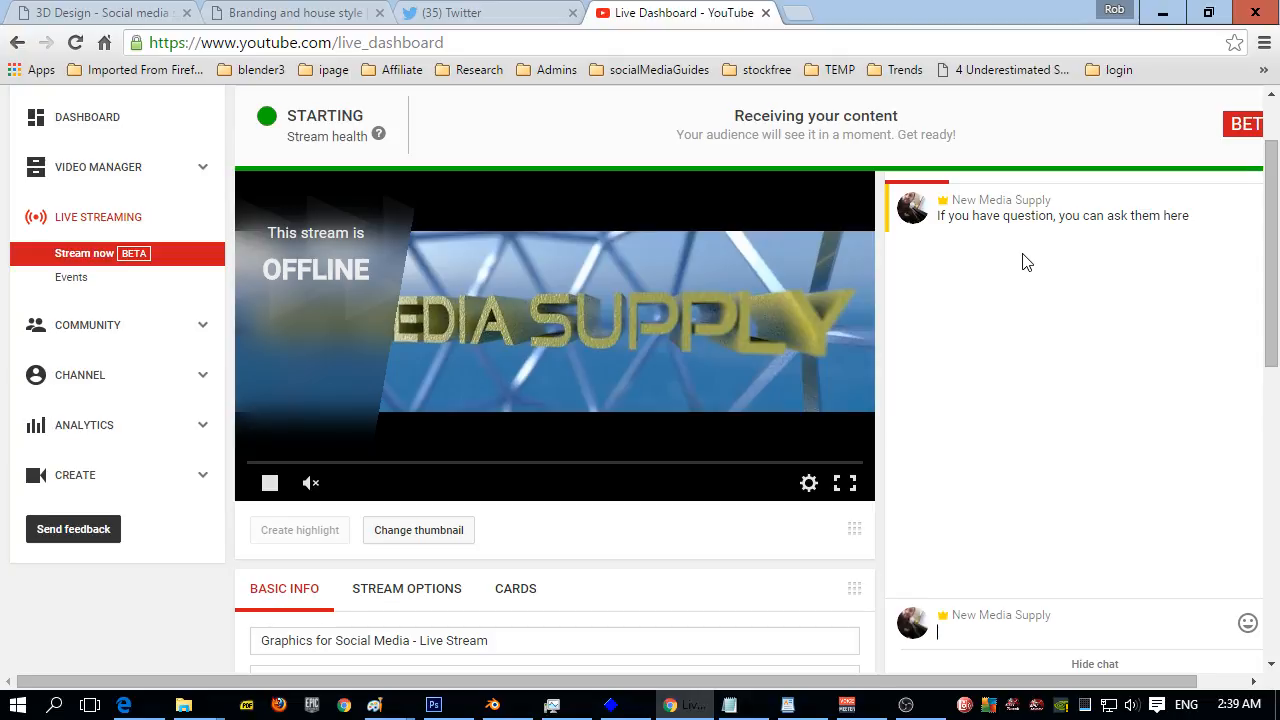
mouse_move(1051, 513)
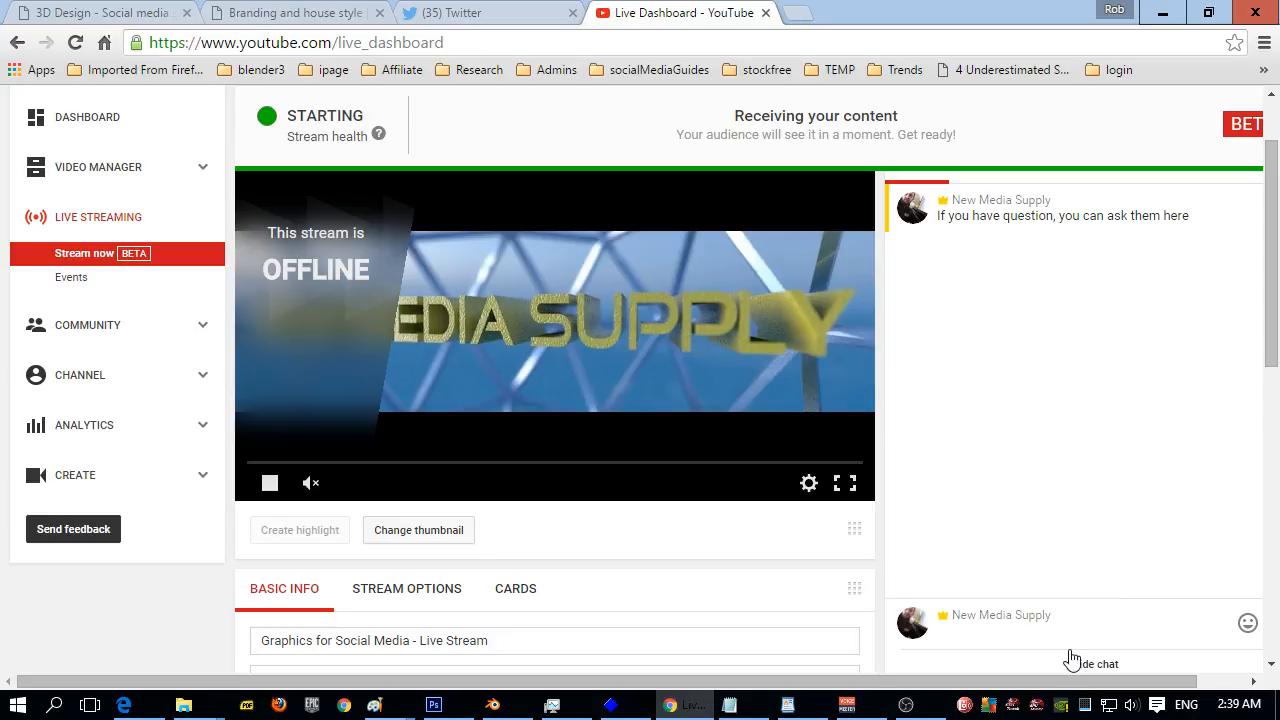
mouse_move(1009, 652)
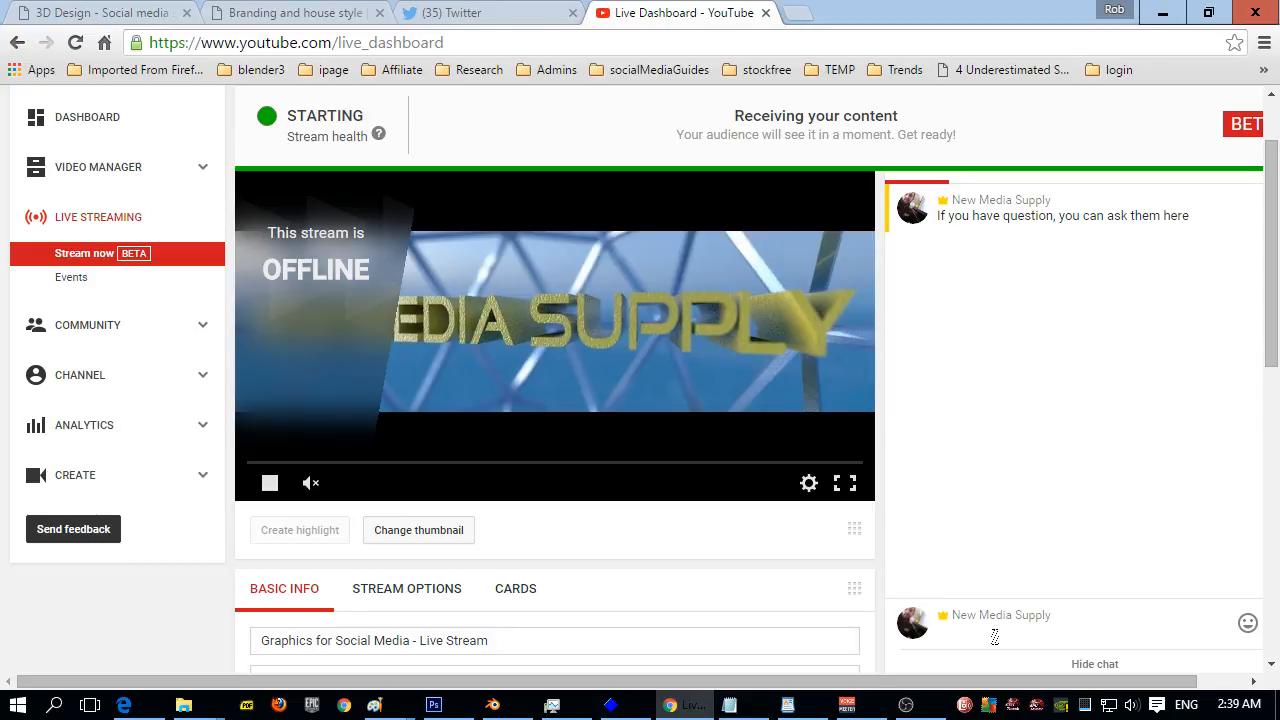
scroll(down, 3)
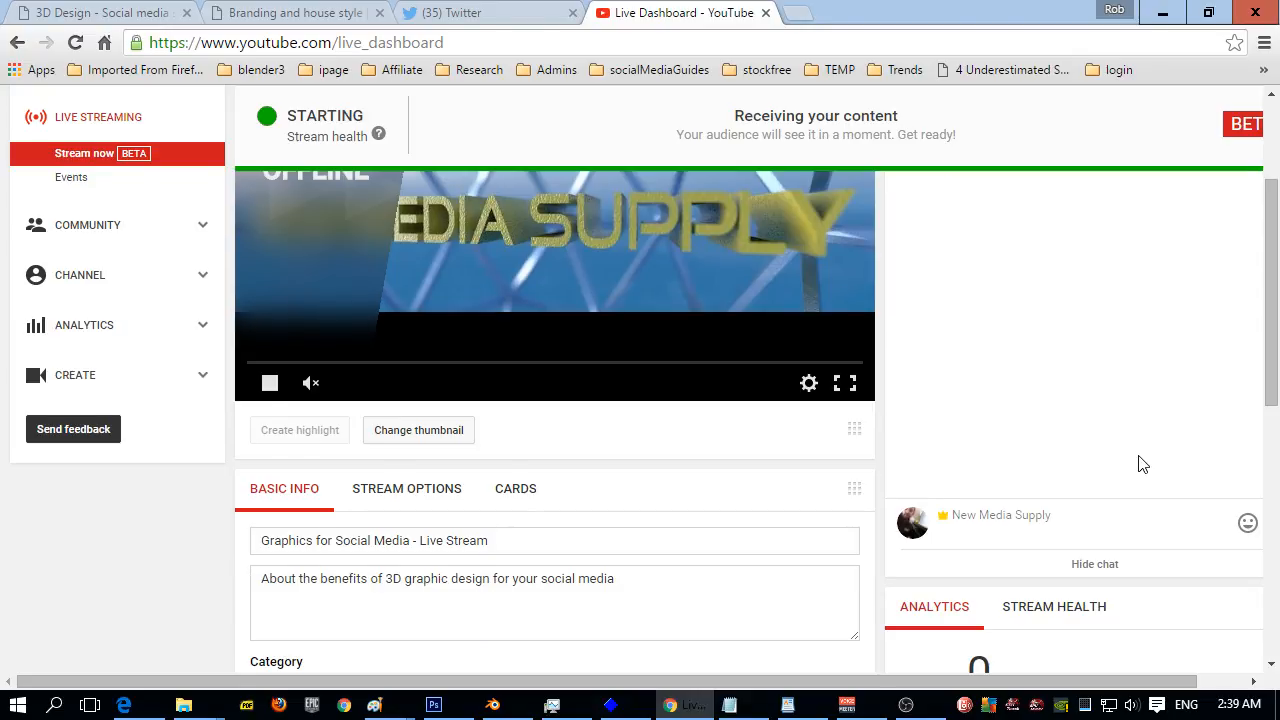
click(314, 540)
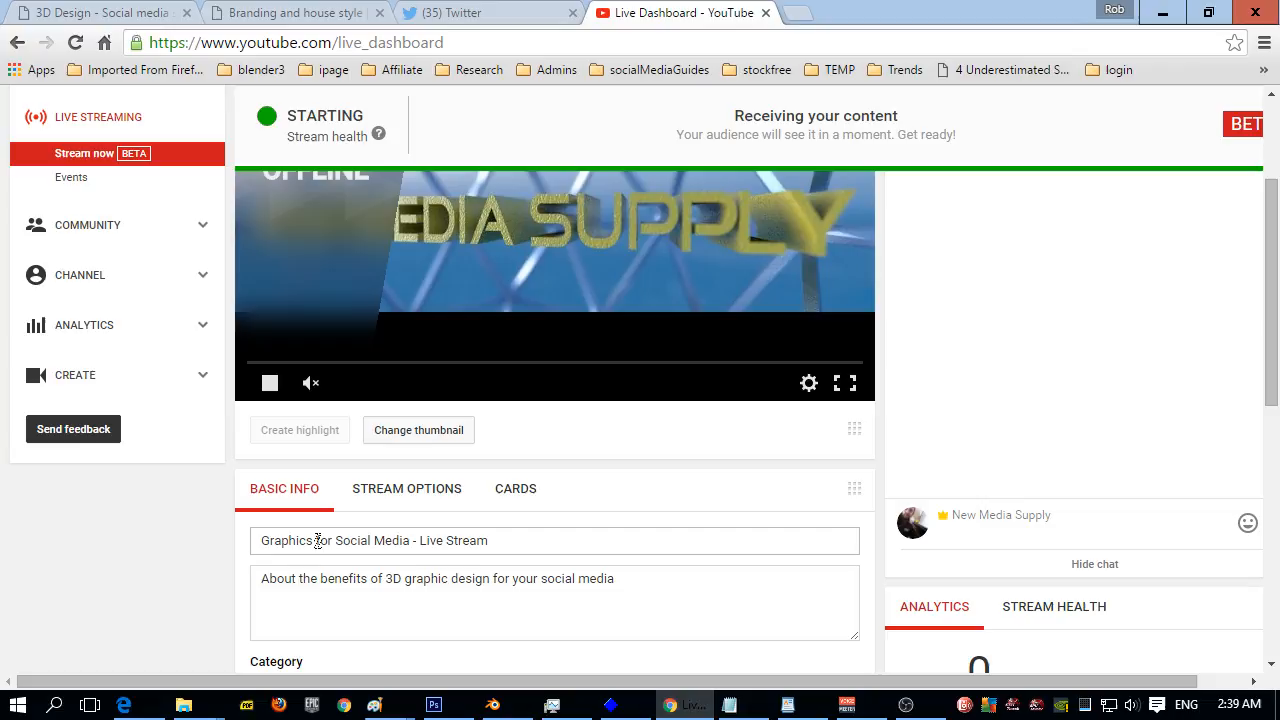
mouse_move(565, 575)
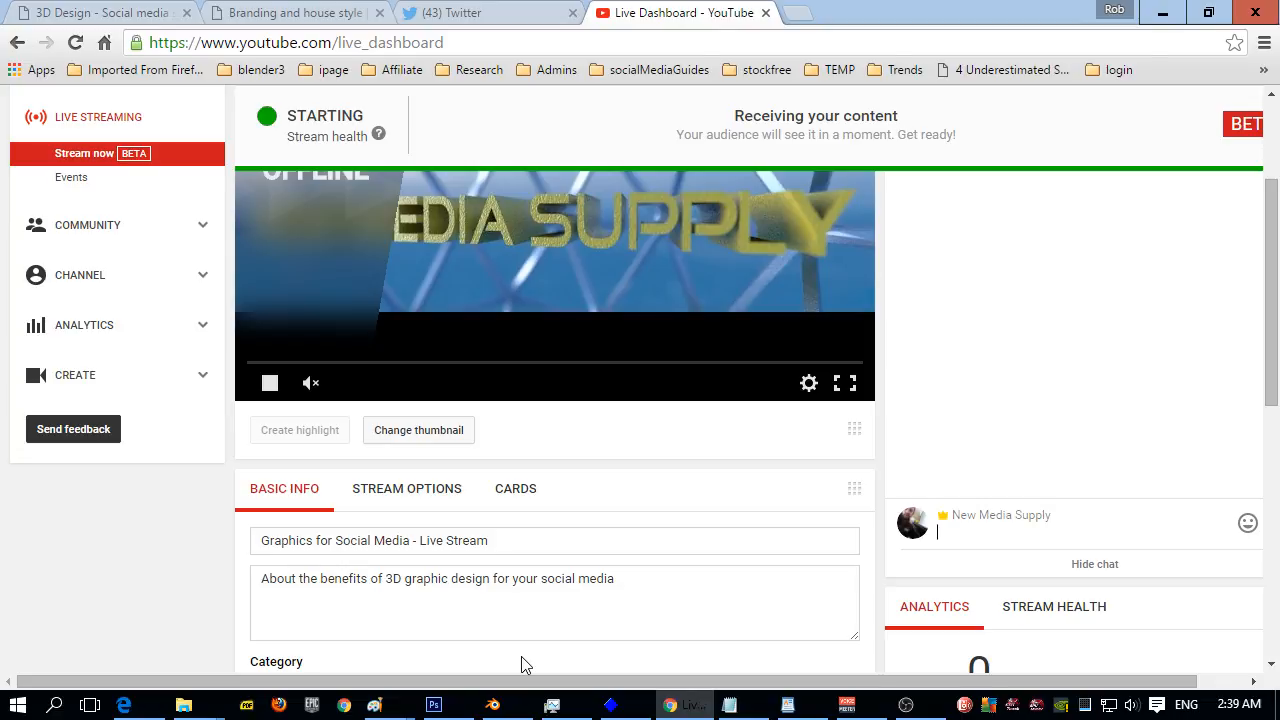
mouse_move(507, 704)
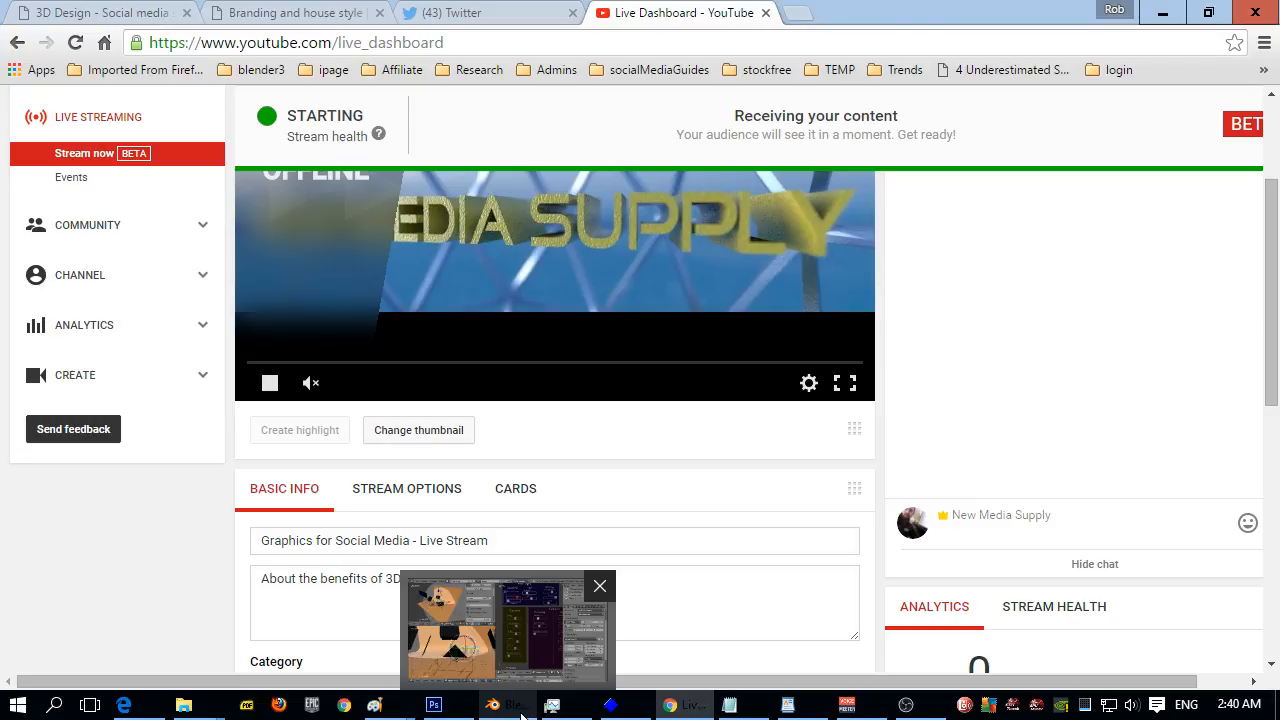
click(507, 705)
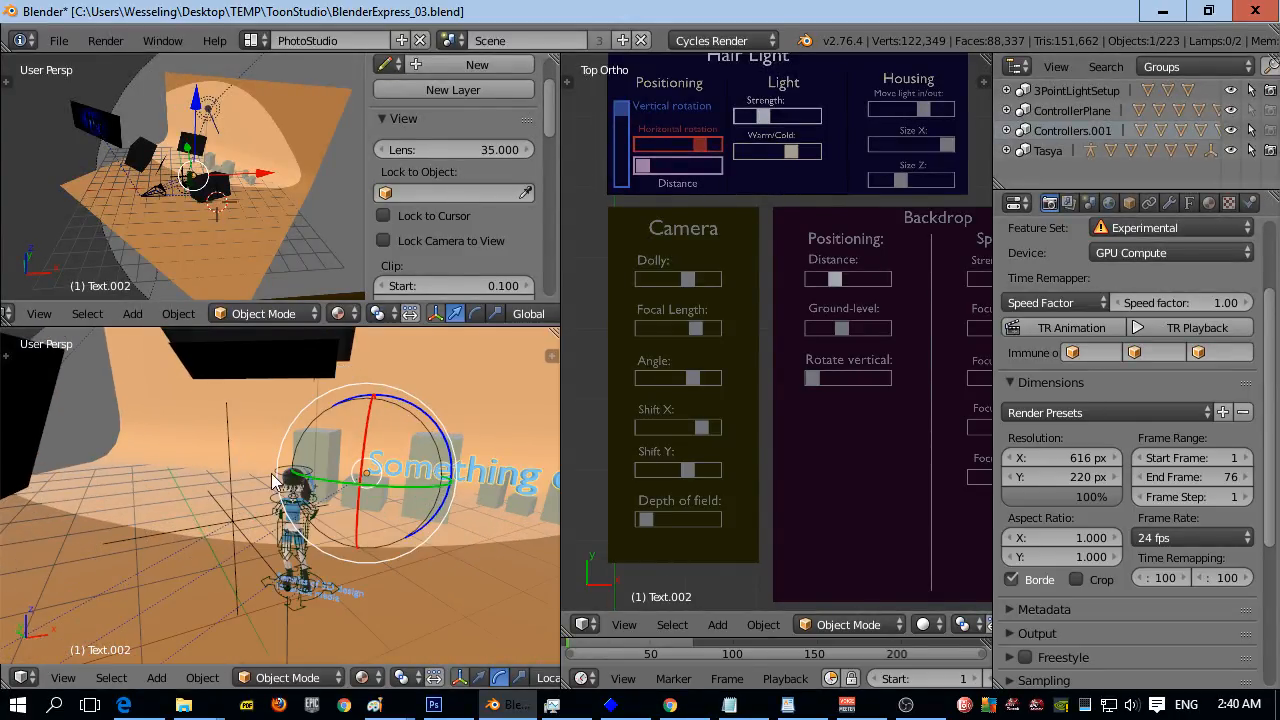
drag(350, 480, 340, 450)
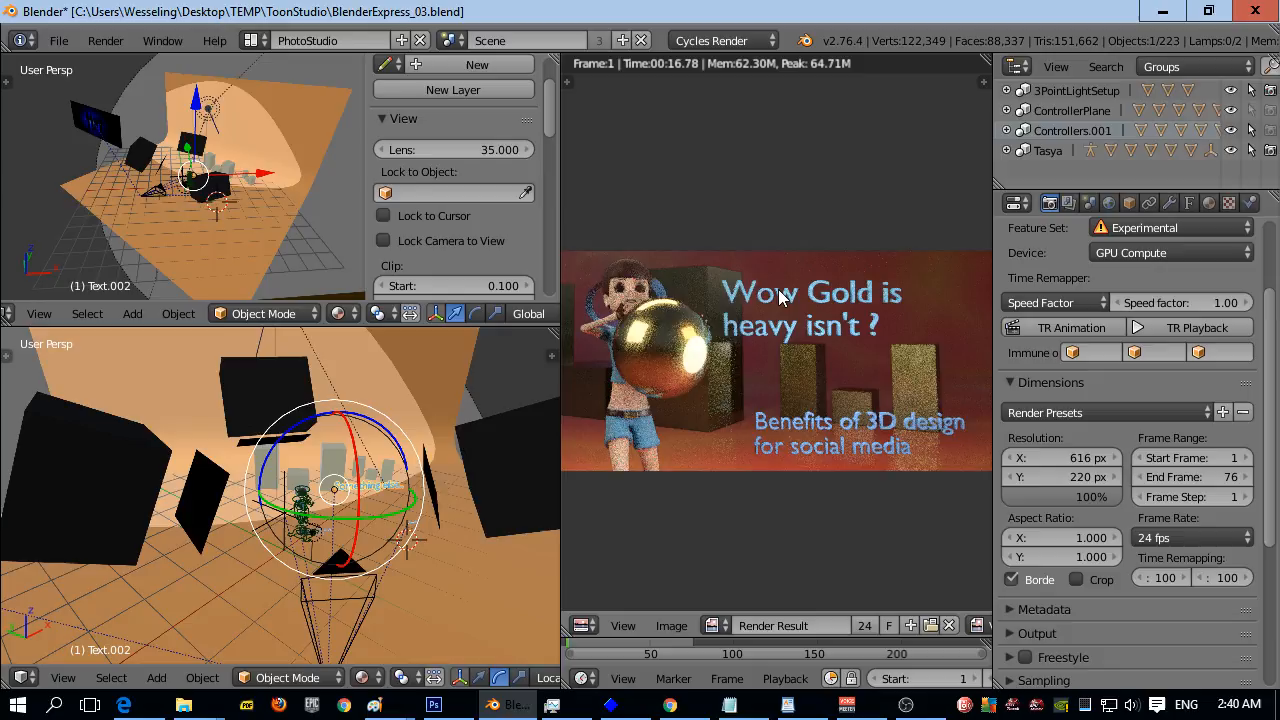
mouse_move(890, 450)
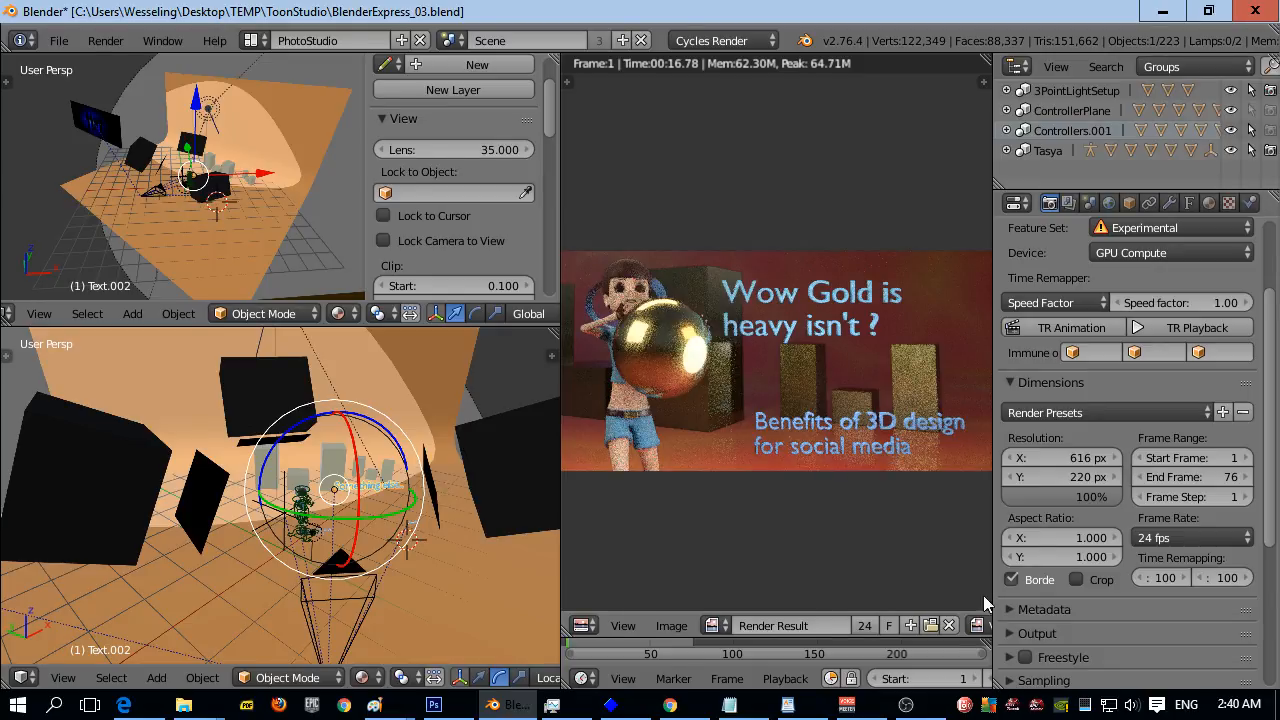
Step: Adjust the system speaker volume from the taskbar volume control
click(1132, 705)
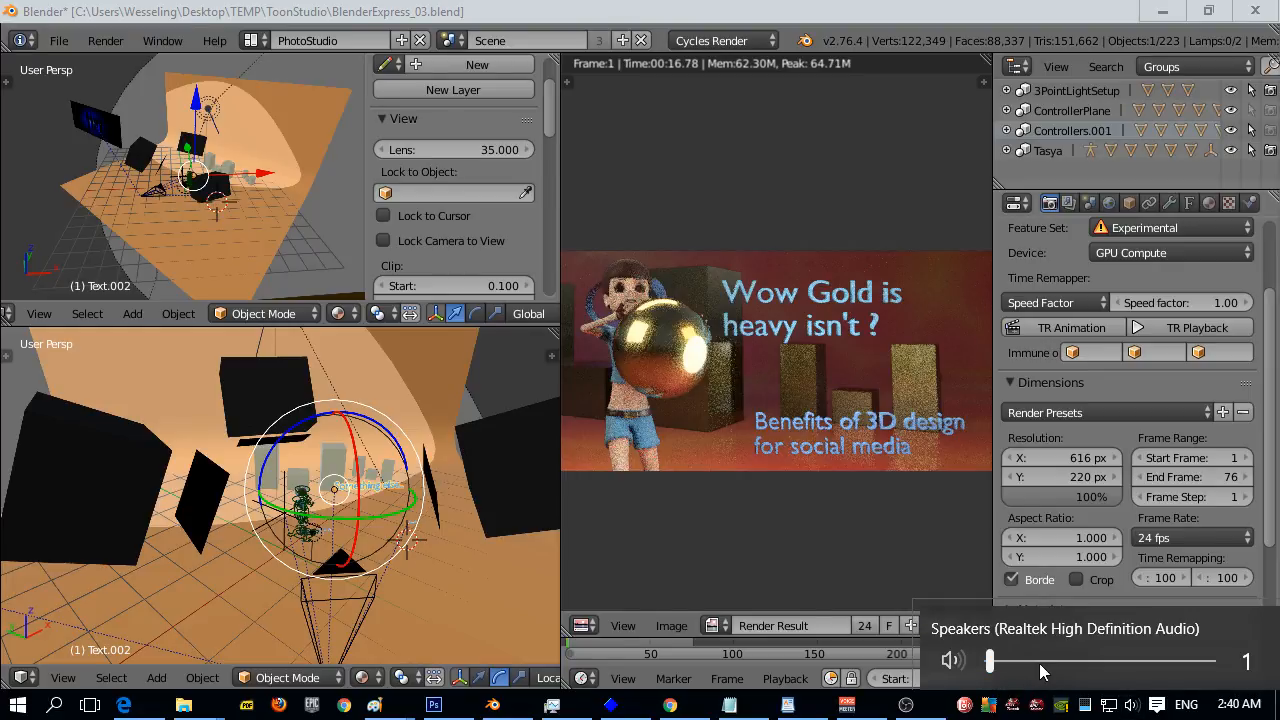
click(951, 660)
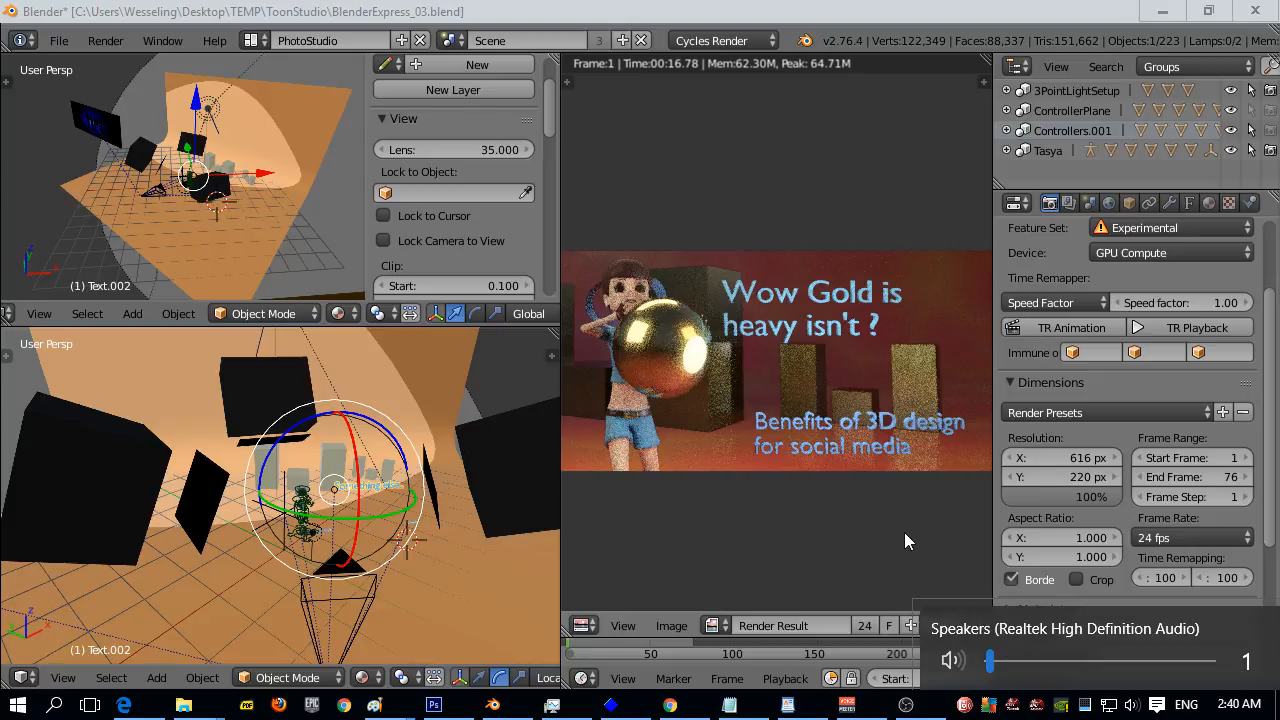
mouse_move(756, 531)
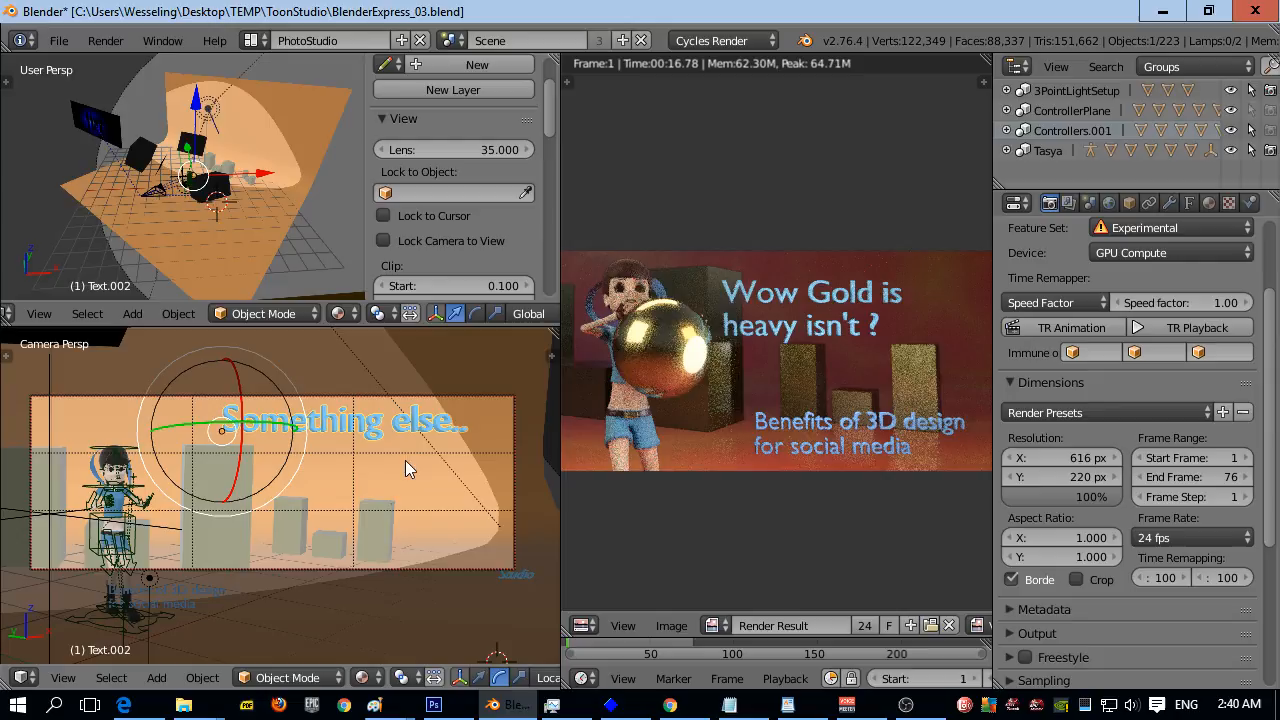
mouse_move(418, 473)
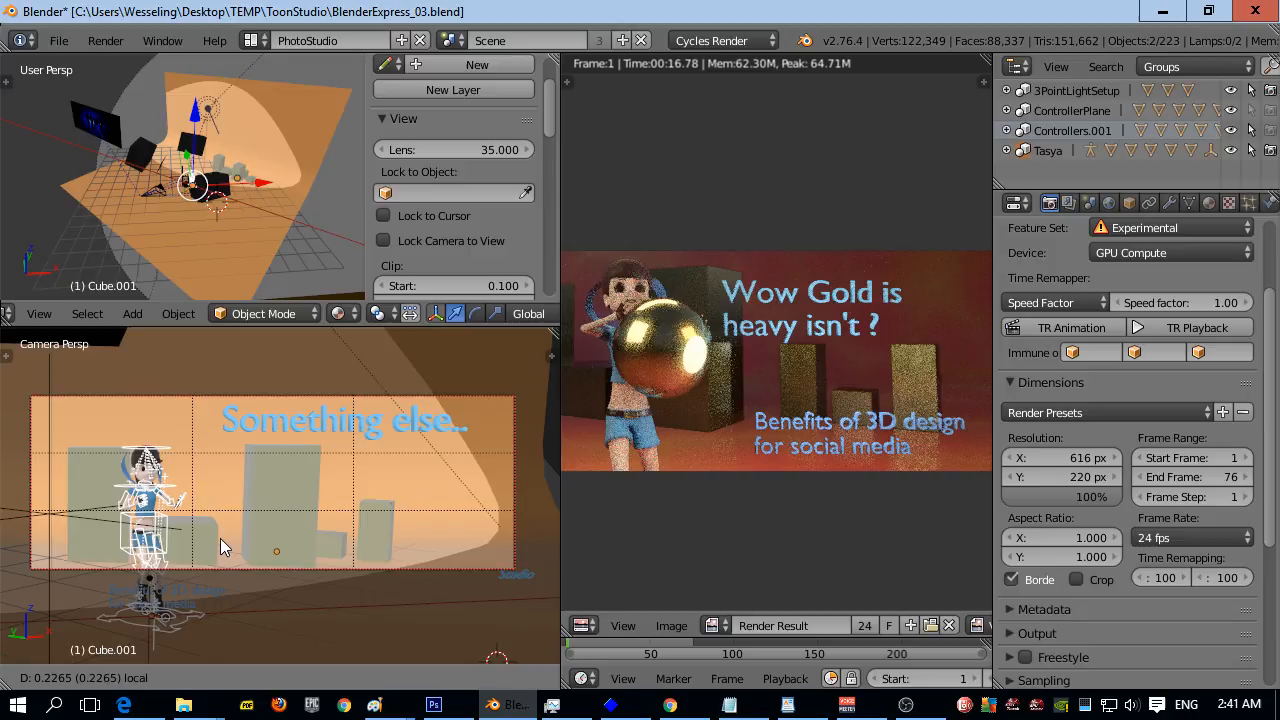
Step: Confirm the moved background block's new position behind the character
click(147, 470)
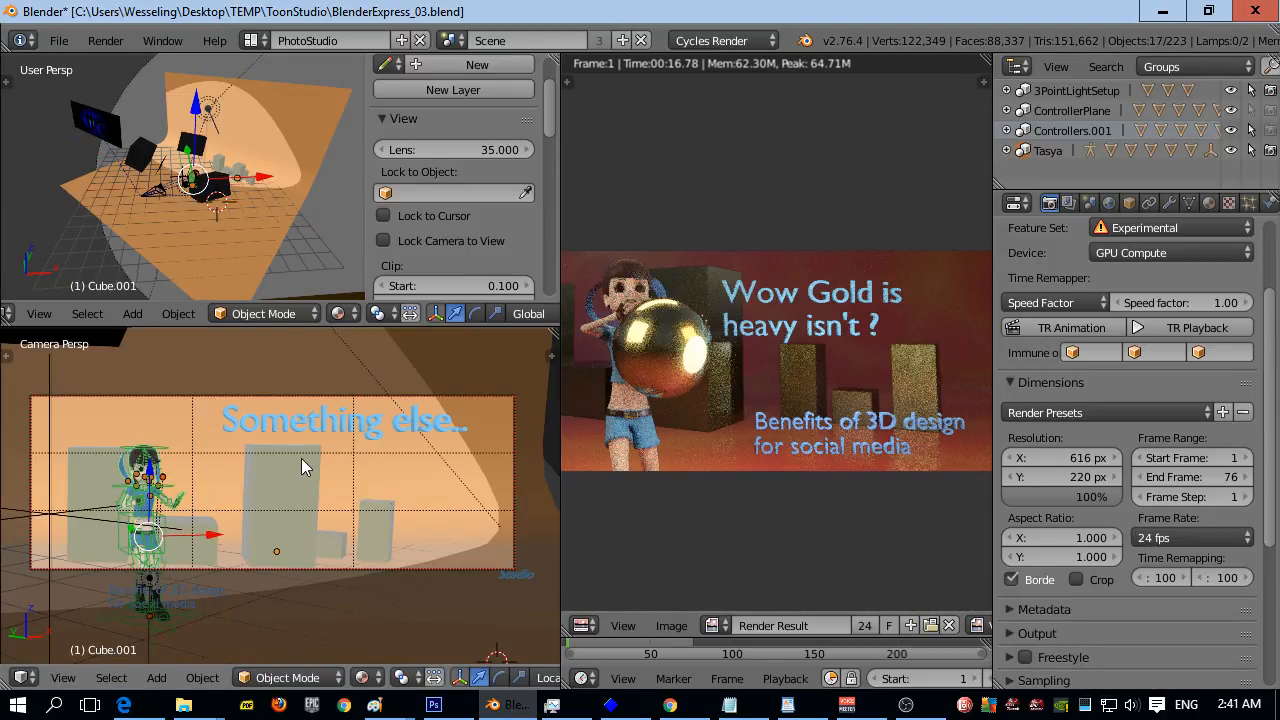
mouse_move(365, 420)
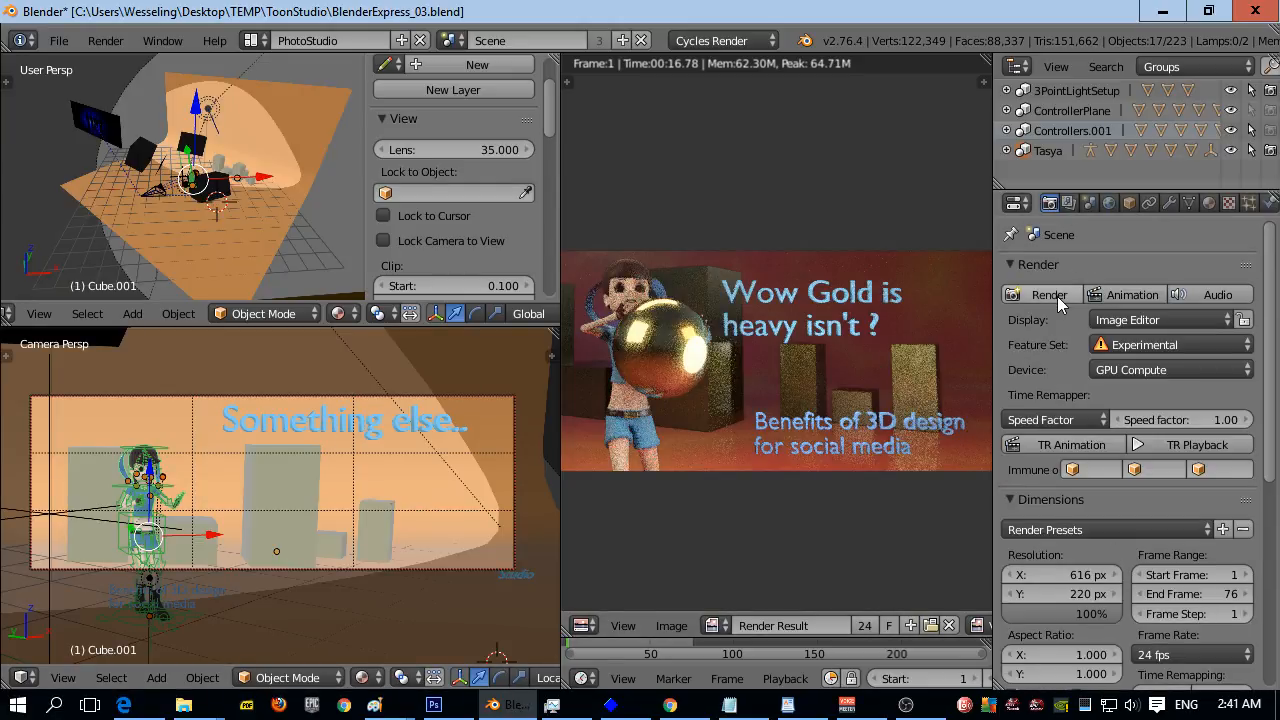
scroll(down, 3)
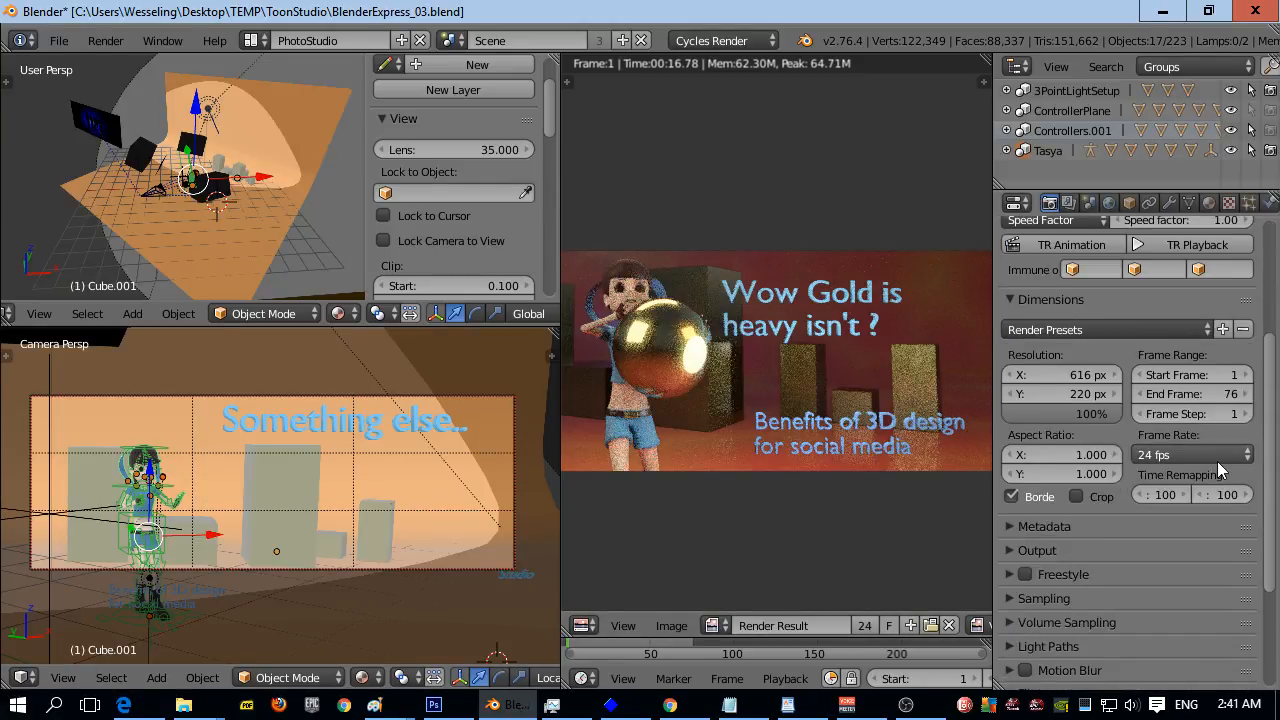
click(1043, 598)
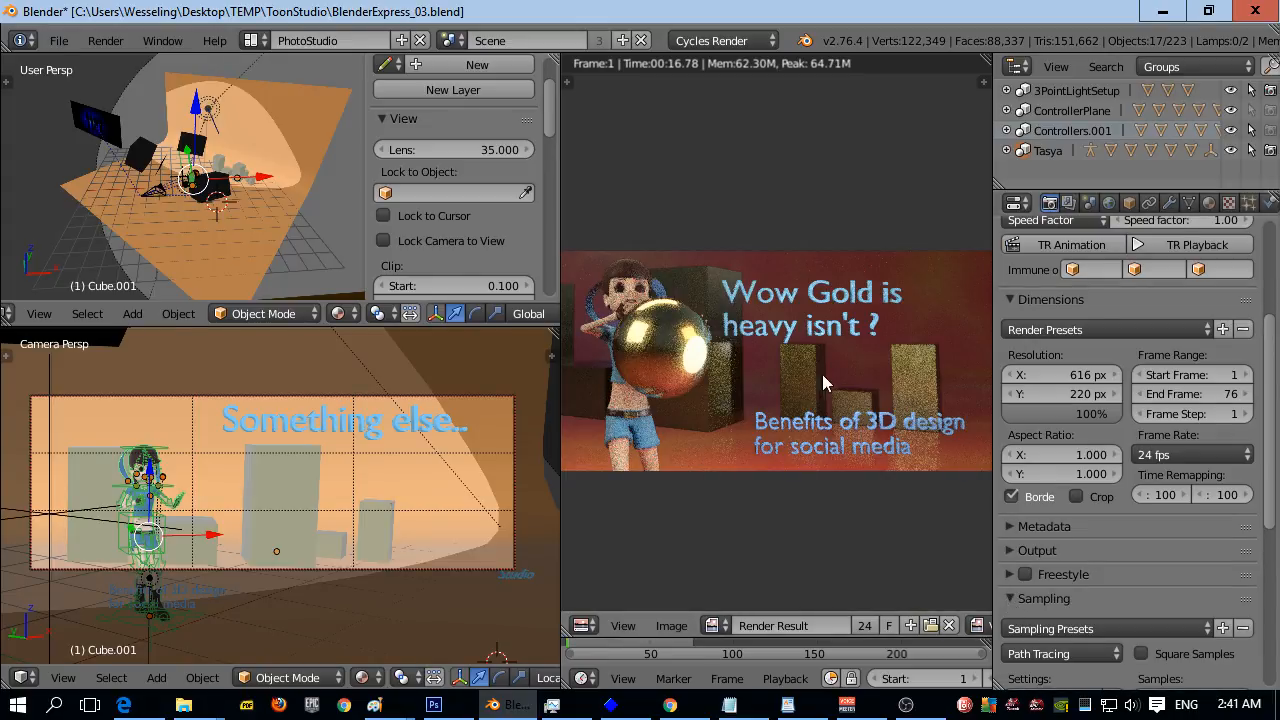
mouse_move(303, 500)
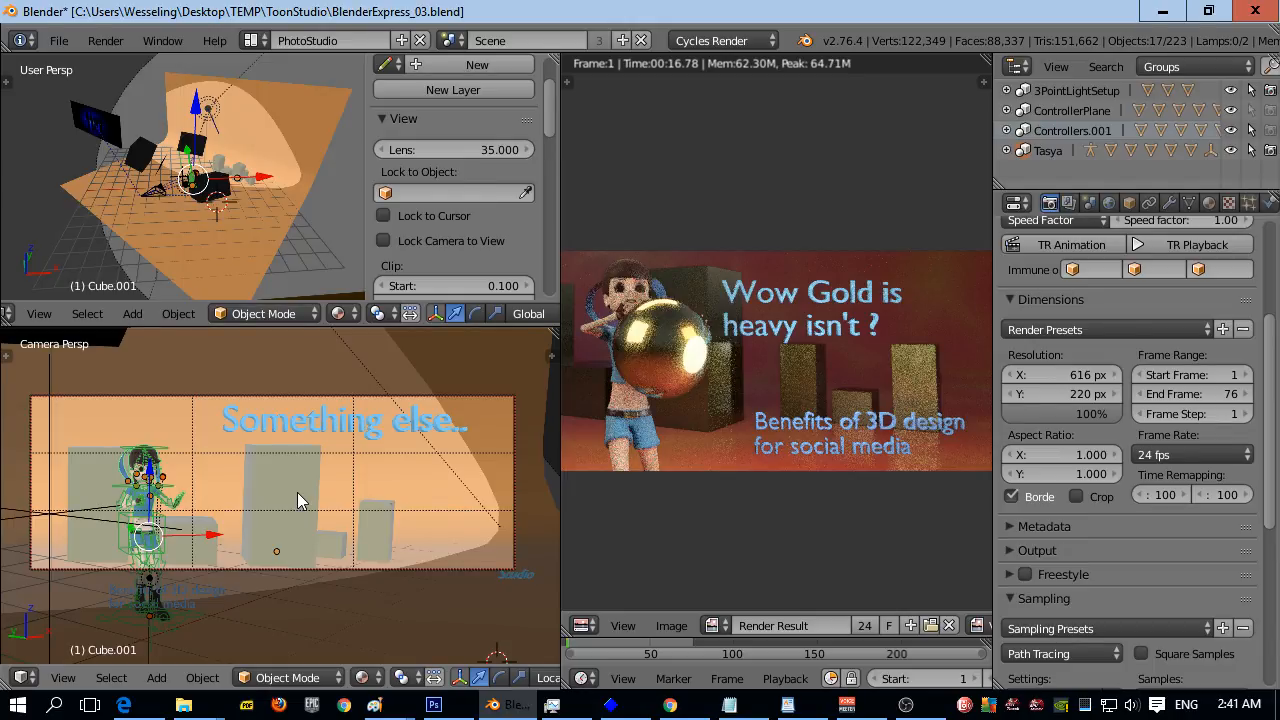
mouse_move(583, 423)
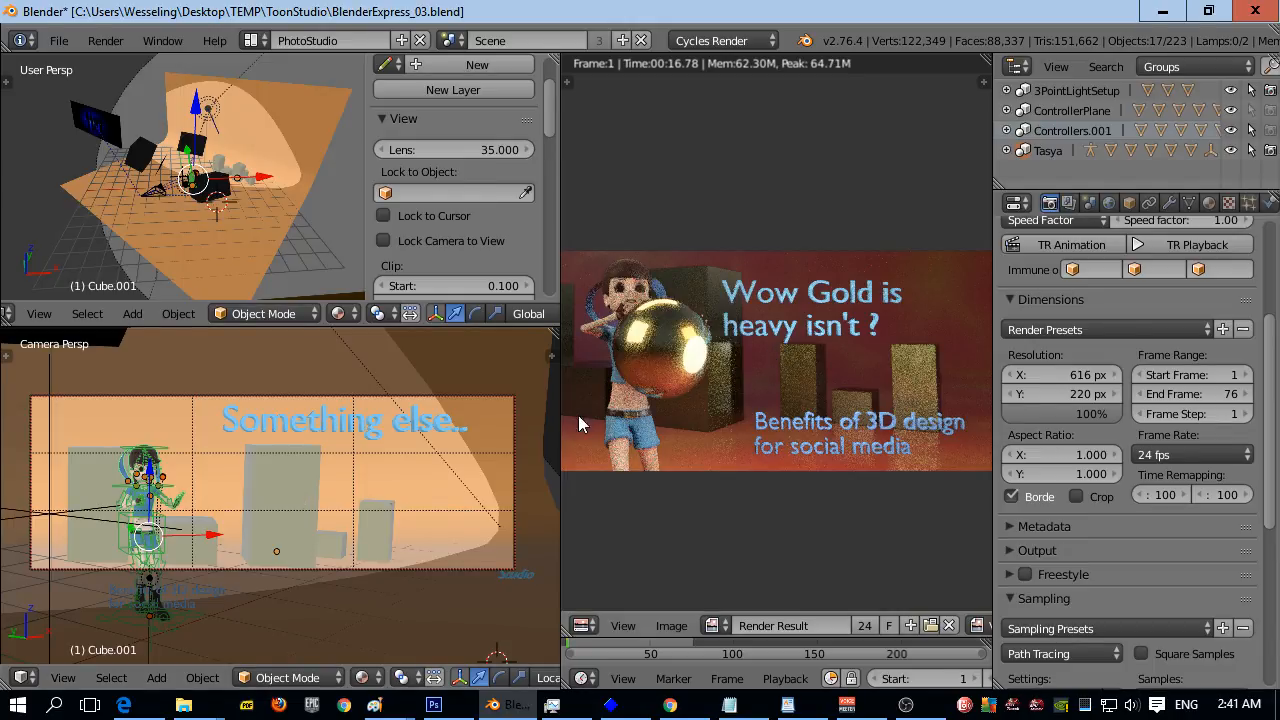
mouse_move(445, 460)
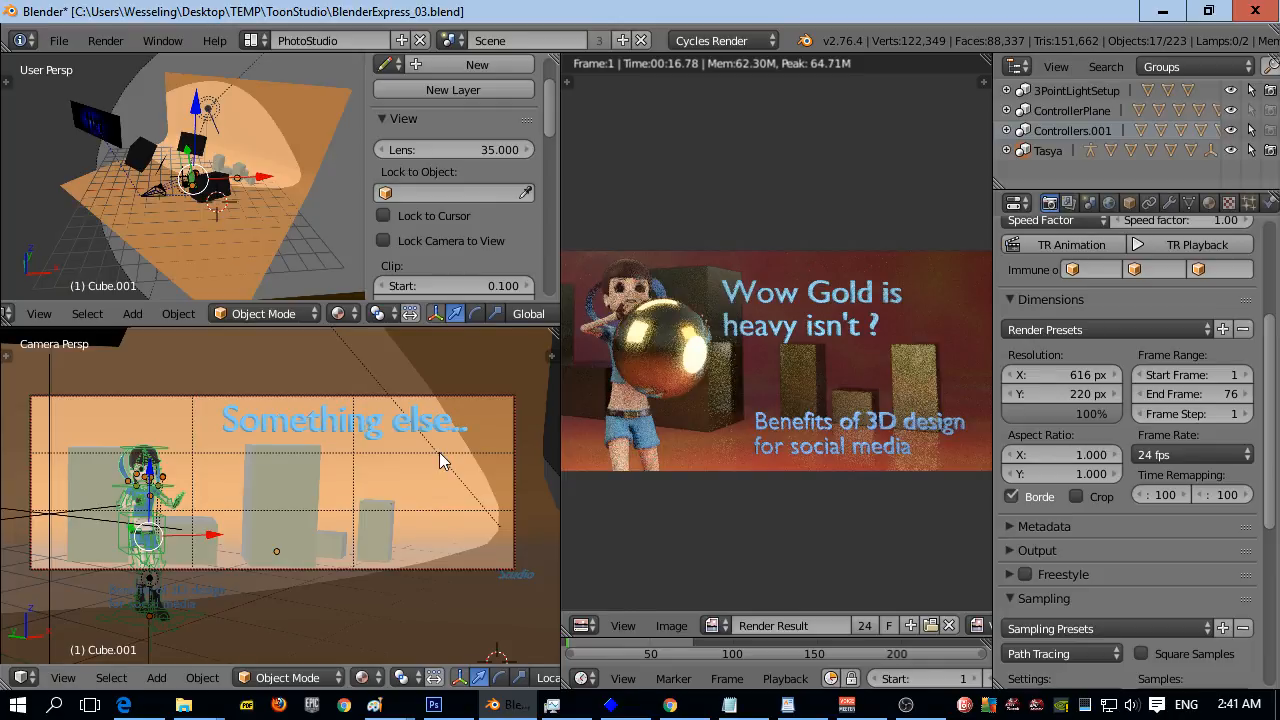
mouse_move(680, 368)
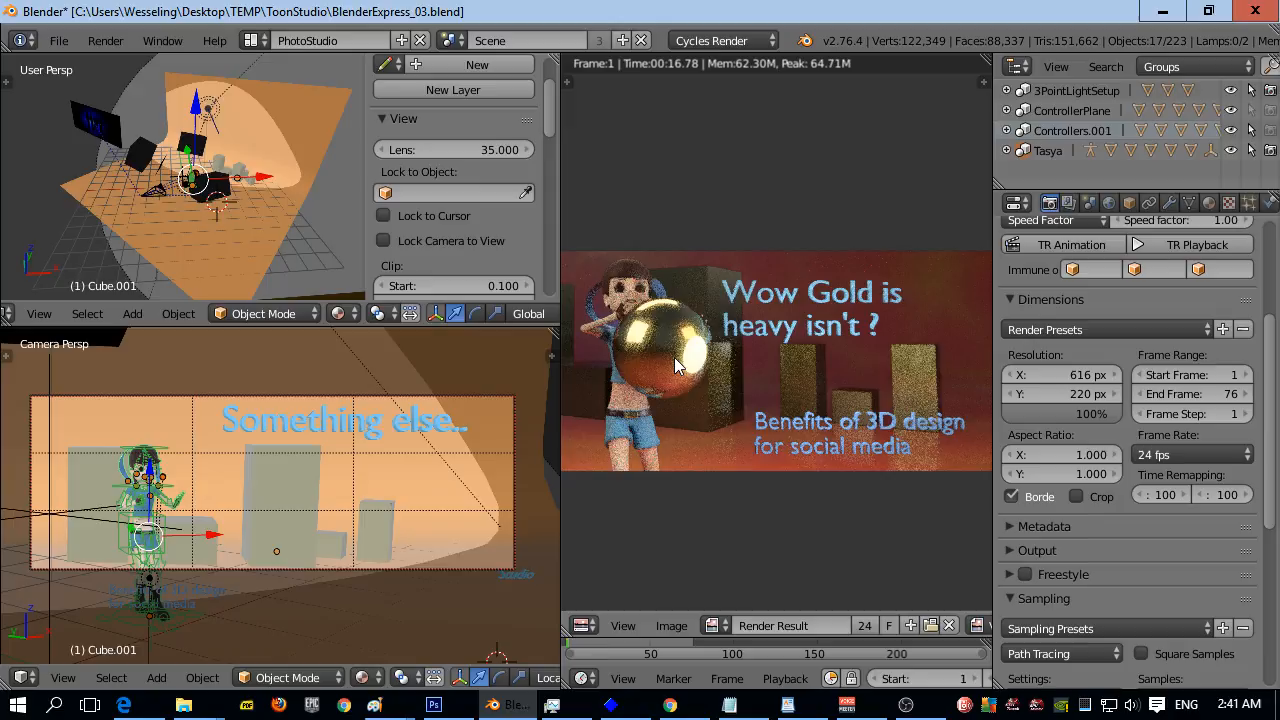
mouse_move(908, 383)
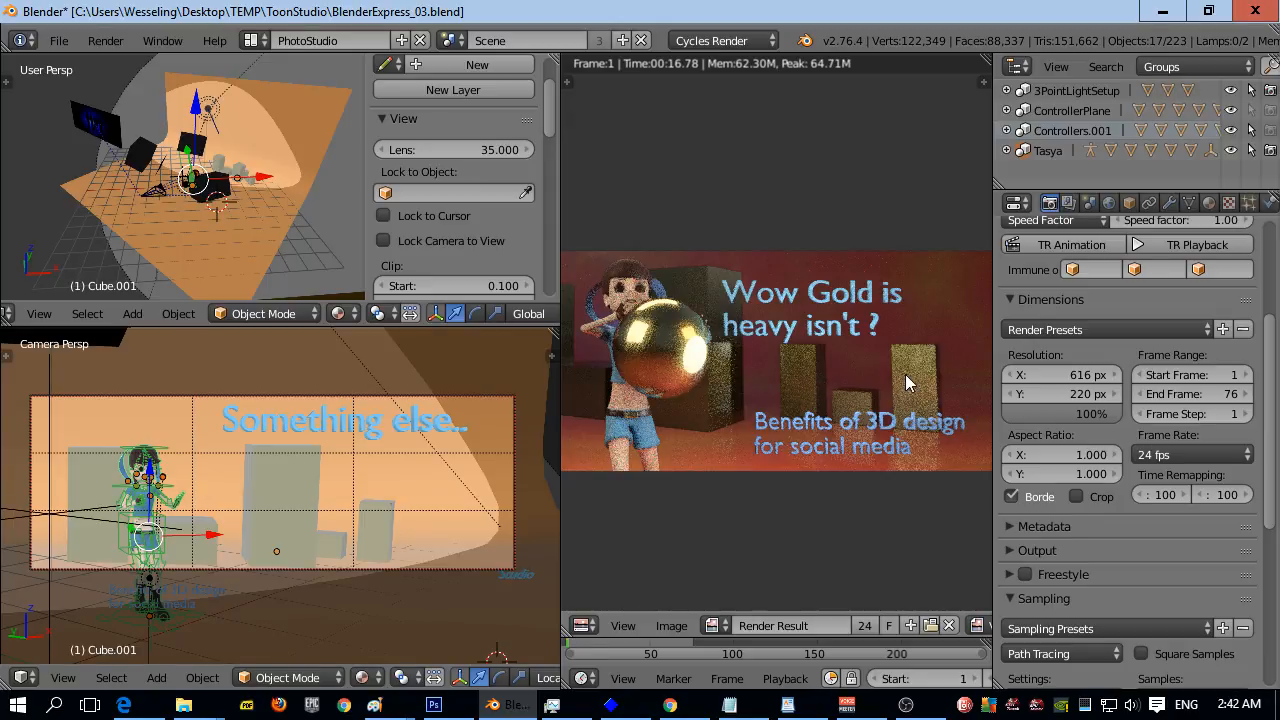
mouse_move(875, 363)
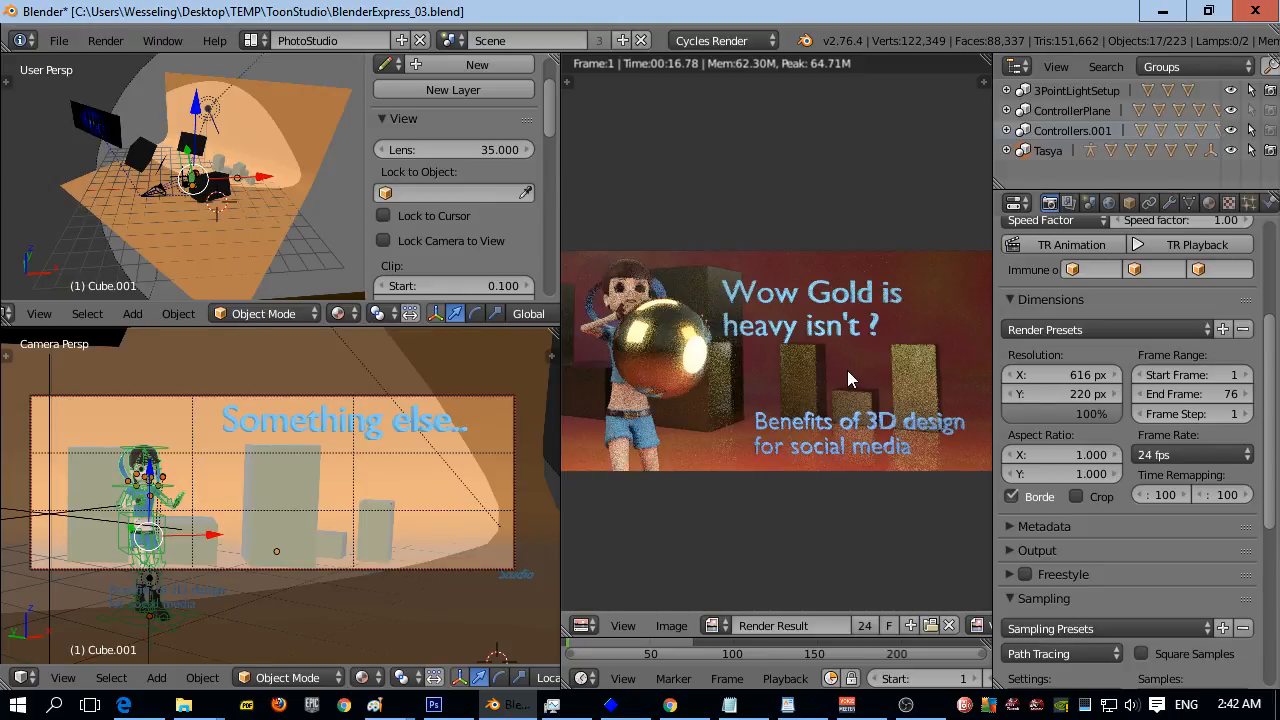
mouse_move(130, 470)
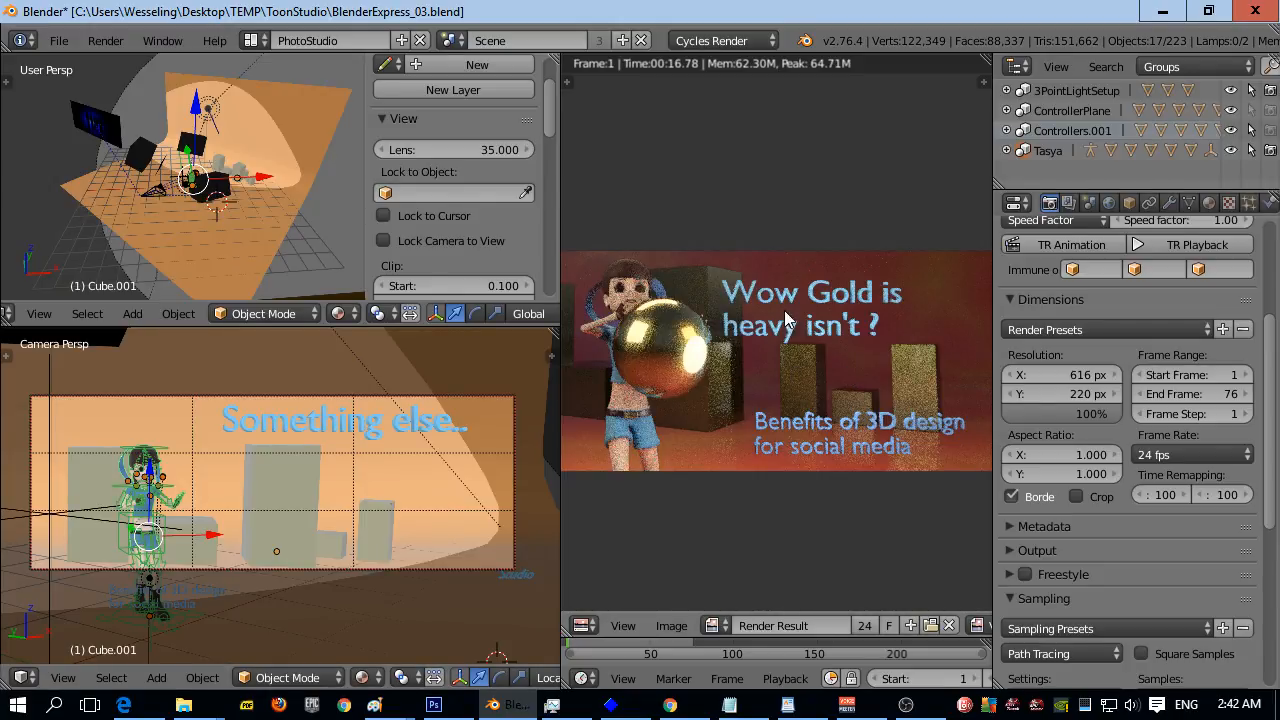
mouse_move(850, 475)
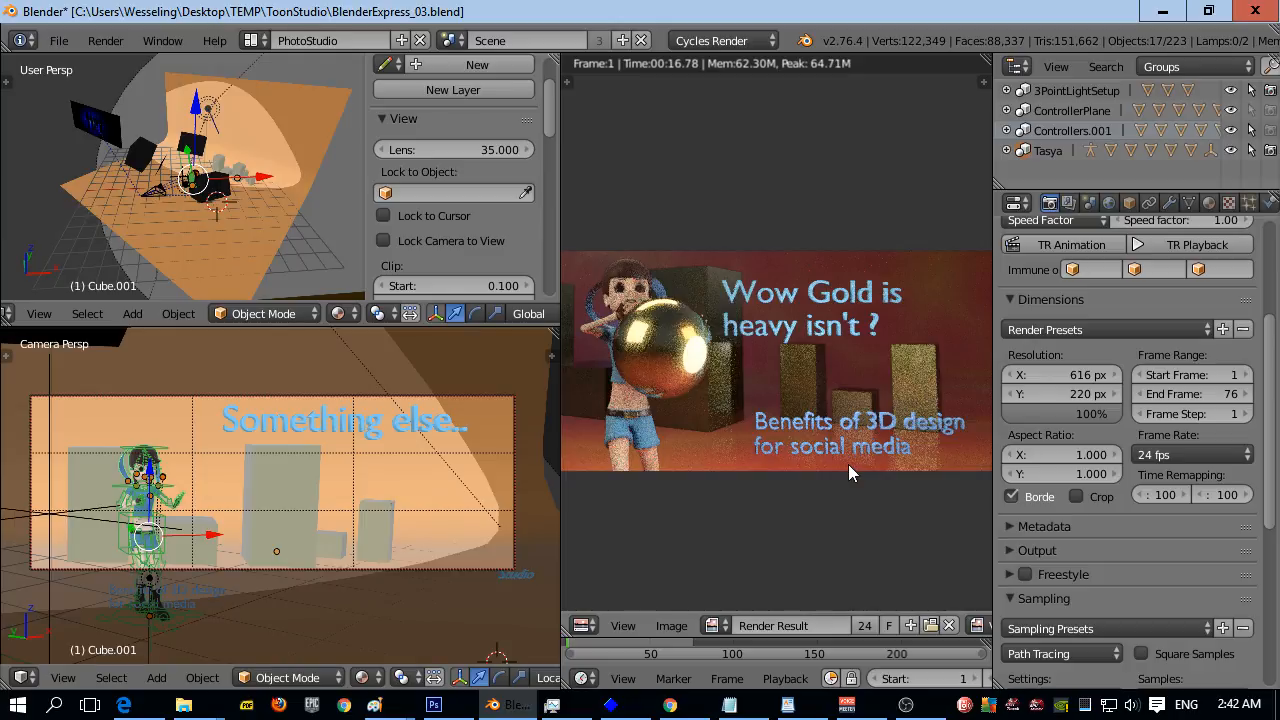
mouse_move(862, 320)
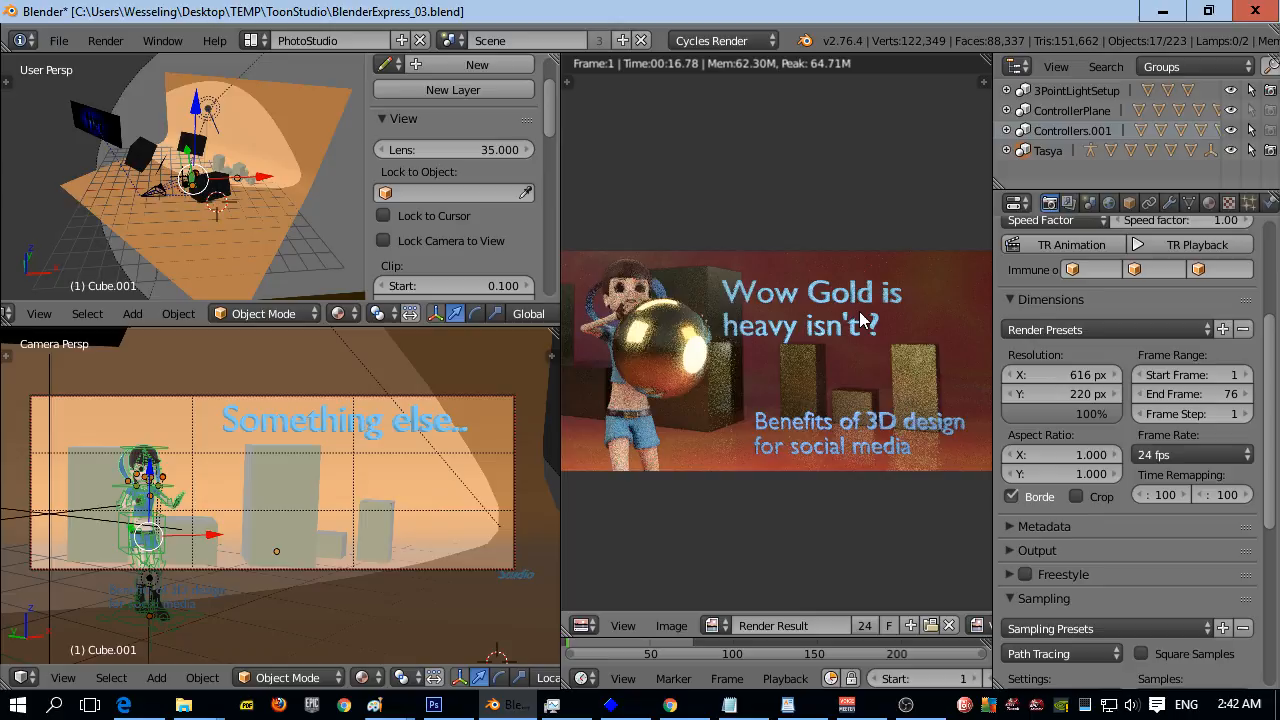
mouse_move(798, 380)
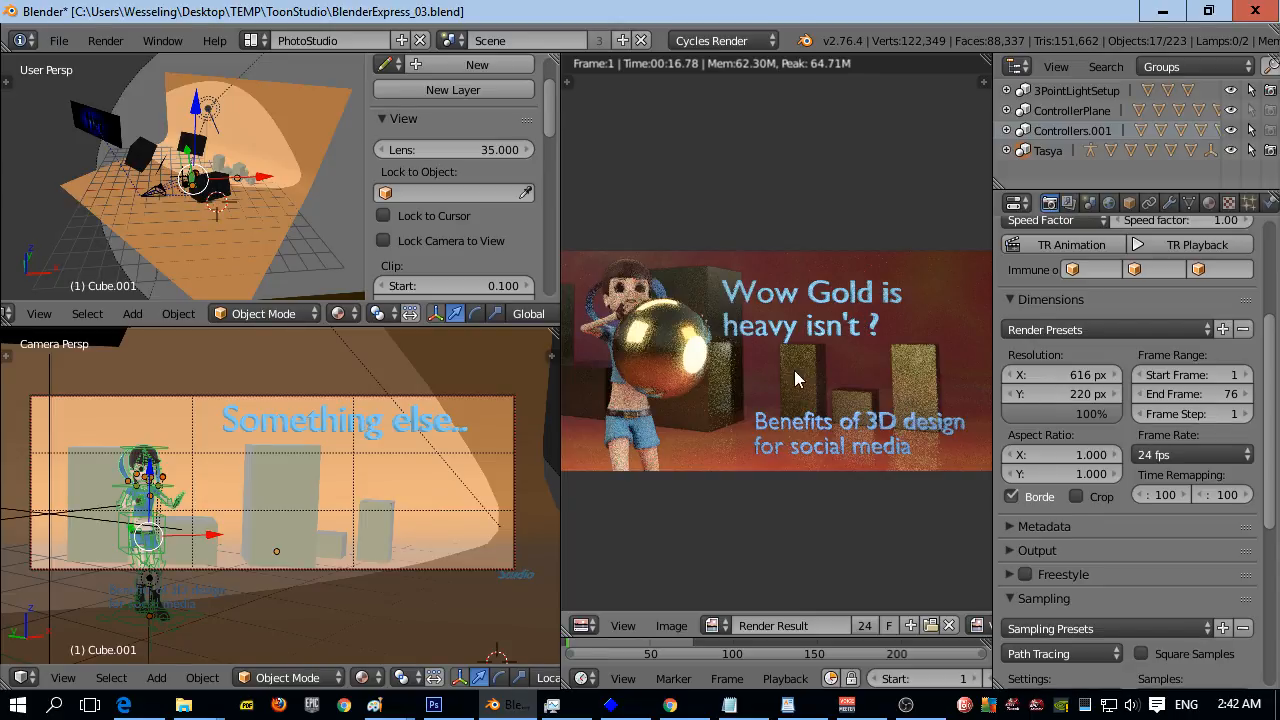
mouse_move(923, 500)
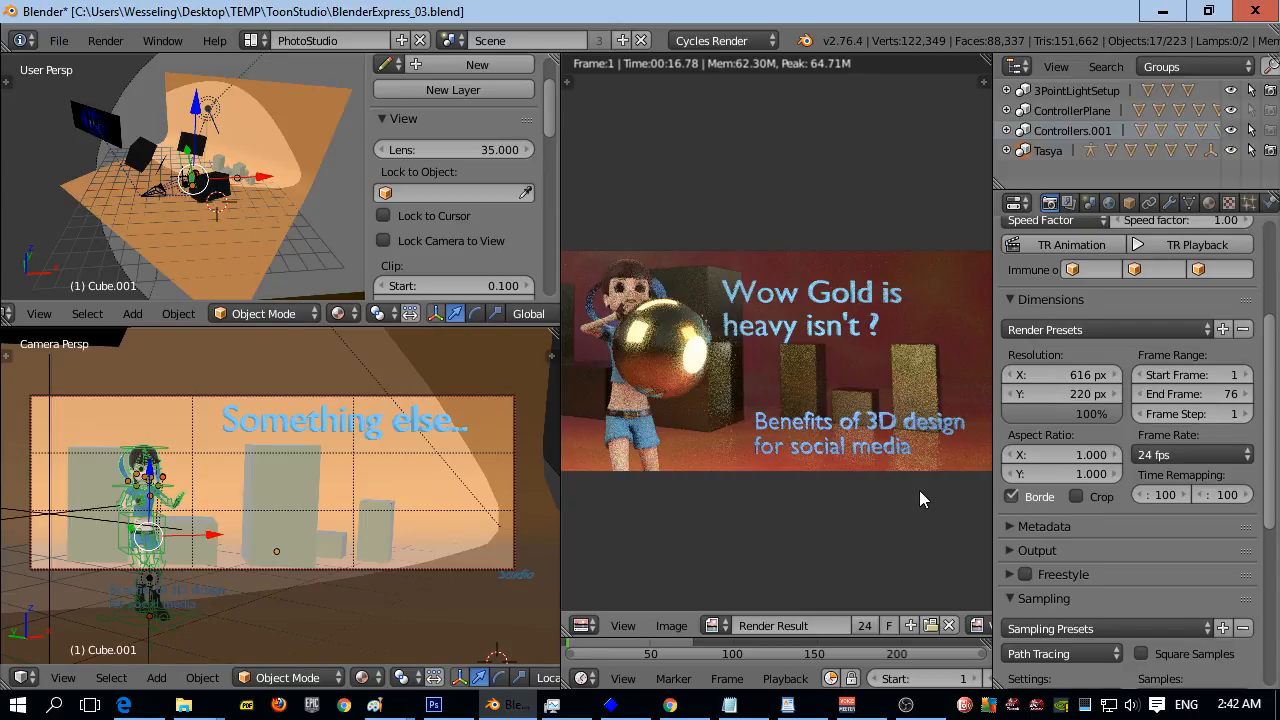
mouse_move(810, 497)
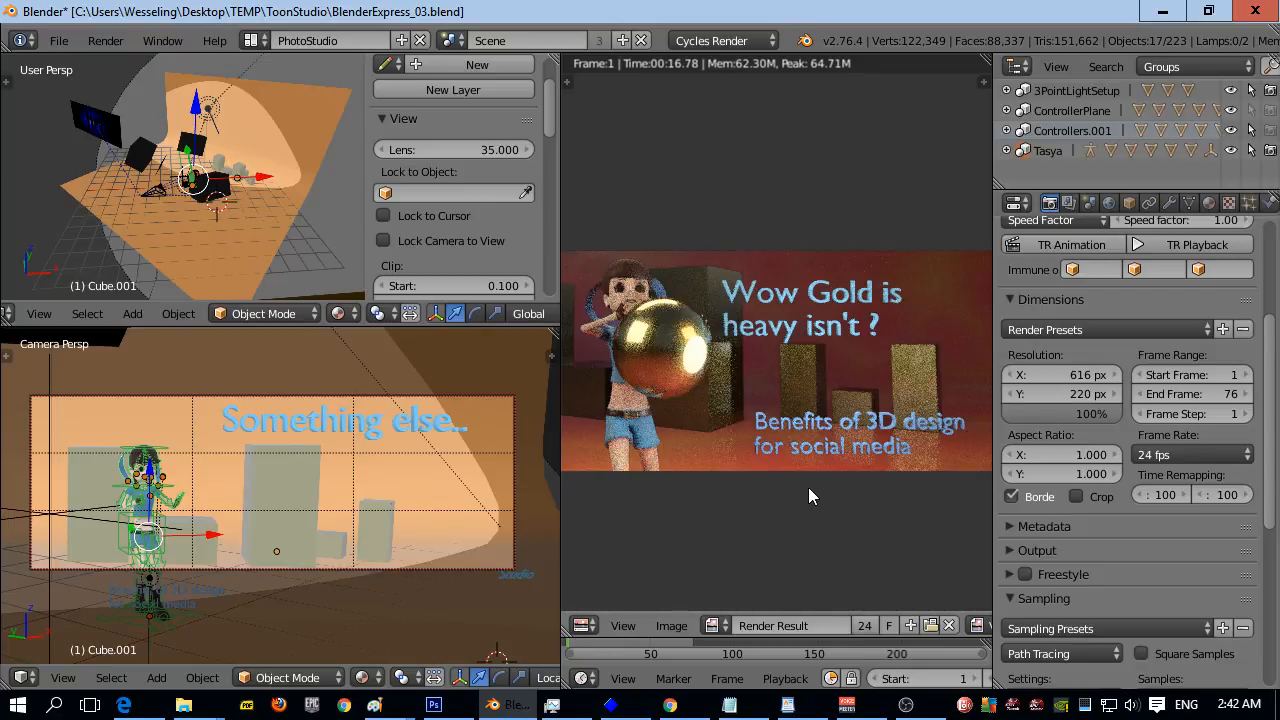
mouse_move(818, 490)
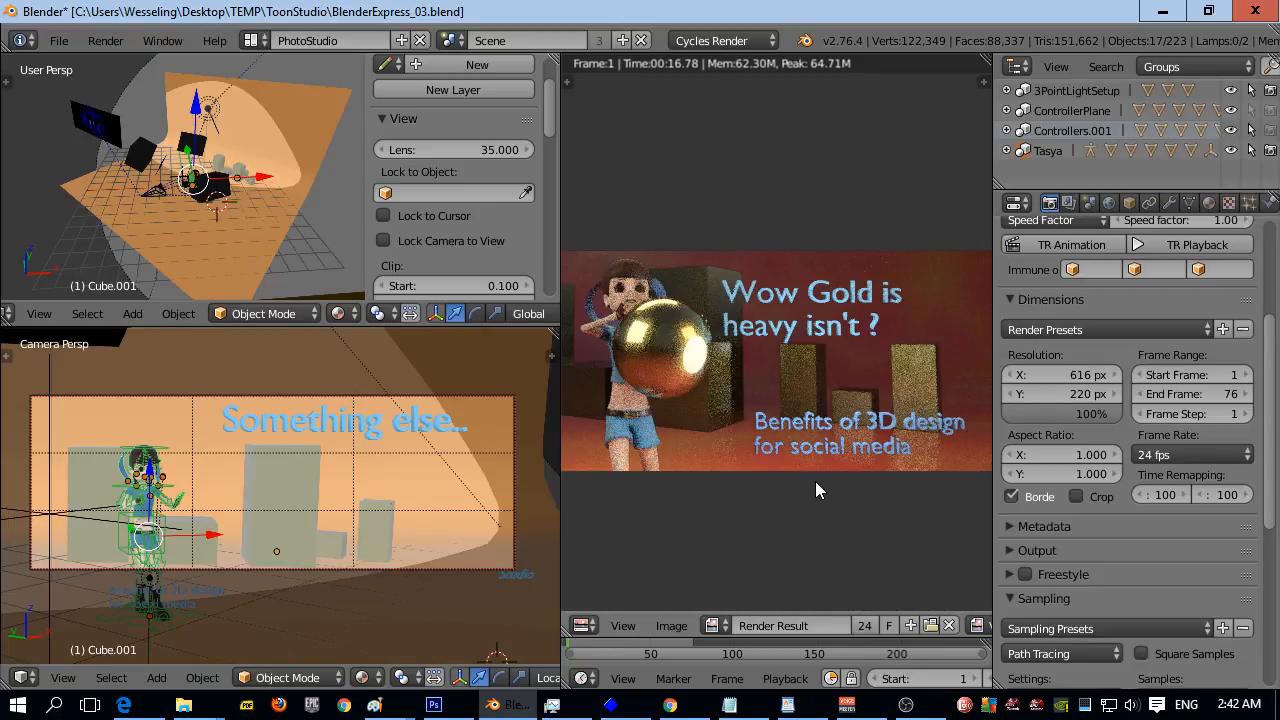
mouse_move(812, 462)
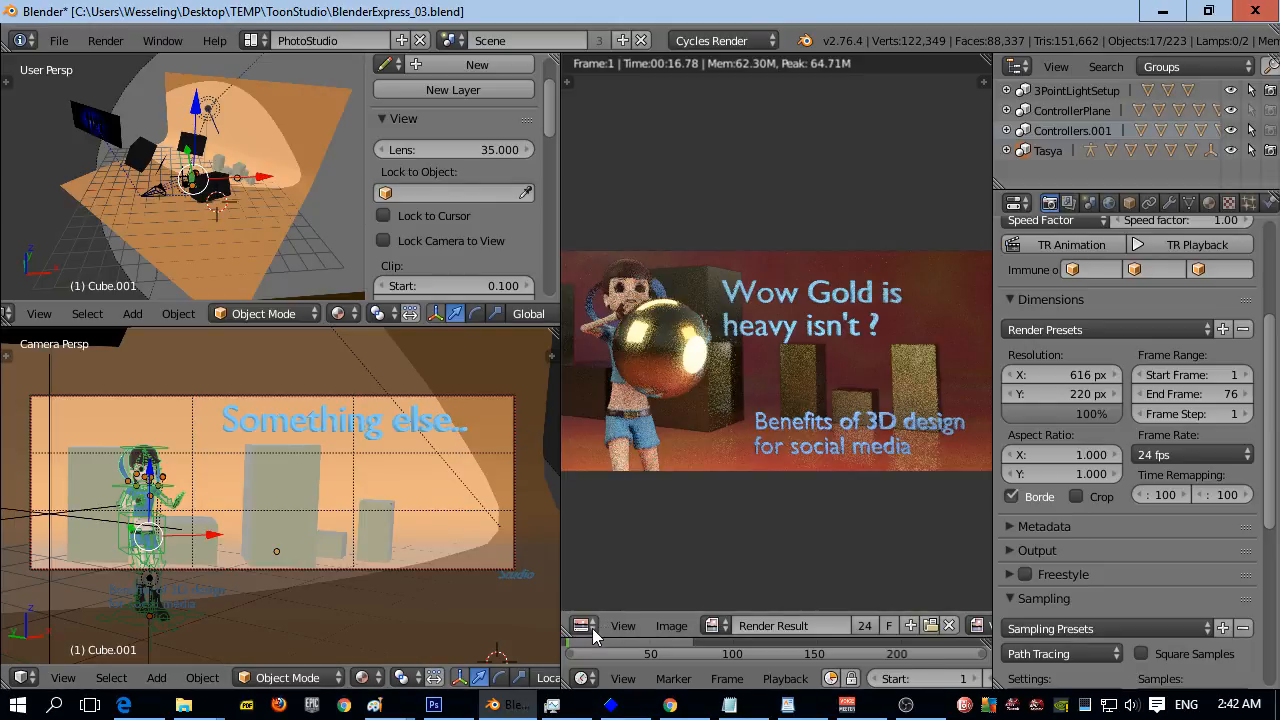
mouse_move(333, 442)
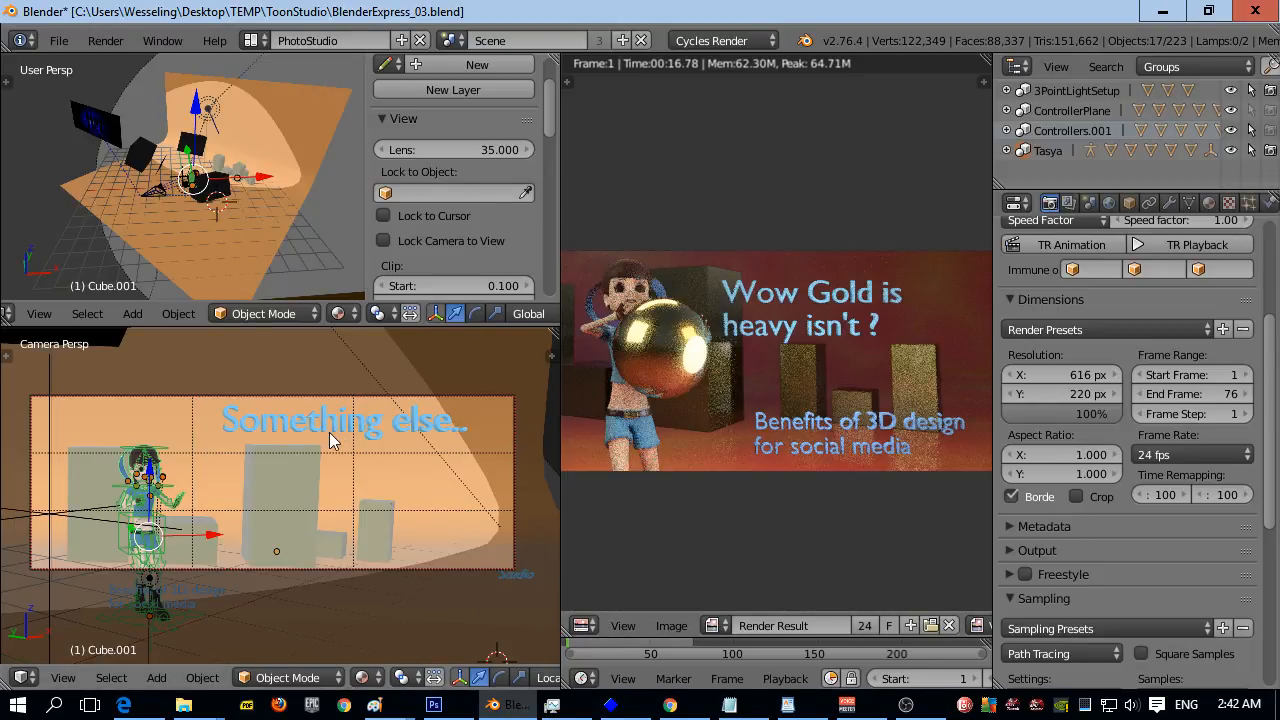
mouse_move(165, 480)
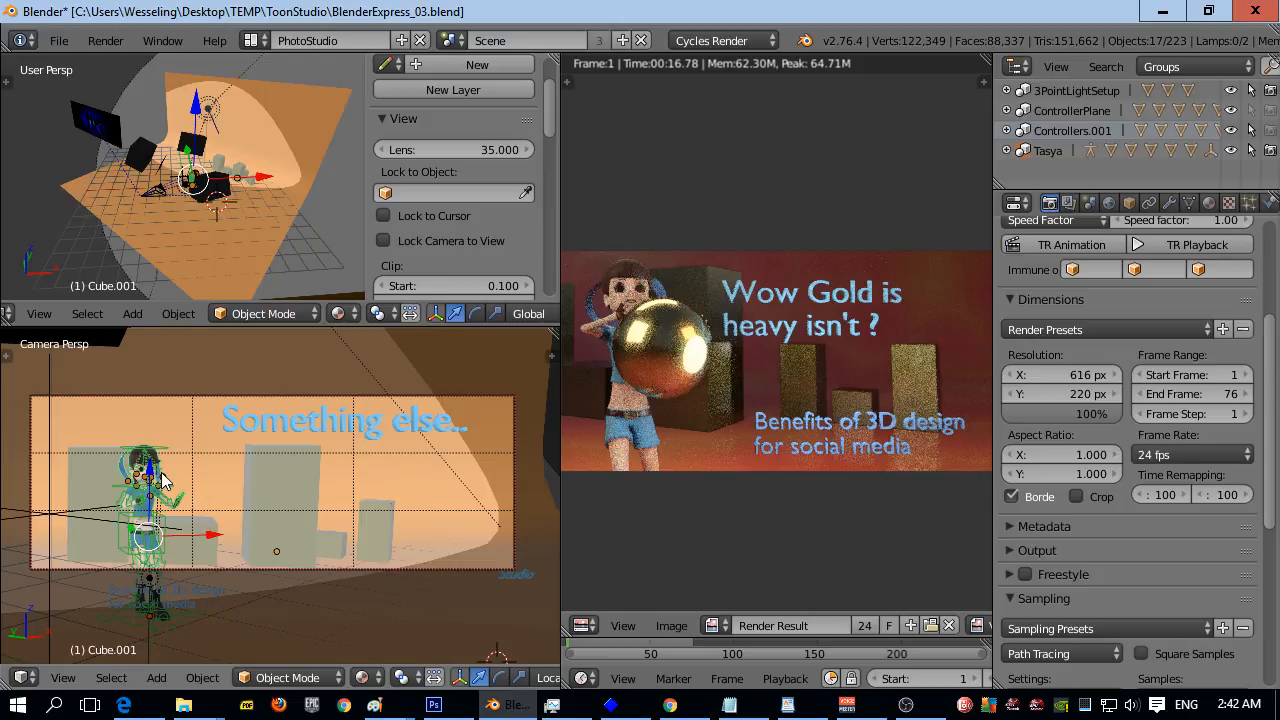
mouse_move(435, 543)
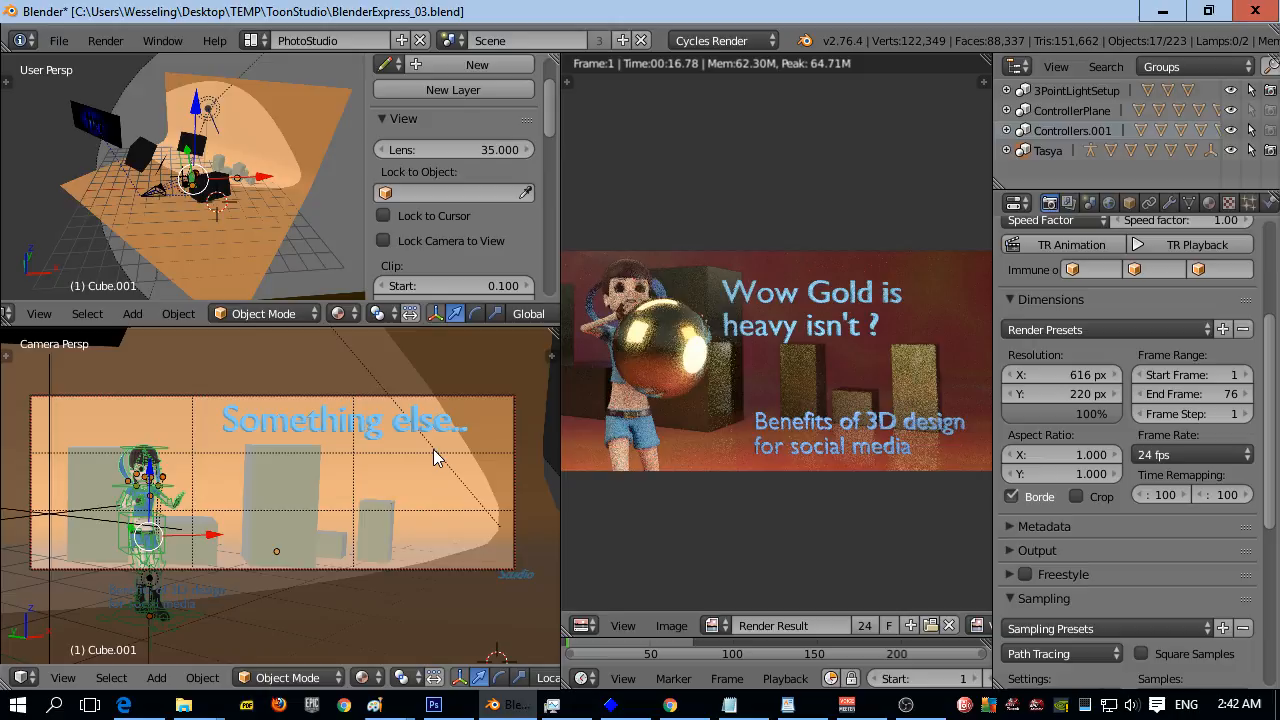
mouse_move(425, 490)
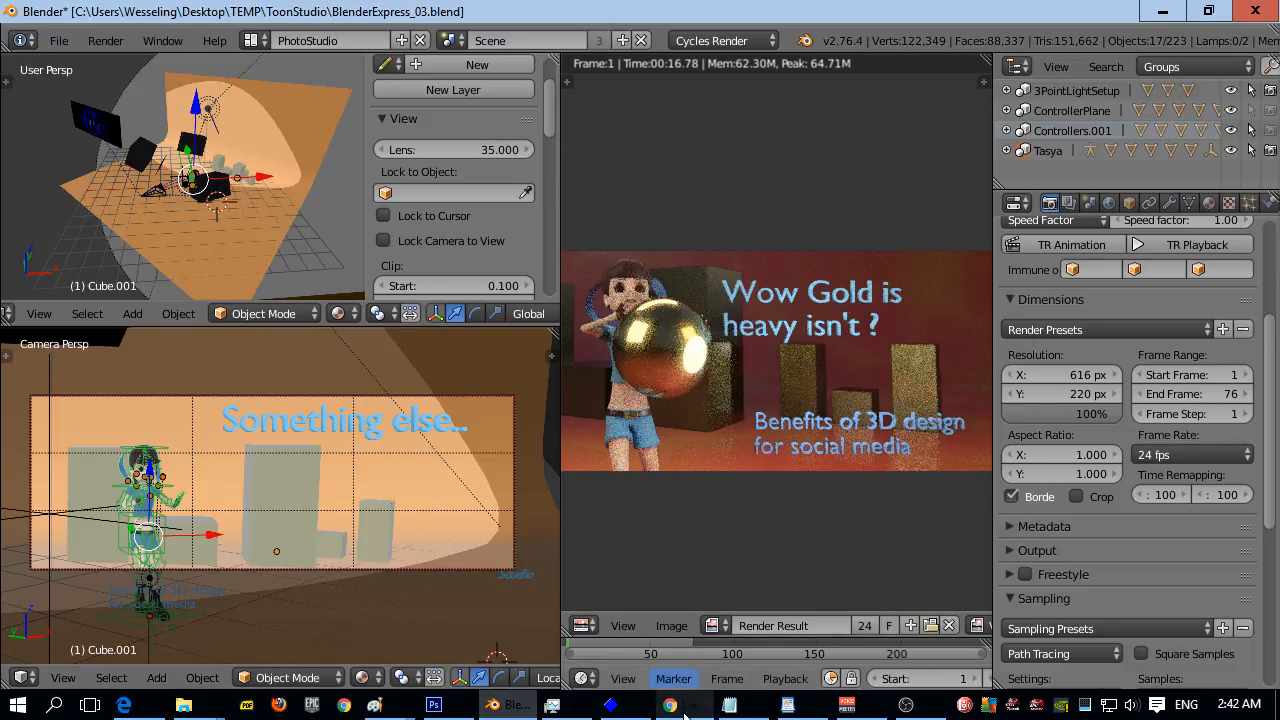
mouse_move(668, 705)
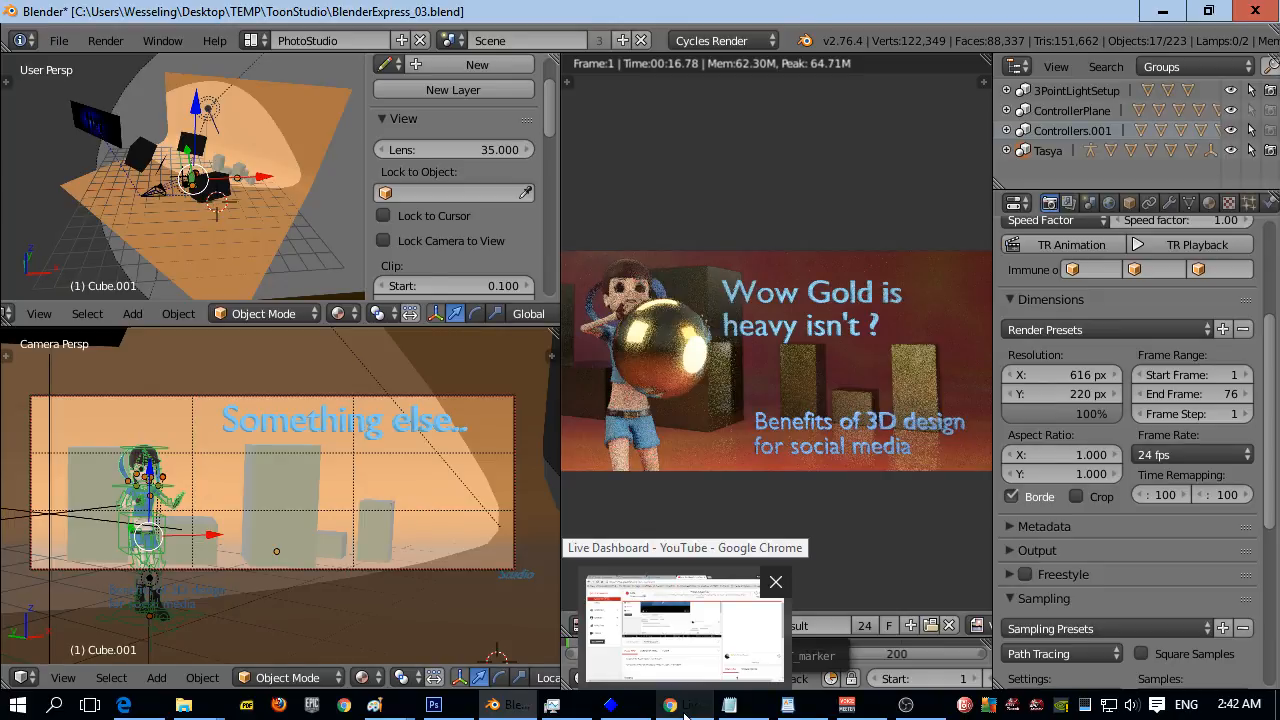
Step: Switch to Chrome and show the 'Branding and house style' Free Cover Photos page
click(683, 620)
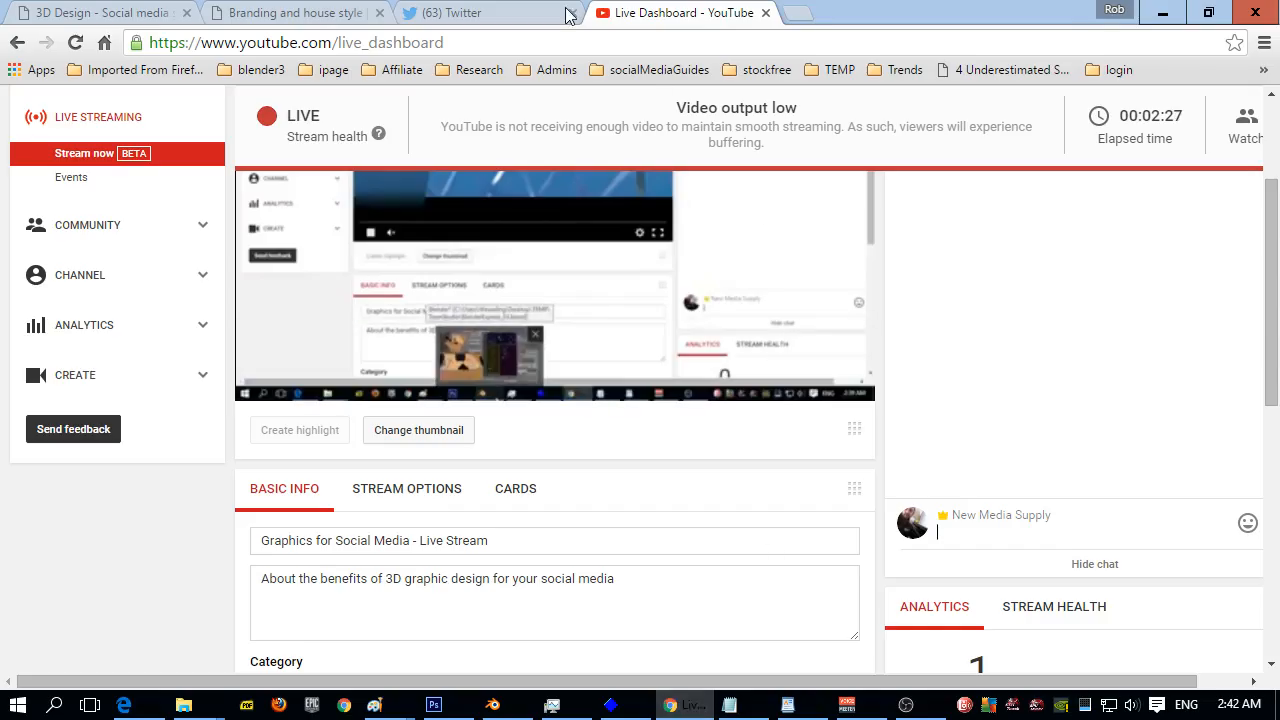
click(290, 12)
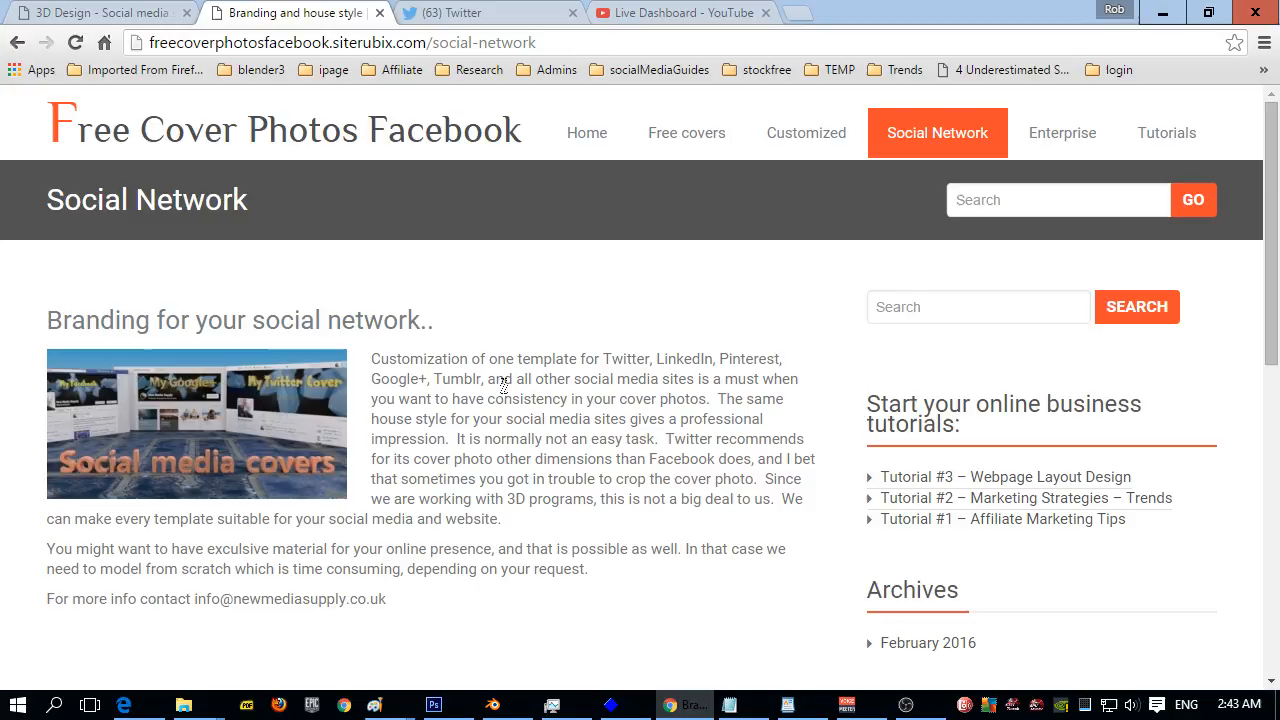
mouse_move(337, 418)
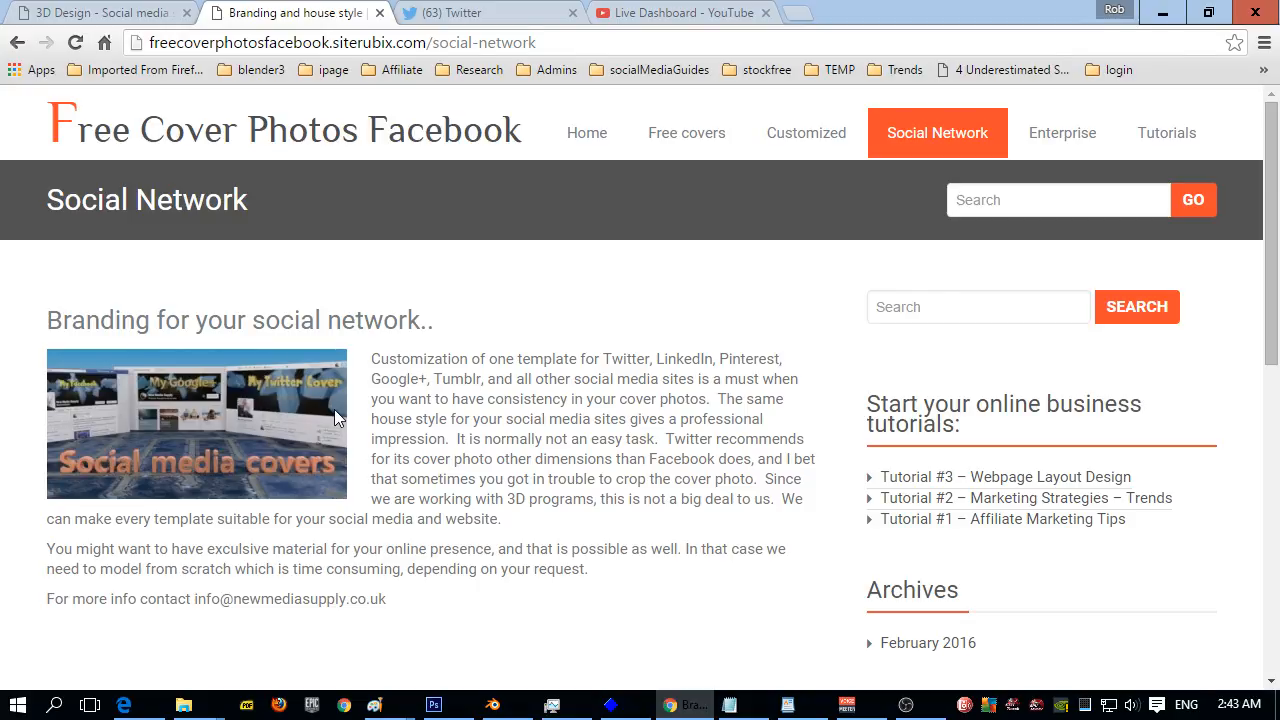
mouse_move(358, 408)
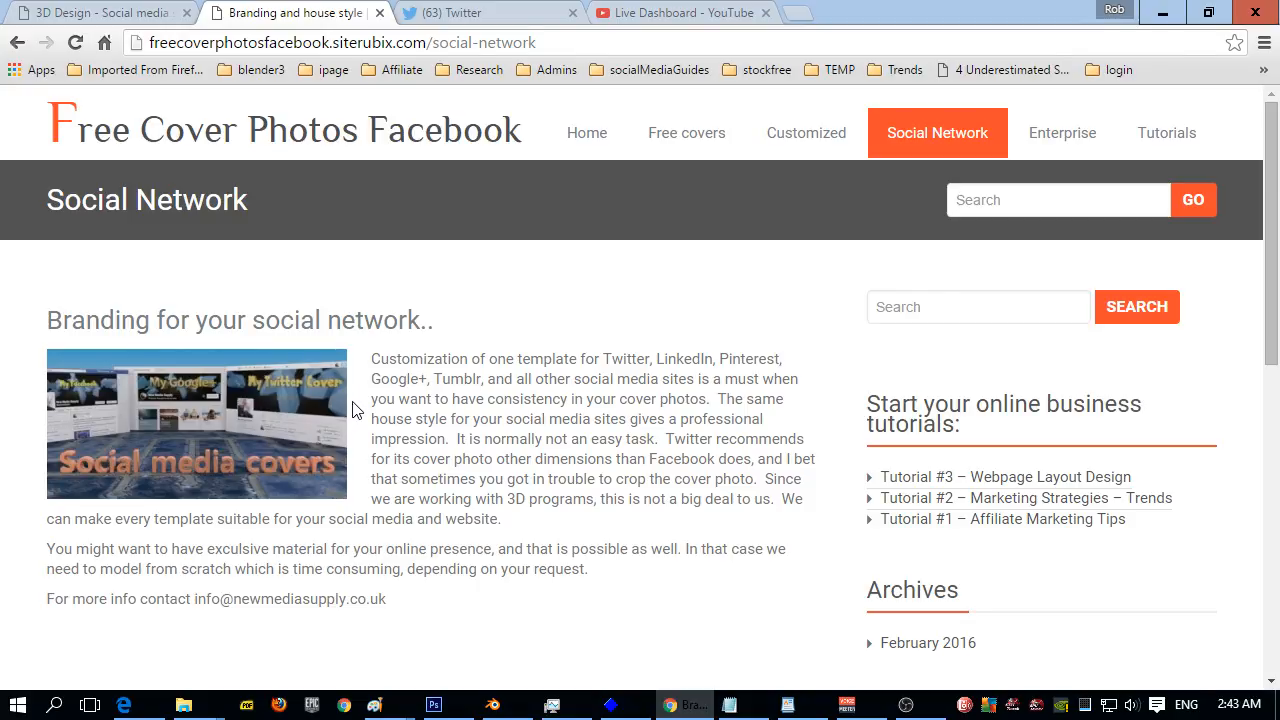
mouse_move(262, 373)
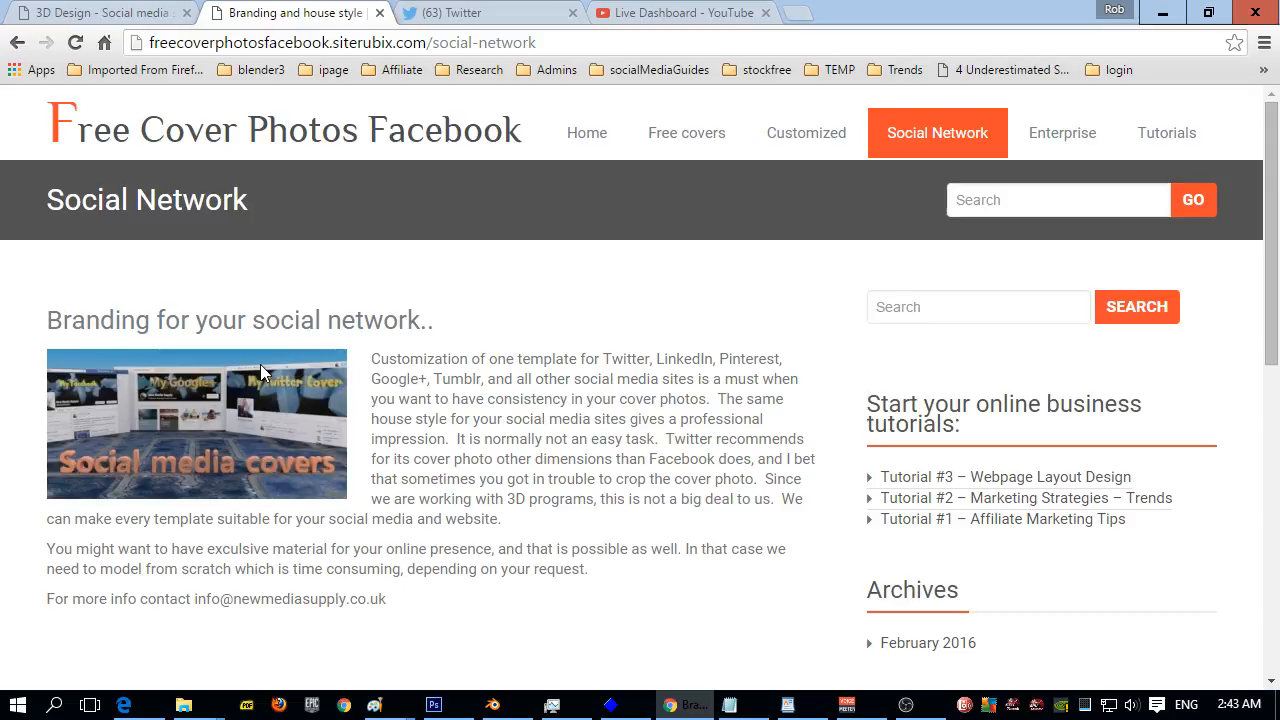
mouse_move(345, 405)
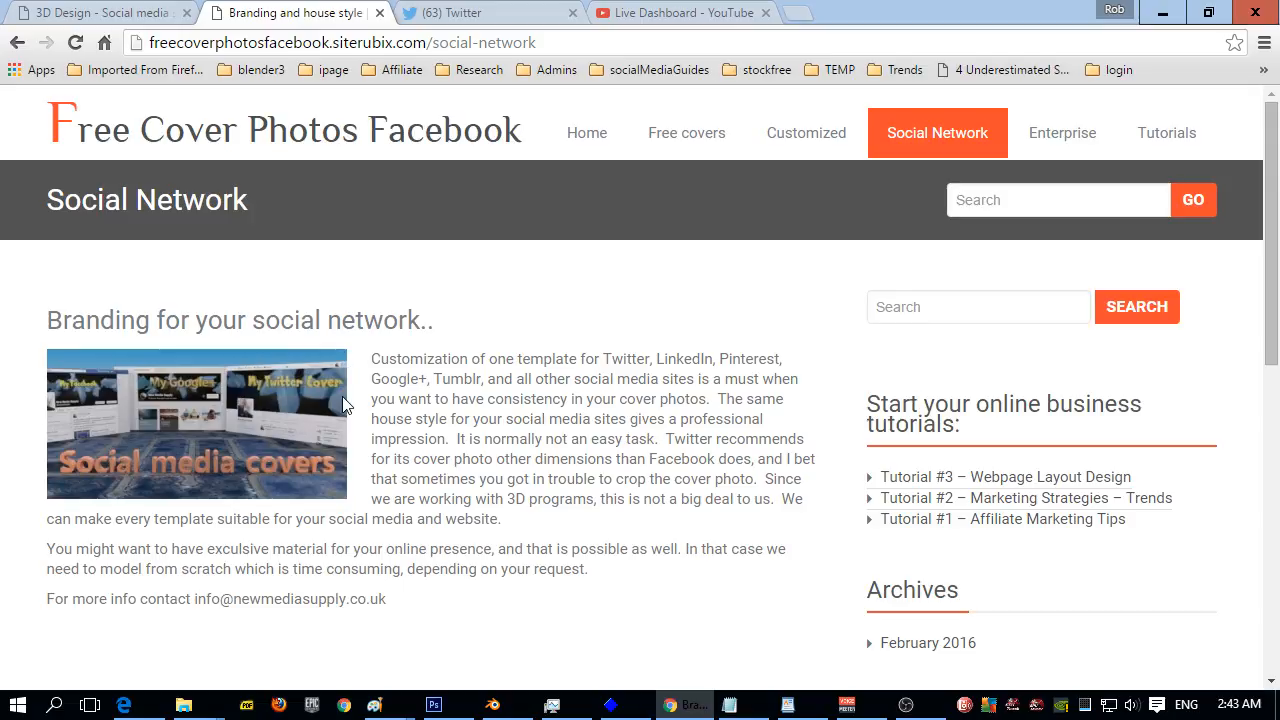
mouse_move(158, 380)
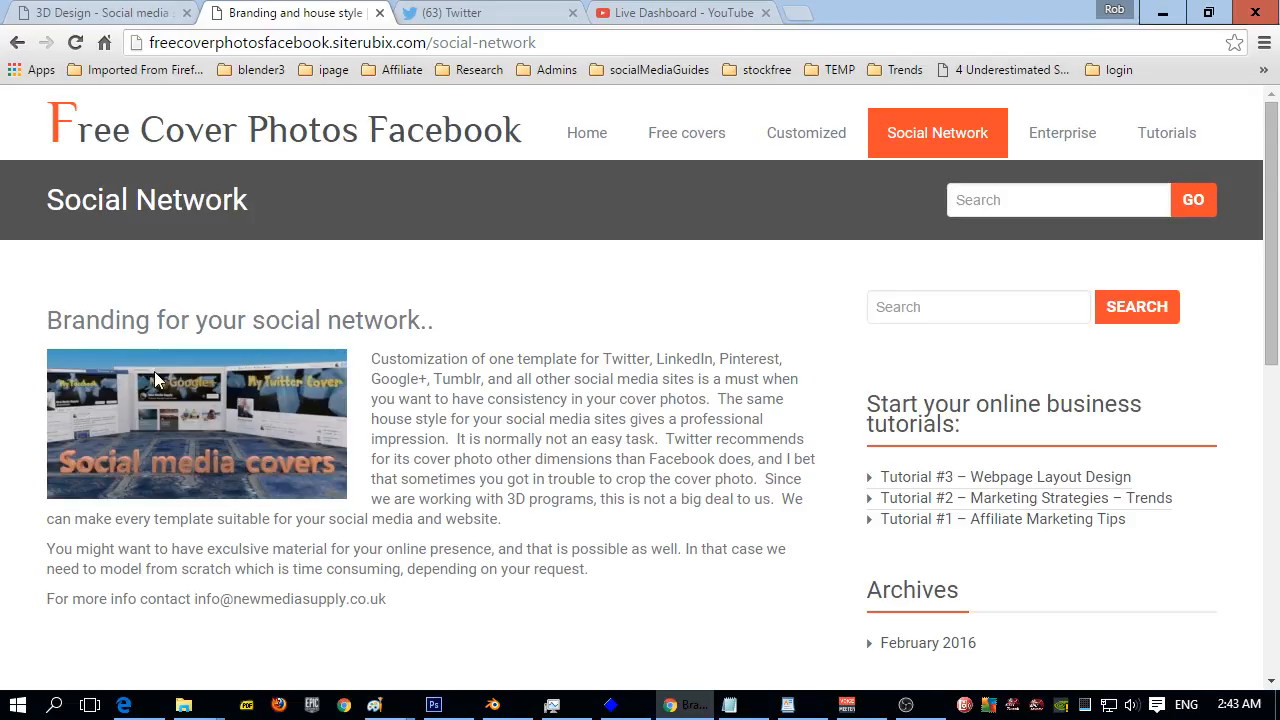
mouse_move(200, 378)
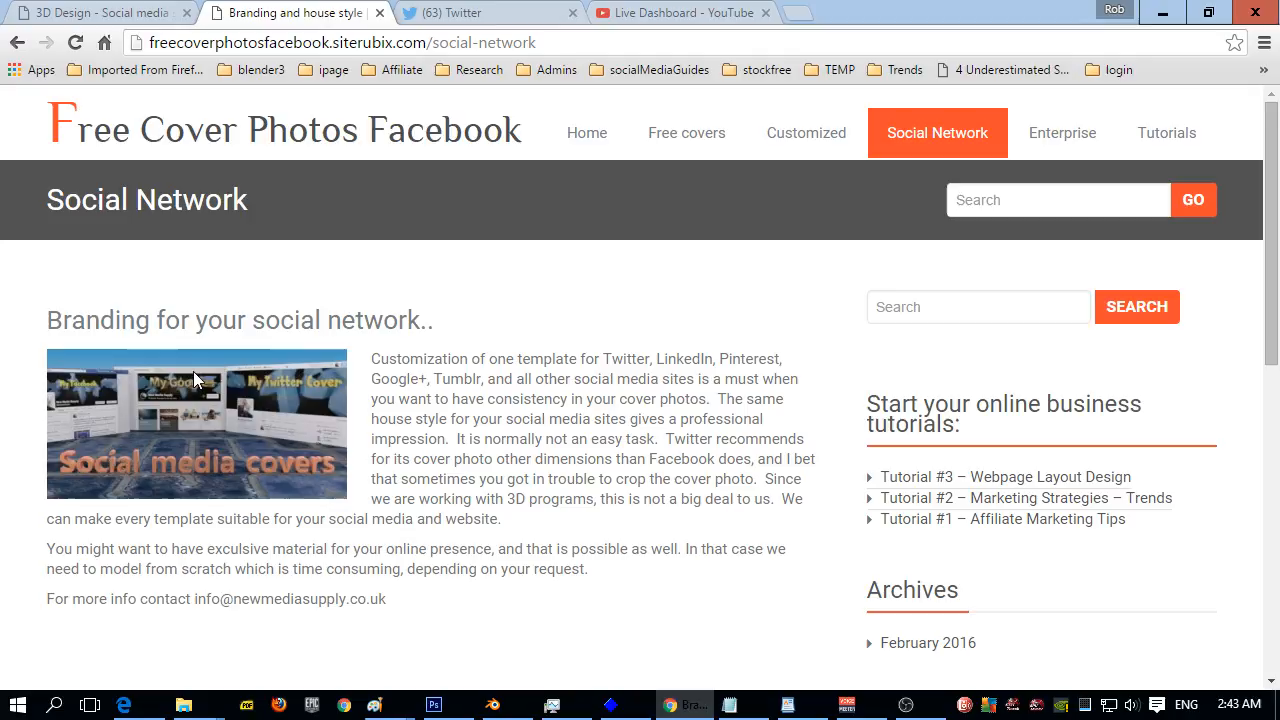
mouse_move(238, 388)
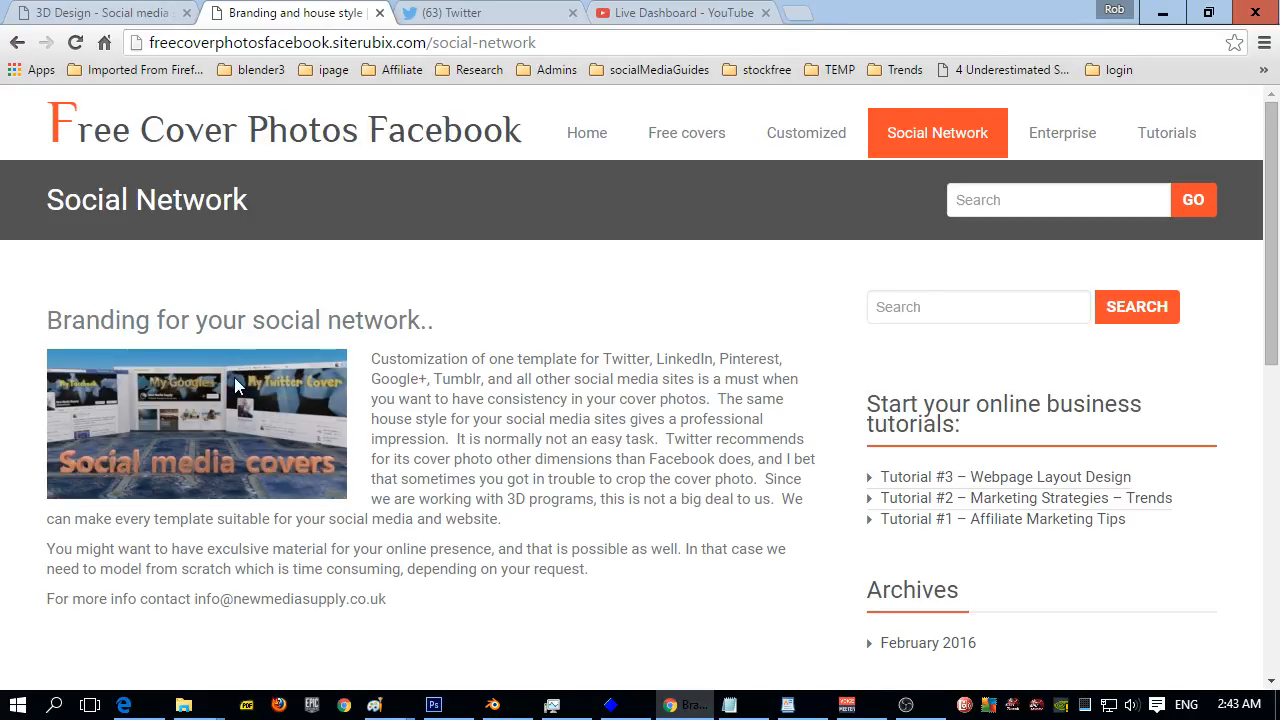
mouse_move(188, 411)
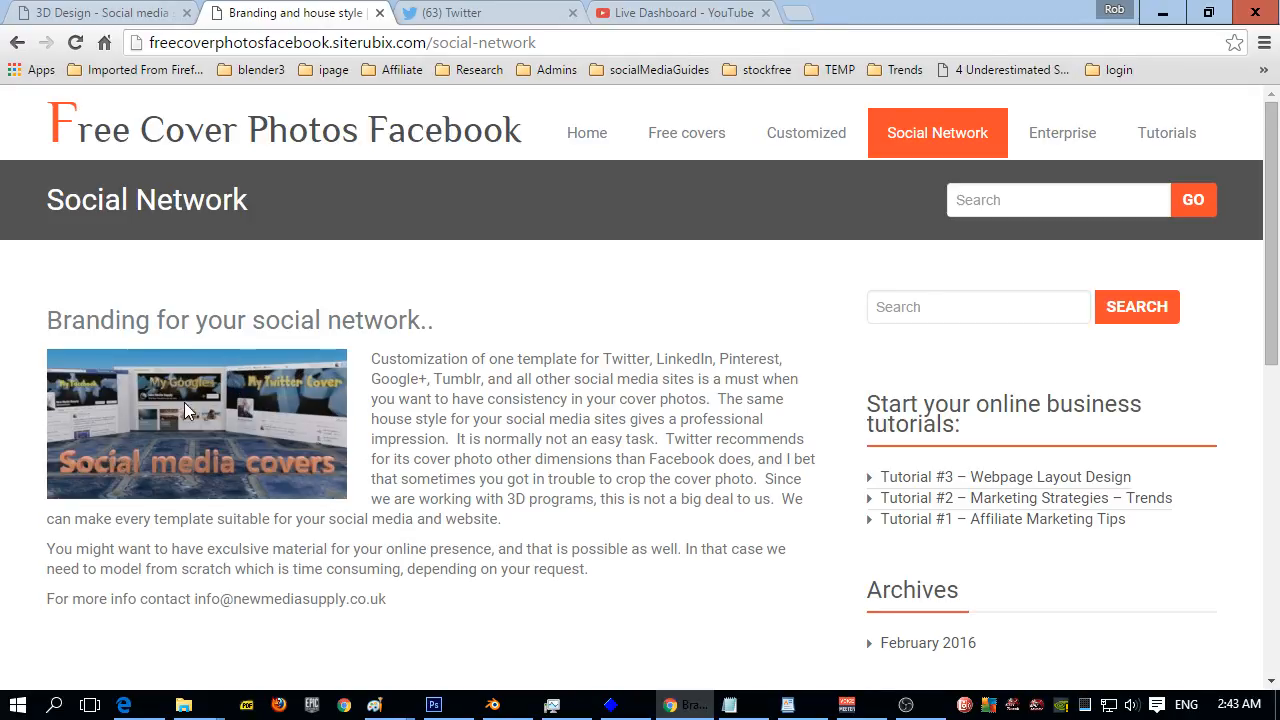
mouse_move(337, 400)
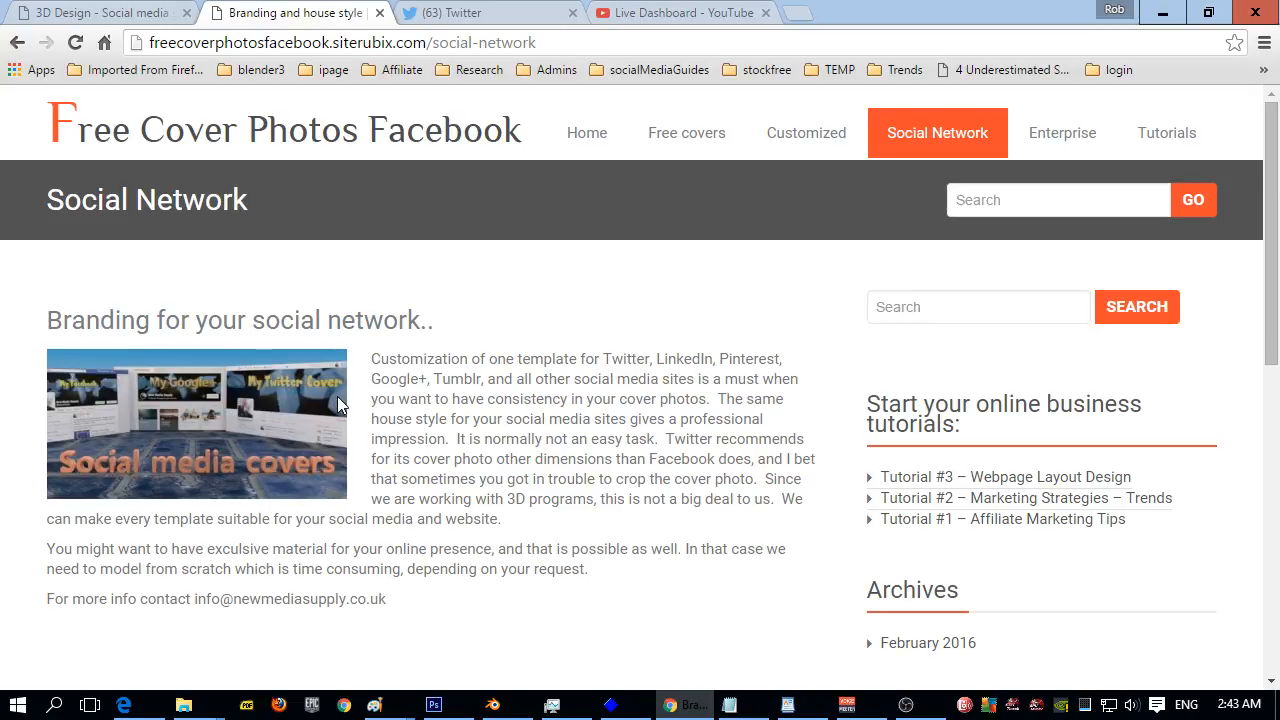
mouse_move(250, 383)
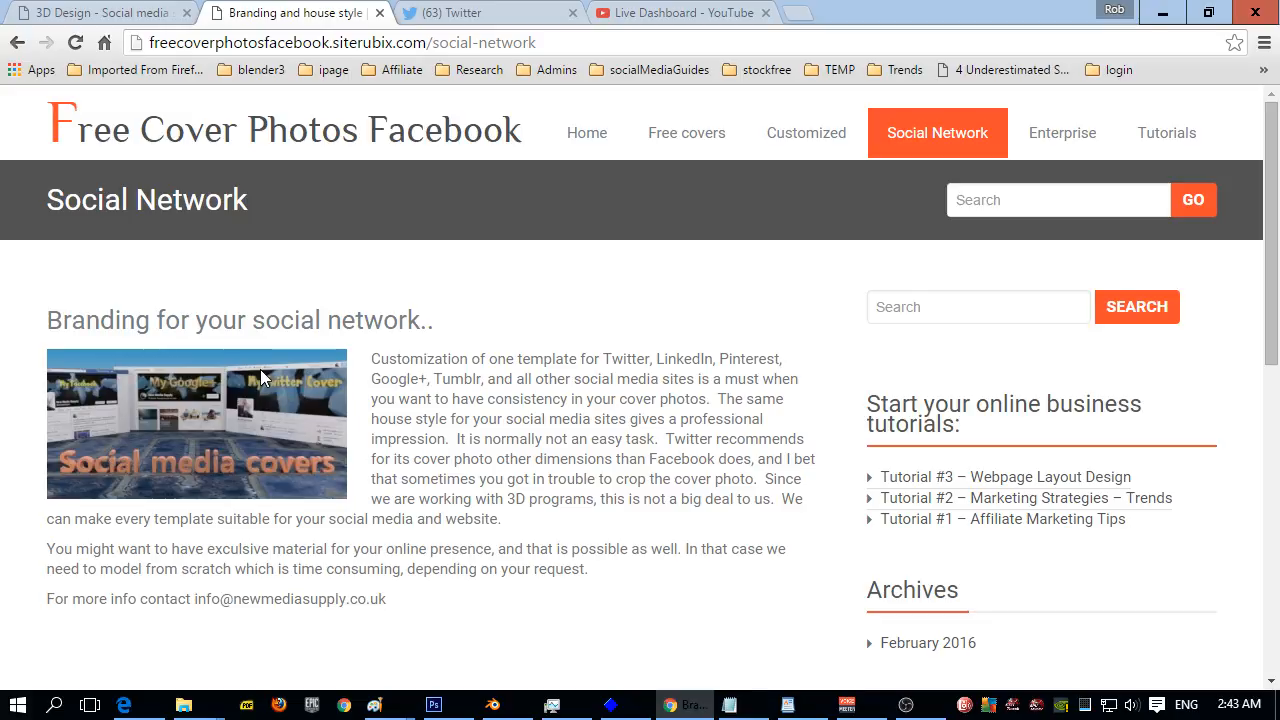
mouse_move(314, 393)
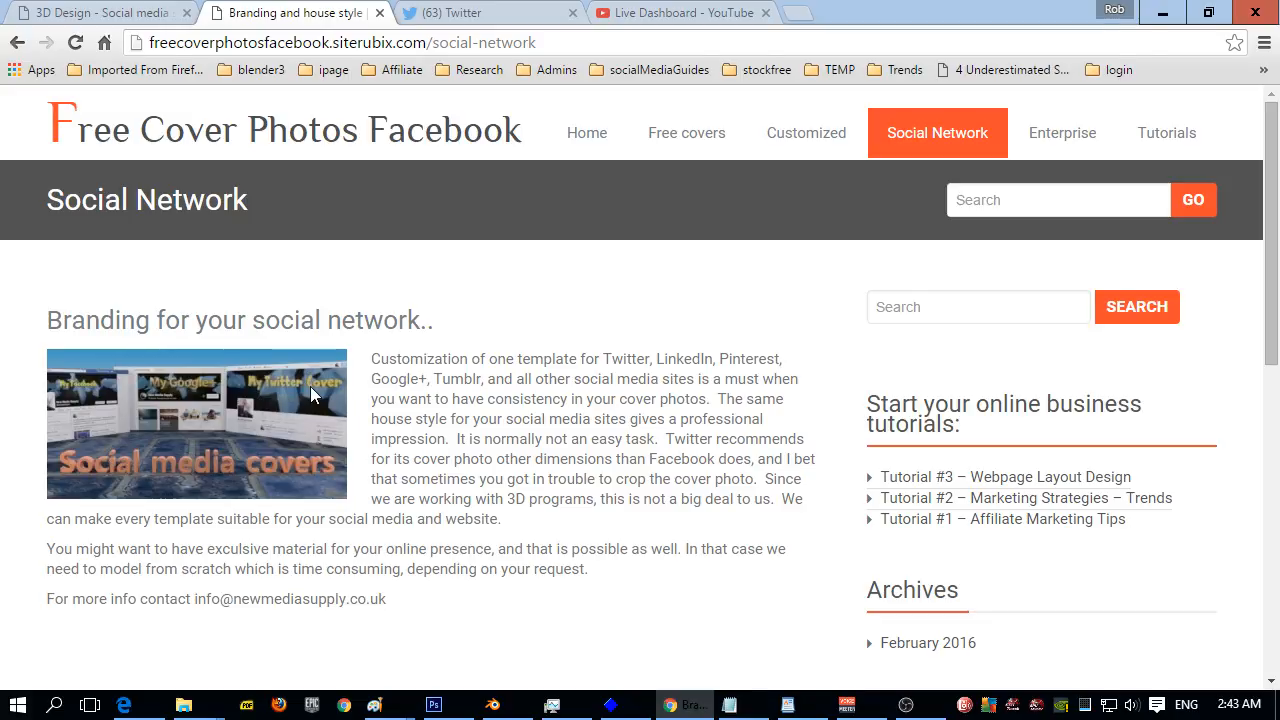
mouse_move(165, 395)
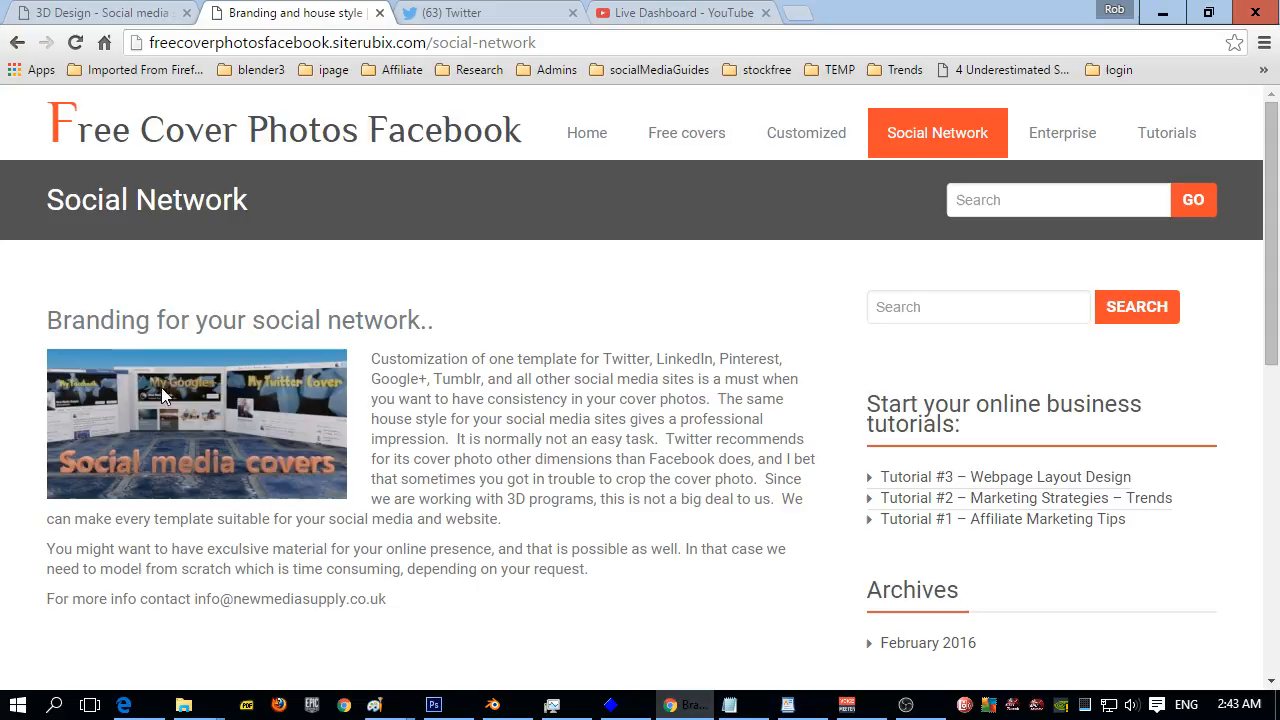
mouse_move(178, 400)
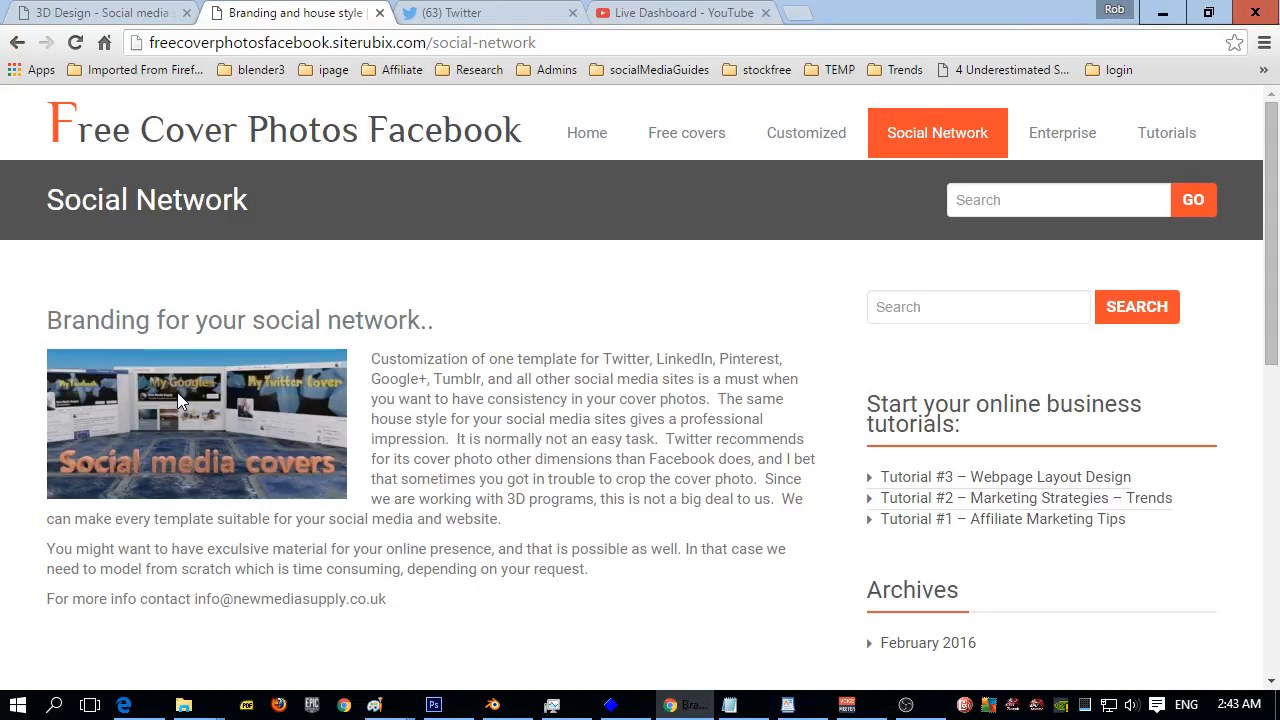
mouse_move(227, 392)
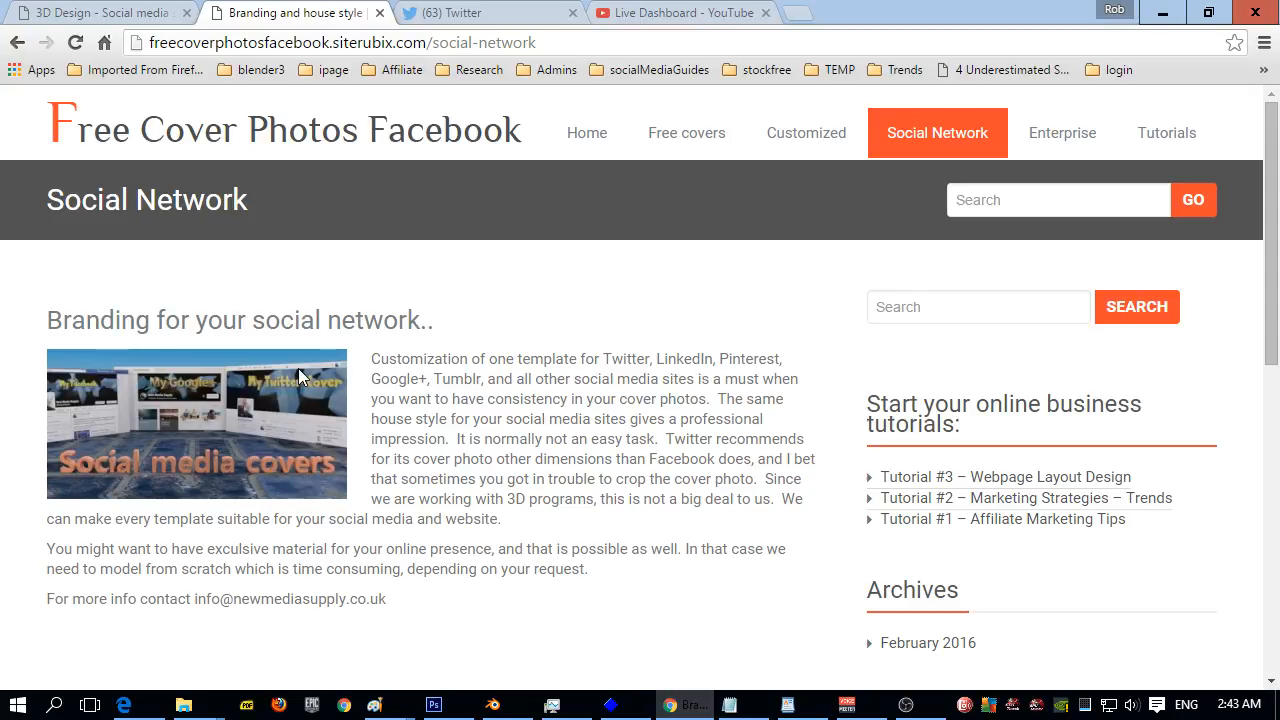
mouse_move(428, 385)
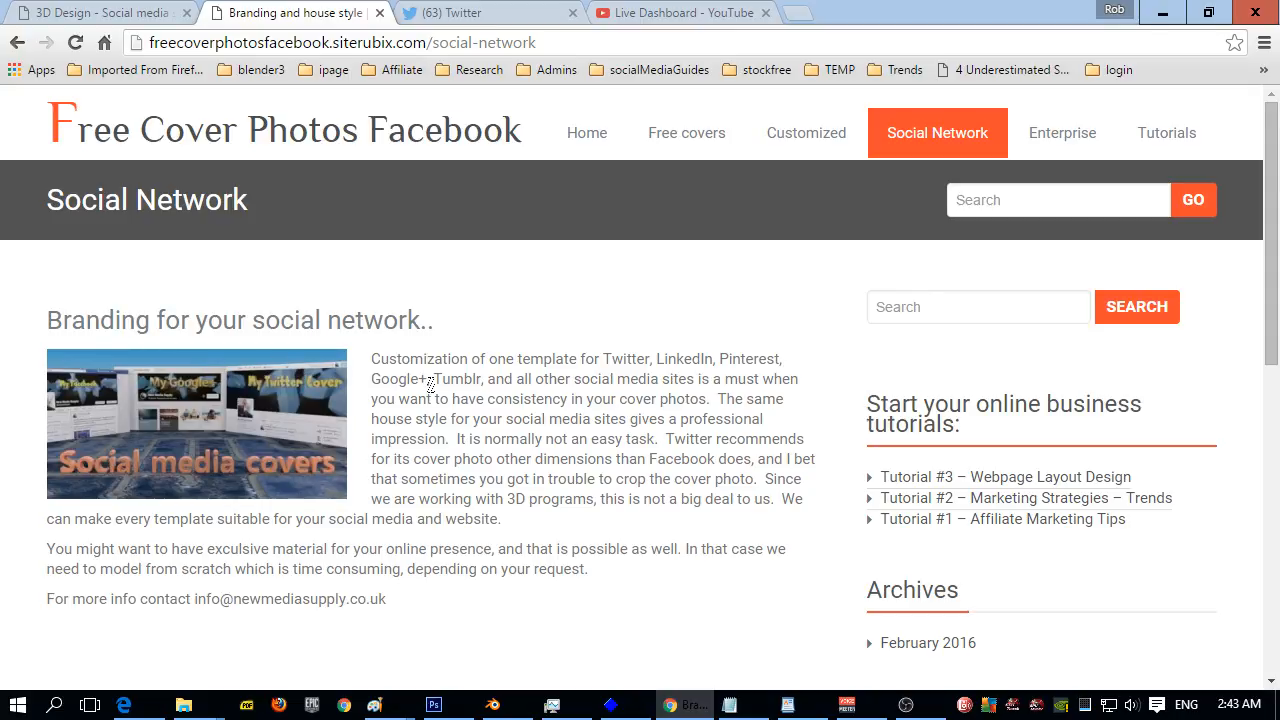
mouse_move(141, 374)
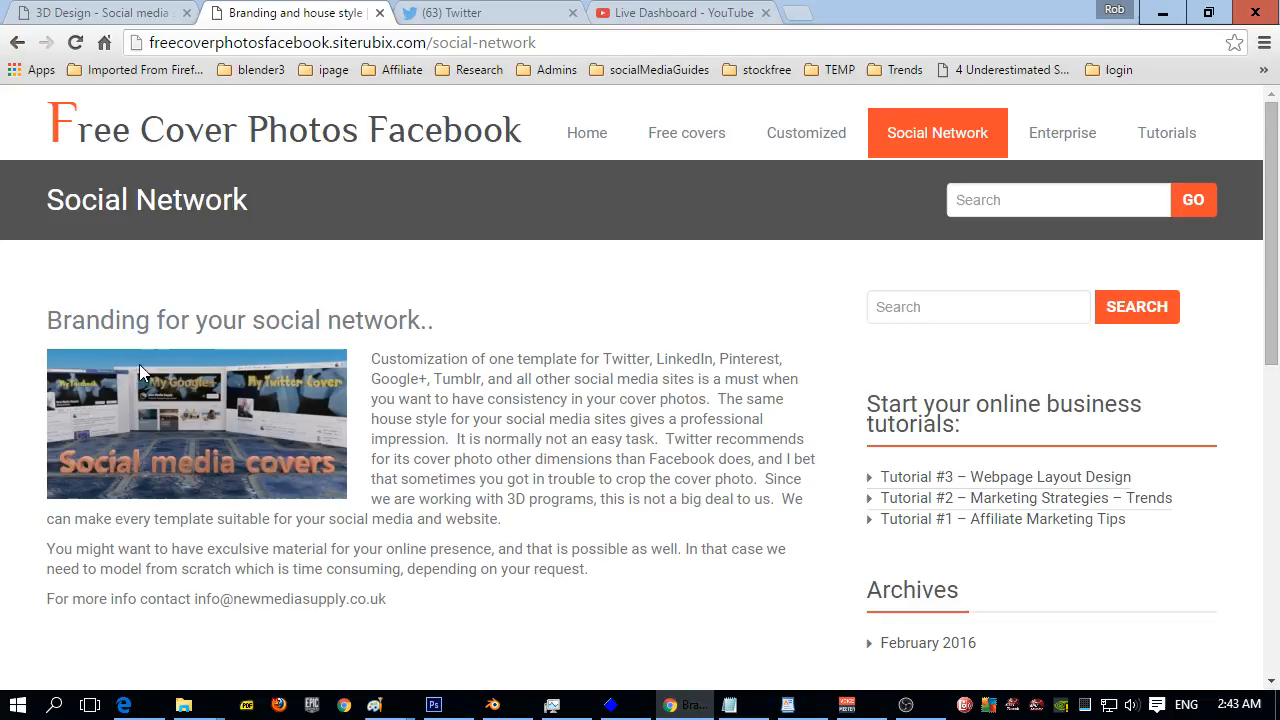
mouse_move(390, 415)
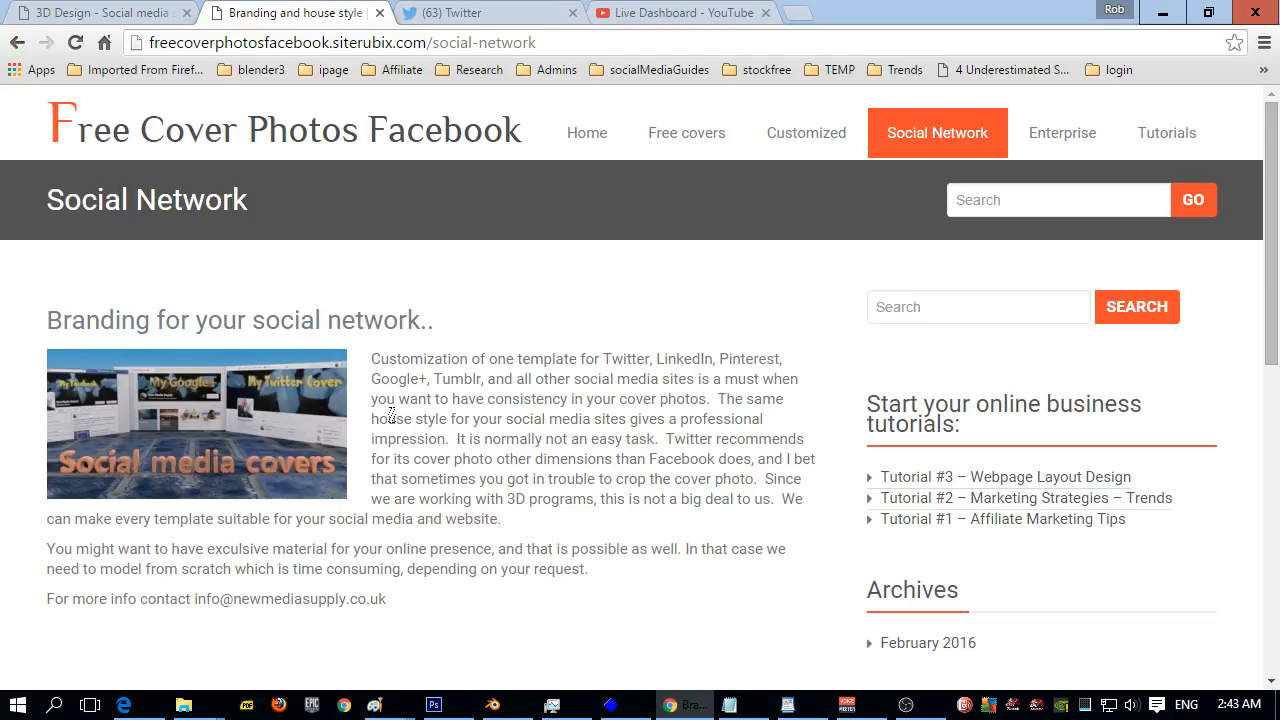
mouse_move(475, 519)
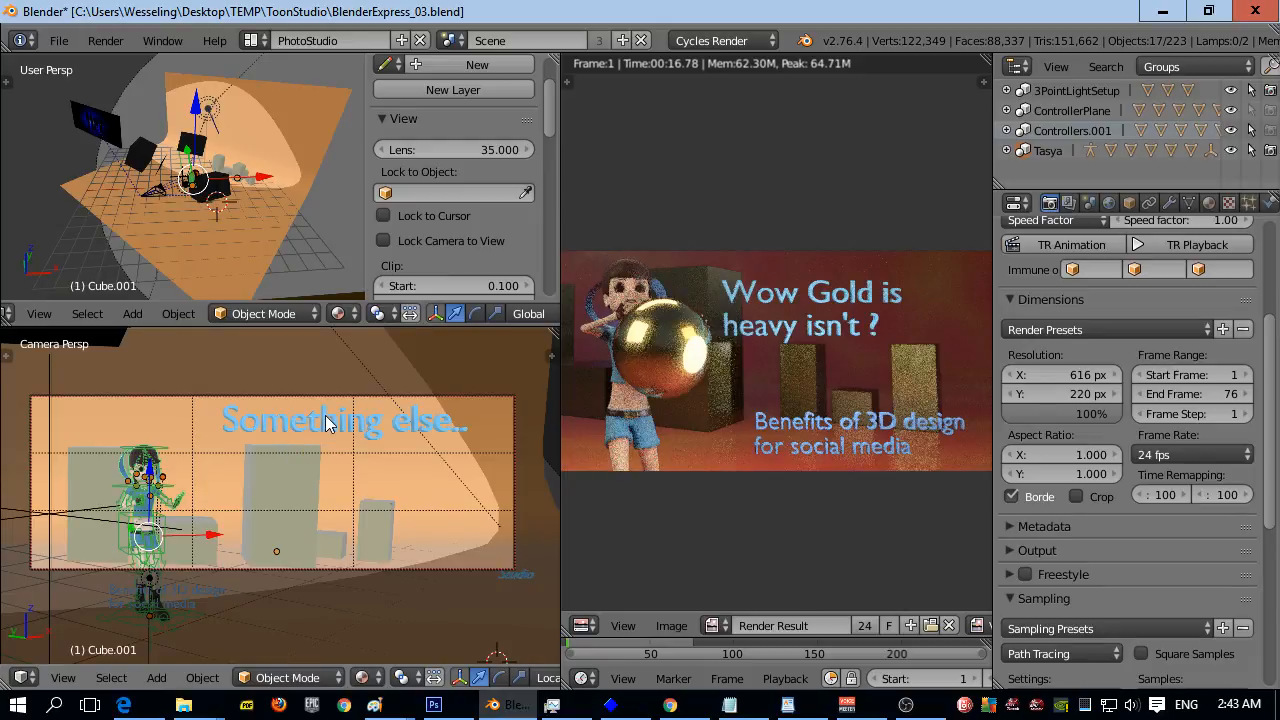
mouse_move(495, 450)
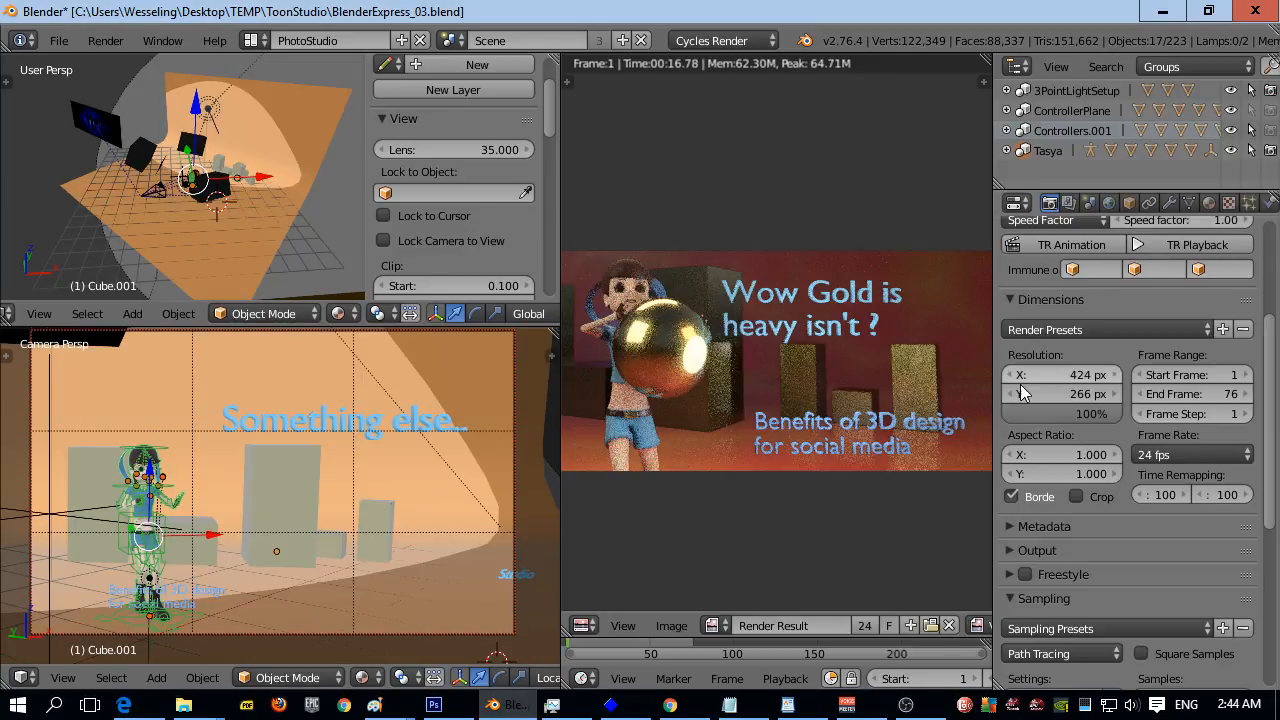
Step: Set the output resolution to 424 × 266 px in the Dimensions panel
click(340, 420)
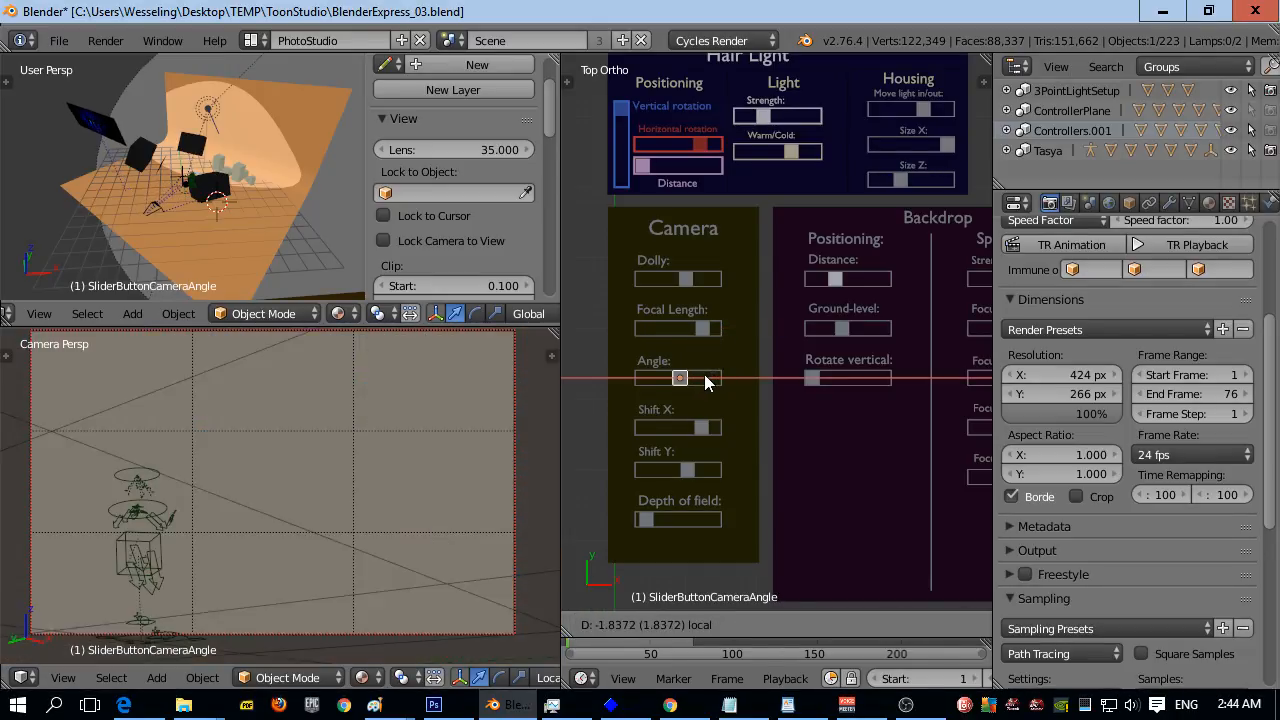
Step: Adjust the studio camera's angle and vertical shift to reframe the character shot
drag(680, 377, 694, 377)
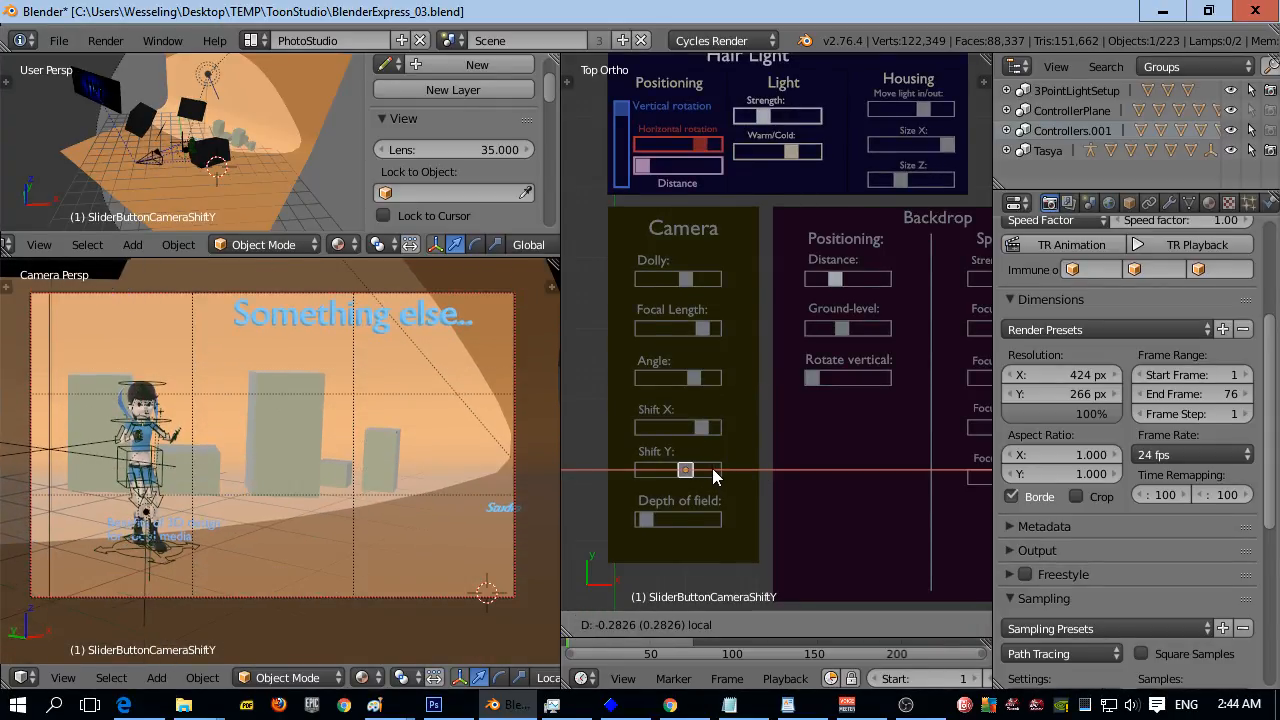
drag(685, 470, 712, 470)
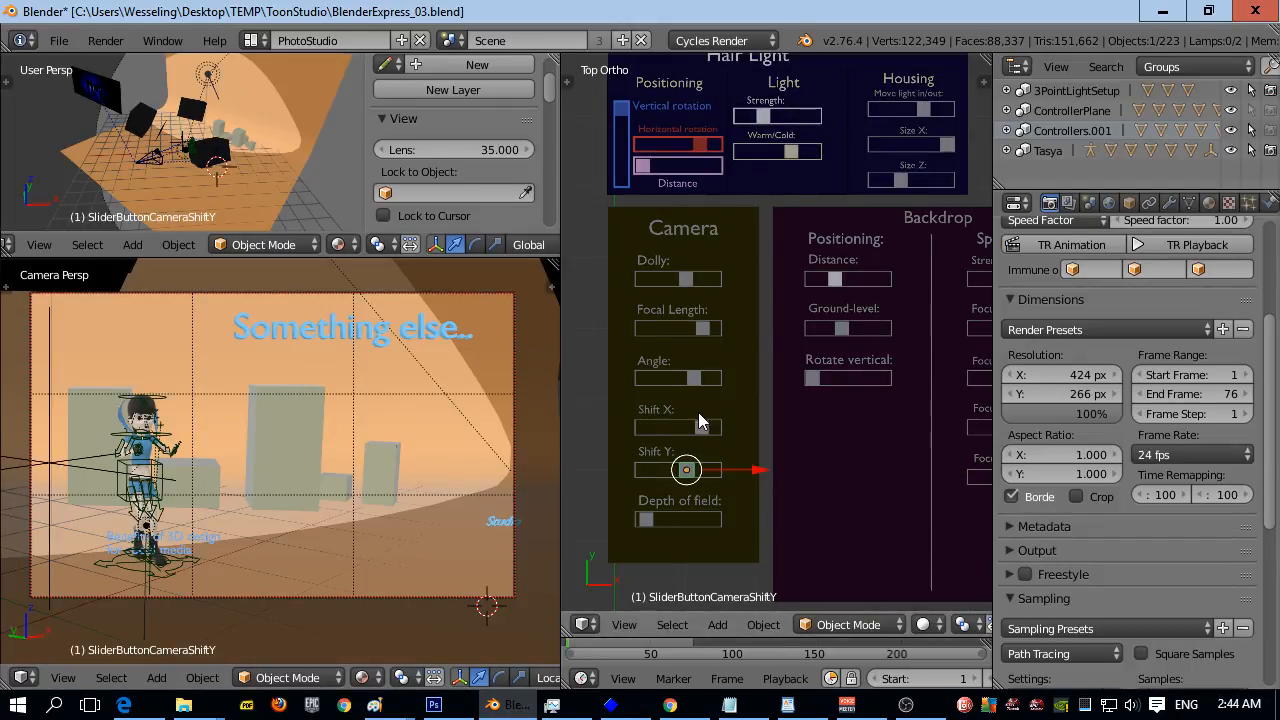
click(1015, 203)
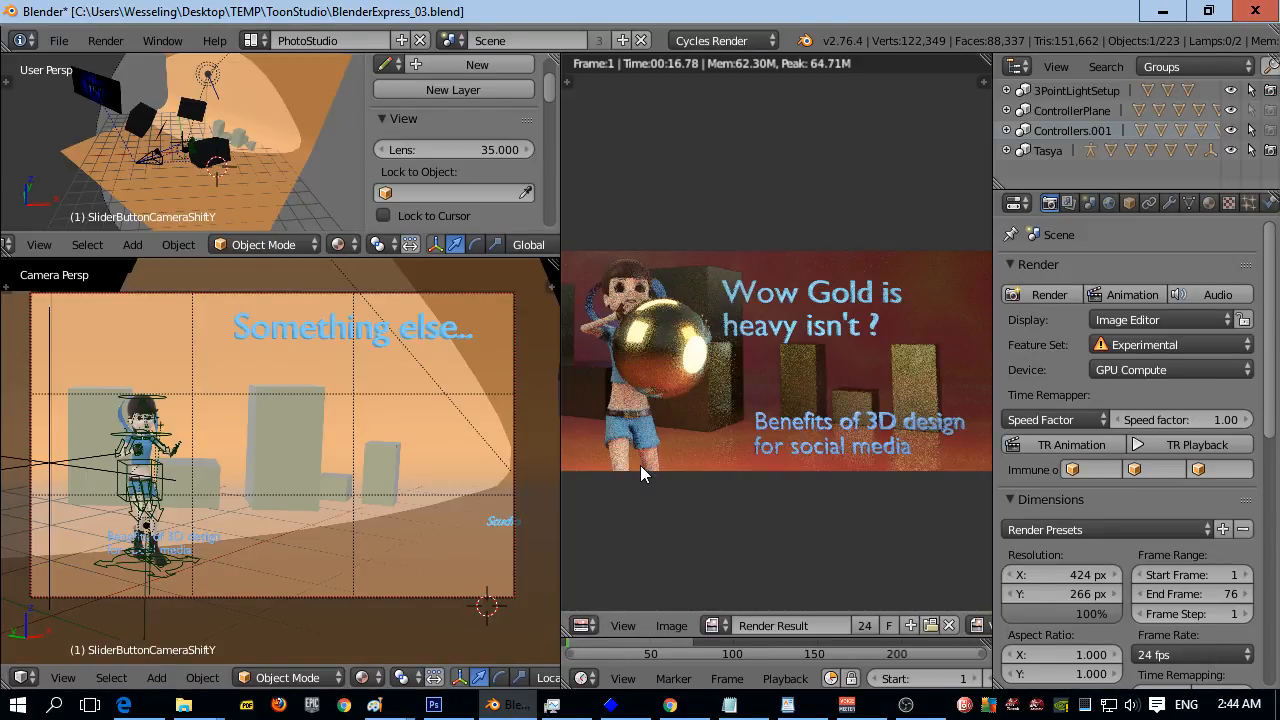
mouse_move(715, 518)
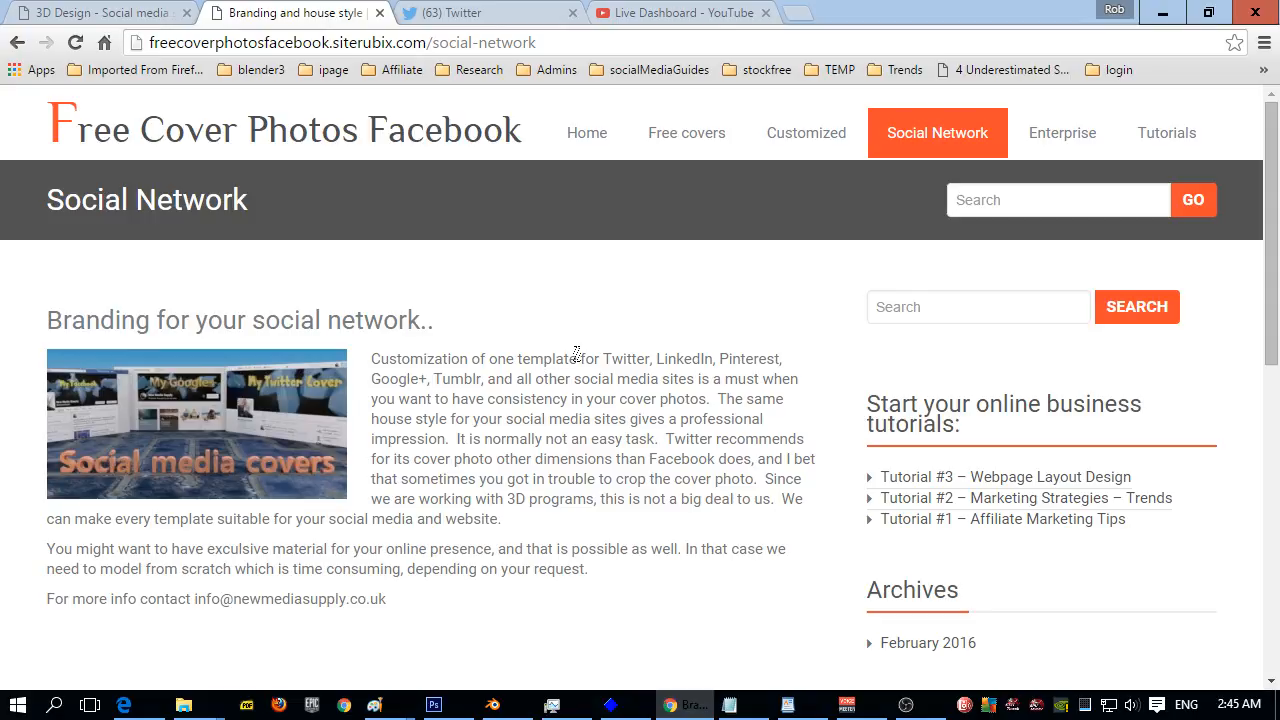
mouse_move(532, 378)
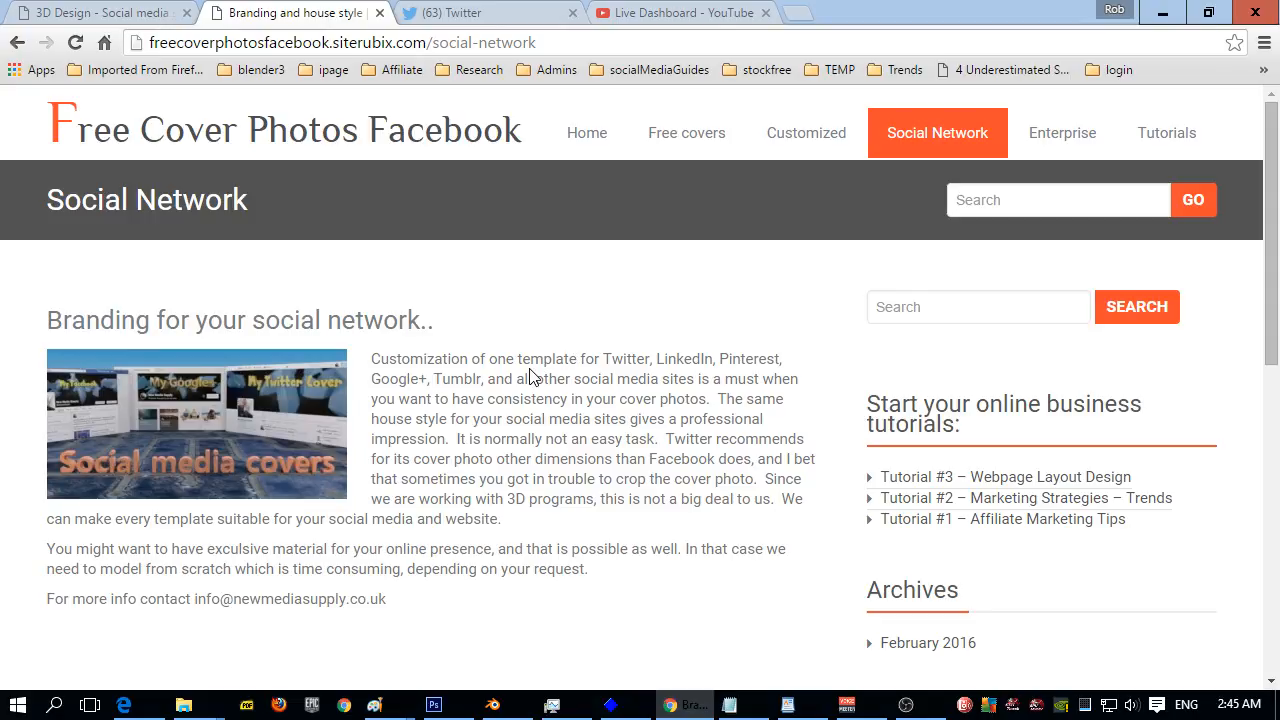
mouse_move(260, 370)
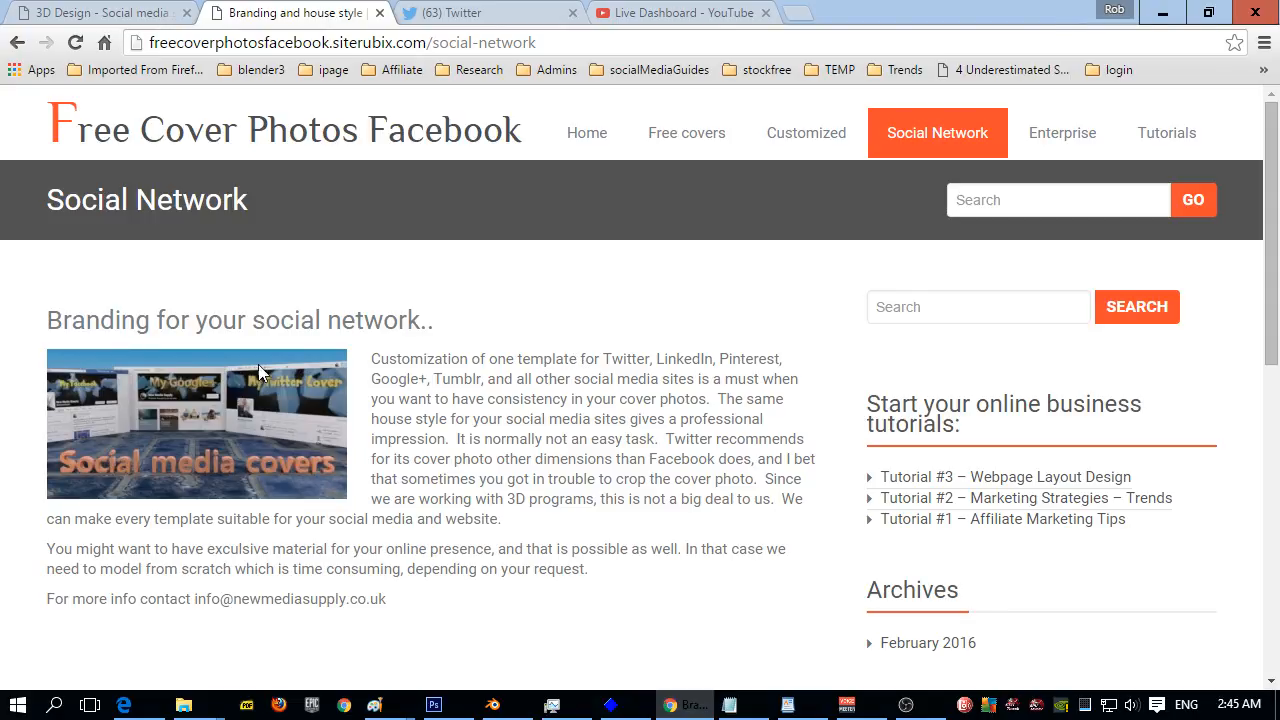
mouse_move(449, 398)
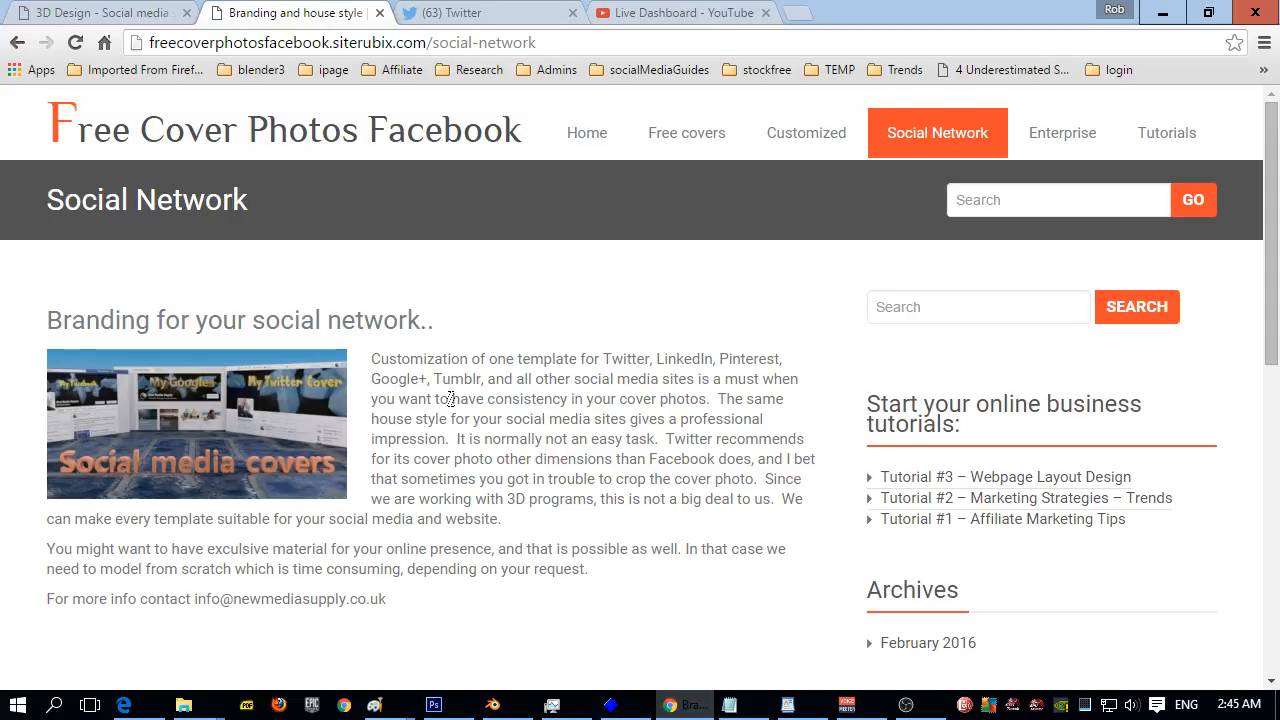
mouse_move(422, 293)
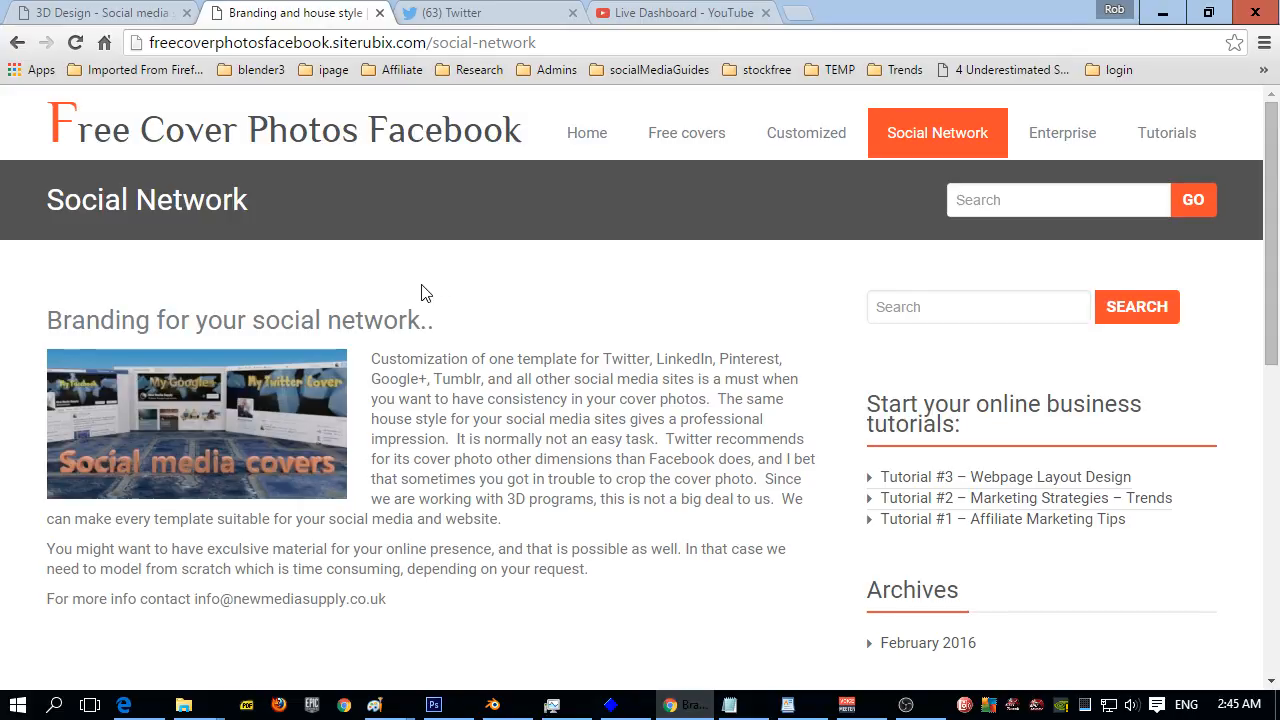
mouse_move(772, 26)
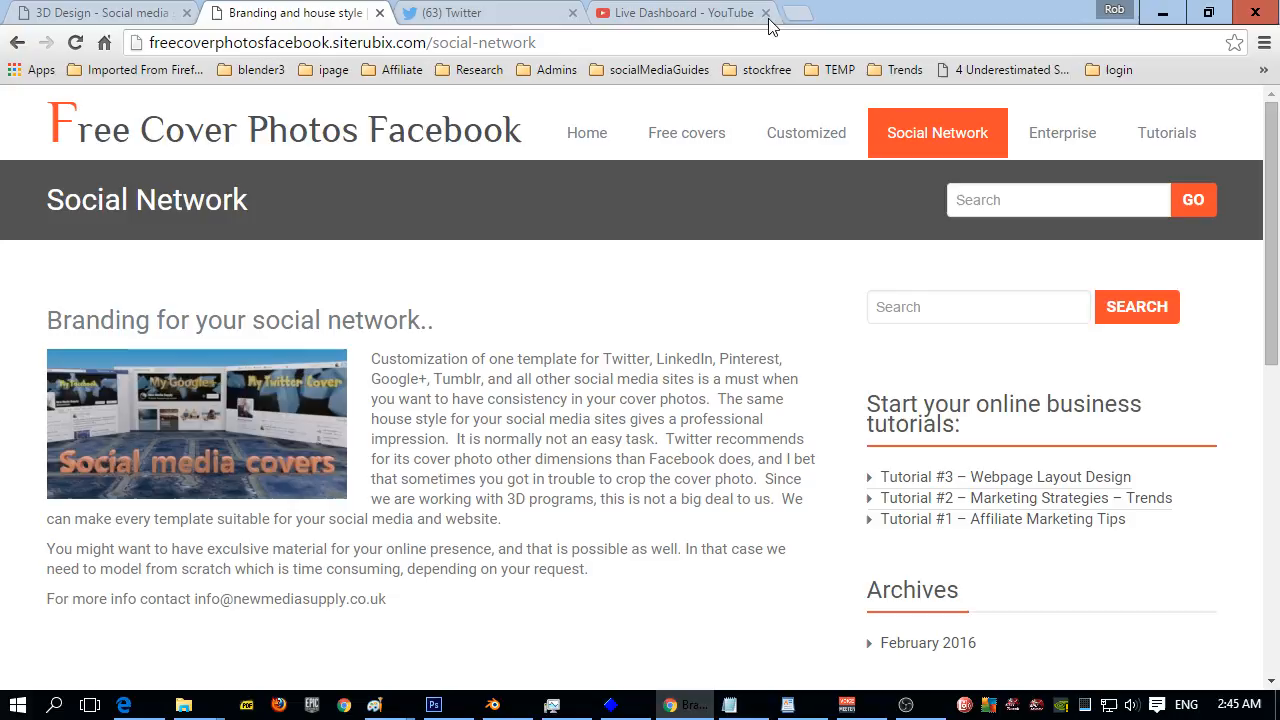
mouse_move(677, 605)
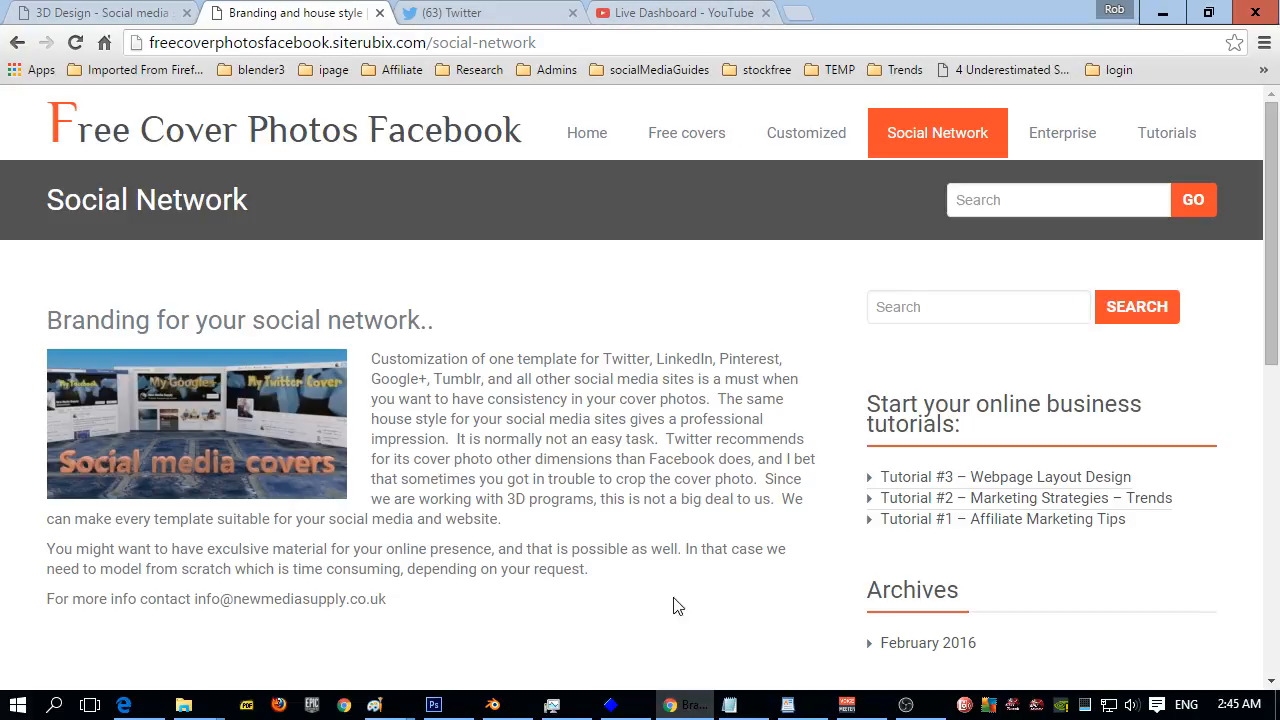
mouse_move(669, 601)
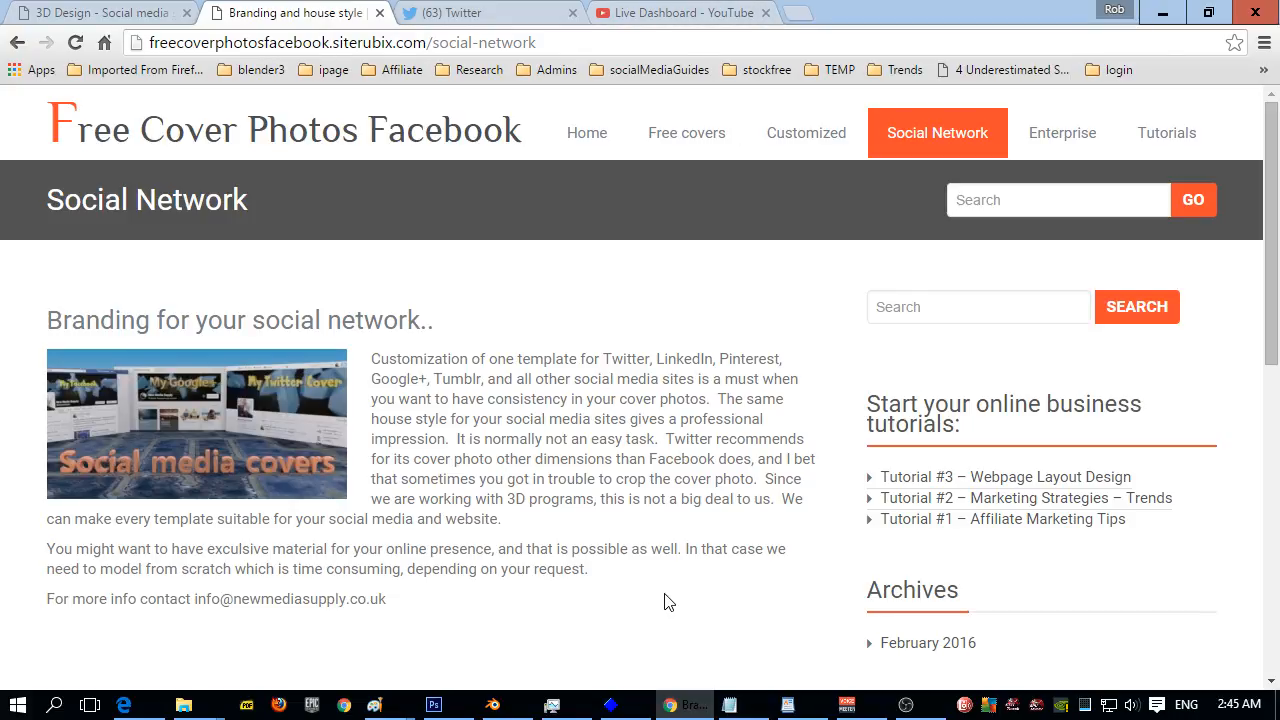
Step: Go to the Twitter home feed and open the #Scandal trending hashtag
click(490, 12)
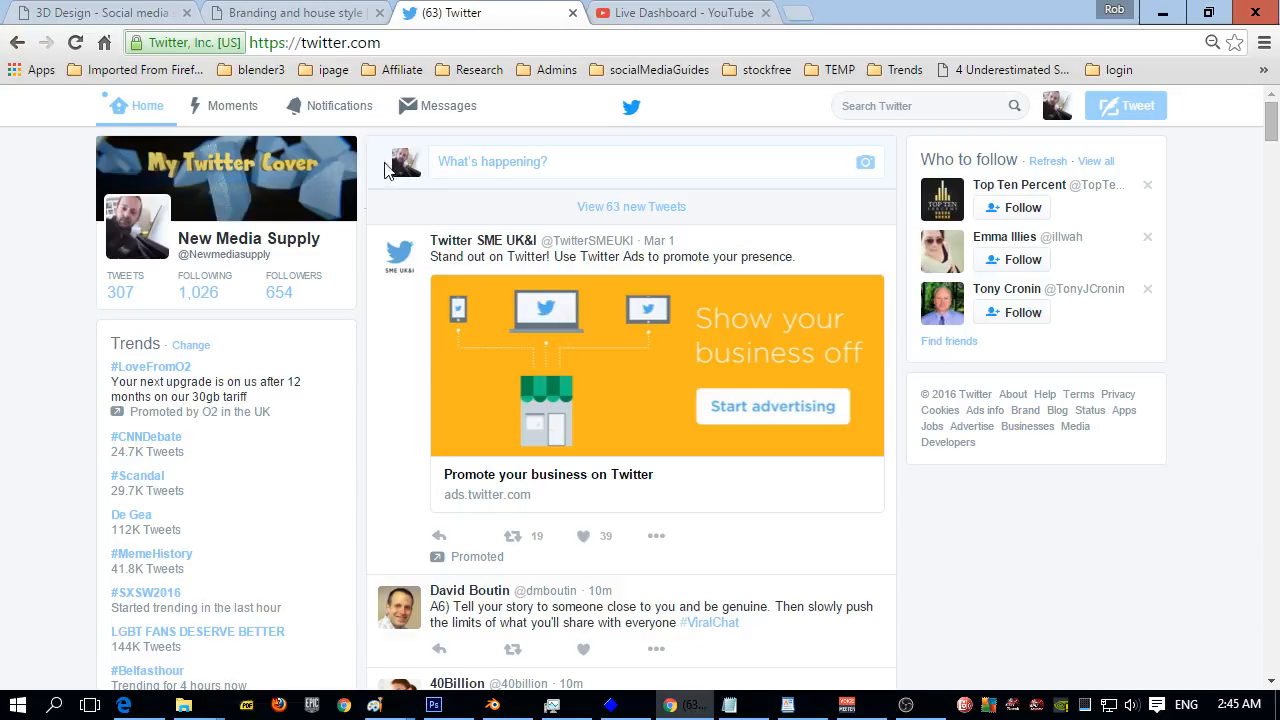
scroll(down, 3)
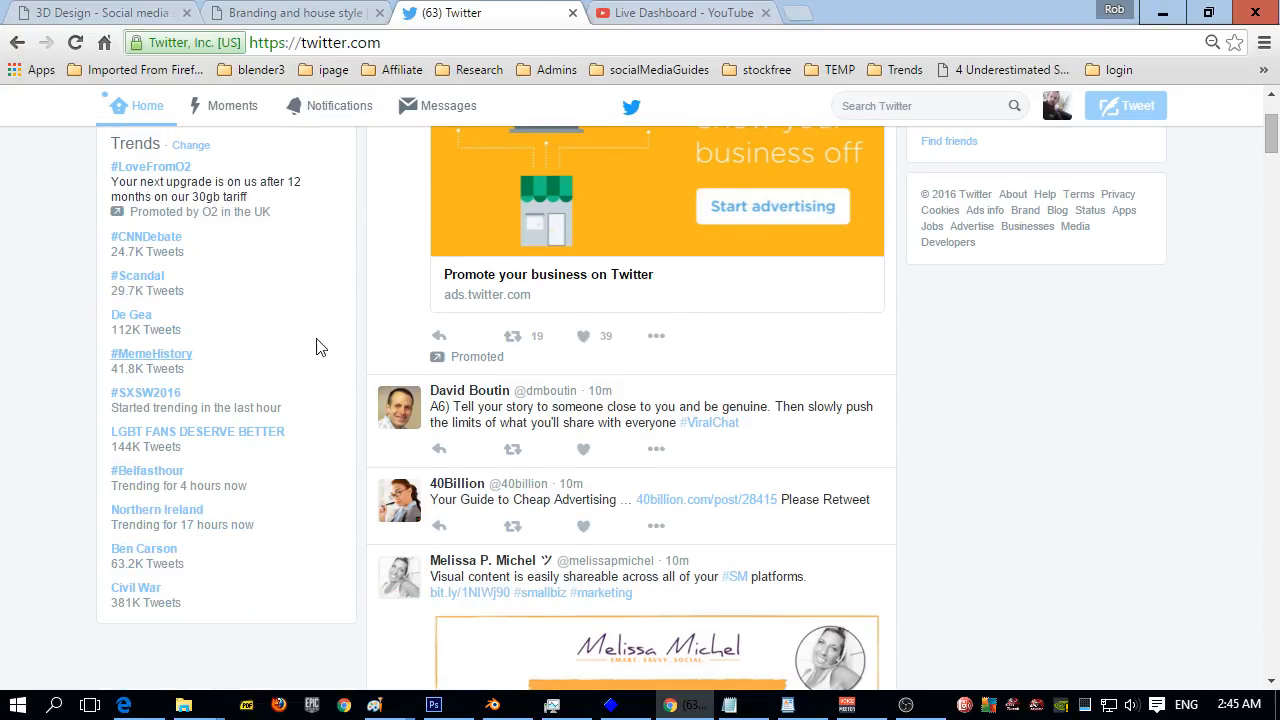
mouse_move(167, 259)
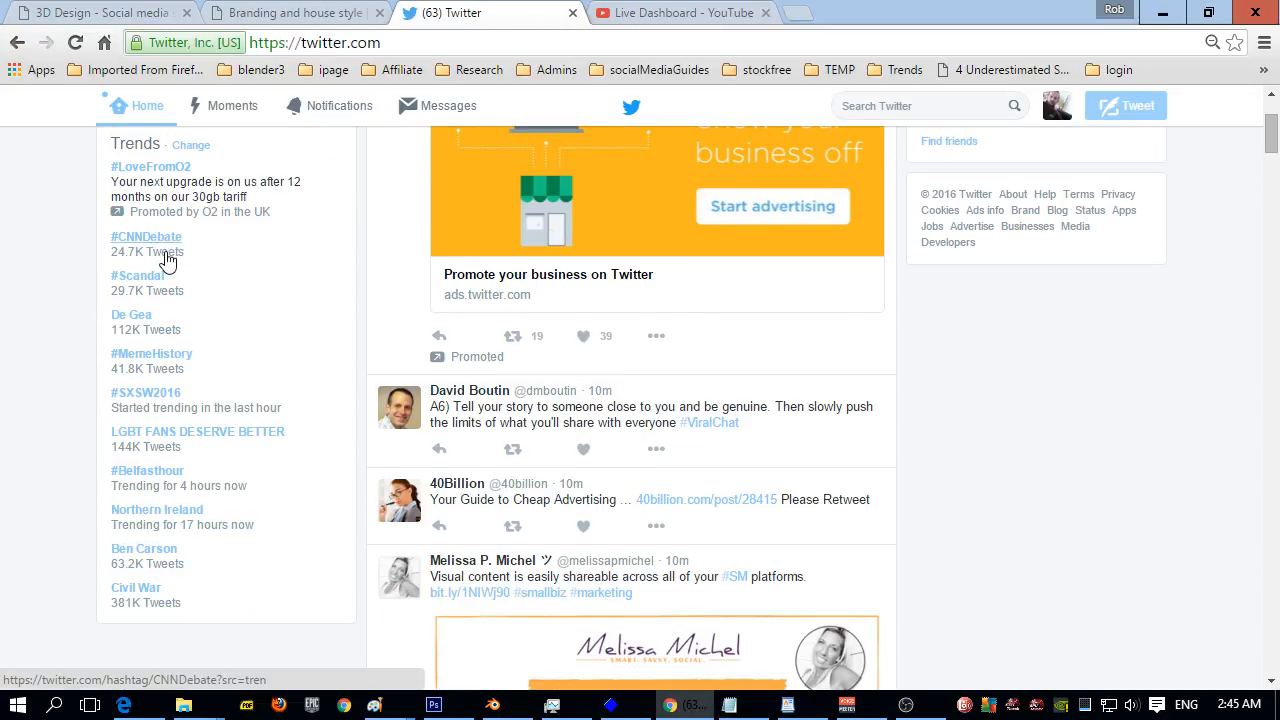
mouse_move(155, 305)
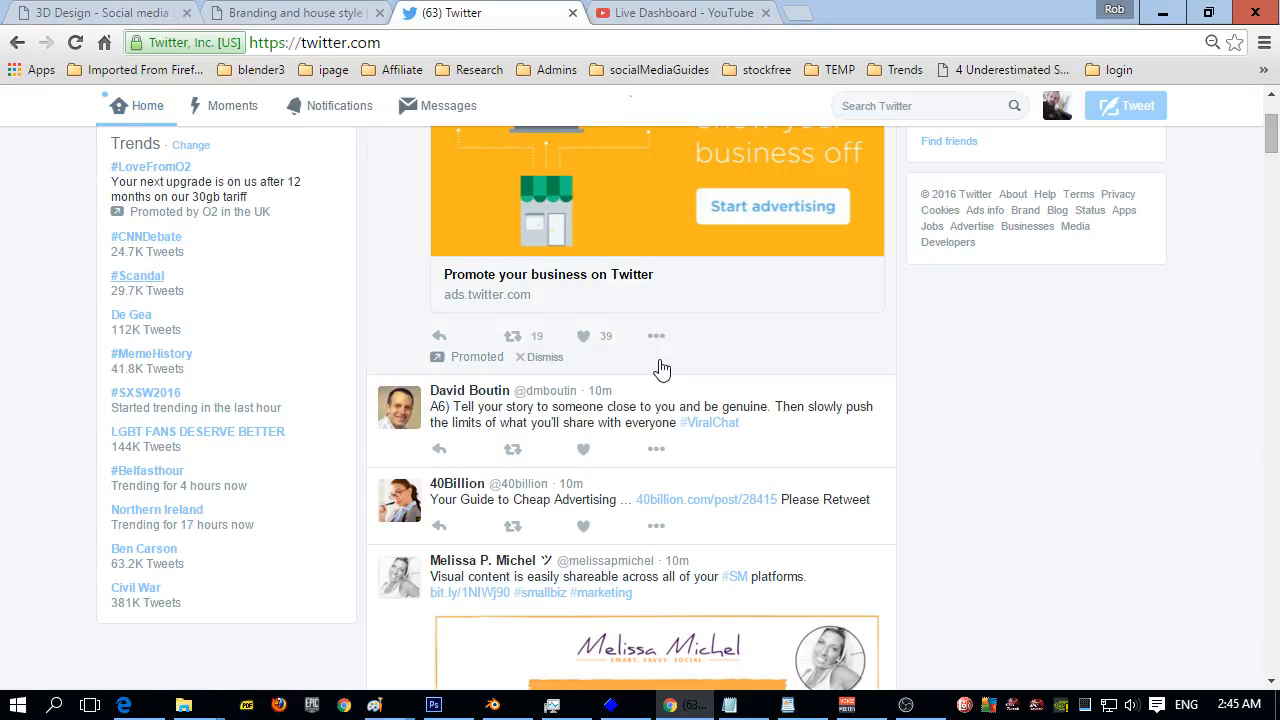
click(137, 275)
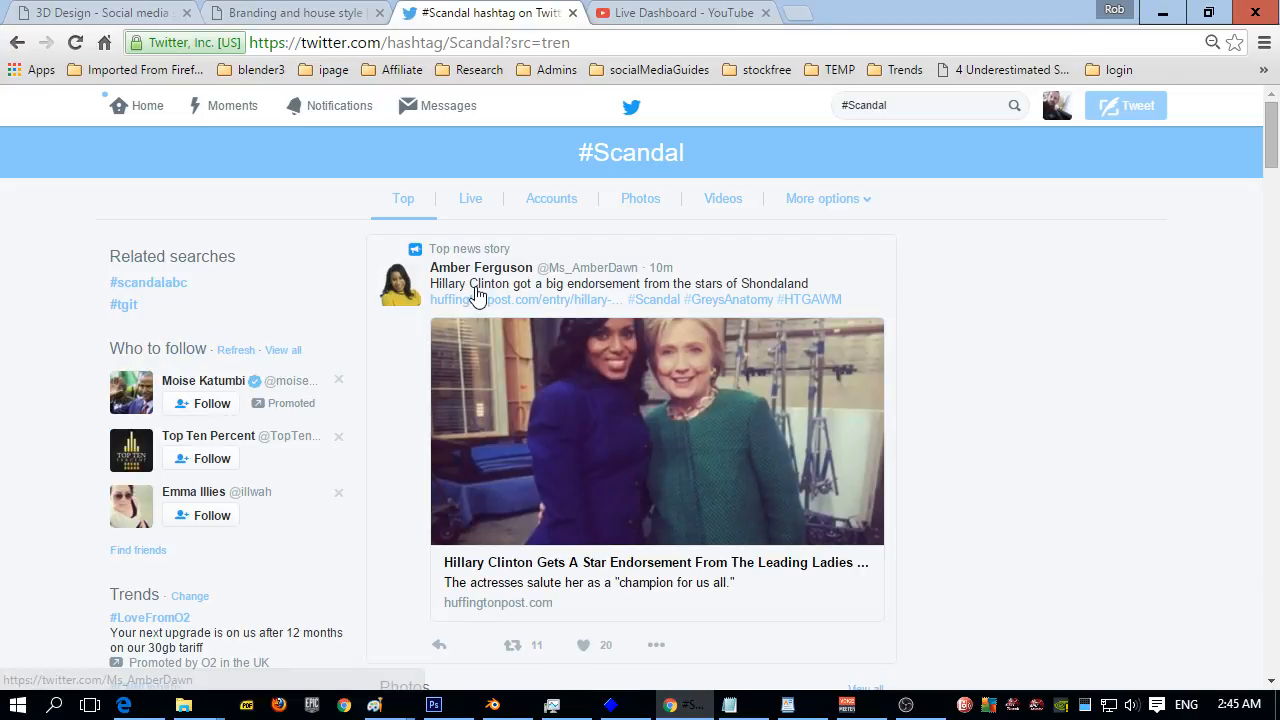
Step: Scroll through the #Scandal tweets, then open the Civil War trend
scroll(down, 3)
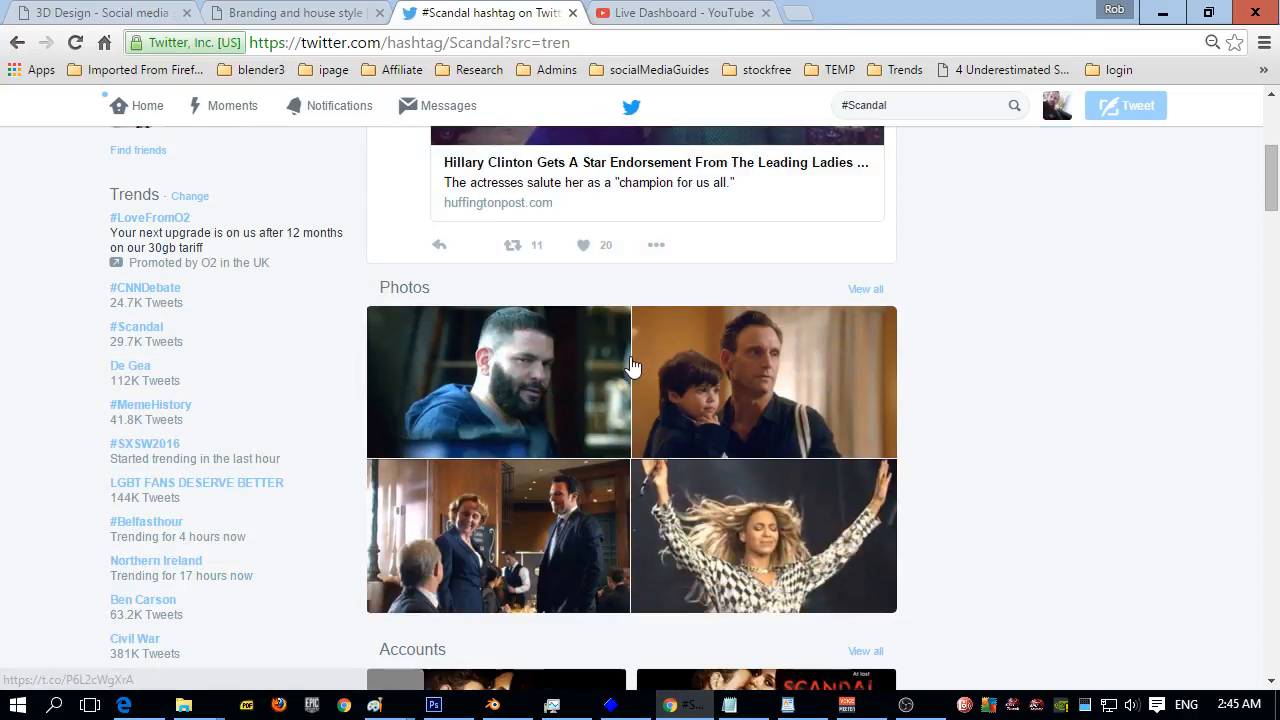
scroll(down, 3)
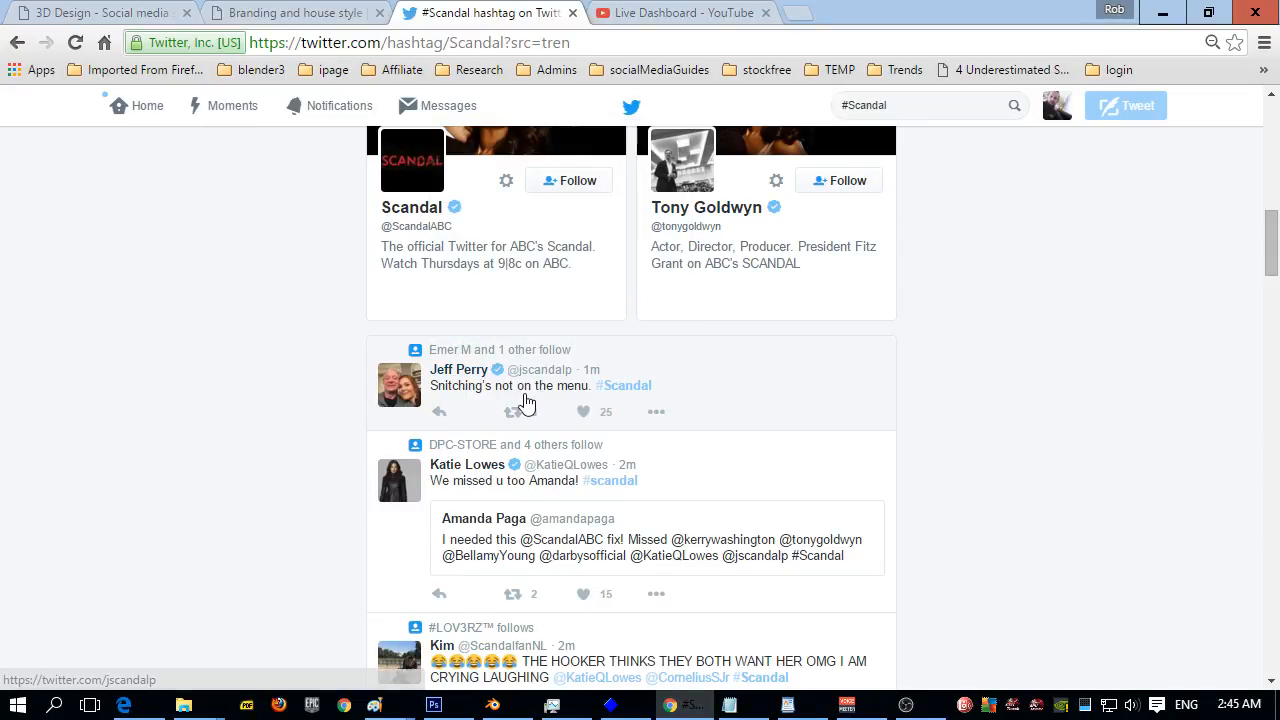
scroll(down, 3)
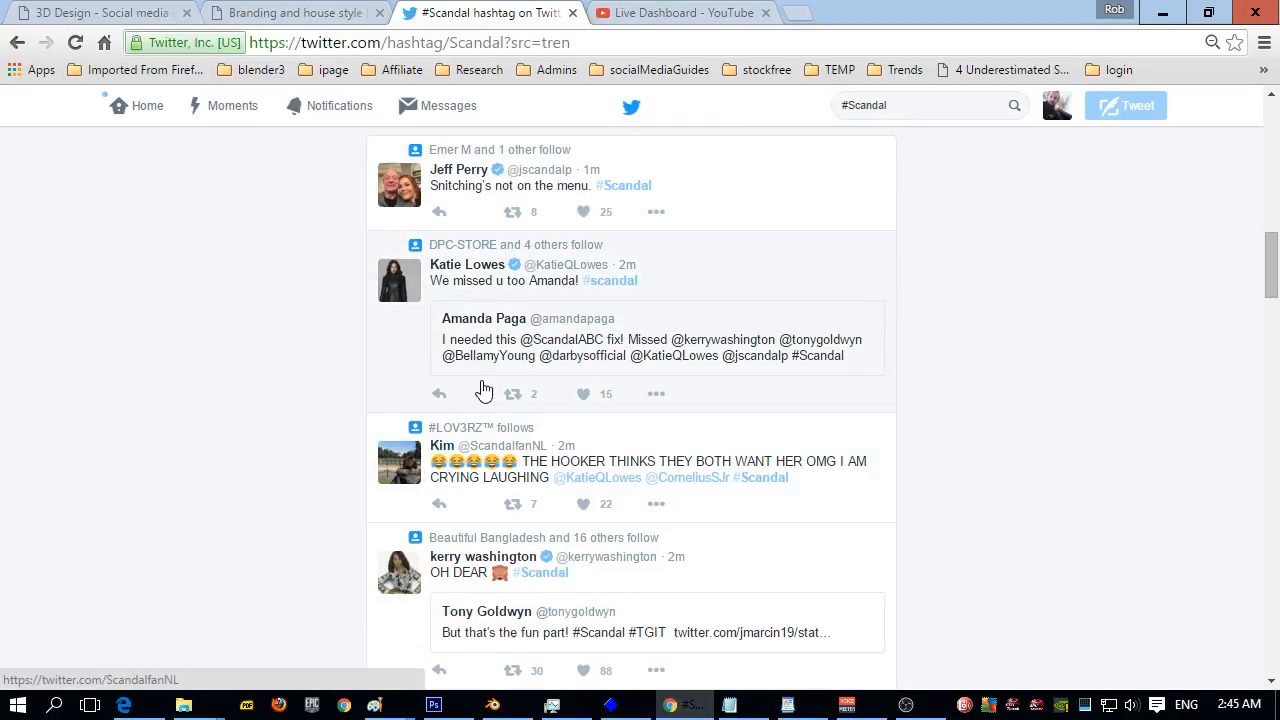
scroll(down, 3)
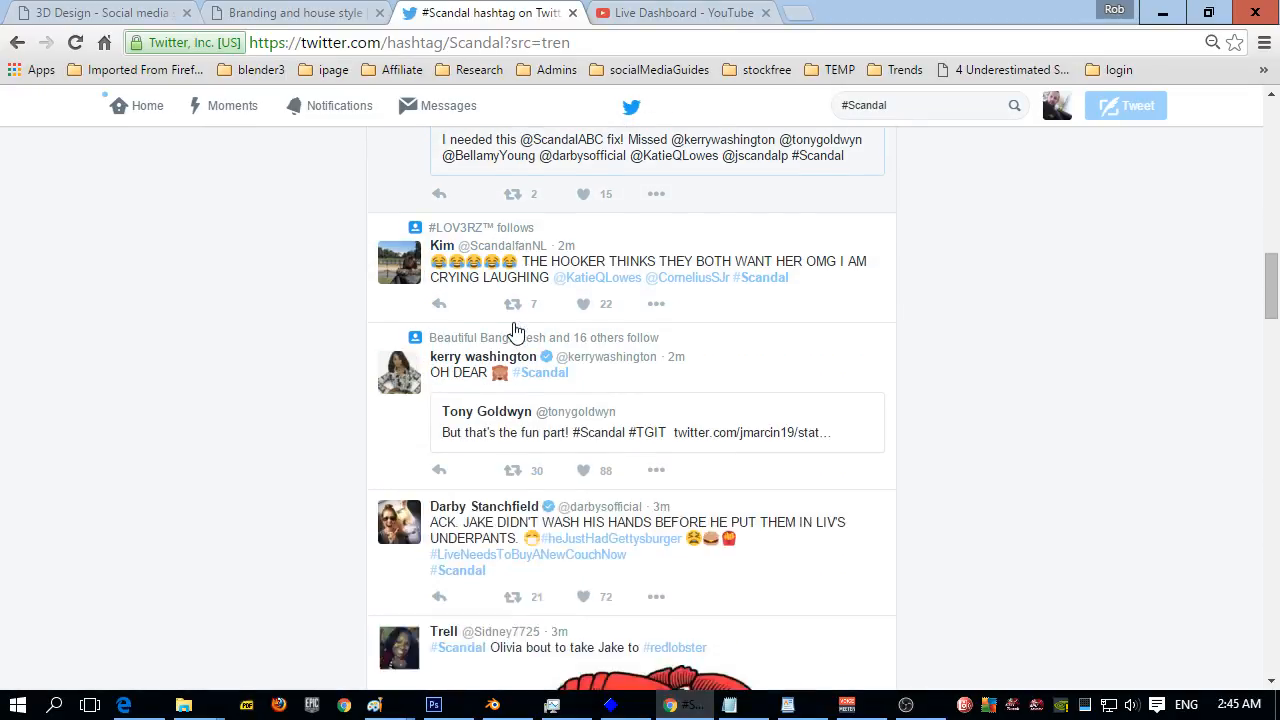
scroll(down, 3)
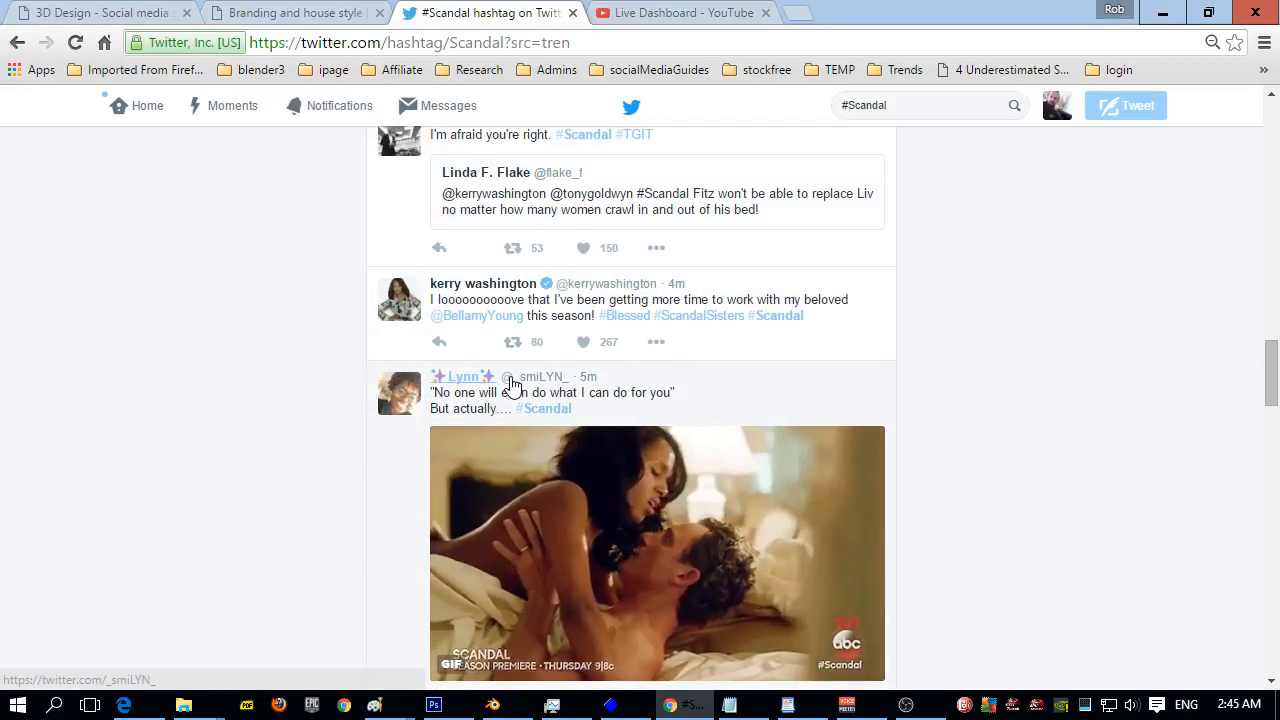
scroll(down, 3)
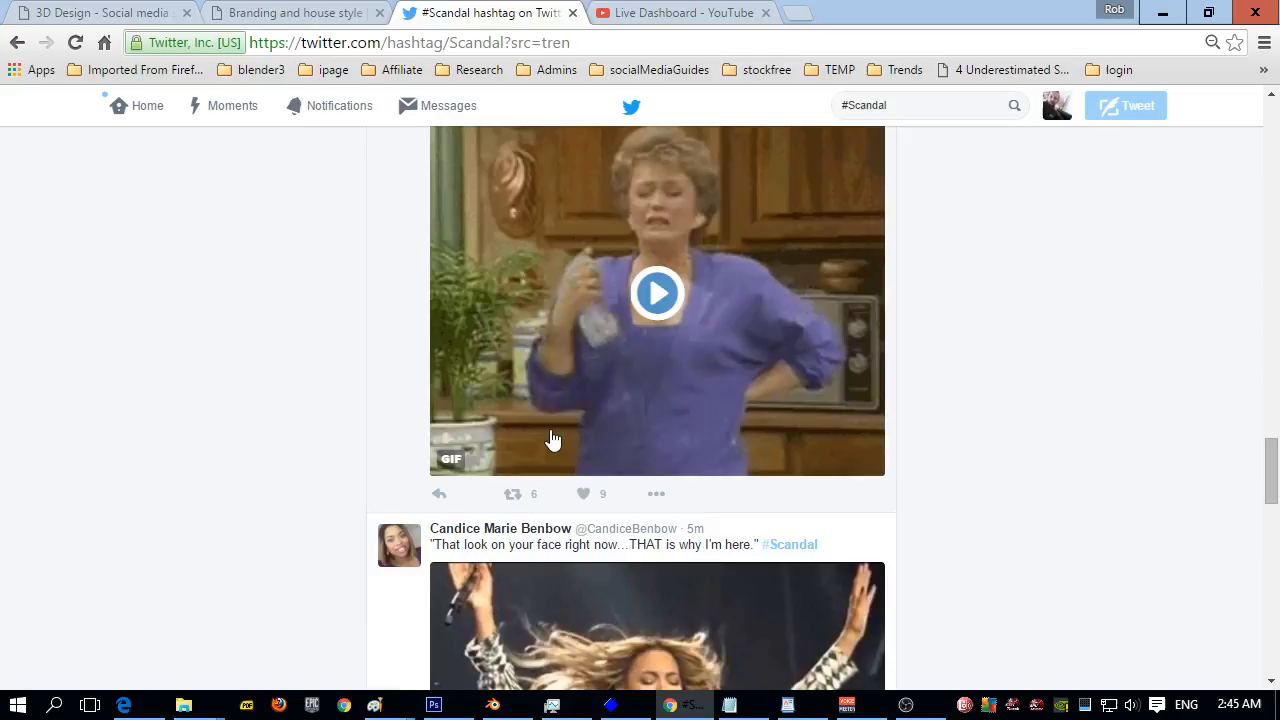
scroll(down, 3)
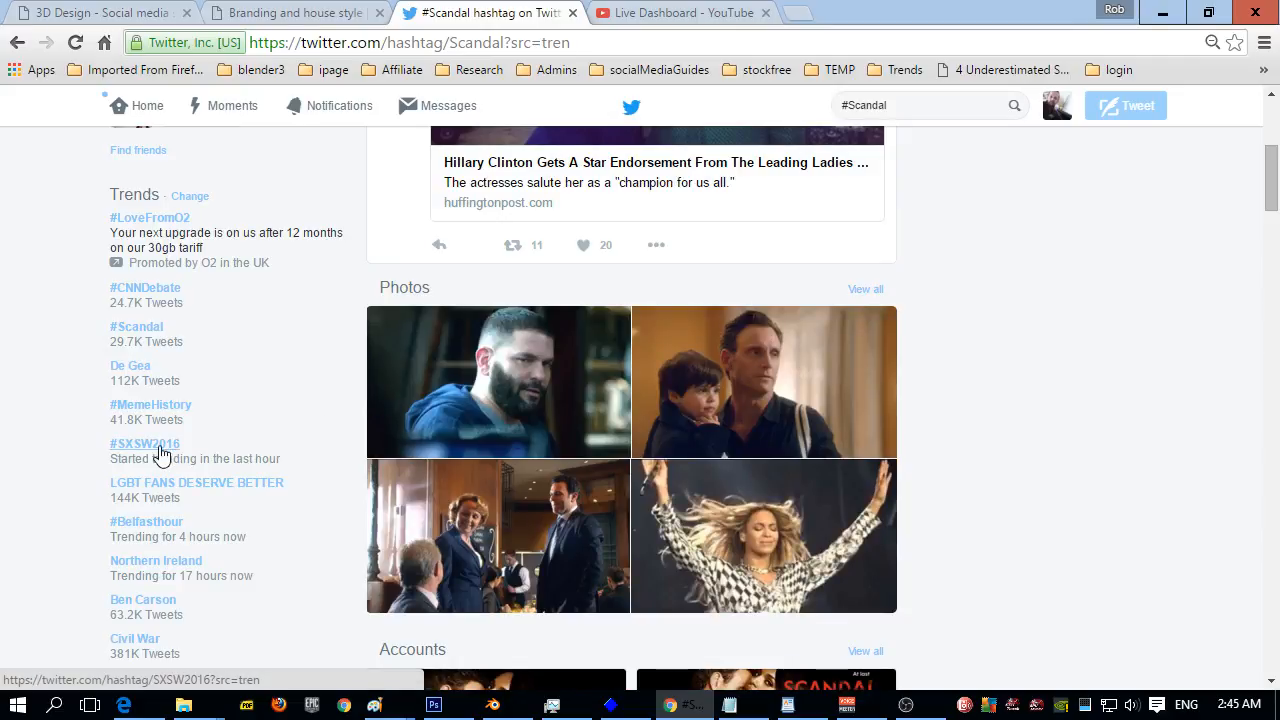
mouse_move(146, 522)
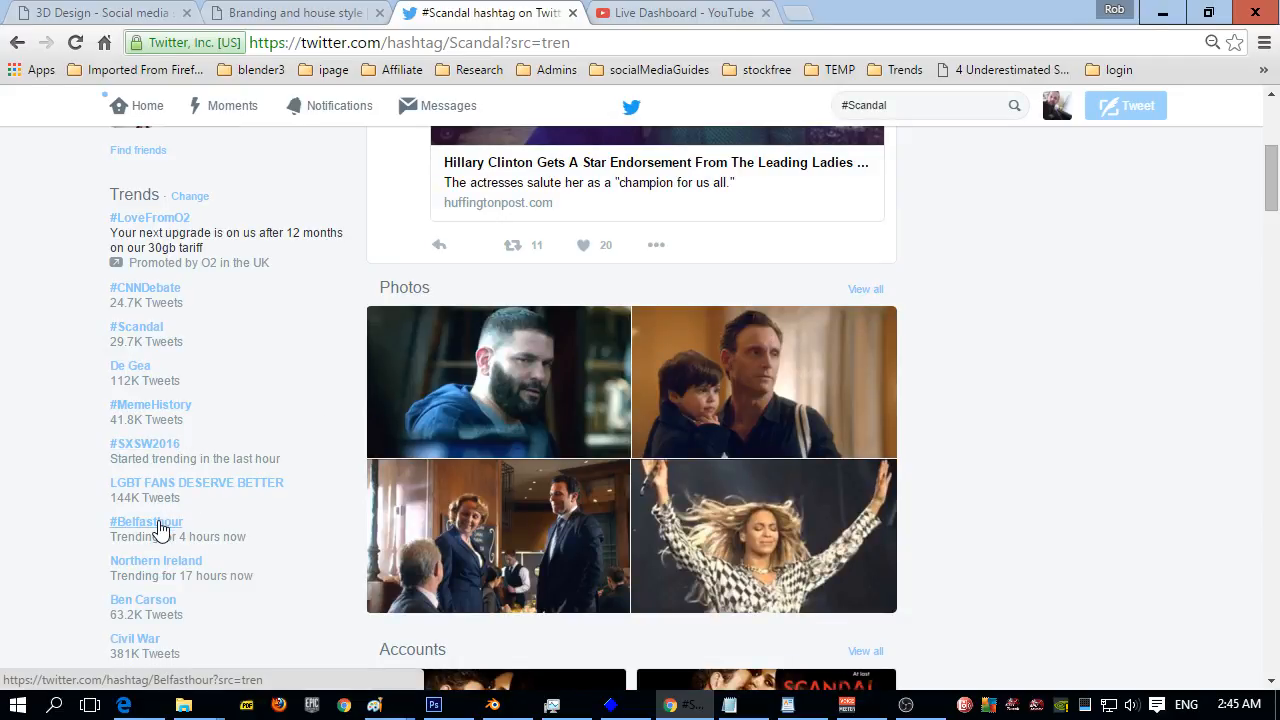
mouse_move(156, 560)
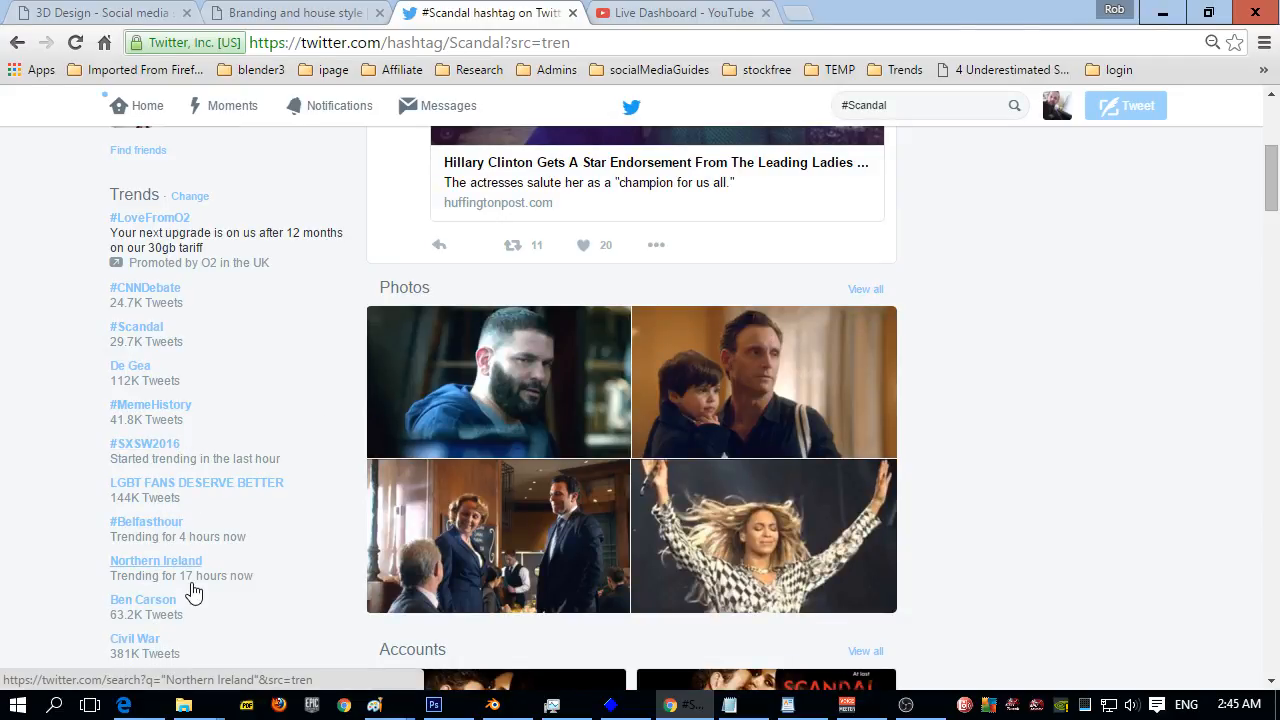
scroll(down, 3)
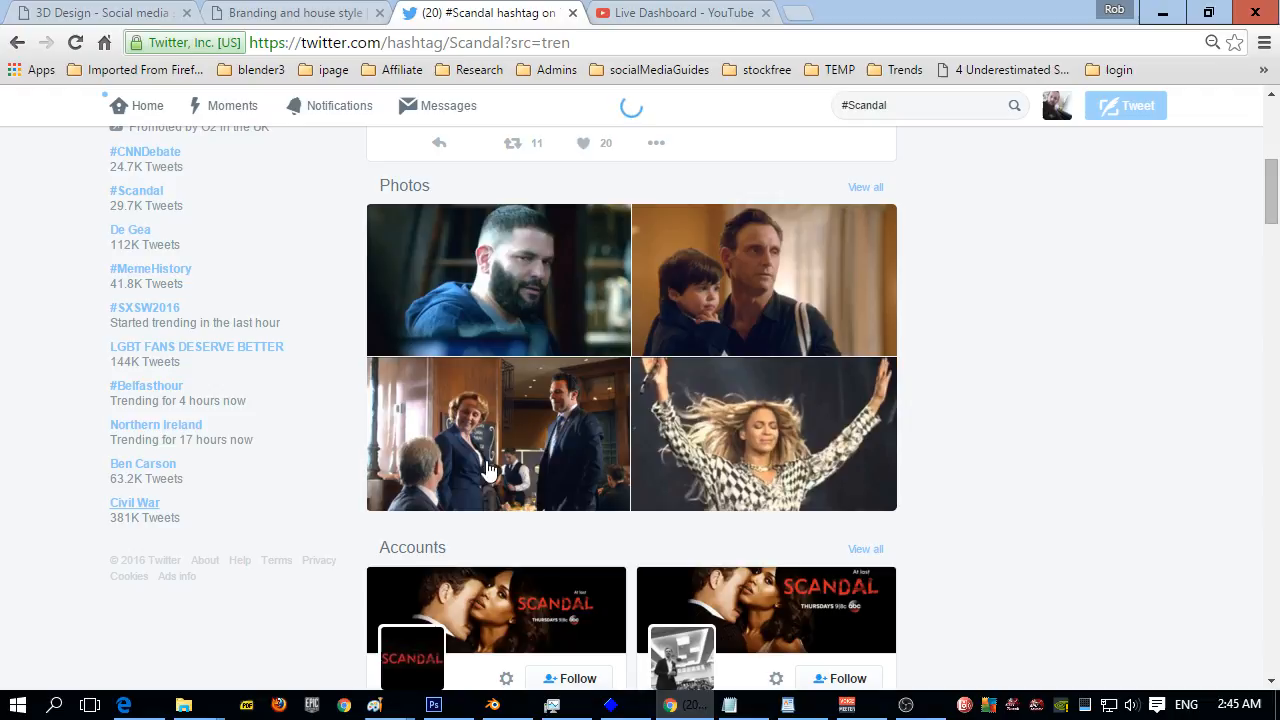
click(134, 503)
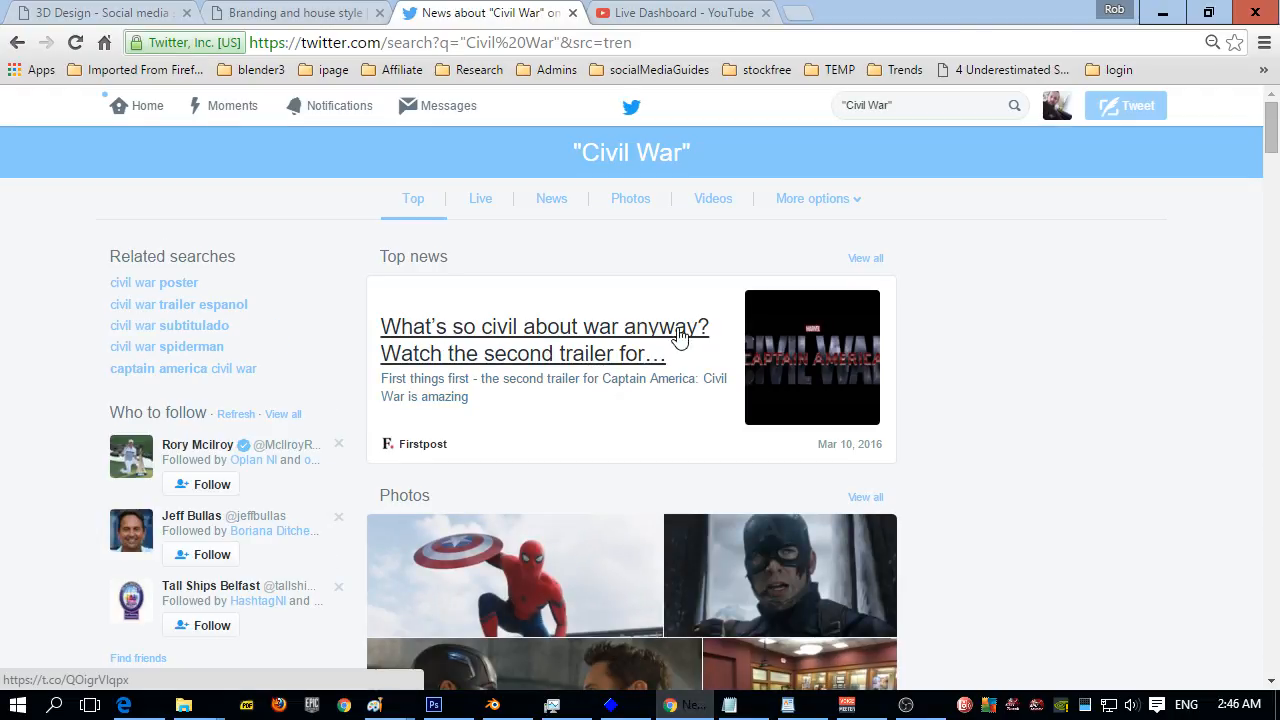
Step: Browse the Civil War results, then open the New Media Supply profile page
scroll(down, 3)
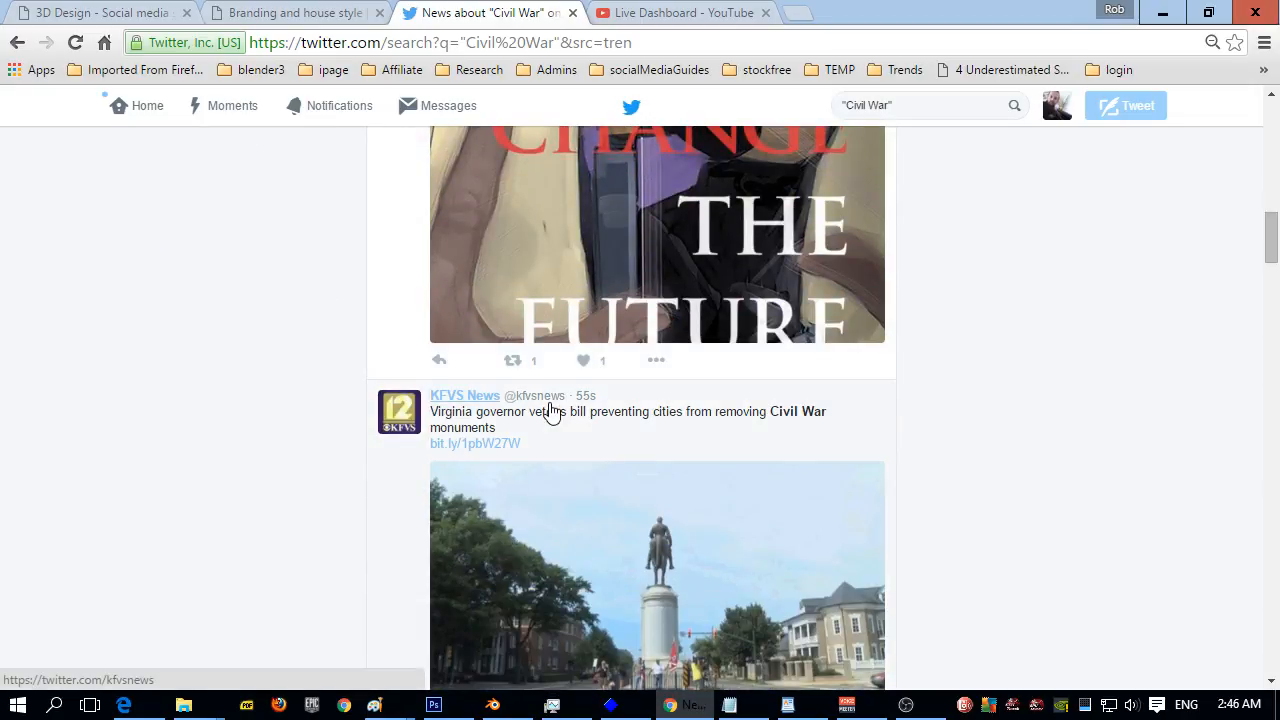
scroll(down, 3)
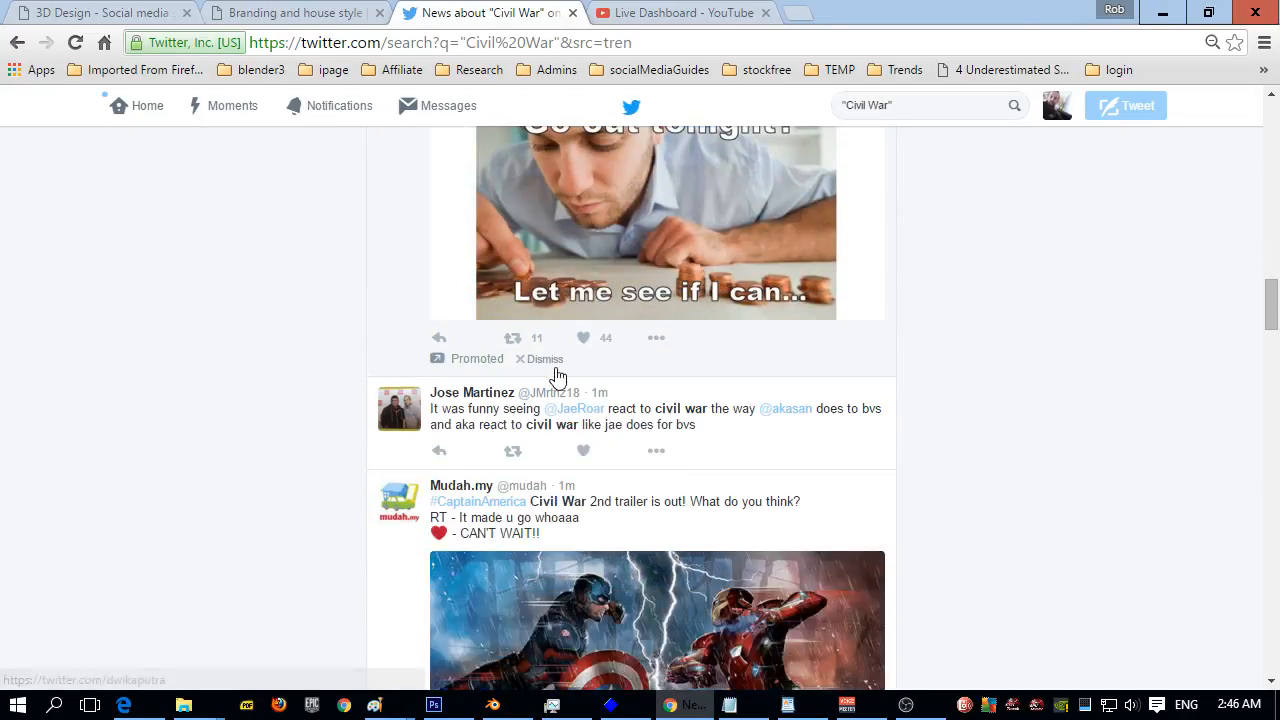
scroll(up, 3)
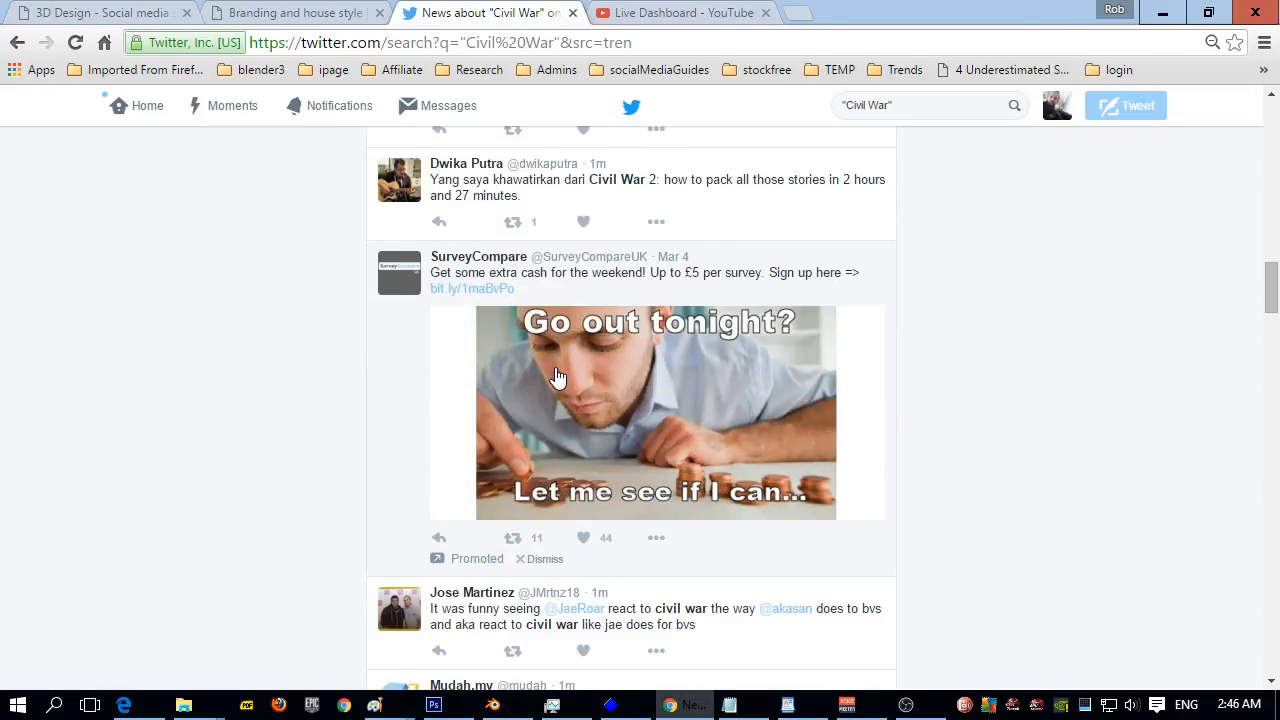
mouse_move(705, 363)
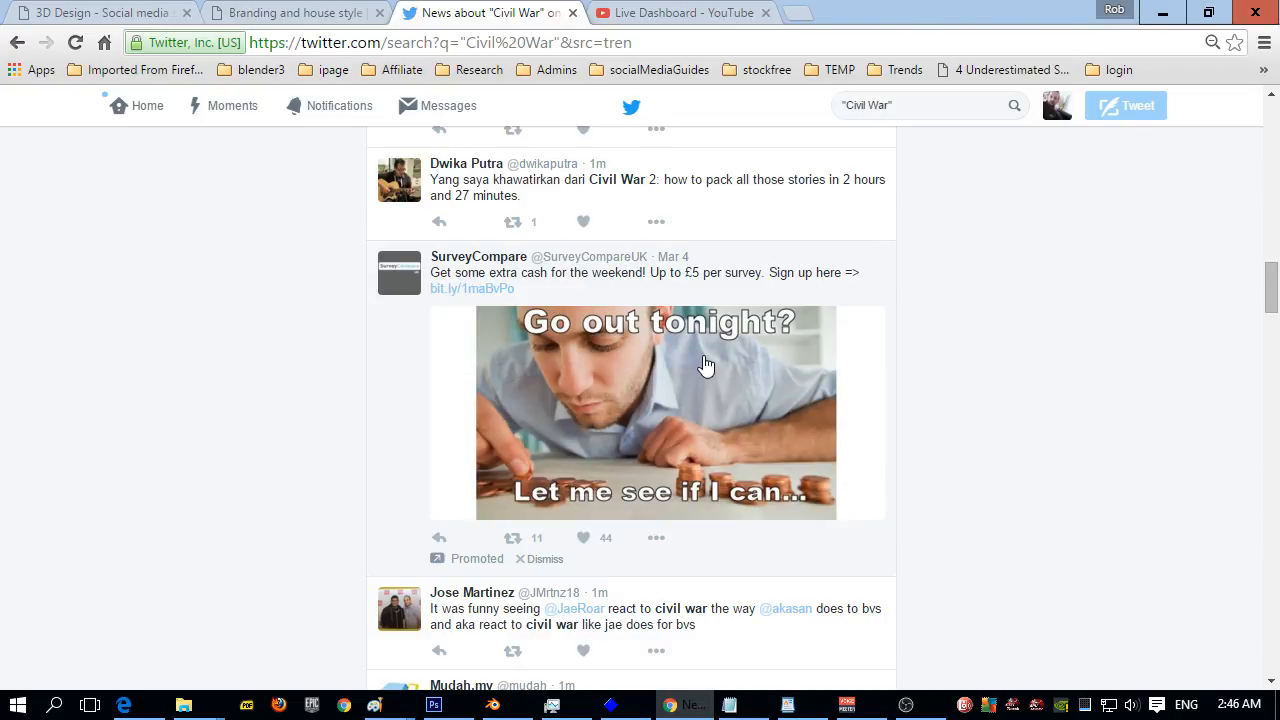
mouse_move(808, 520)
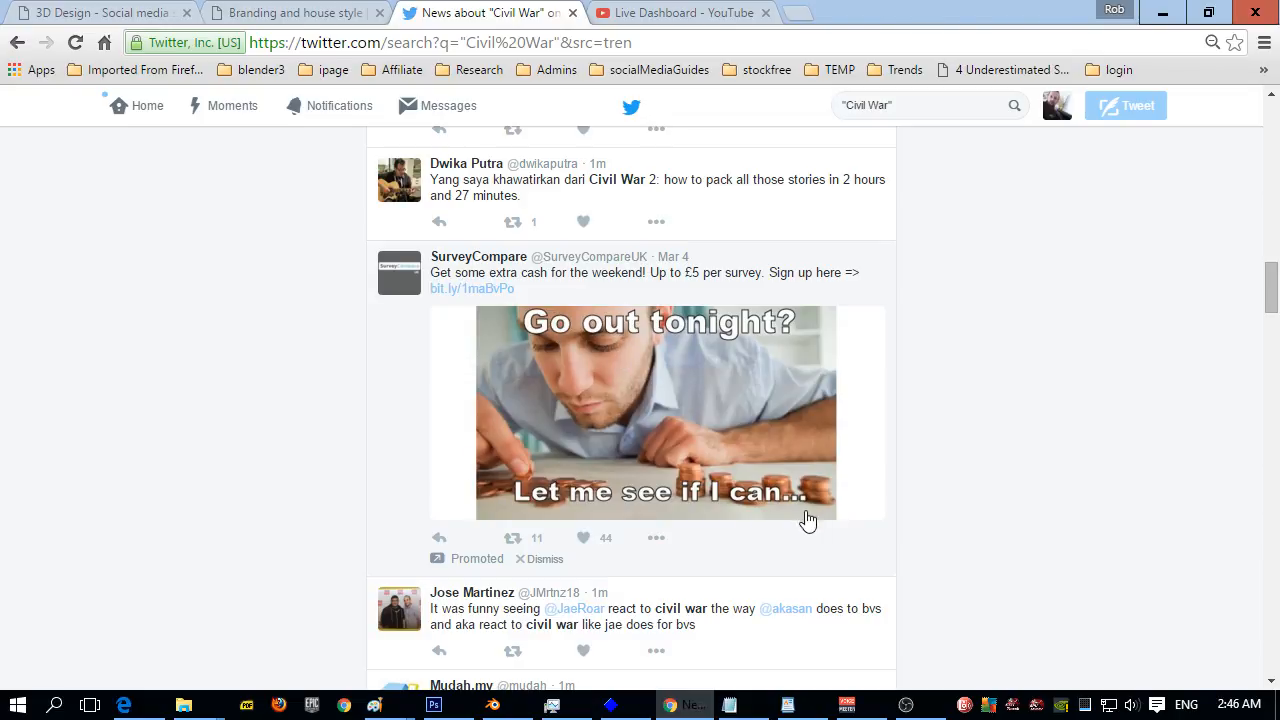
mouse_move(683, 399)
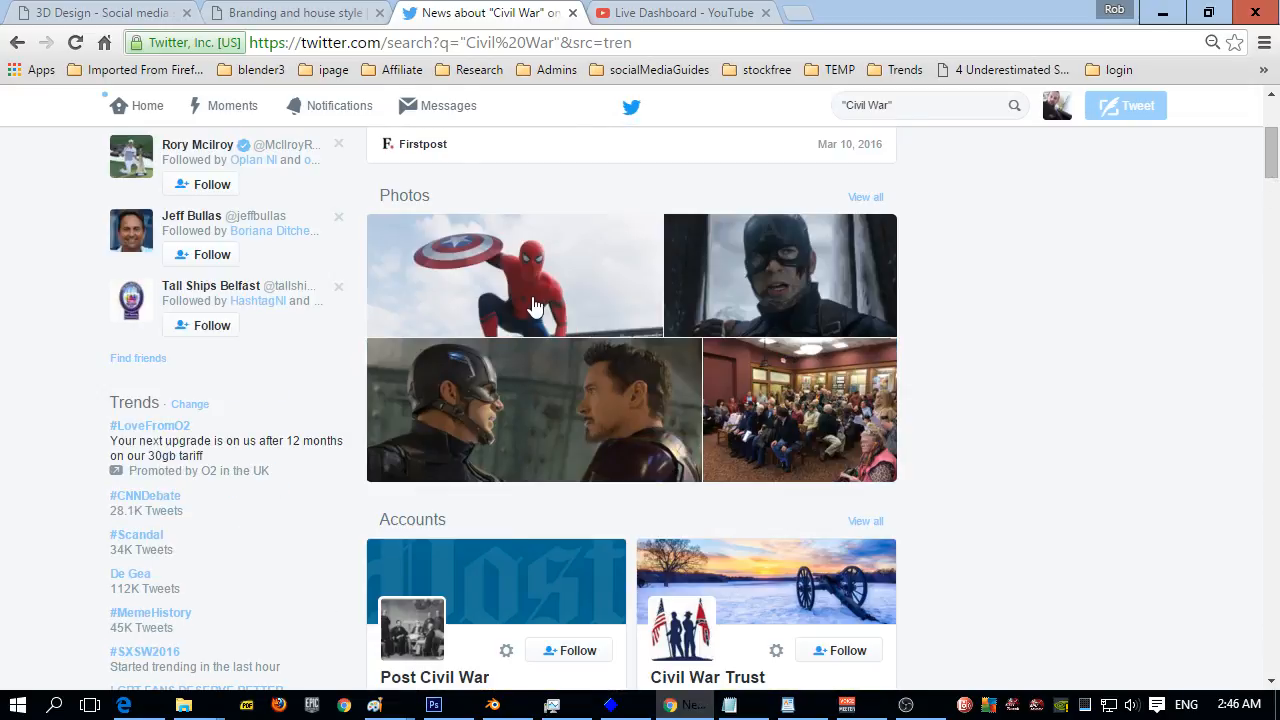
scroll(up, 3)
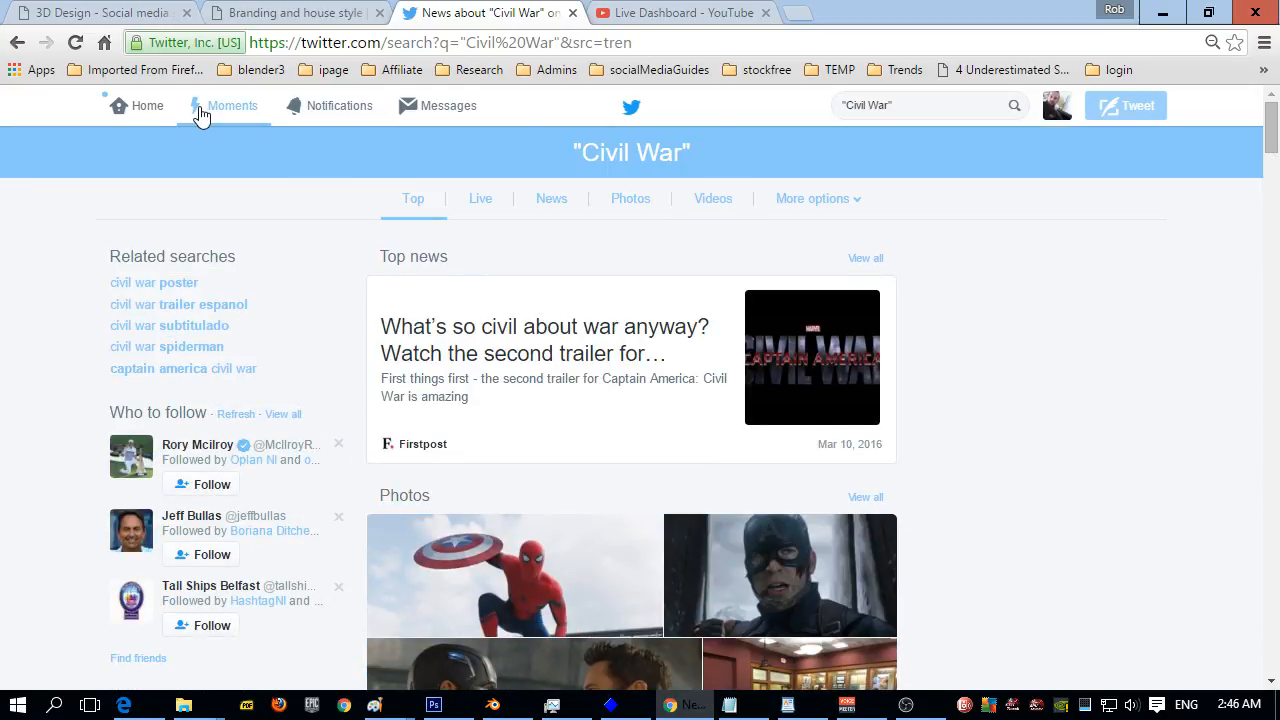
mouse_move(1057, 105)
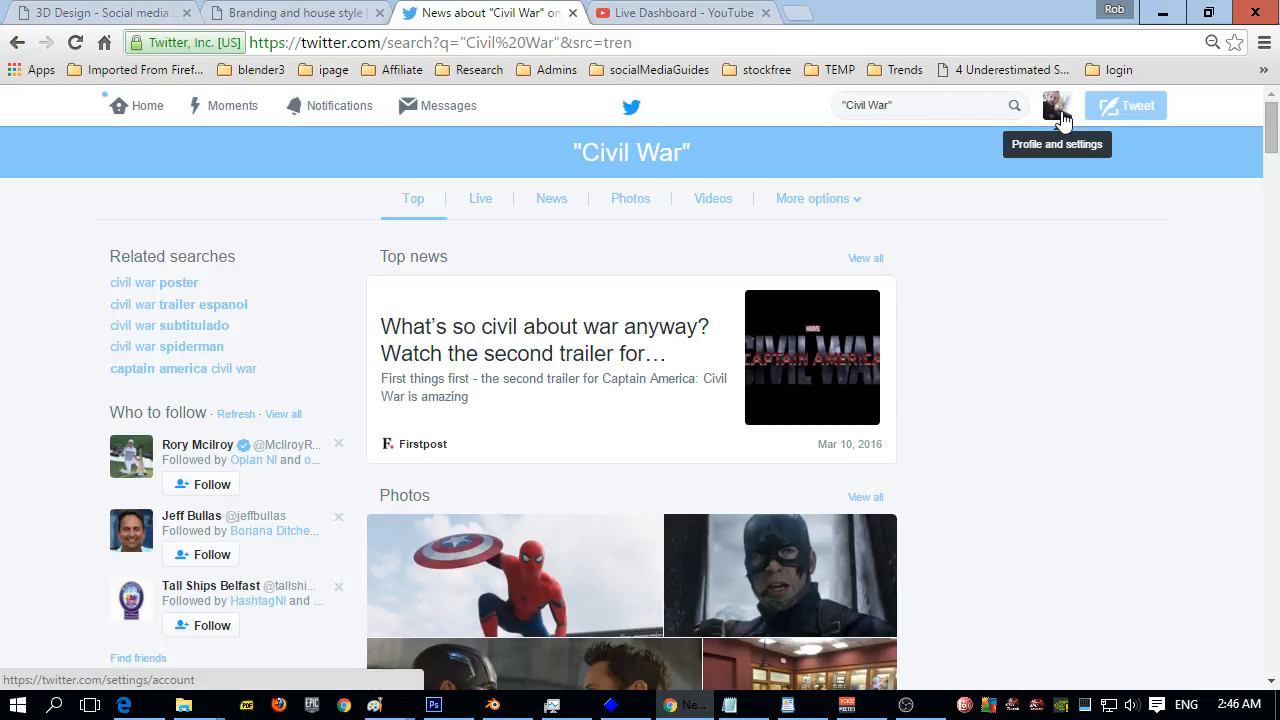
click(1057, 105)
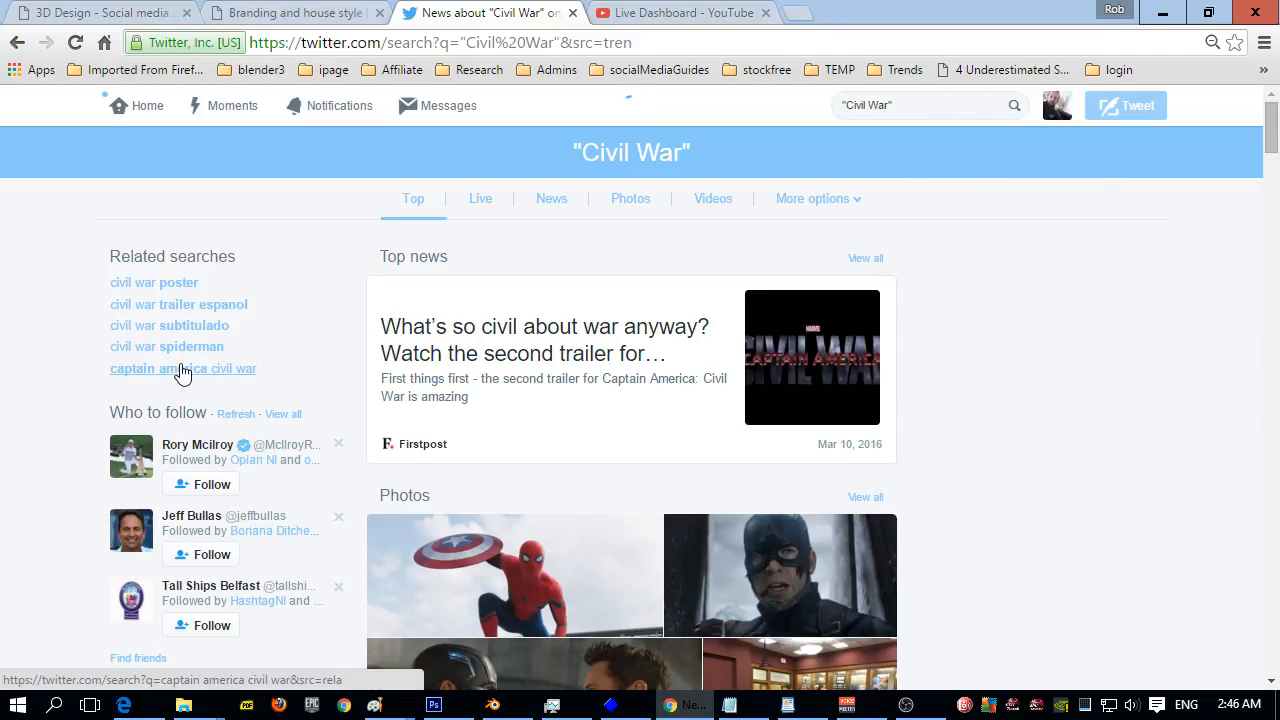
click(1056, 105)
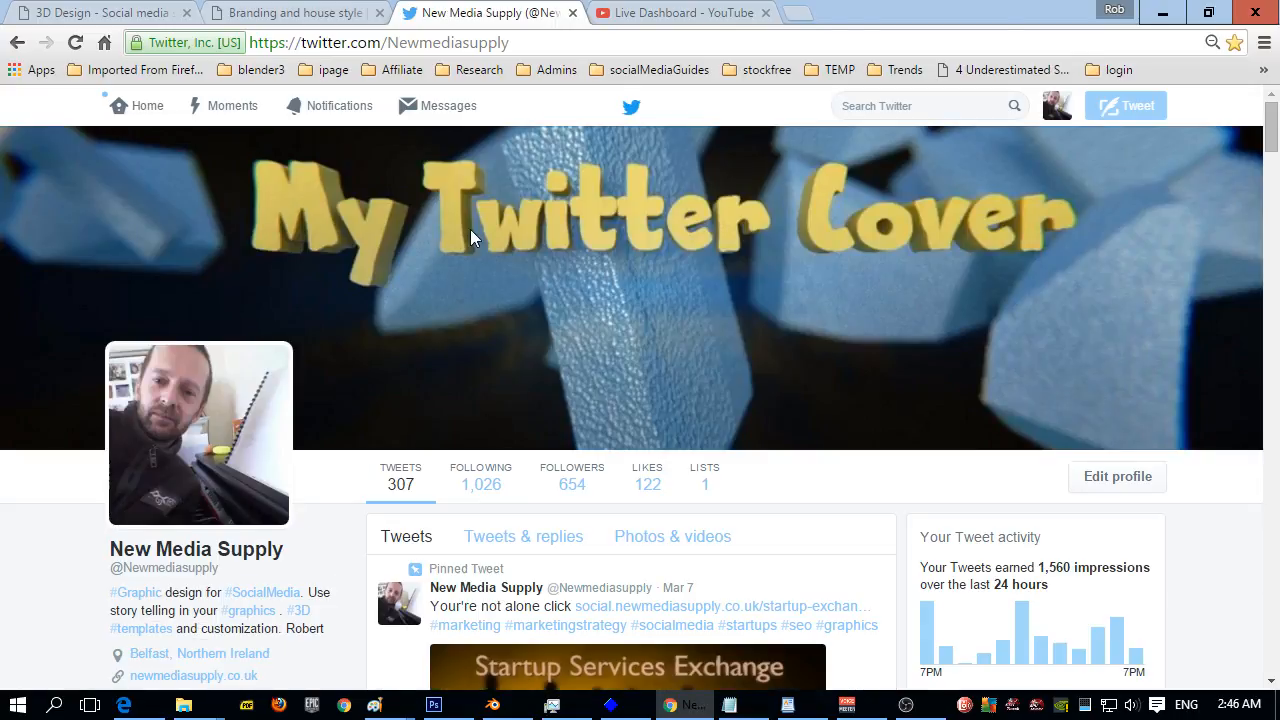
scroll(down, 3)
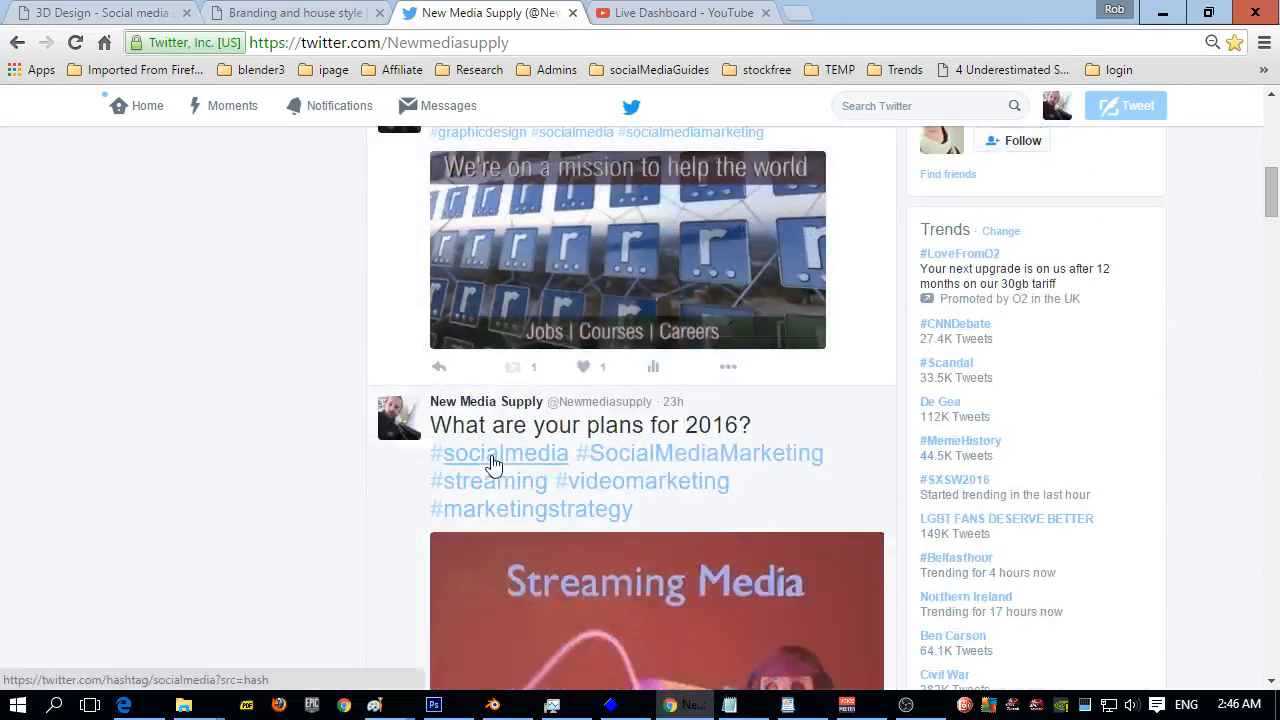
mouse_move(470, 187)
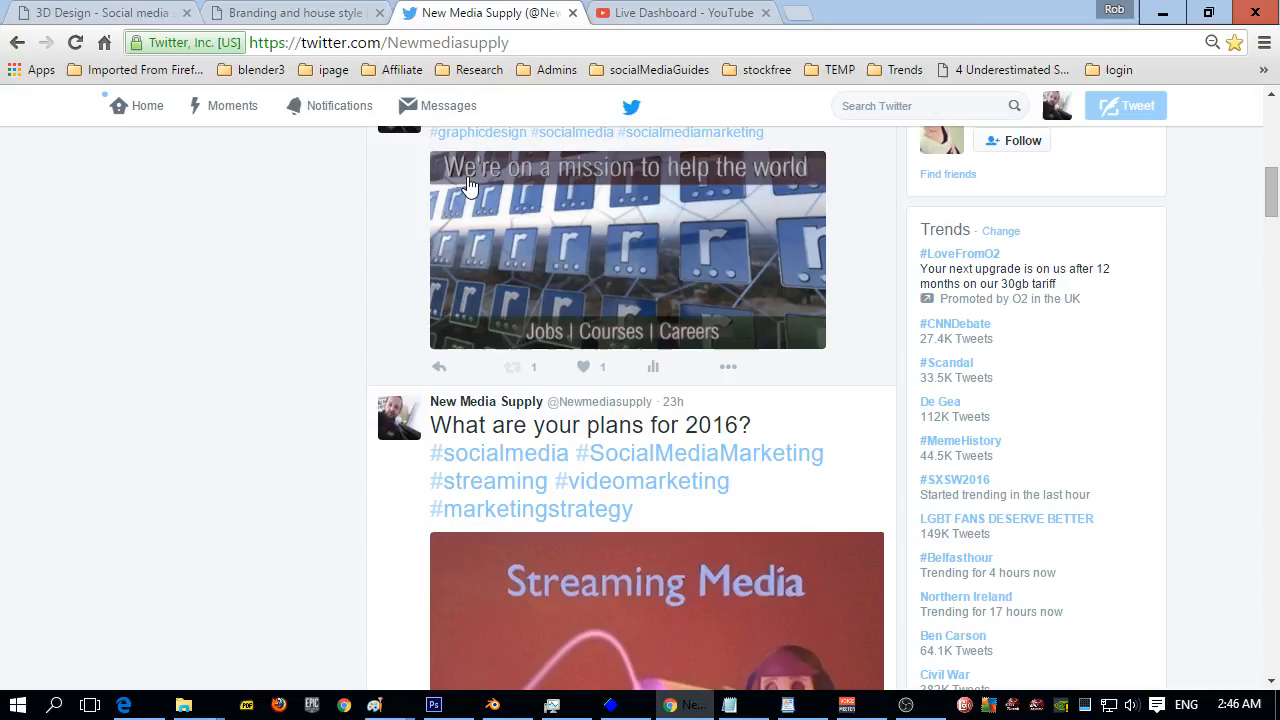
mouse_move(467, 178)
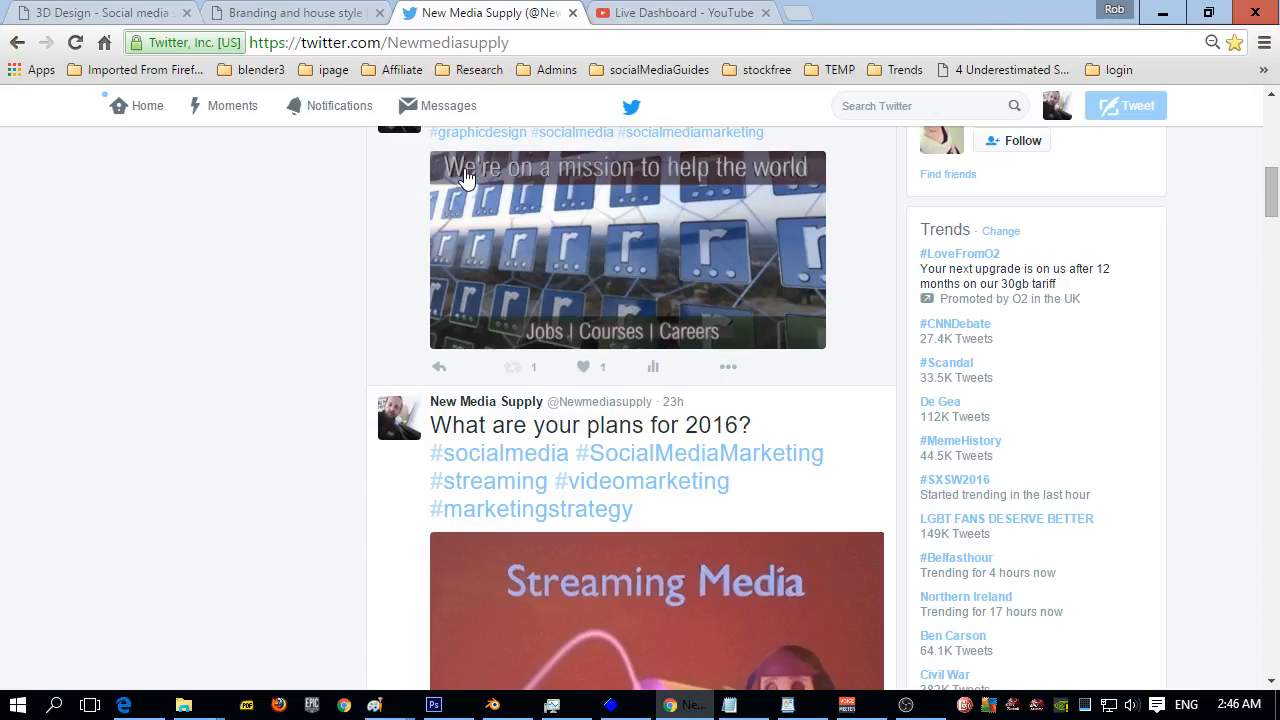
mouse_move(468, 162)
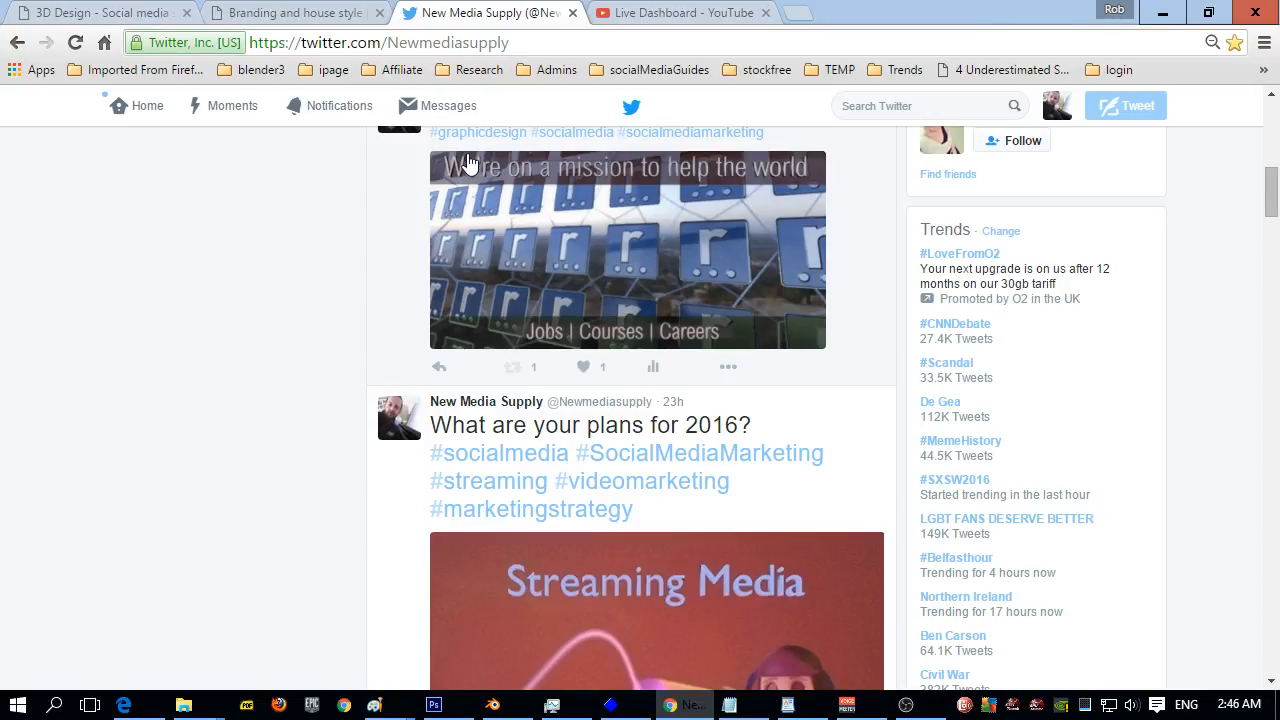
mouse_move(700, 165)
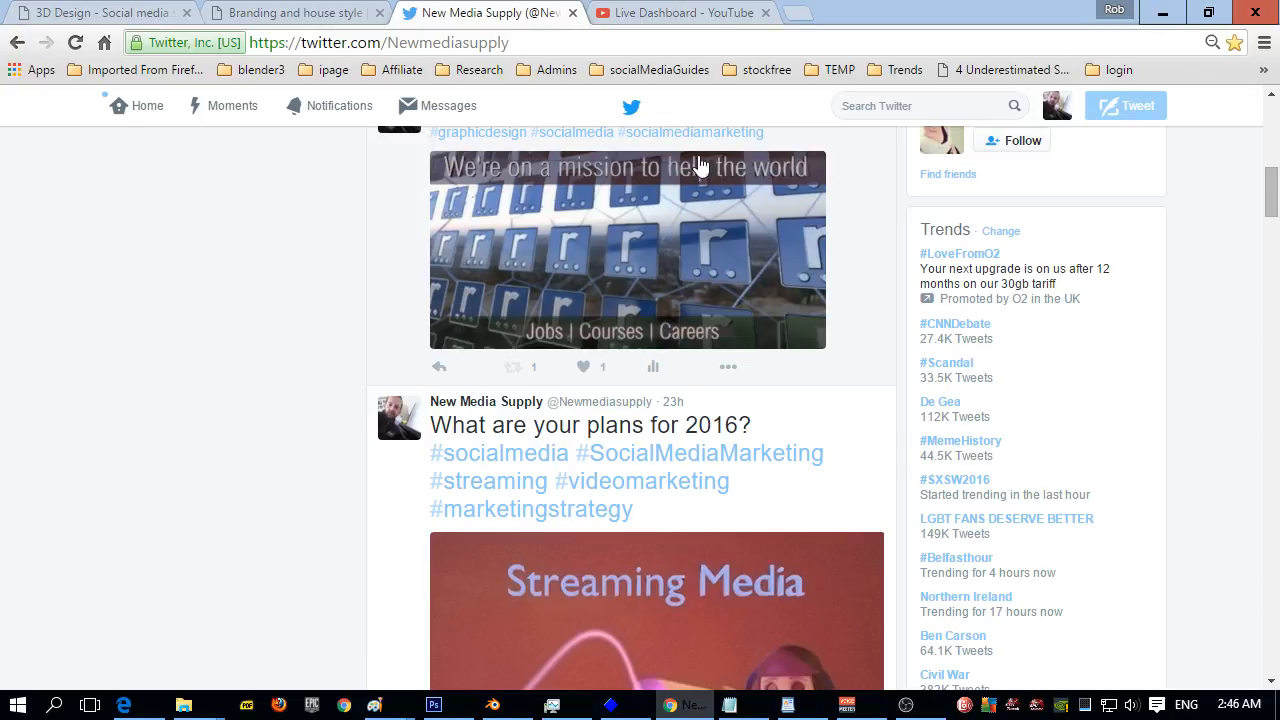
mouse_move(460, 172)
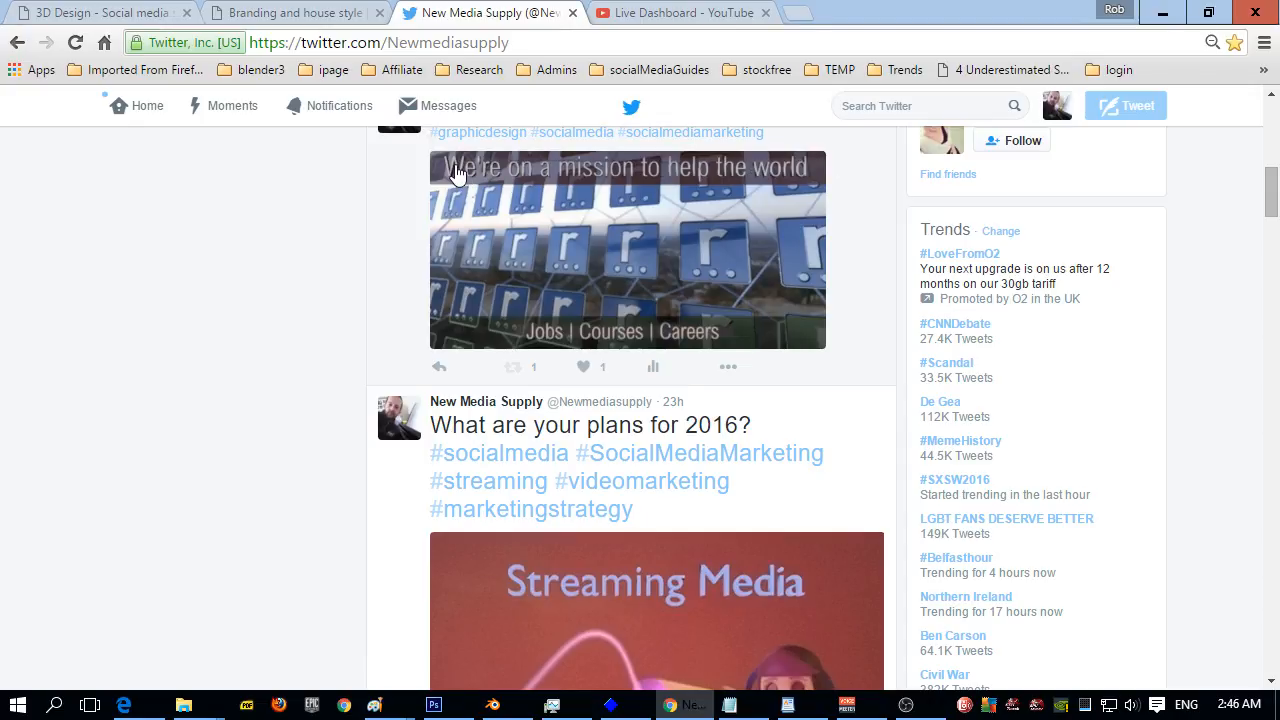
mouse_move(535, 178)
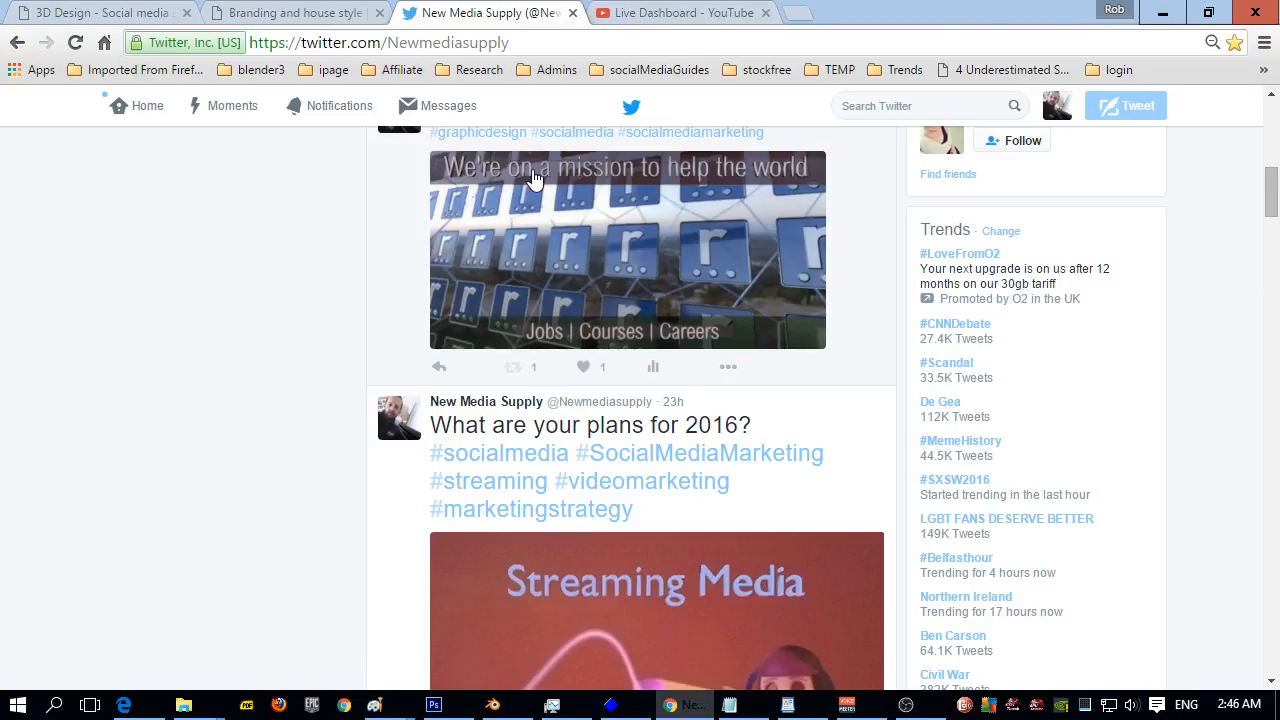
mouse_move(787, 186)
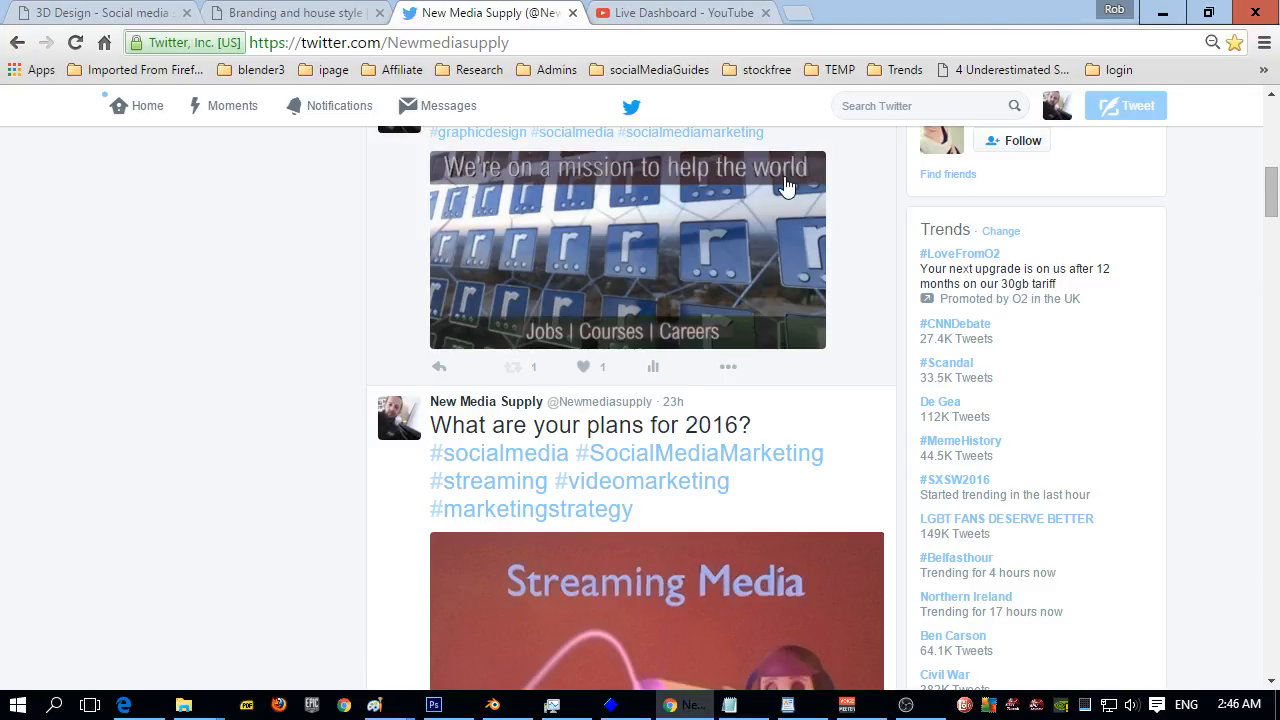
mouse_move(603, 322)
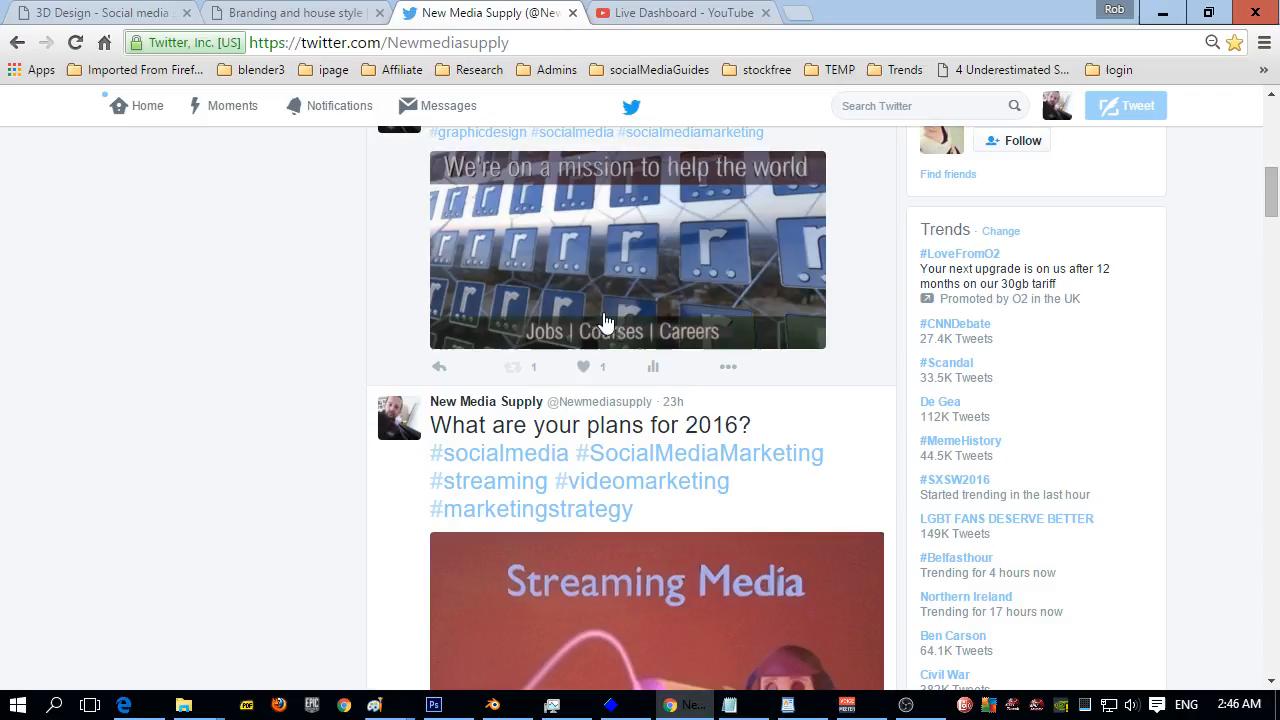
mouse_move(615, 270)
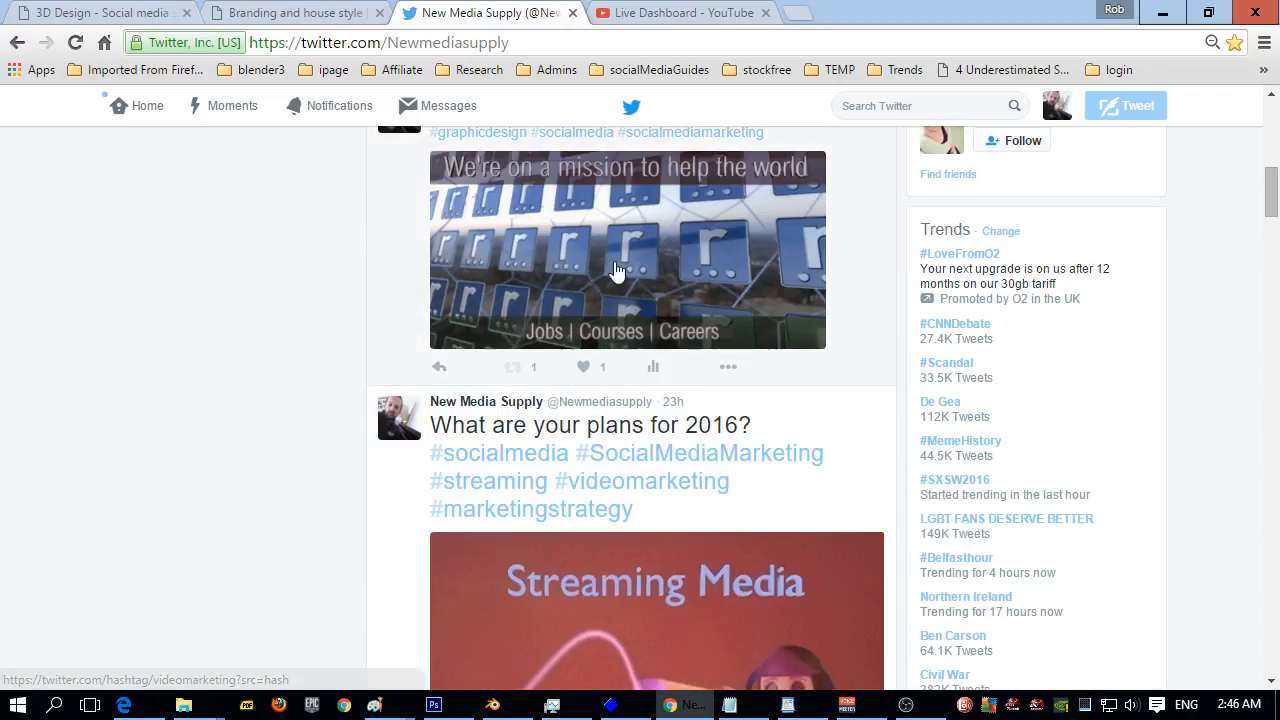
mouse_move(650, 248)
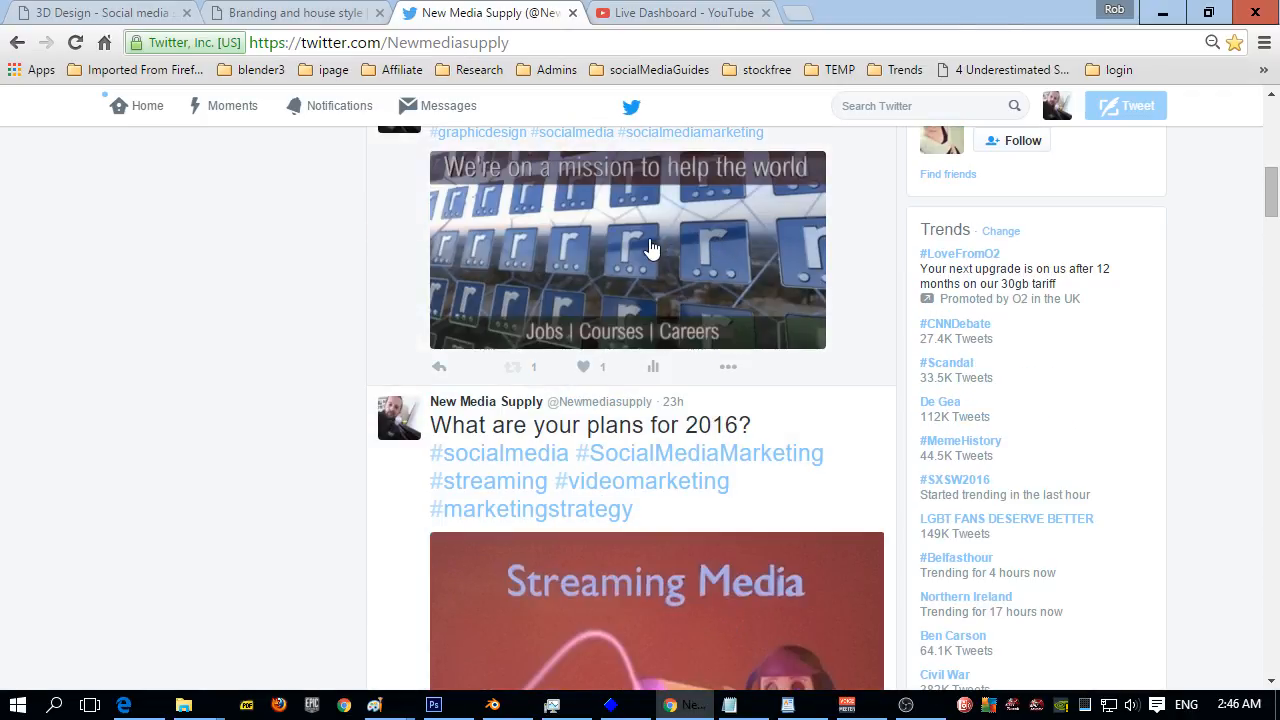
mouse_move(628, 260)
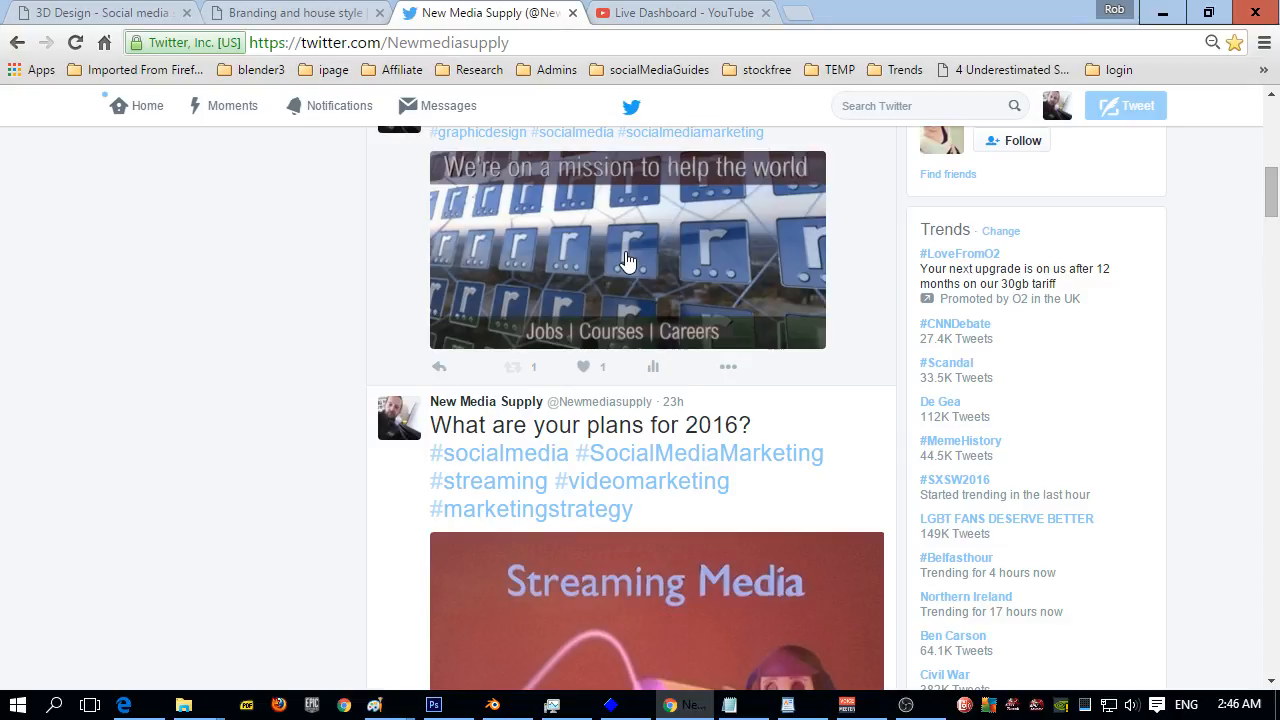
mouse_move(666, 354)
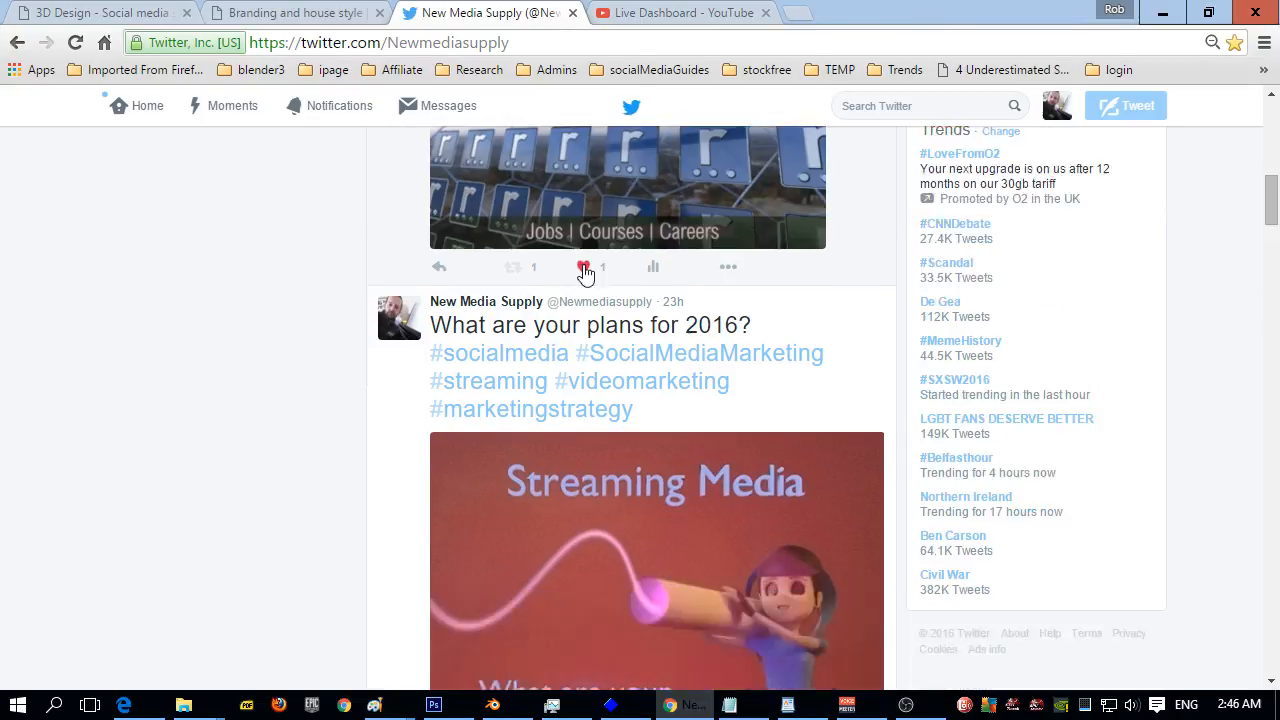
scroll(down, 3)
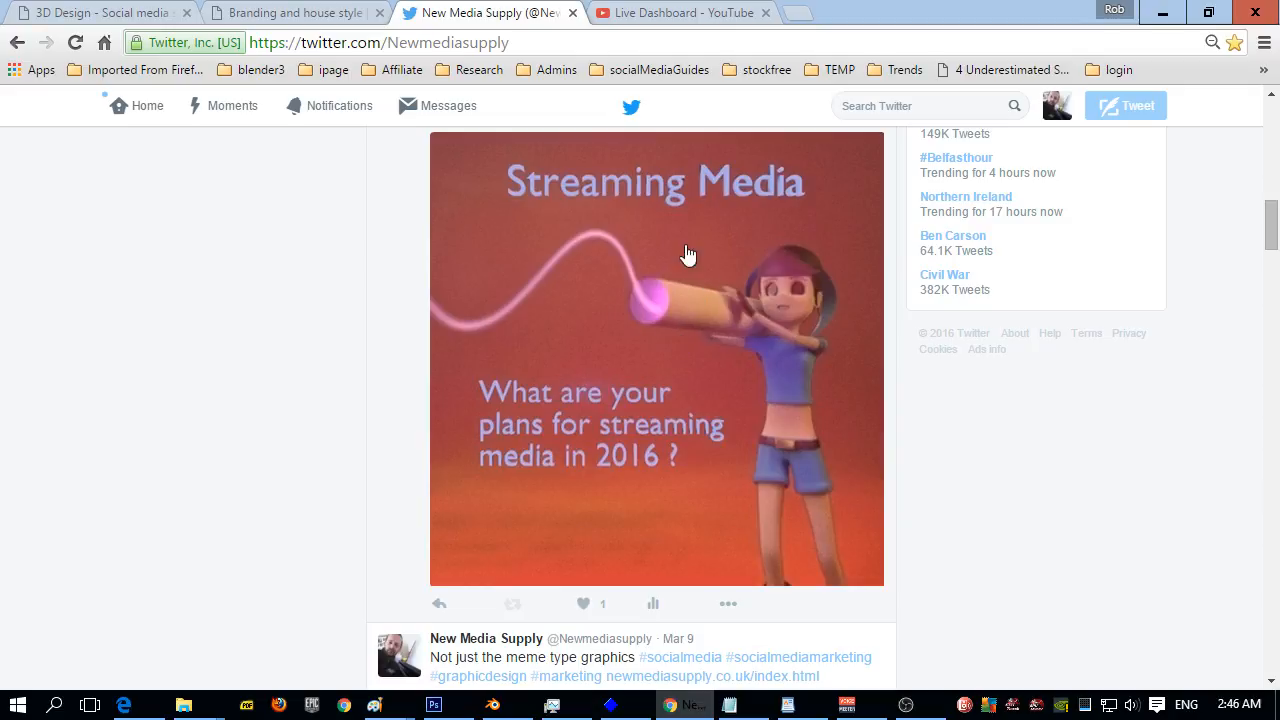
mouse_move(640, 235)
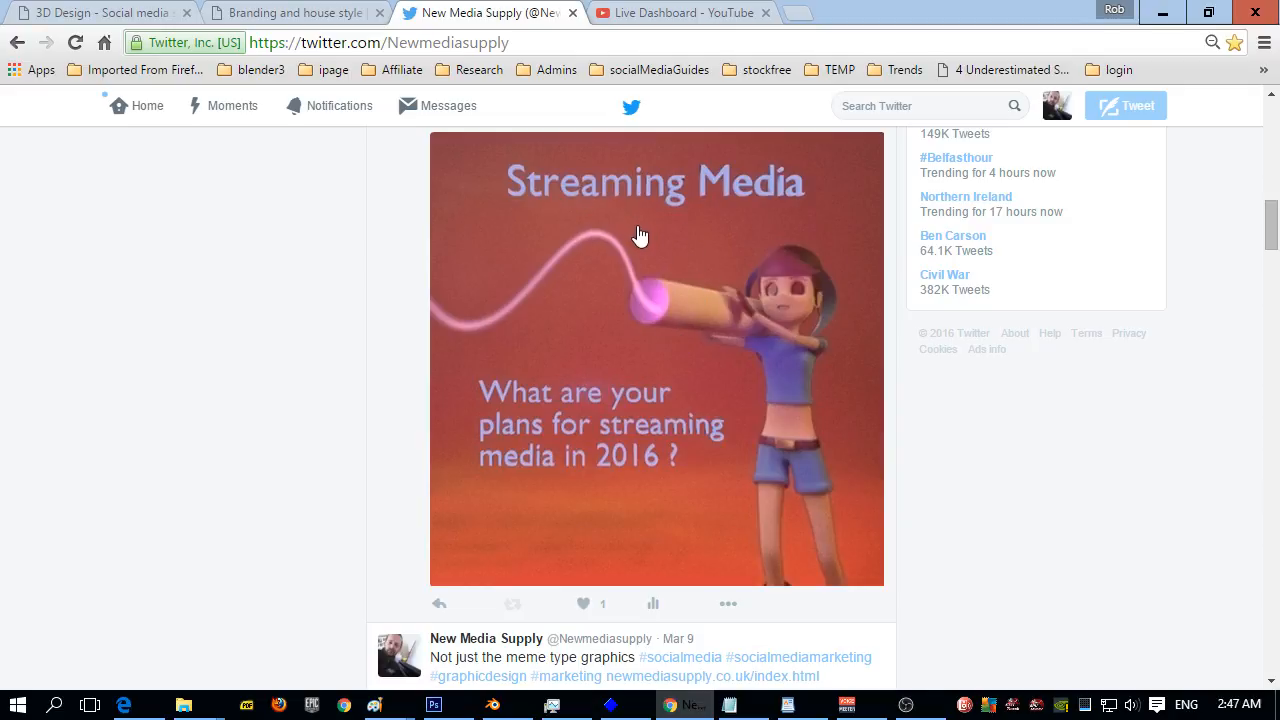
mouse_move(872, 175)
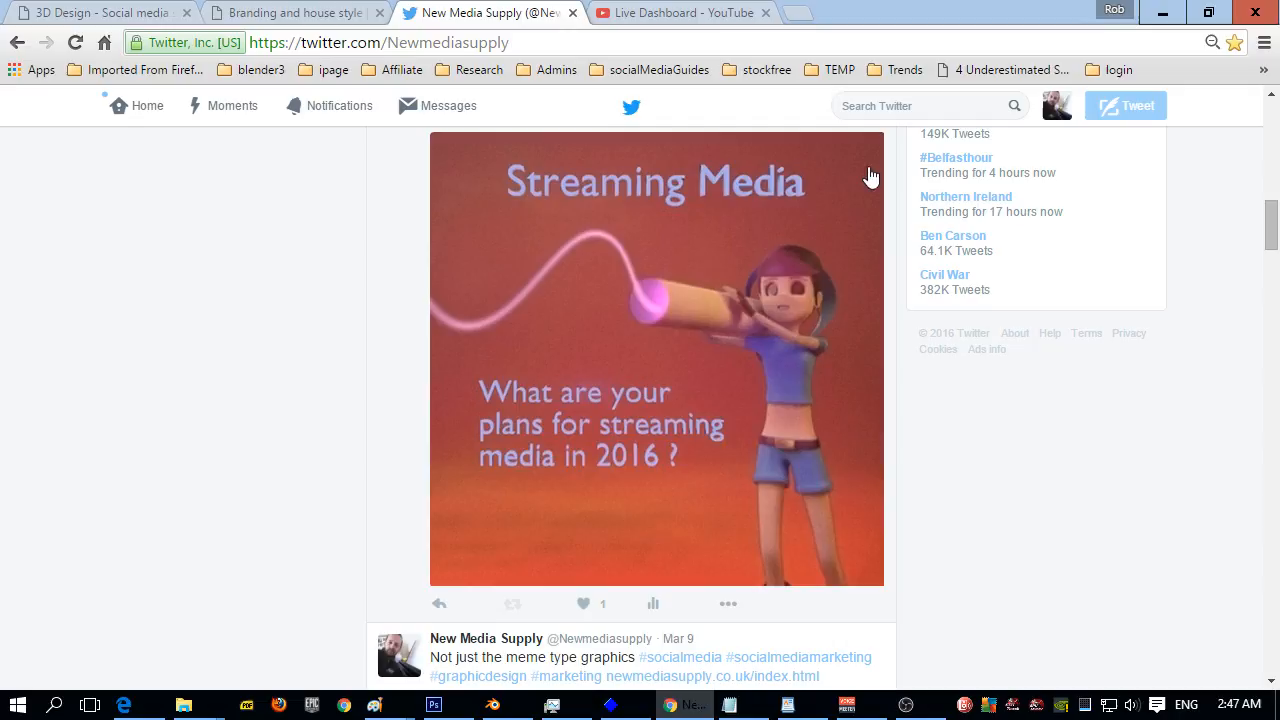
mouse_move(825, 325)
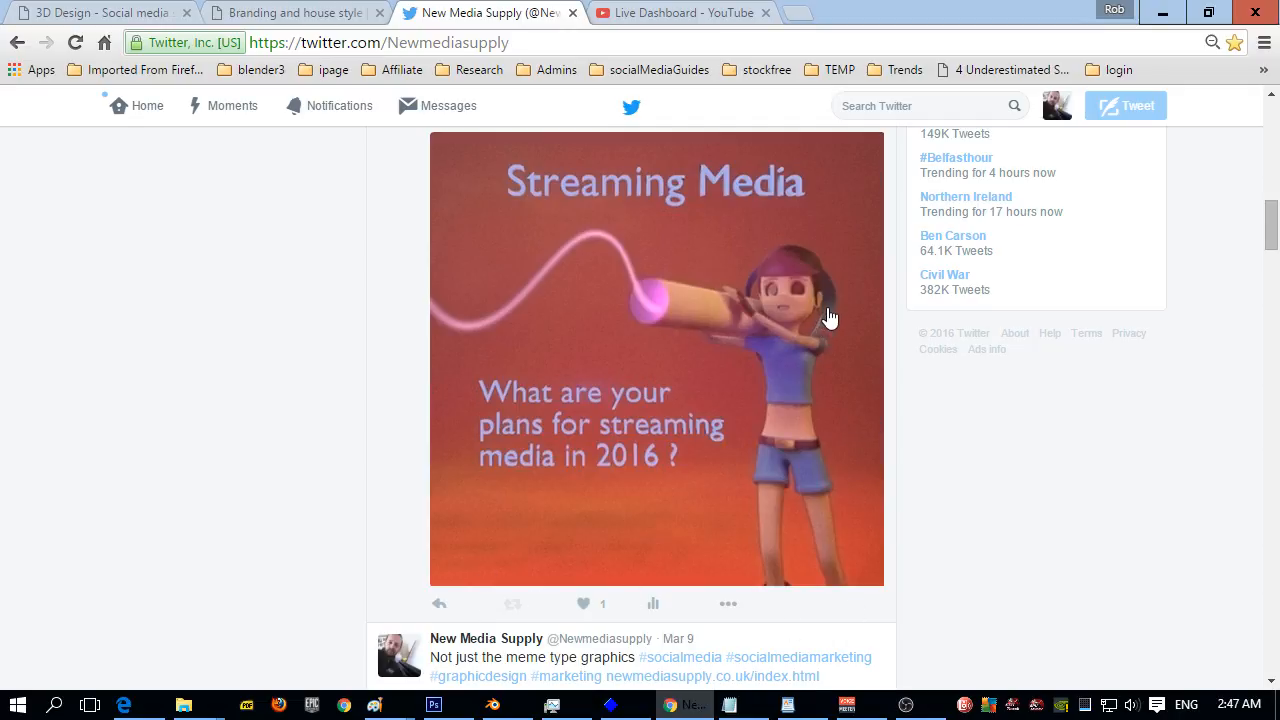
mouse_move(800, 335)
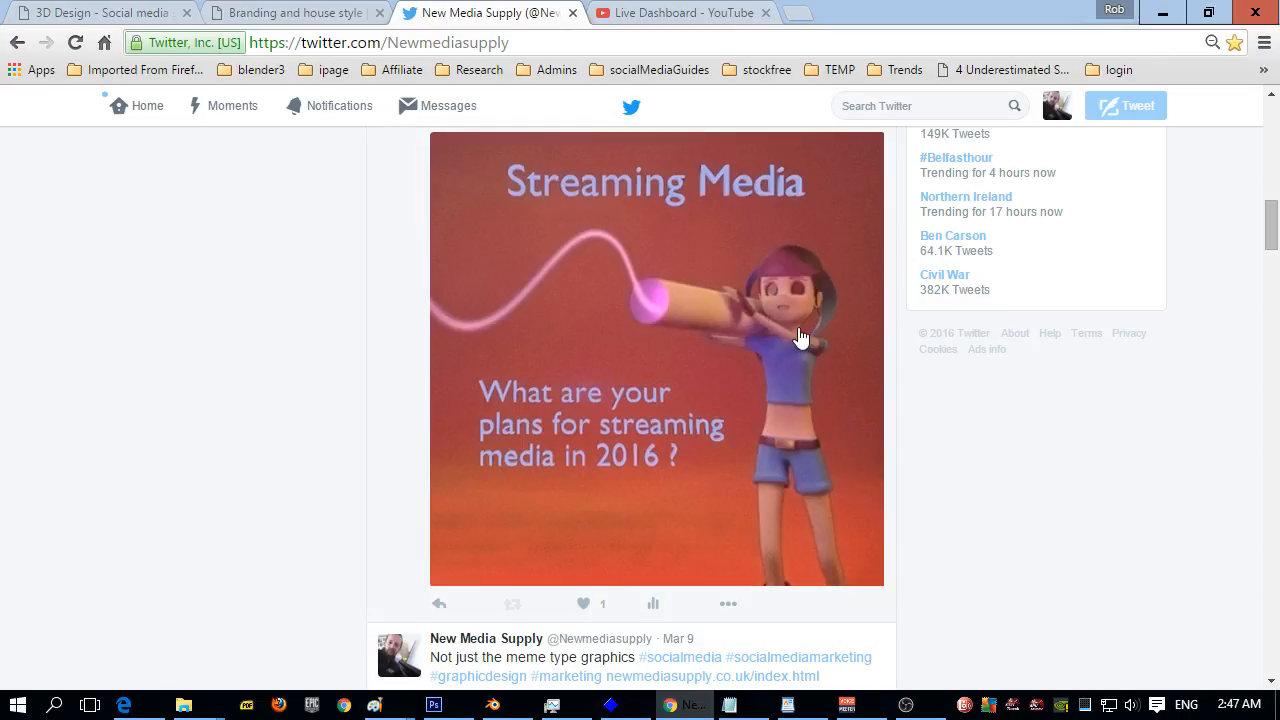
mouse_move(635, 465)
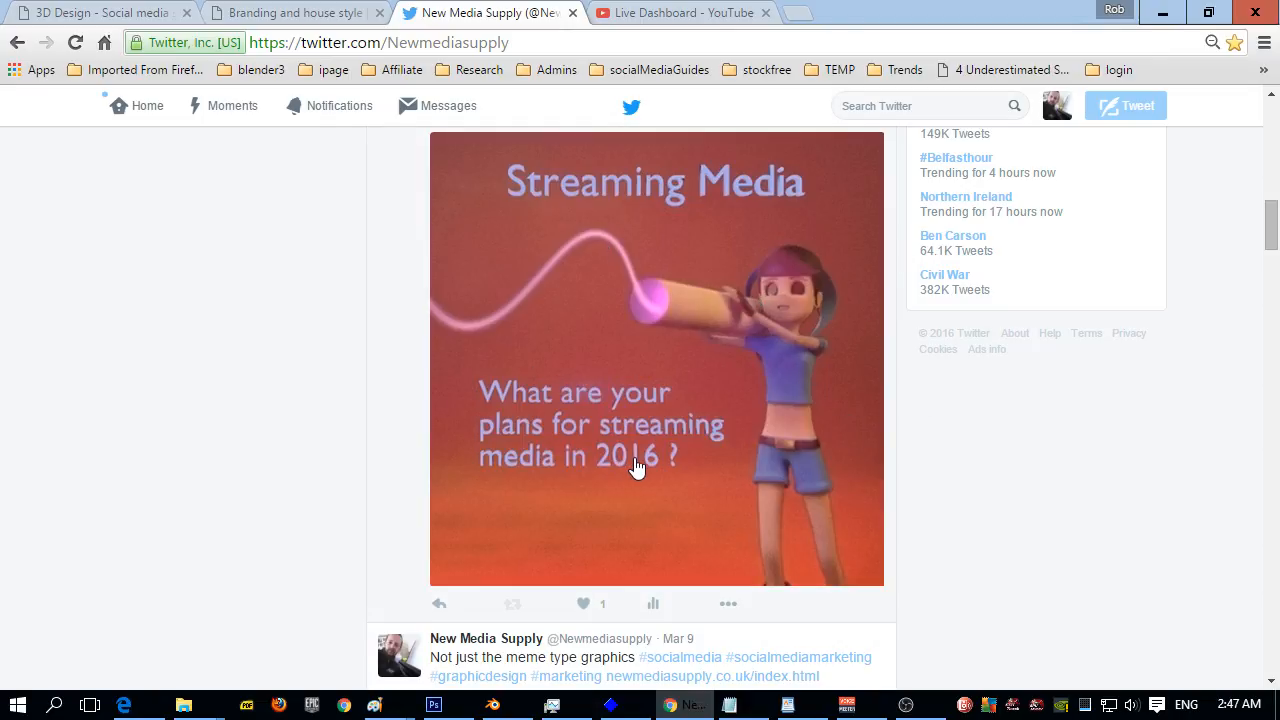
mouse_move(652, 445)
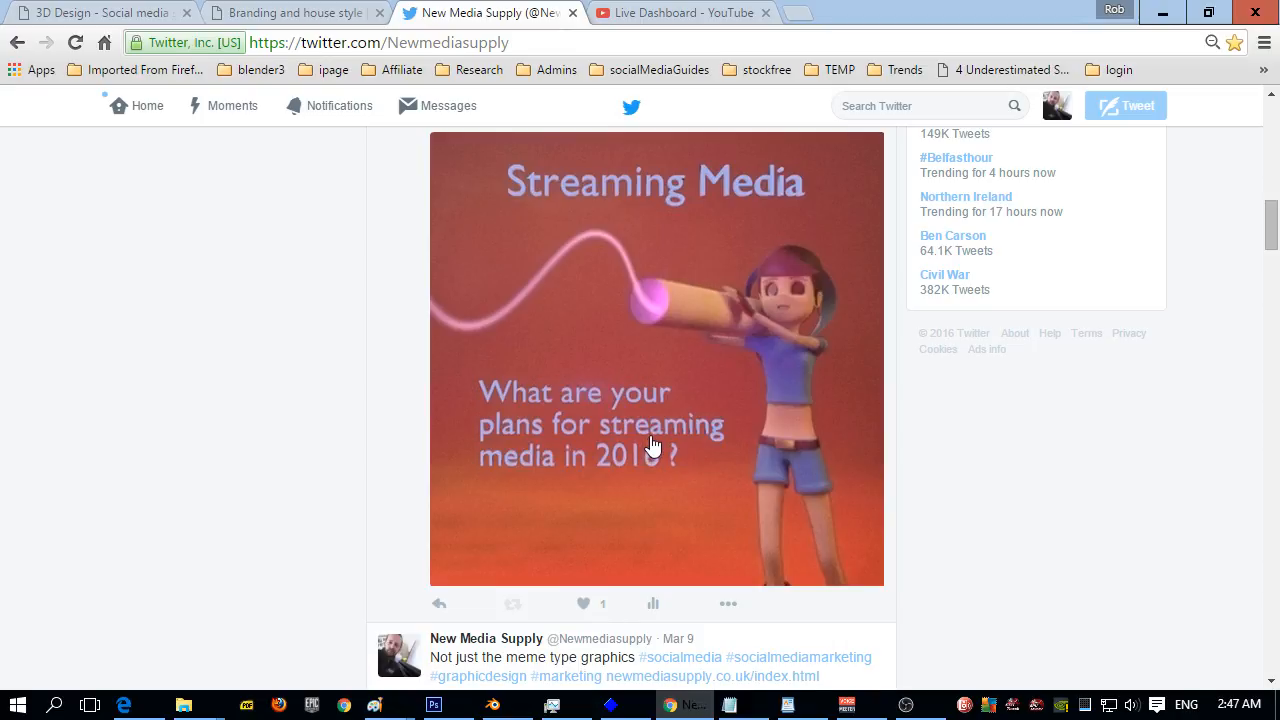
Step: Check the meme graphic tweet's activity stats: 152 impressions, 5 engagements
scroll(down, 3)
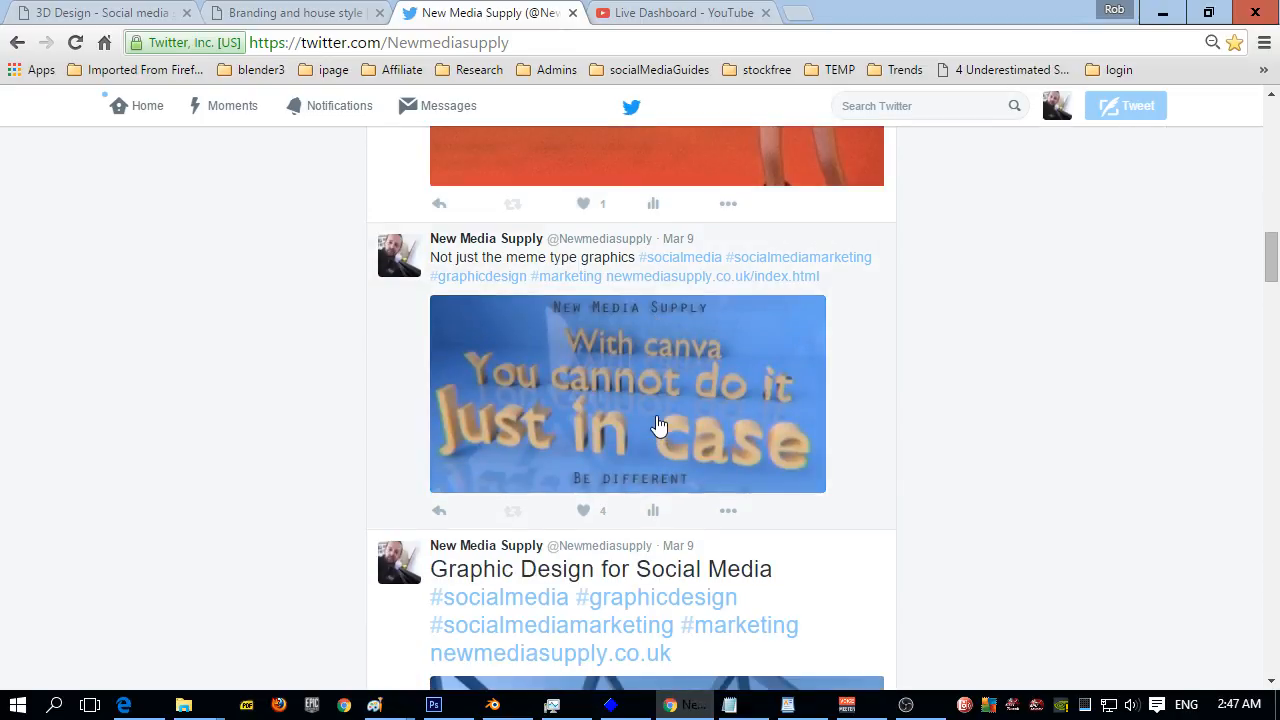
mouse_move(642, 400)
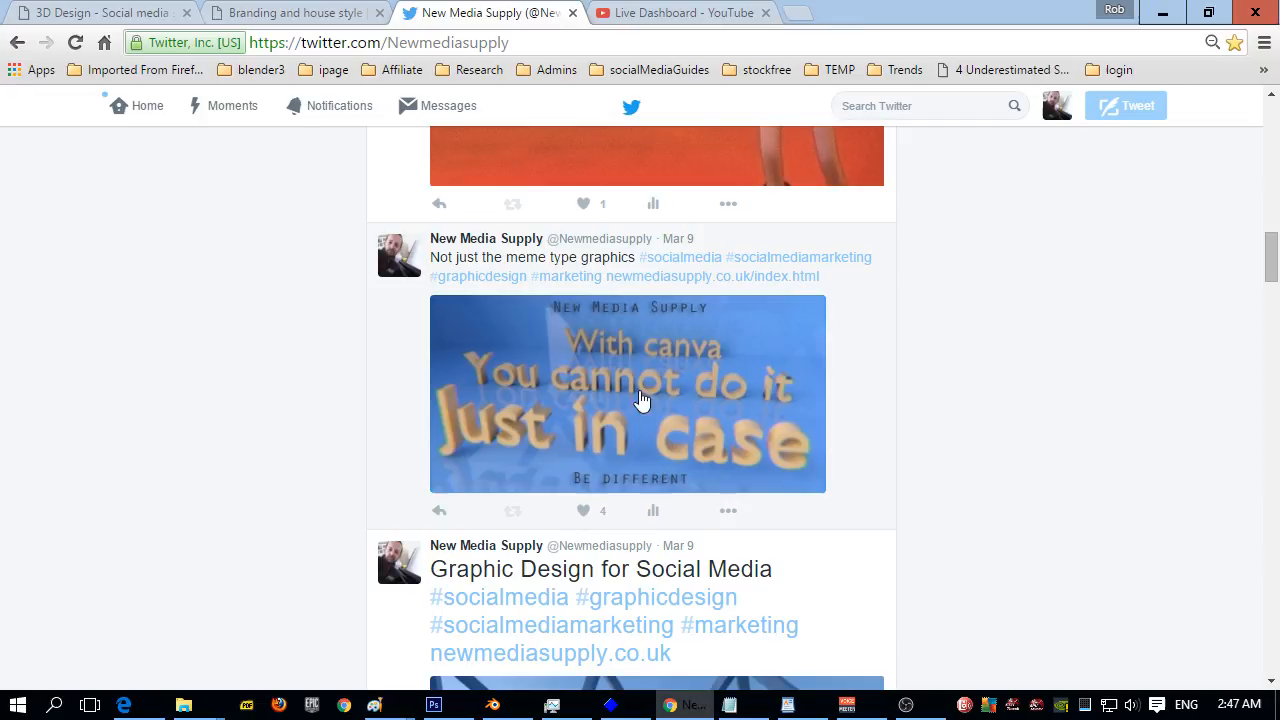
mouse_move(540, 420)
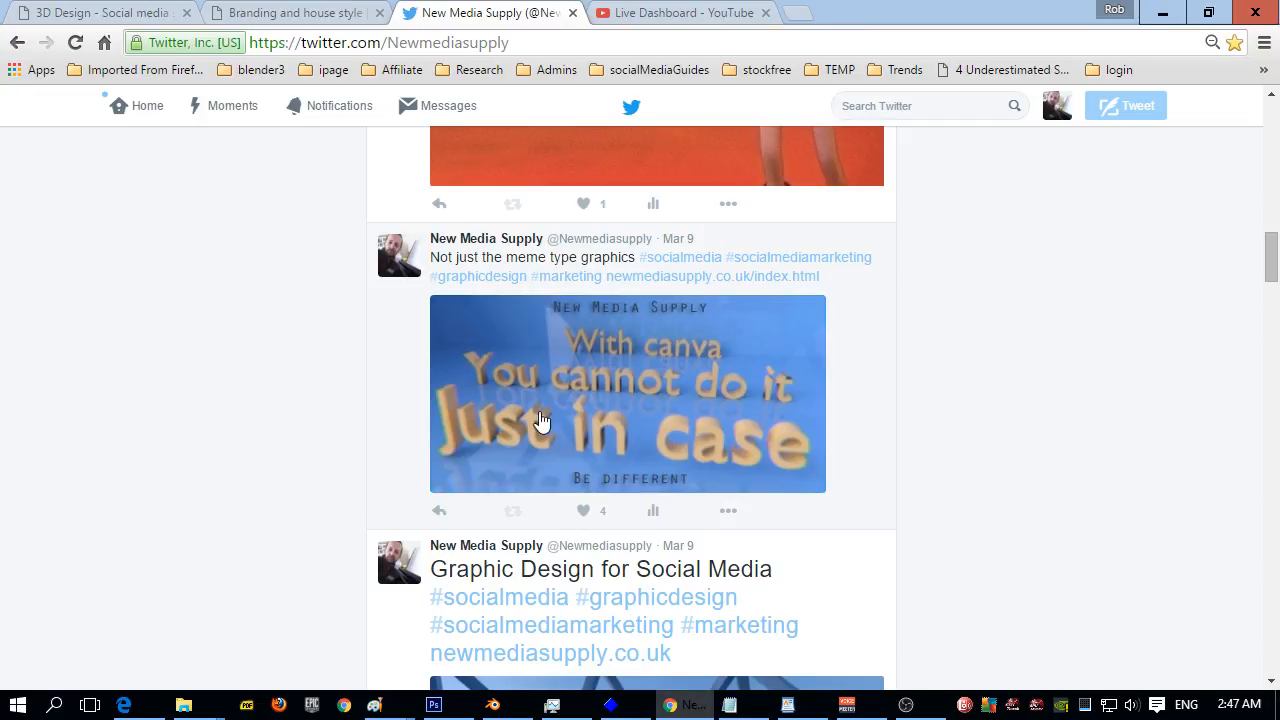
click(627, 393)
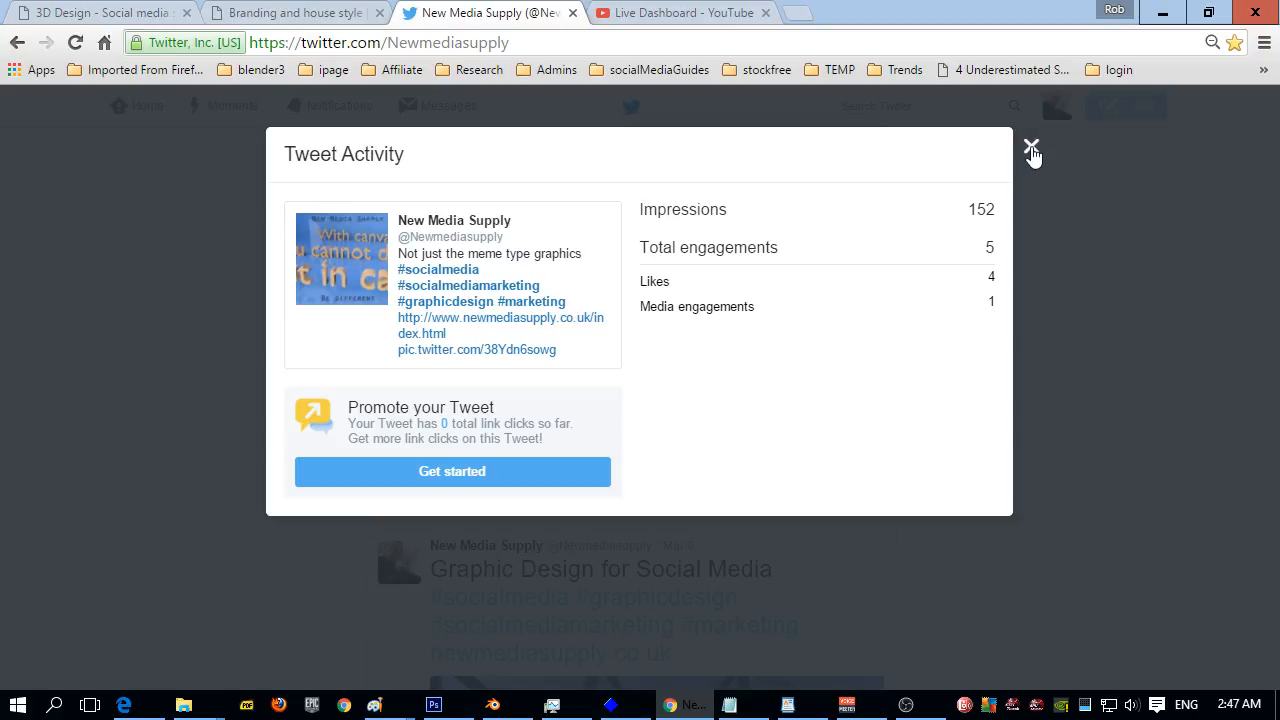
click(1032, 146)
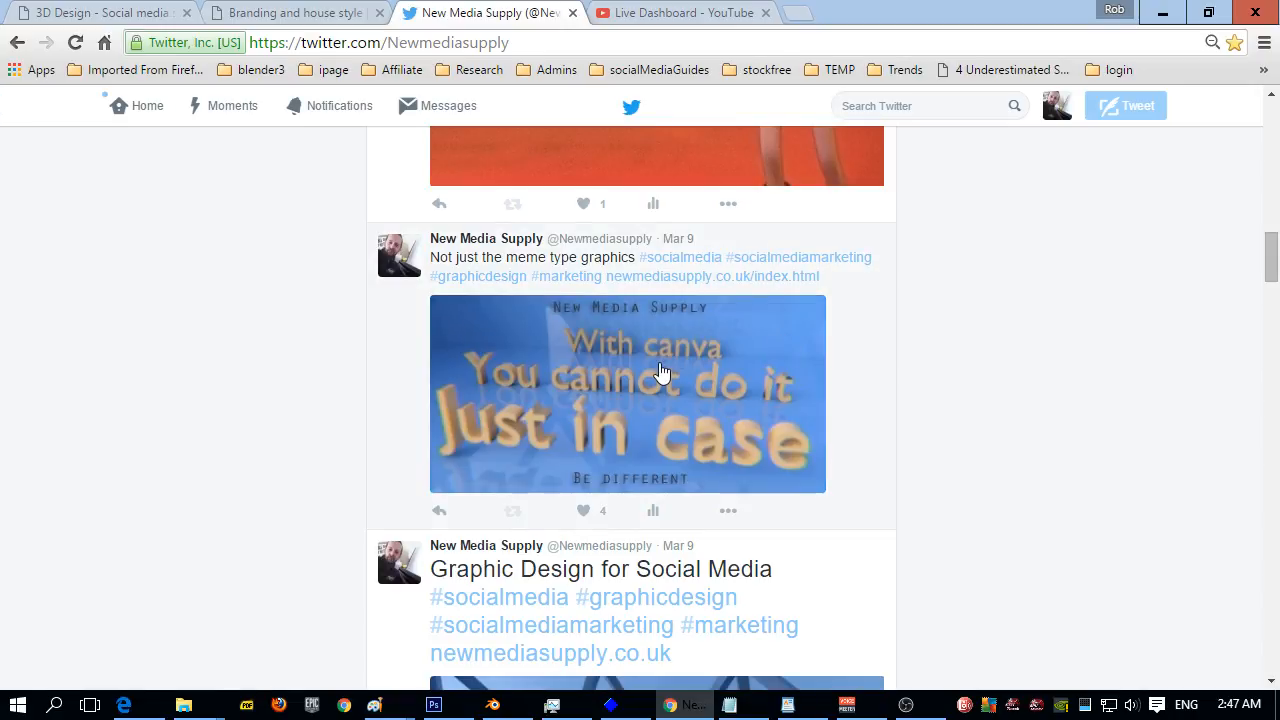
mouse_move(467, 438)
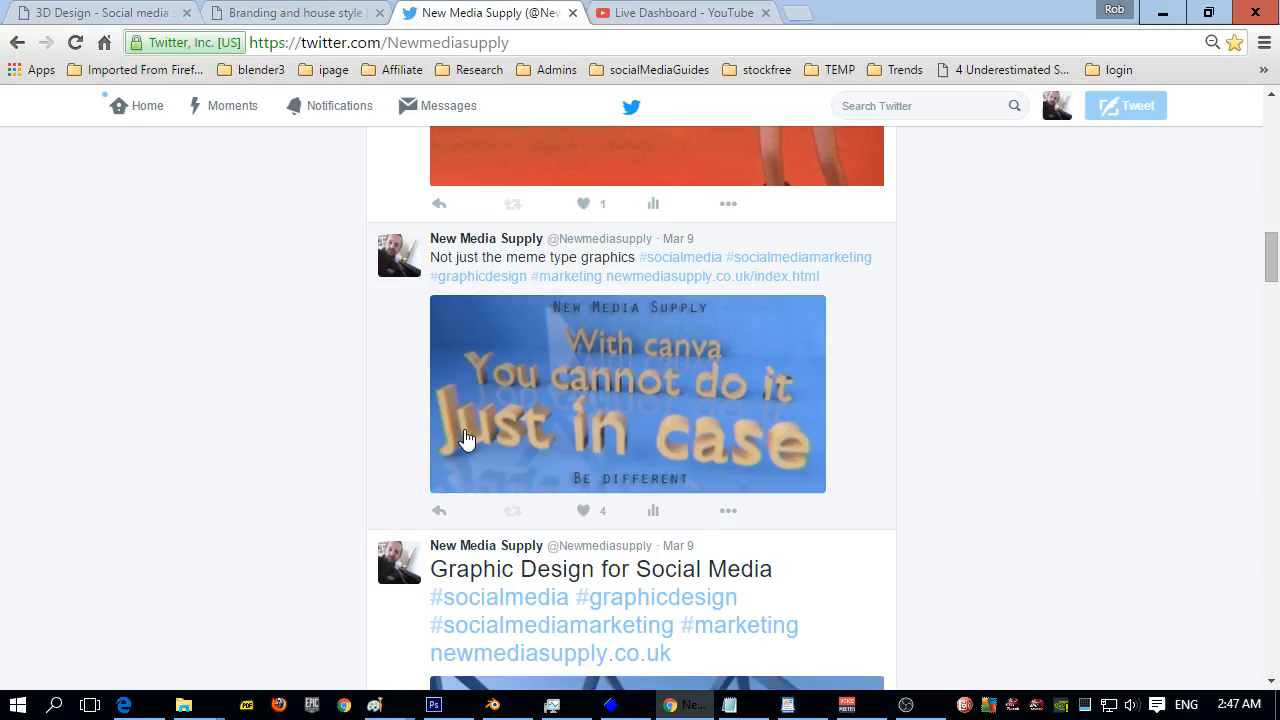
mouse_move(700, 340)
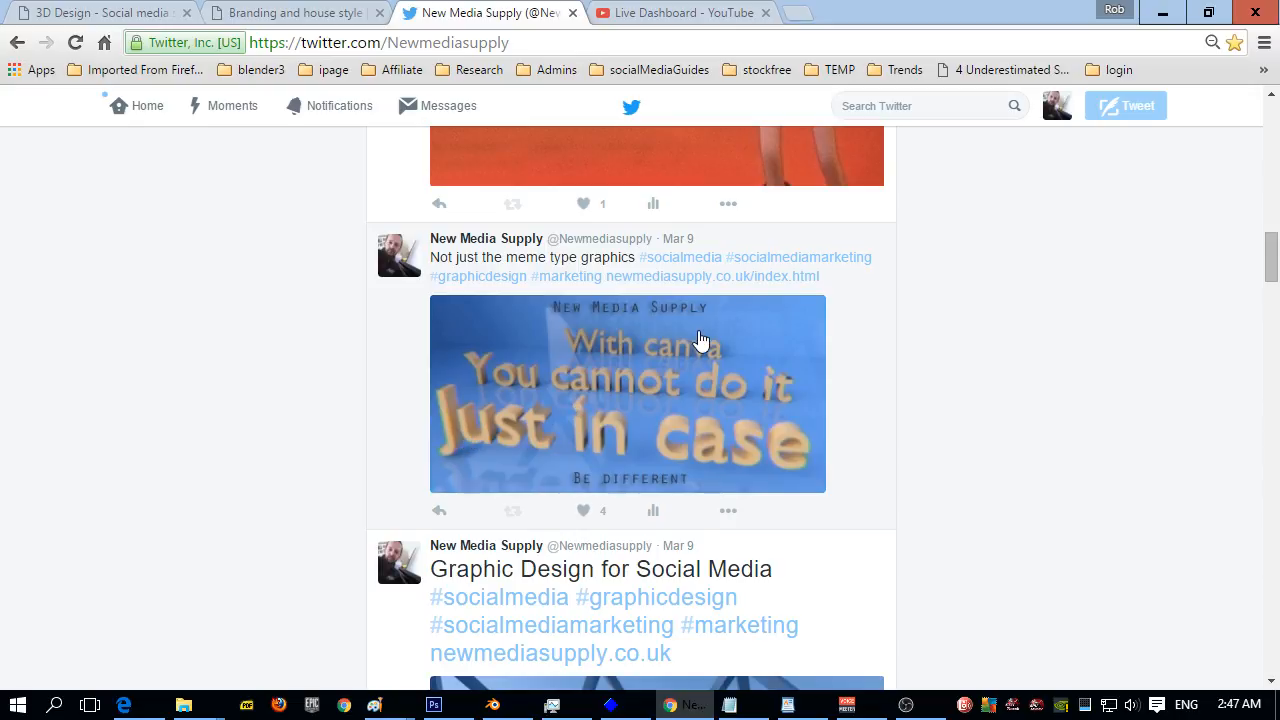
mouse_move(528, 390)
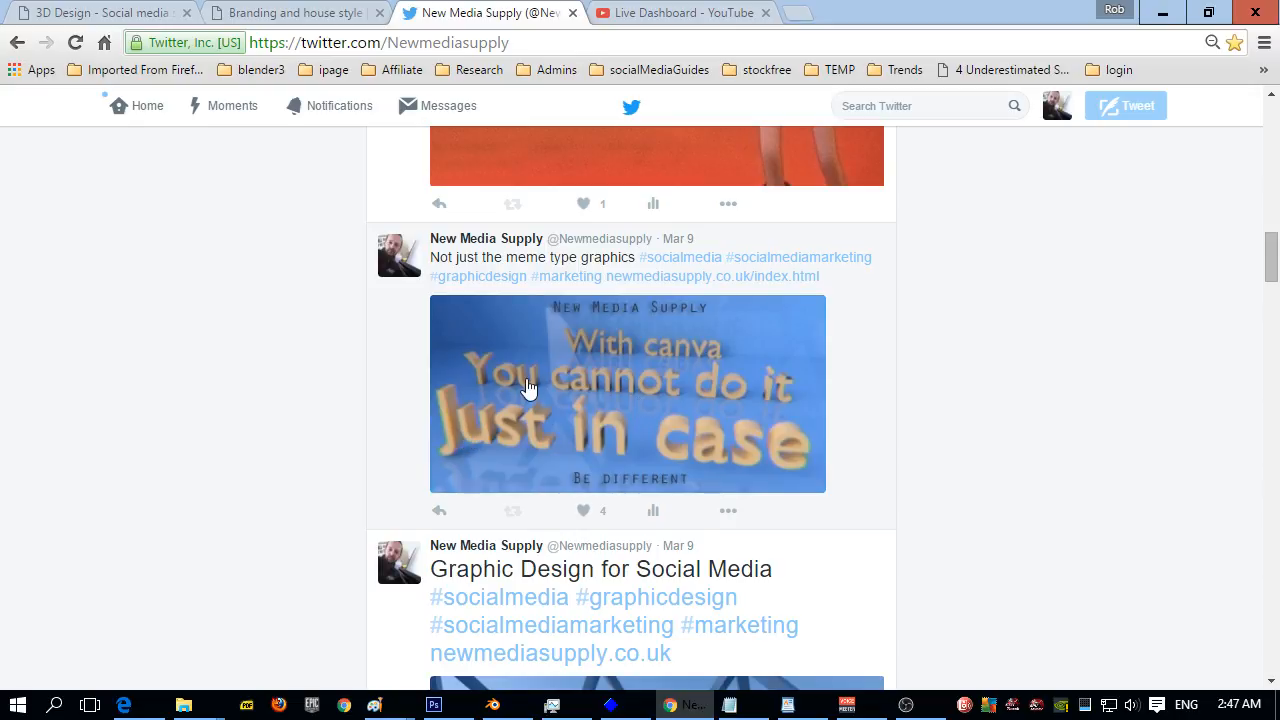
mouse_move(591, 378)
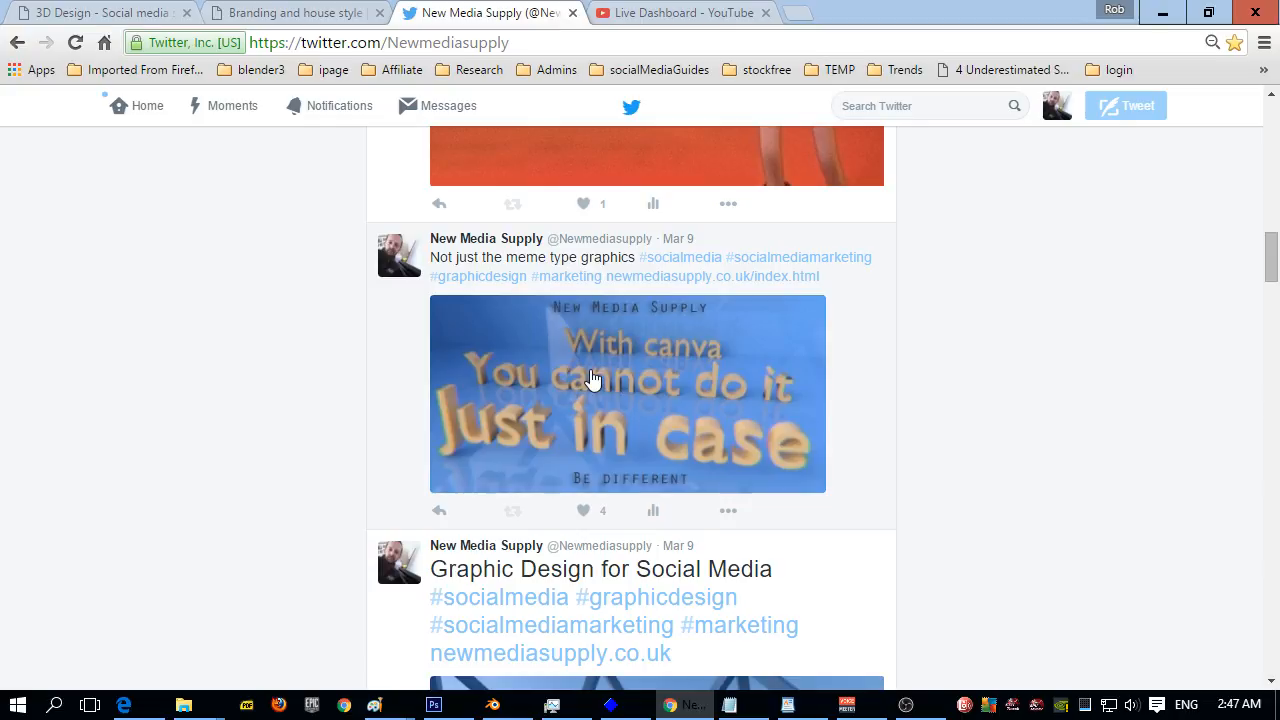
mouse_move(757, 367)
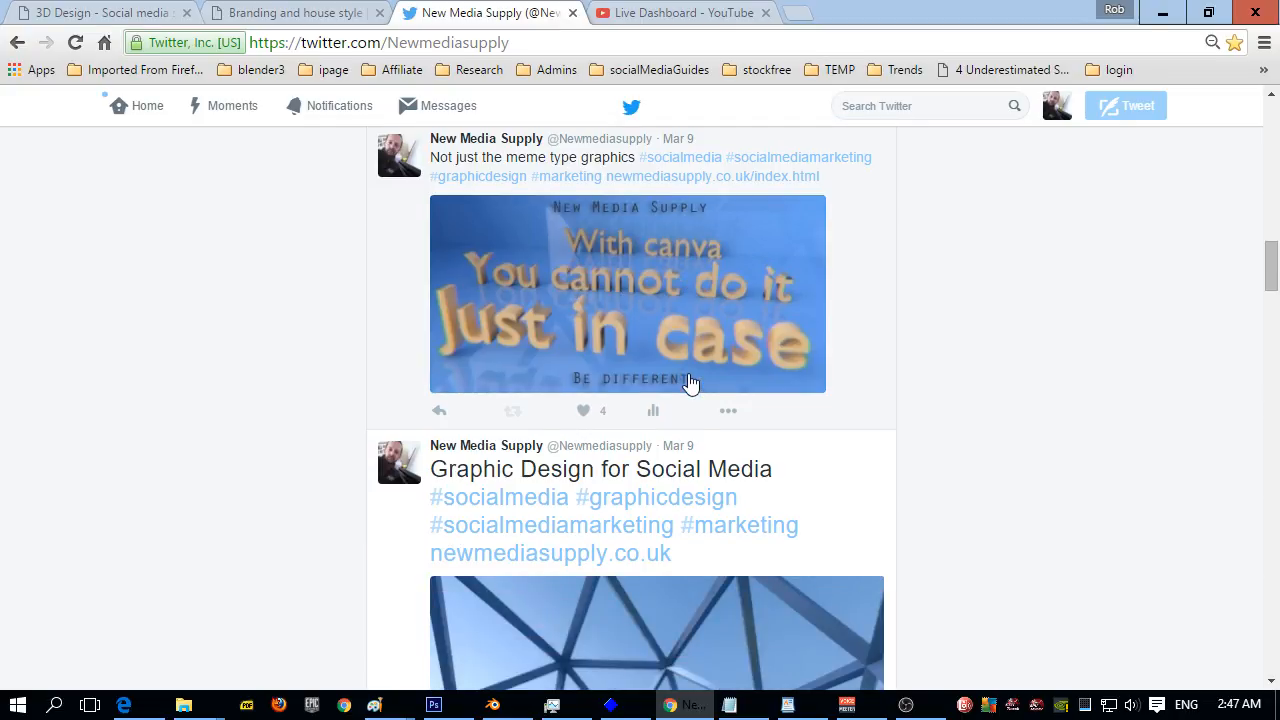
Step: Scroll the New Media Supply timeline past the logo and startup graphics to the Mar 4 'Hello, it's me' GIF tweet
scroll(down, 3)
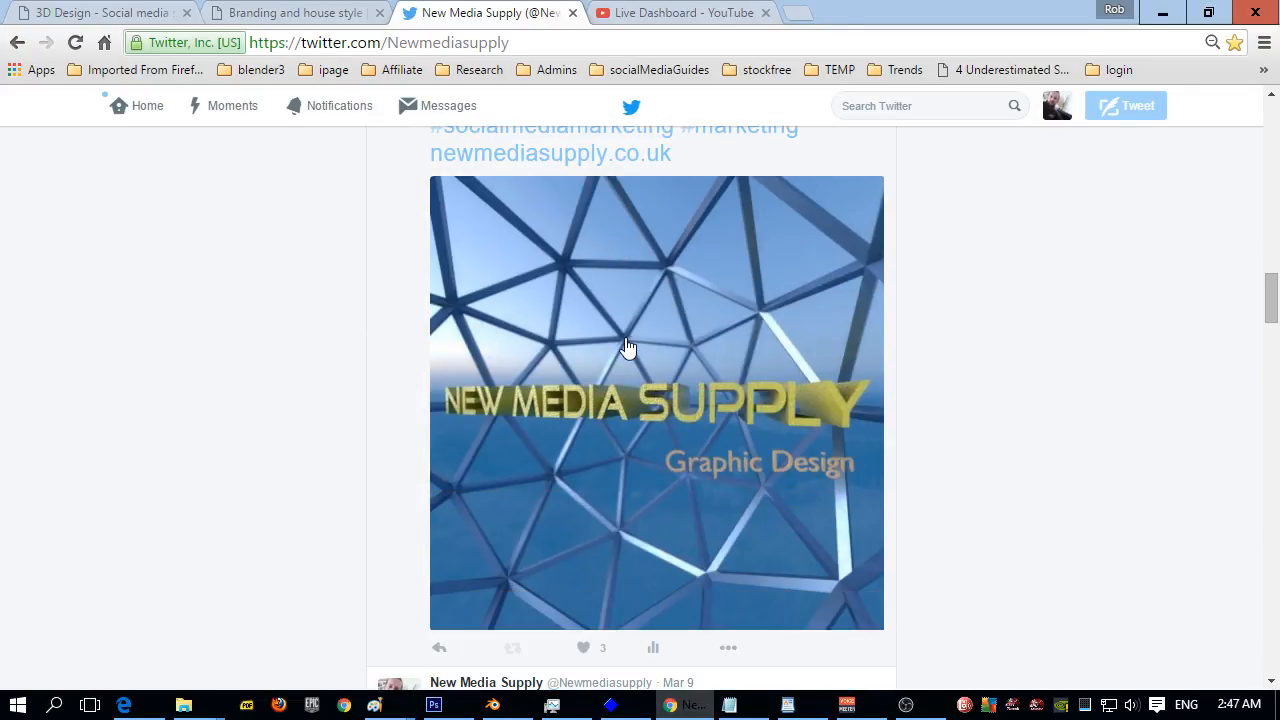
mouse_move(493, 340)
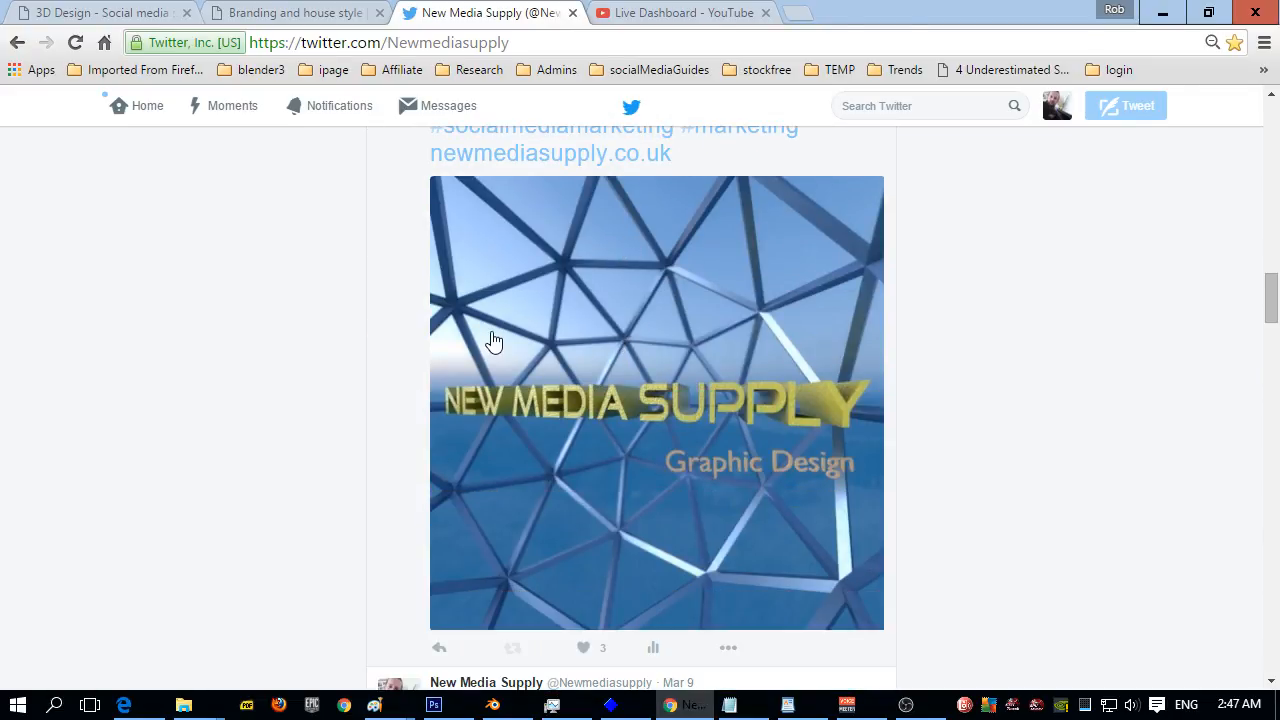
scroll(down, 3)
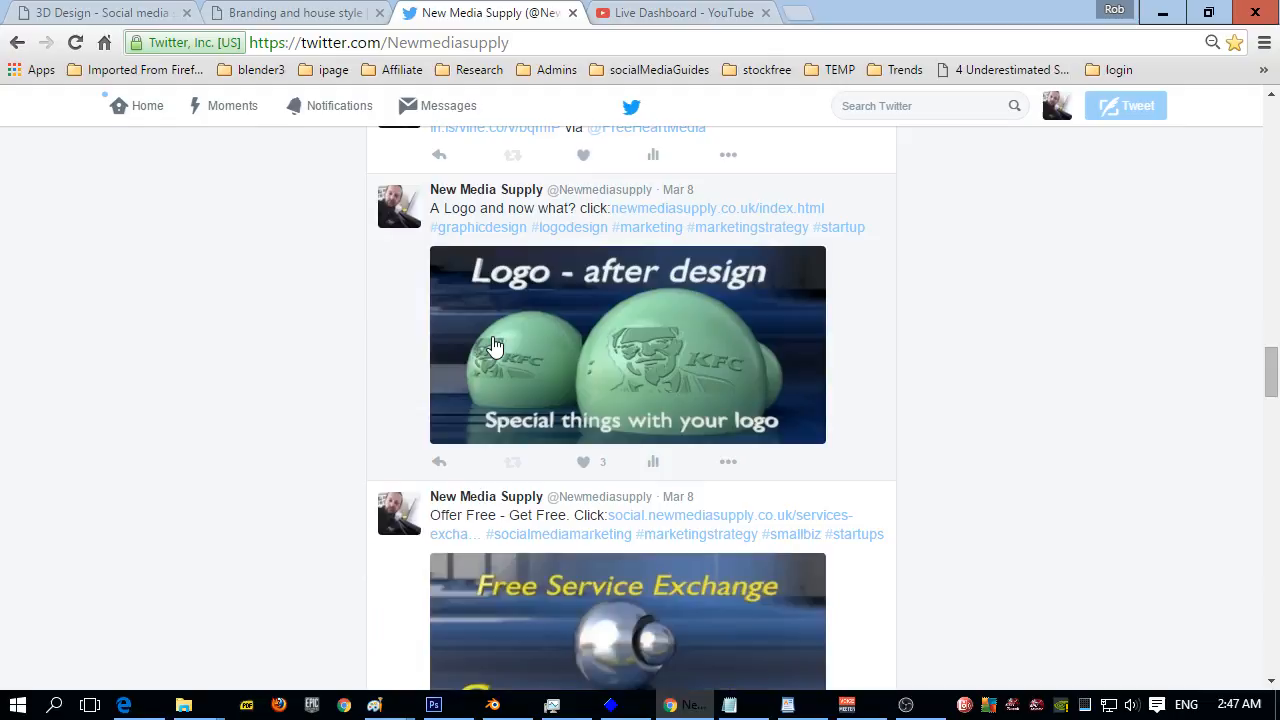
mouse_move(680, 312)
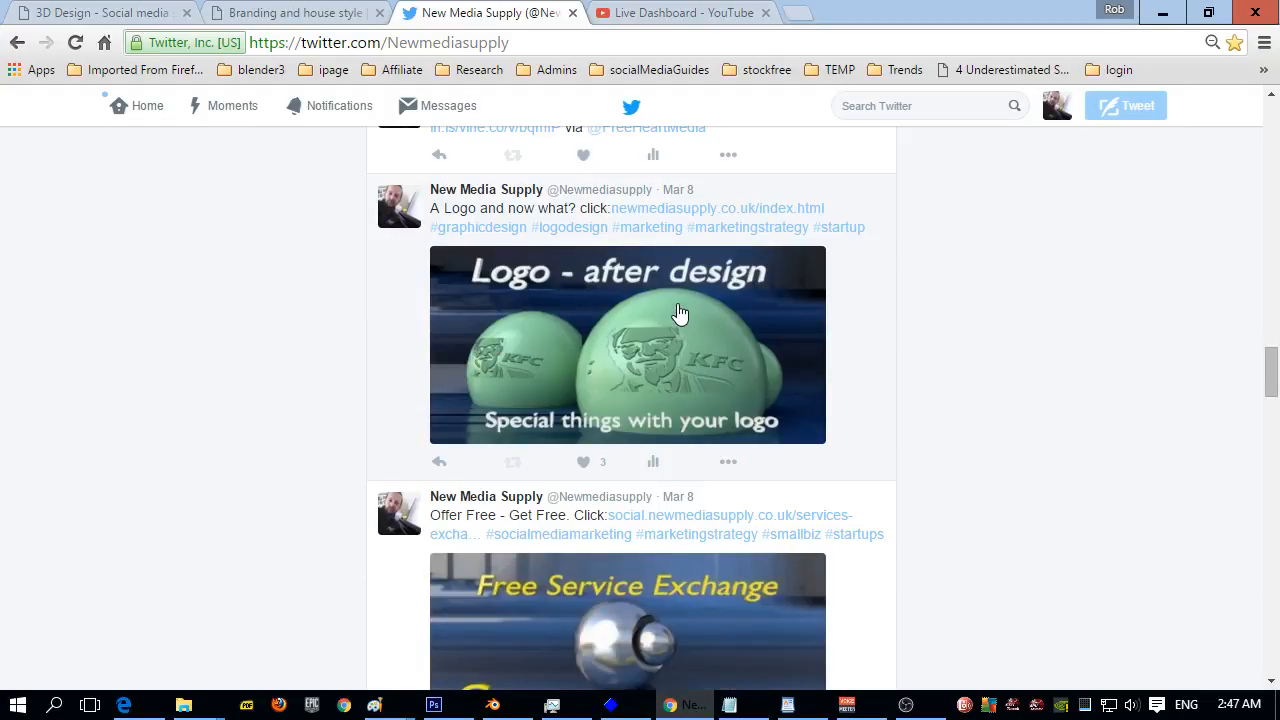
mouse_move(751, 388)
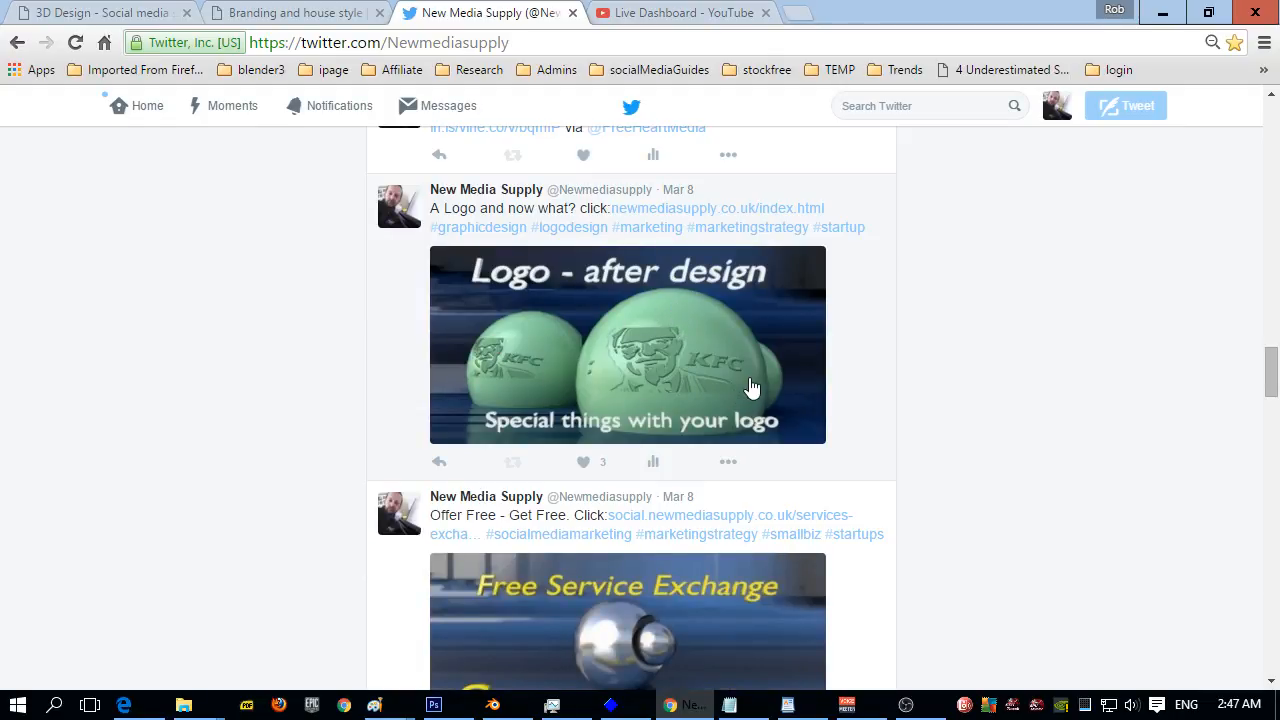
mouse_move(718, 324)
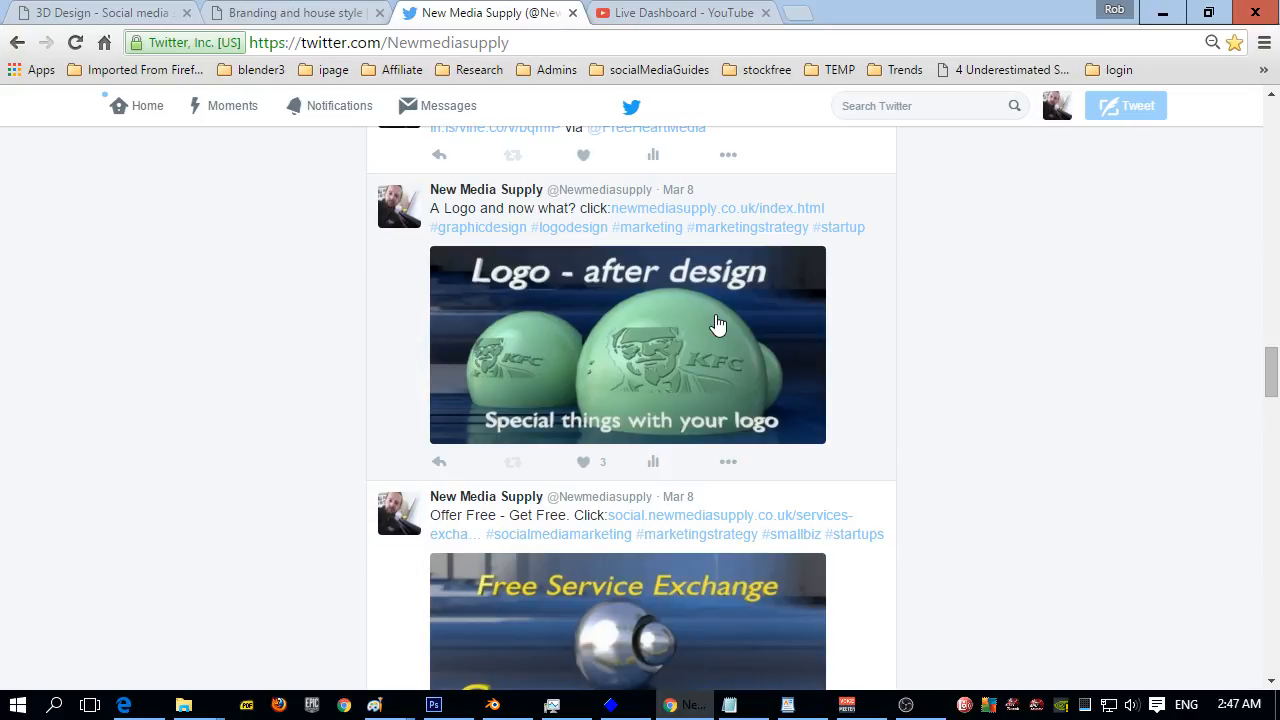
mouse_move(686, 388)
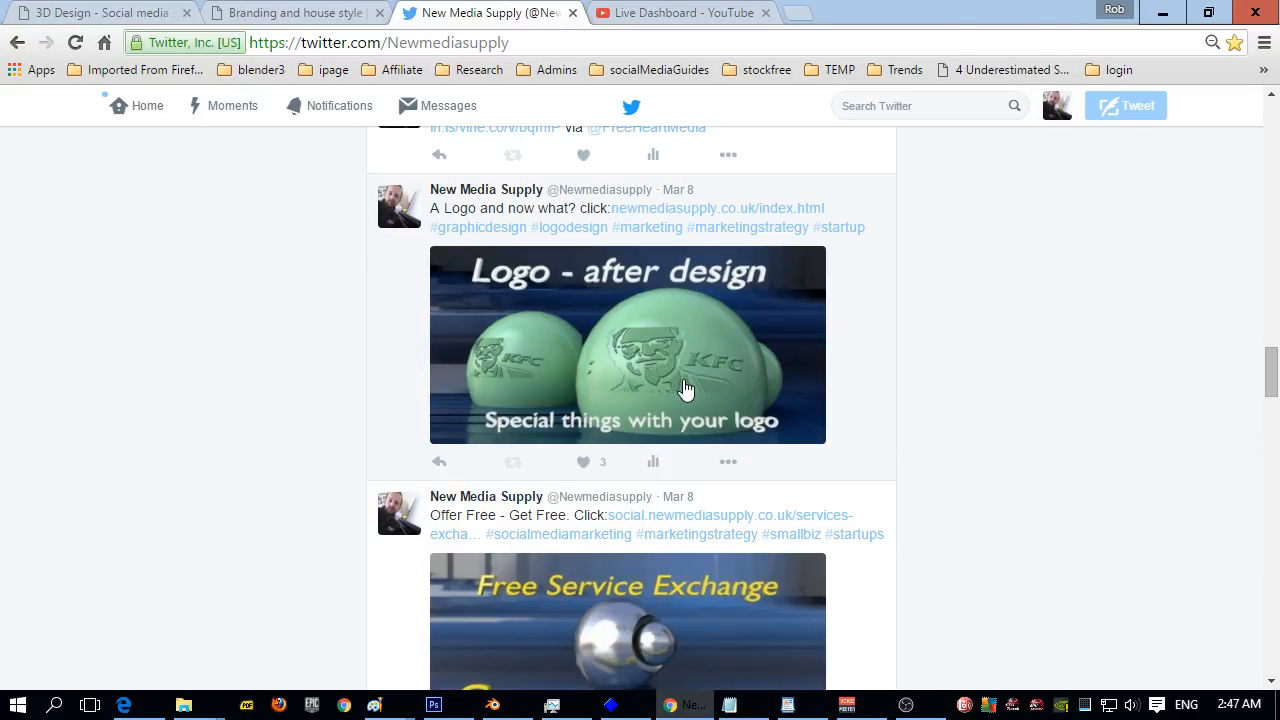
mouse_move(700, 388)
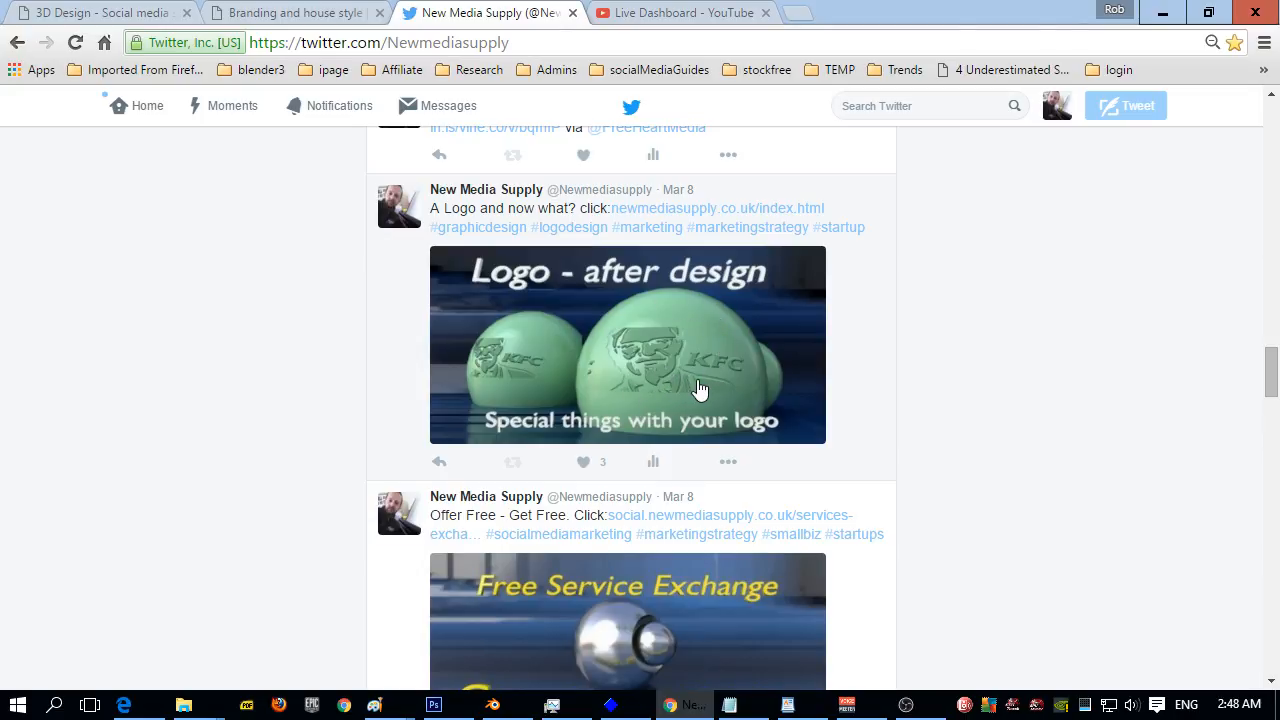
mouse_move(748, 378)
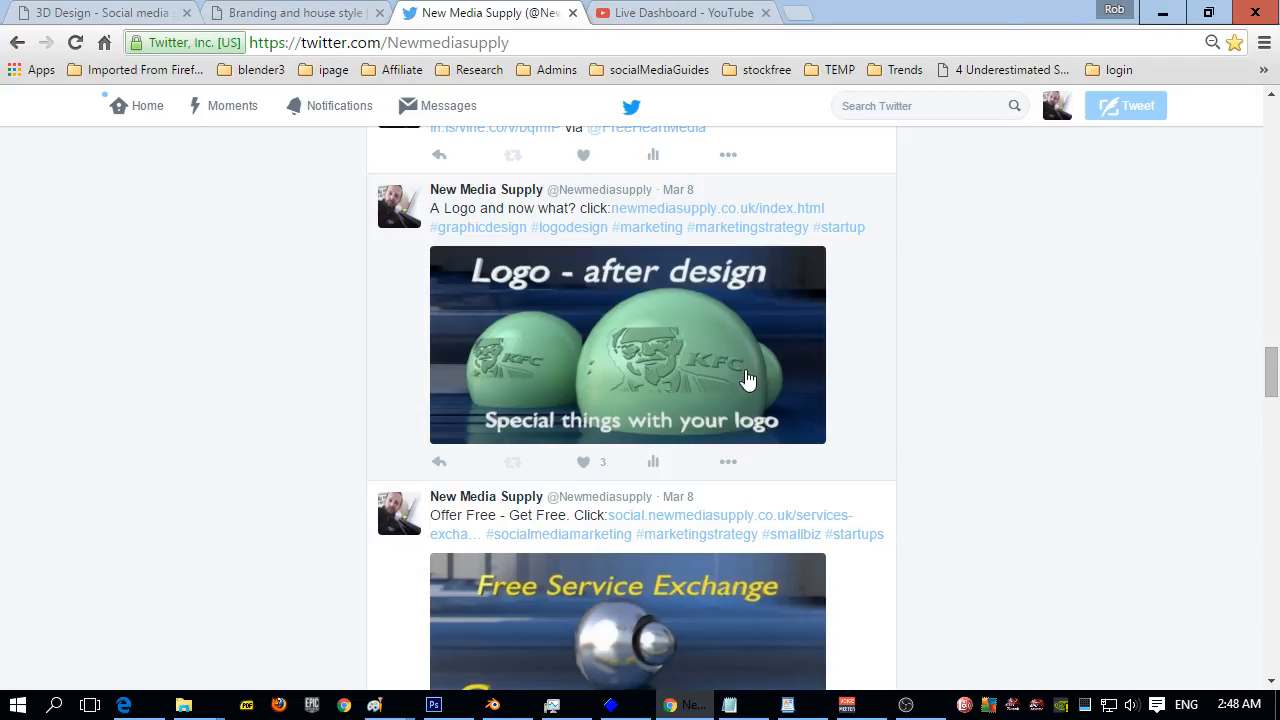
mouse_move(595, 332)
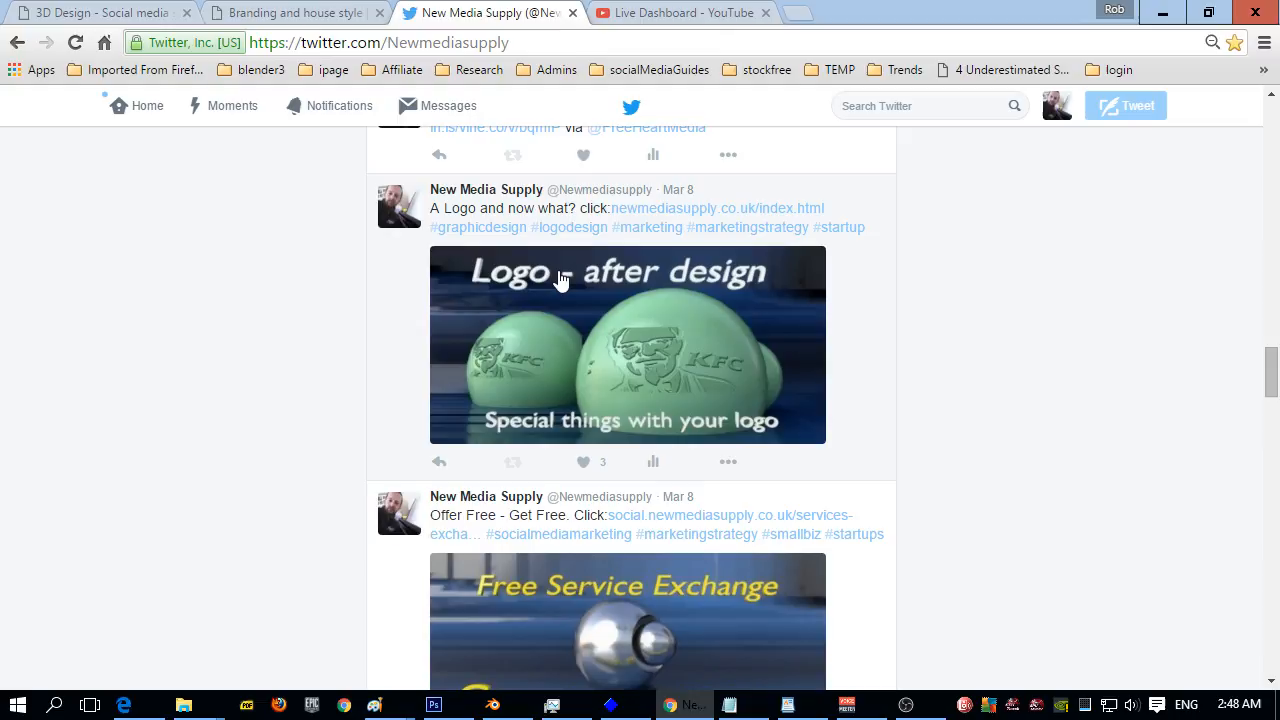
mouse_move(700, 302)
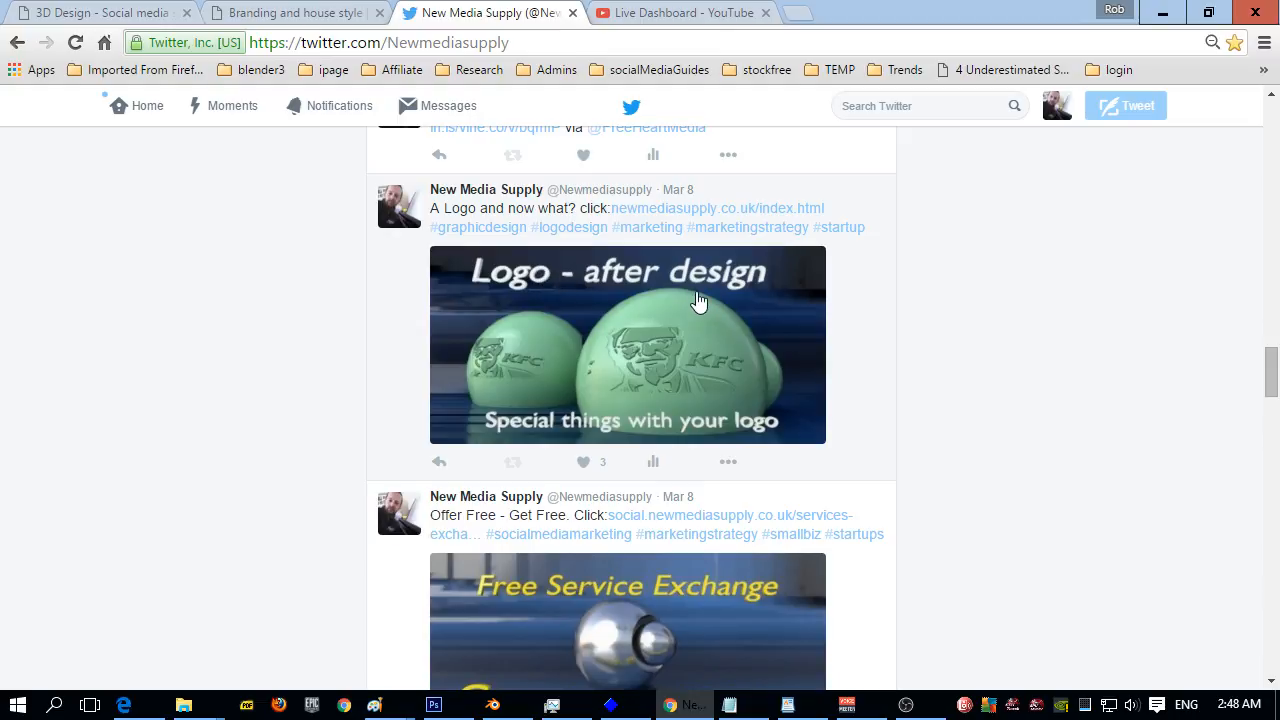
mouse_move(597, 291)
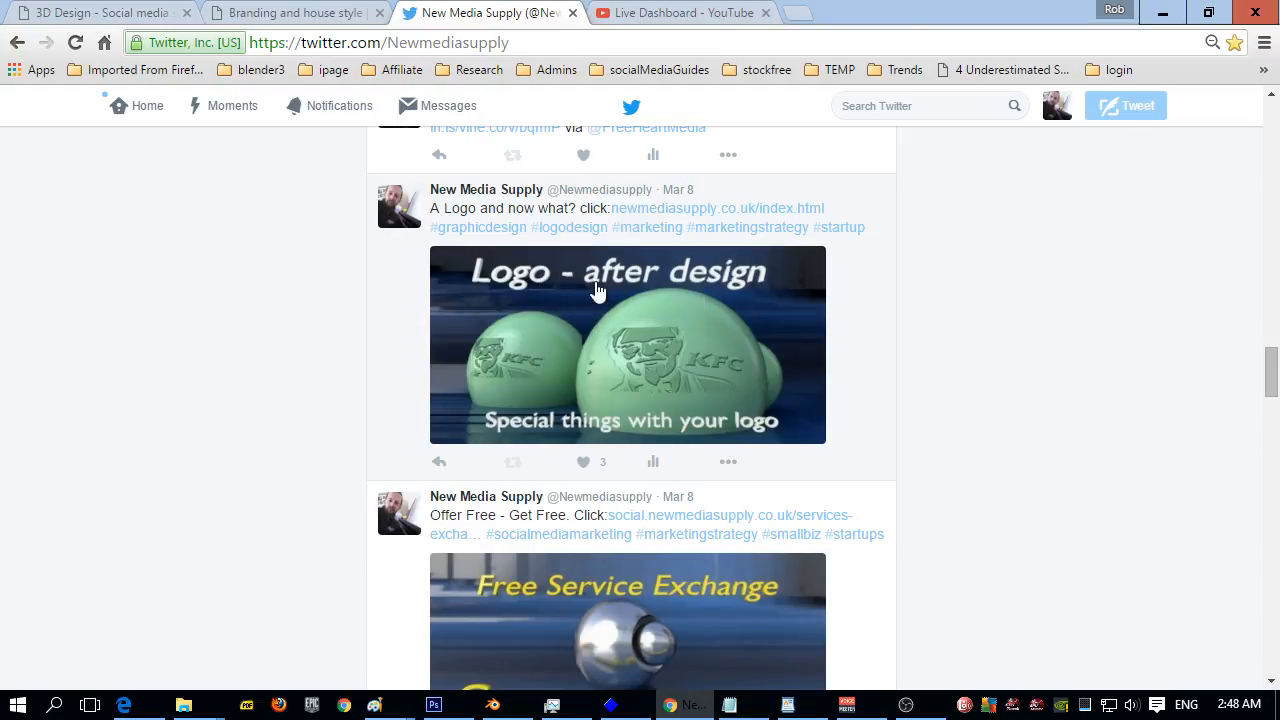
mouse_move(750, 362)
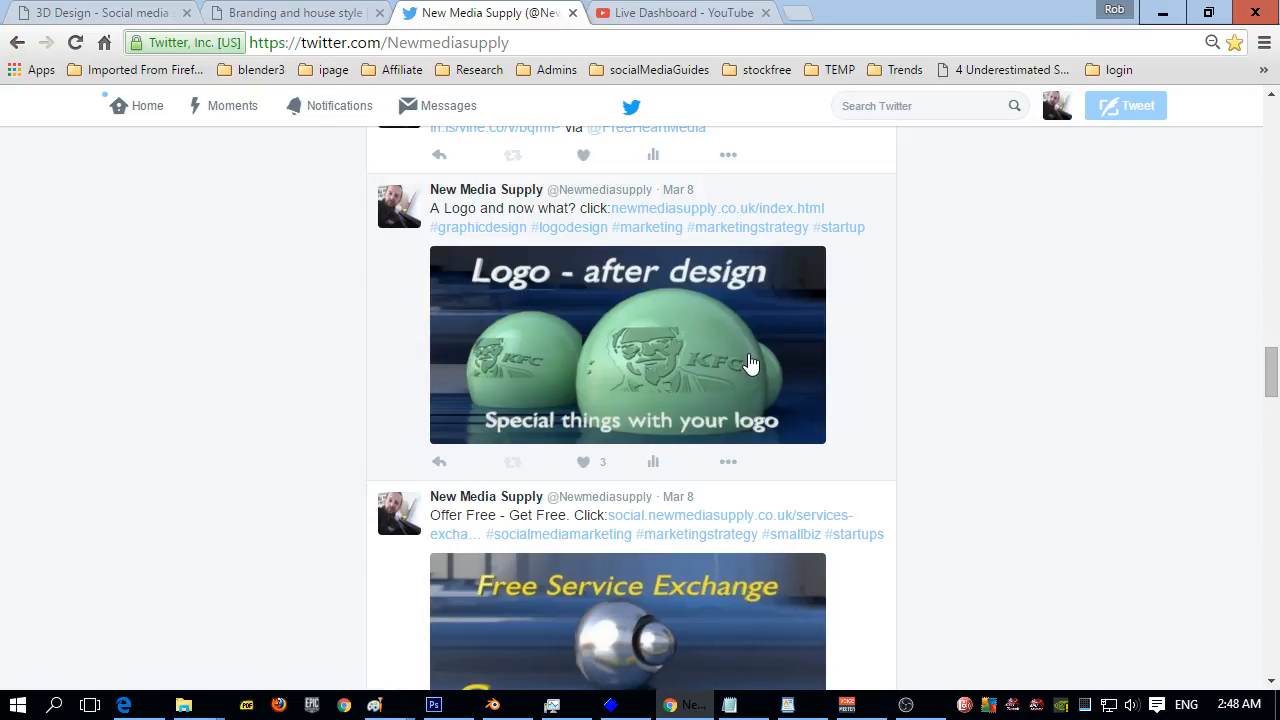
mouse_move(740, 358)
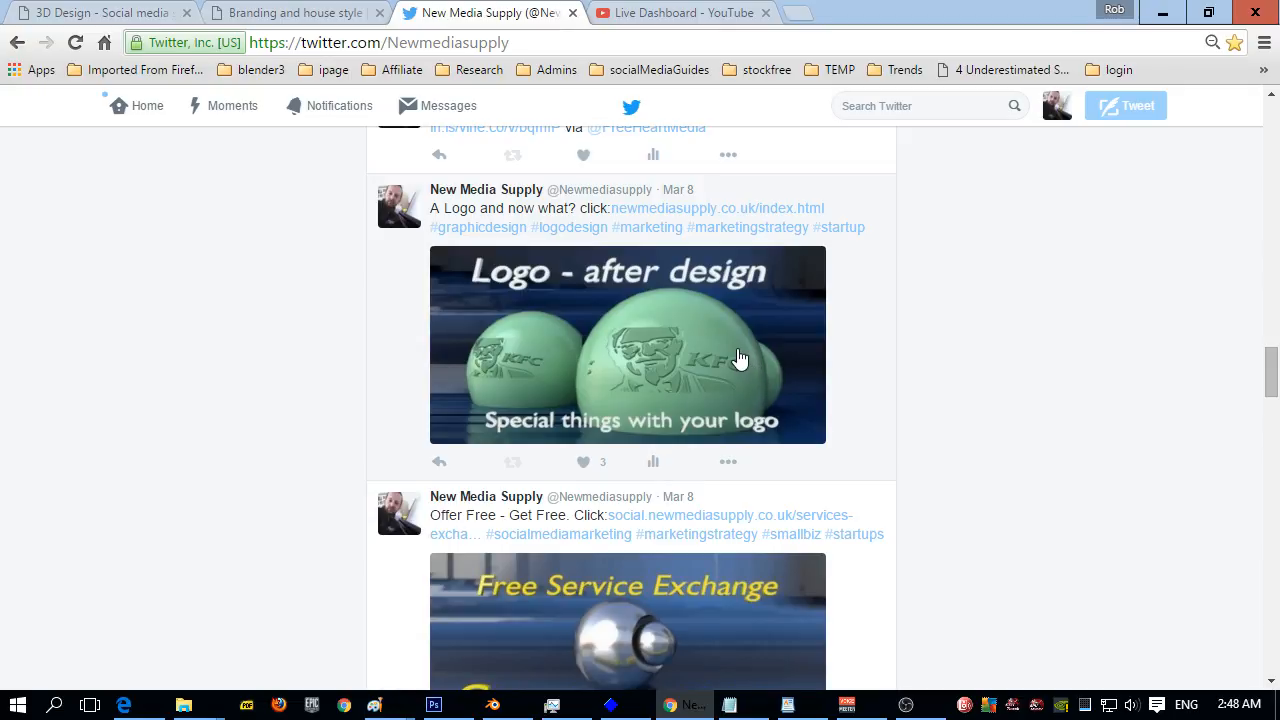
scroll(down, 3)
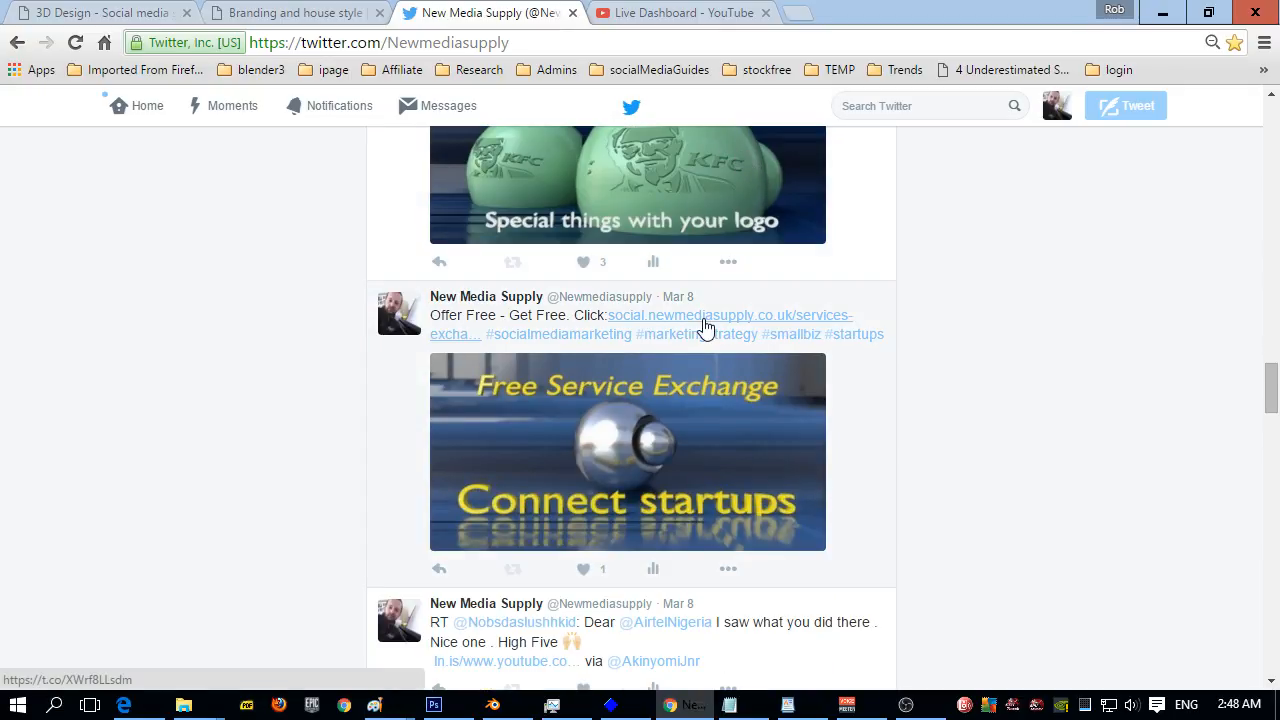
mouse_move(800, 388)
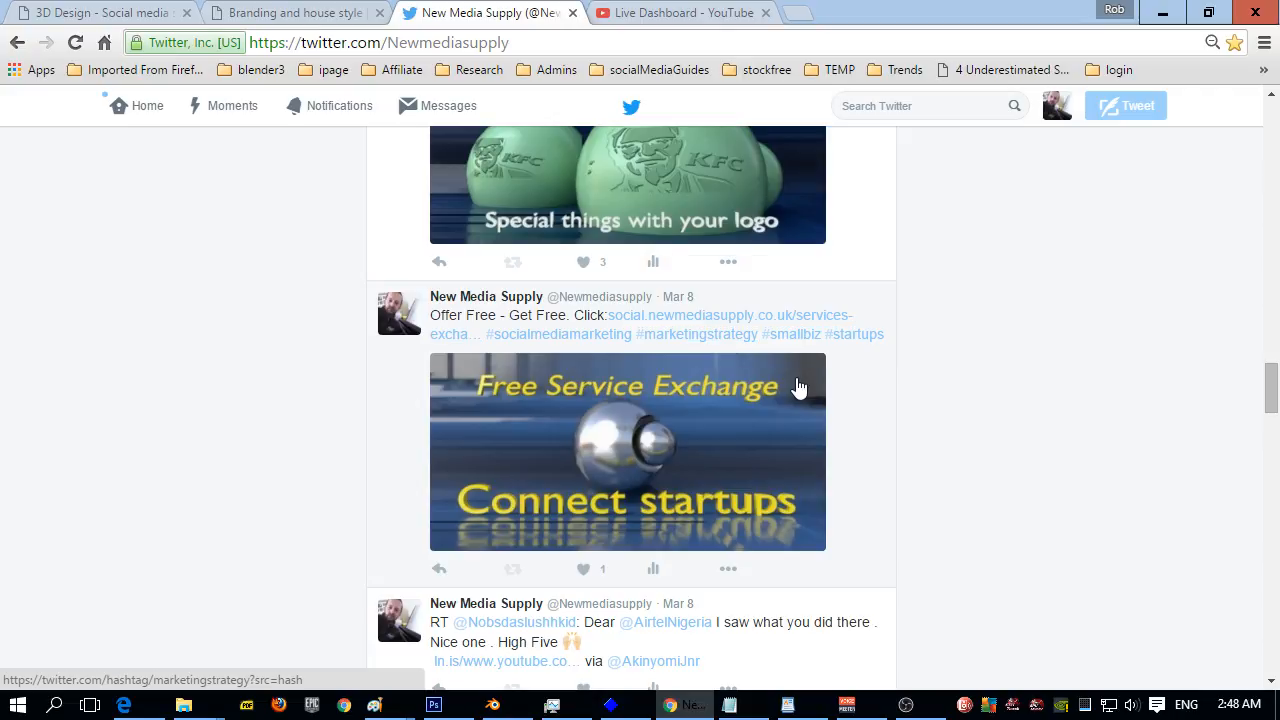
mouse_move(665, 490)
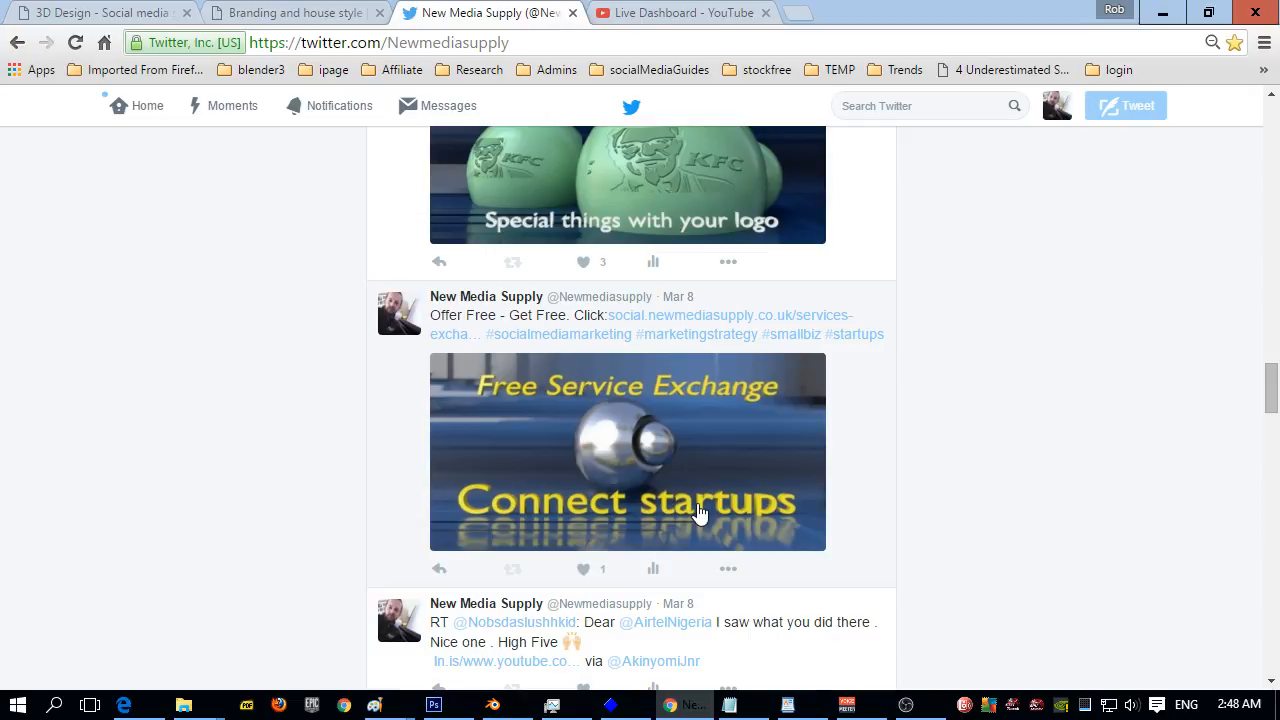
mouse_move(705, 385)
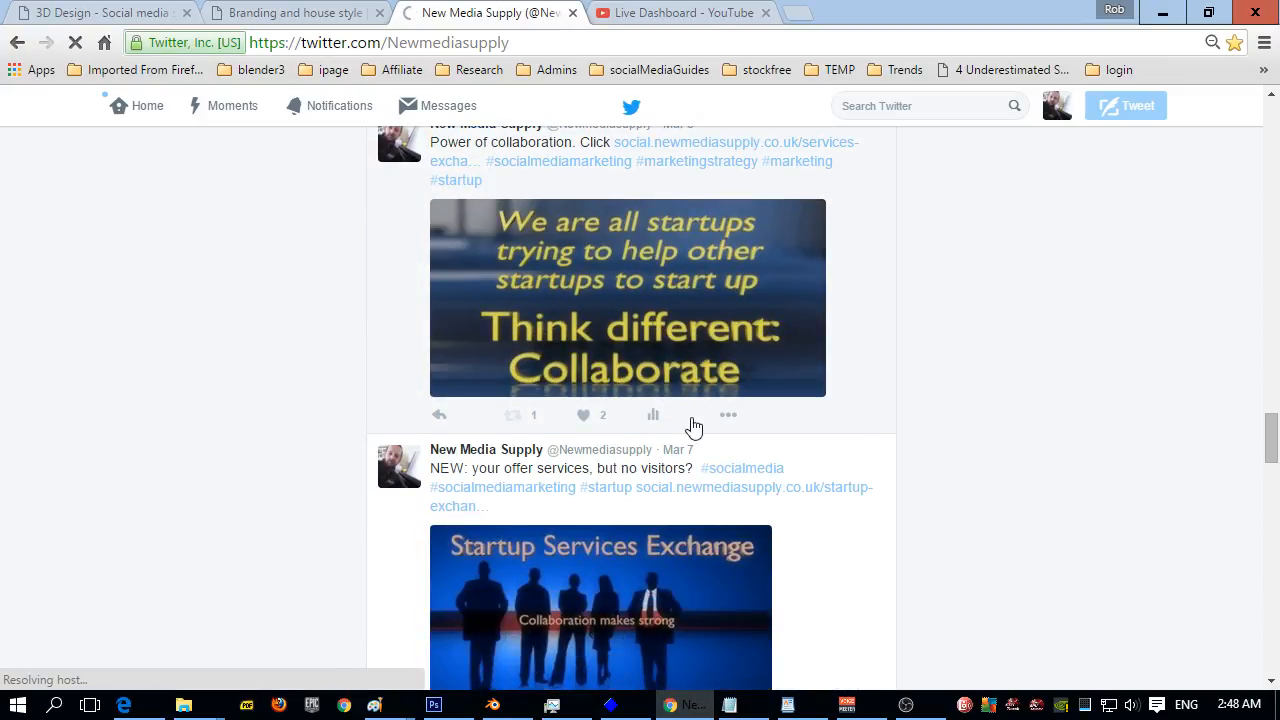
scroll(down, 3)
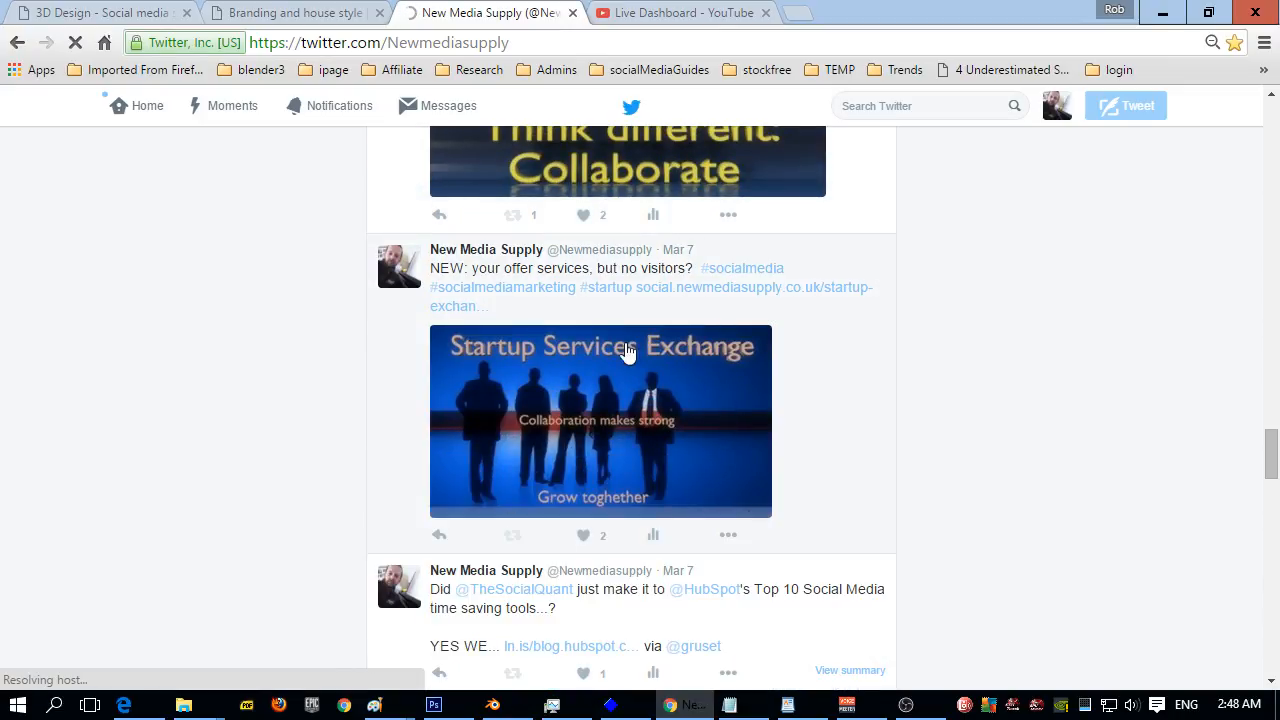
scroll(down, 3)
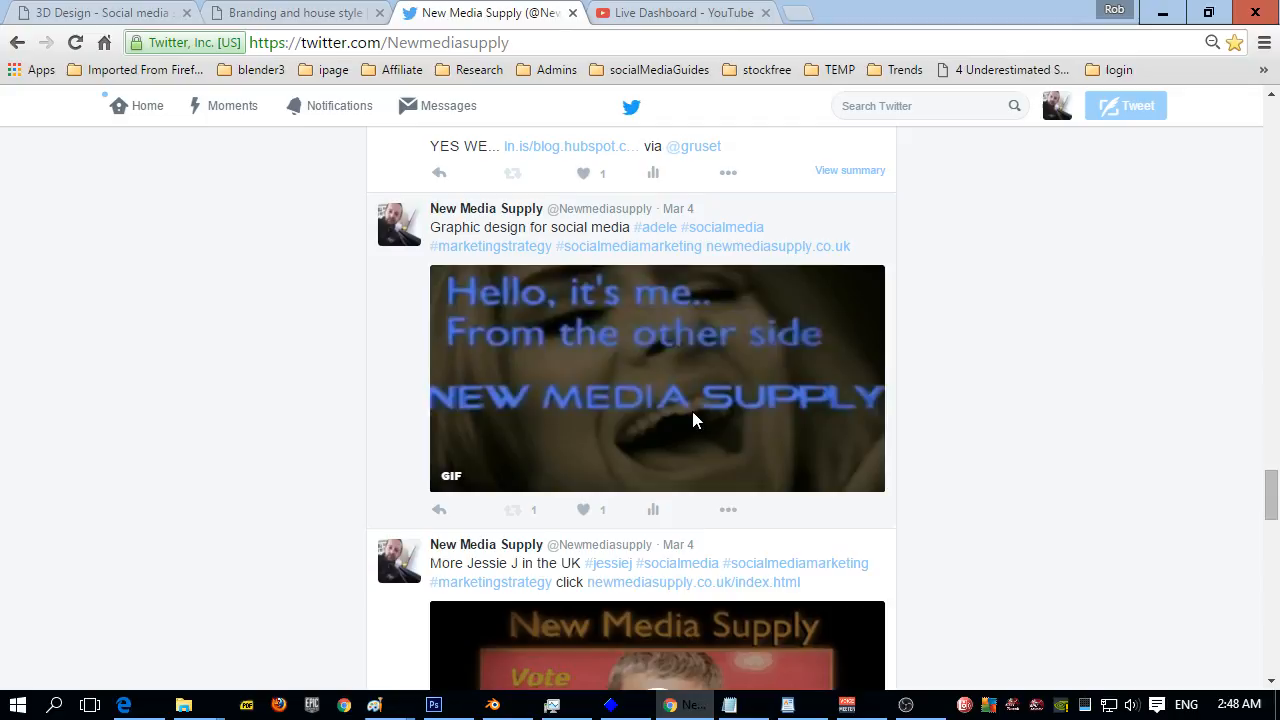
mouse_move(688, 413)
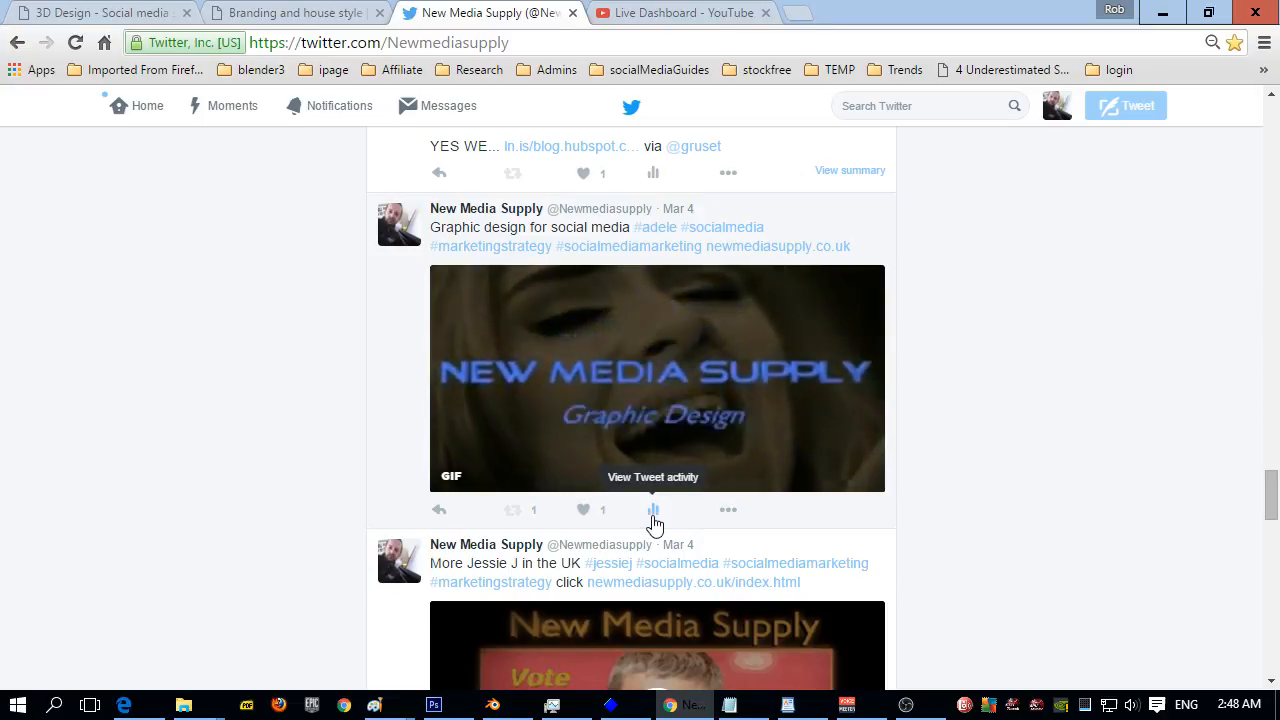
click(653, 510)
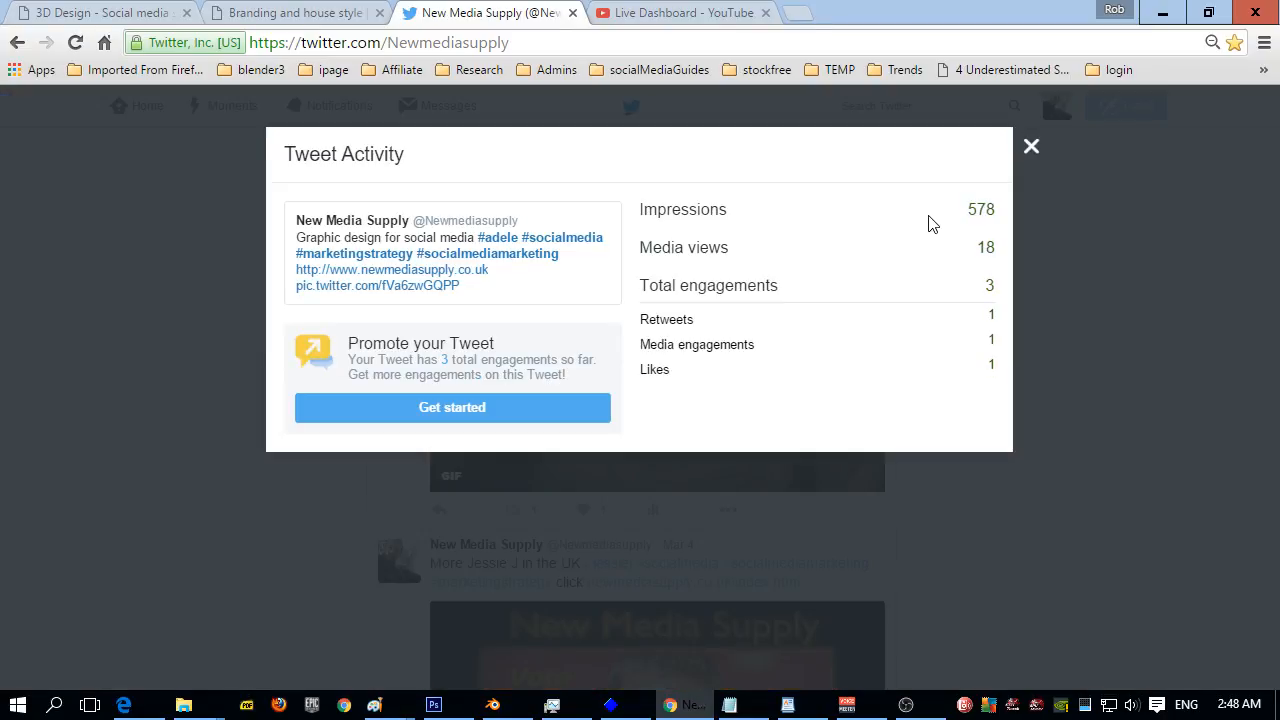
mouse_move(968, 207)
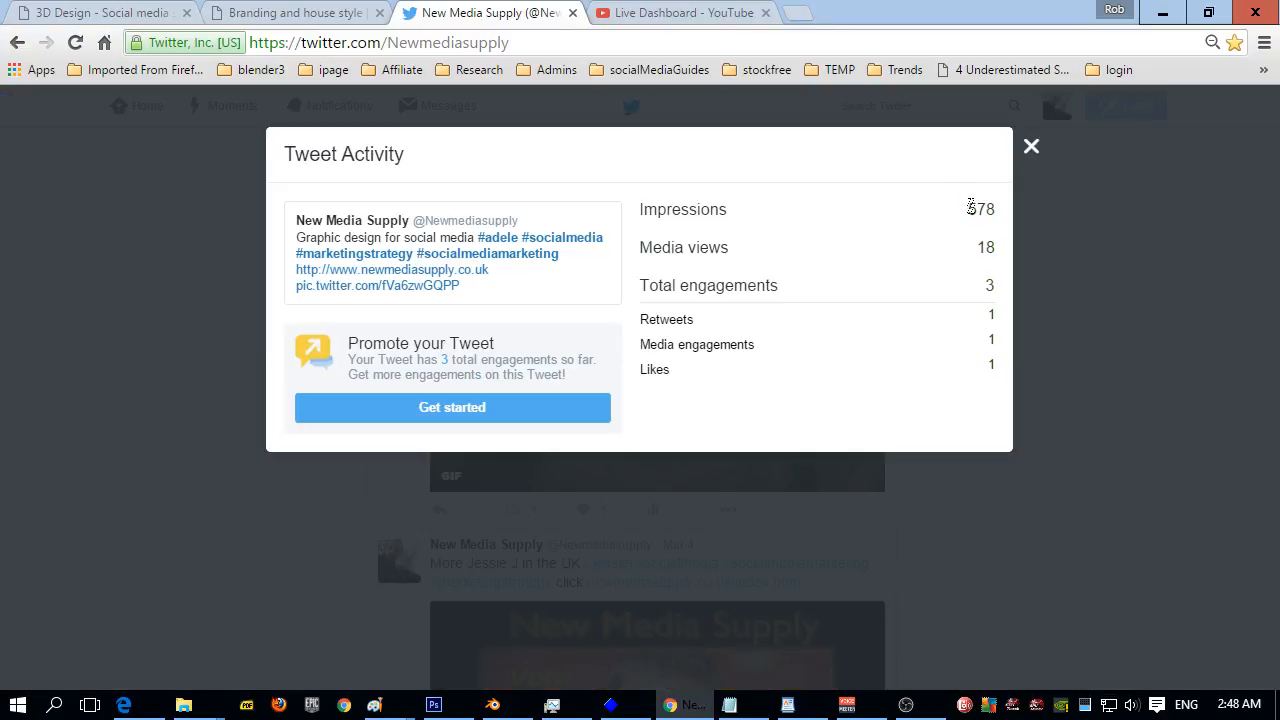
double_click(981, 209)
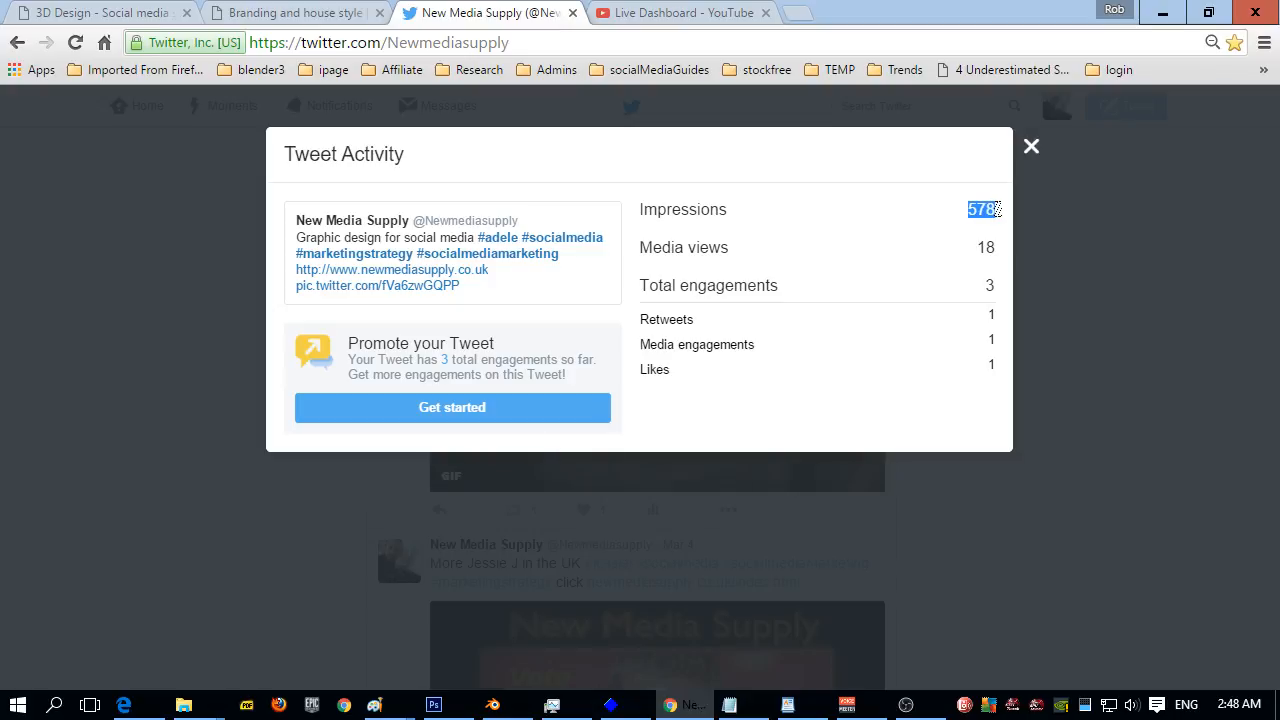
mouse_move(980, 298)
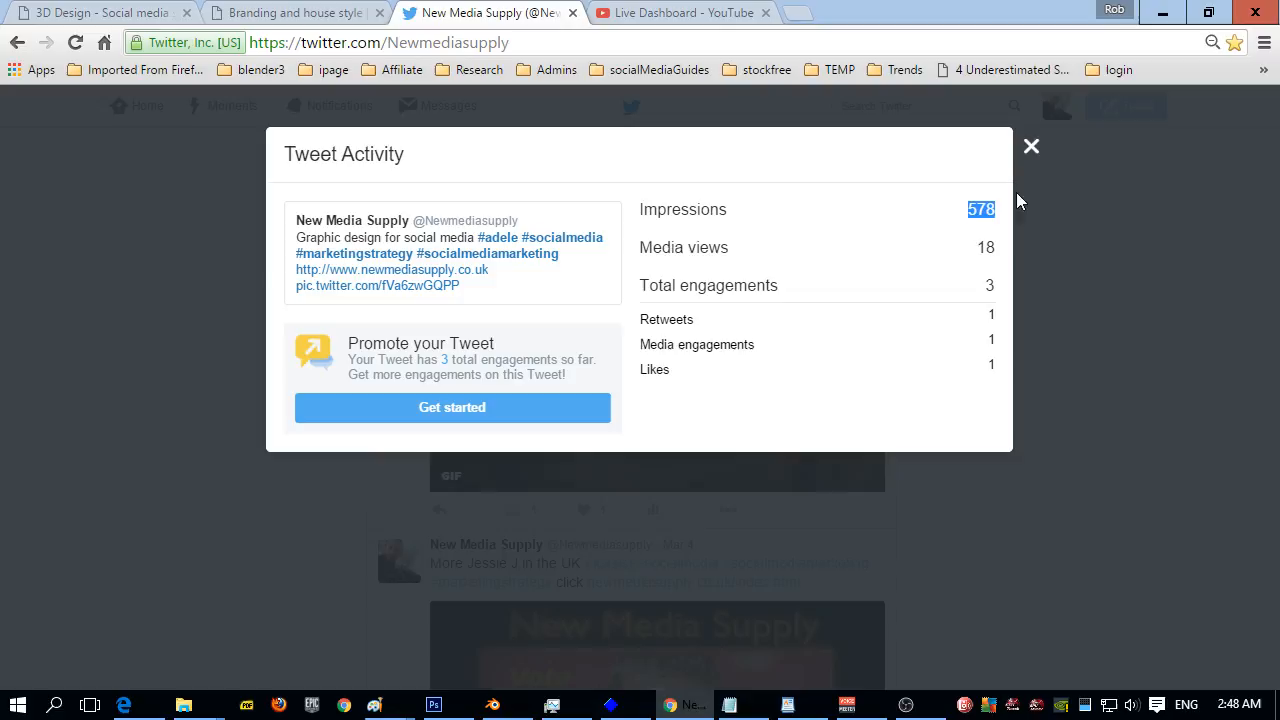
click(1031, 146)
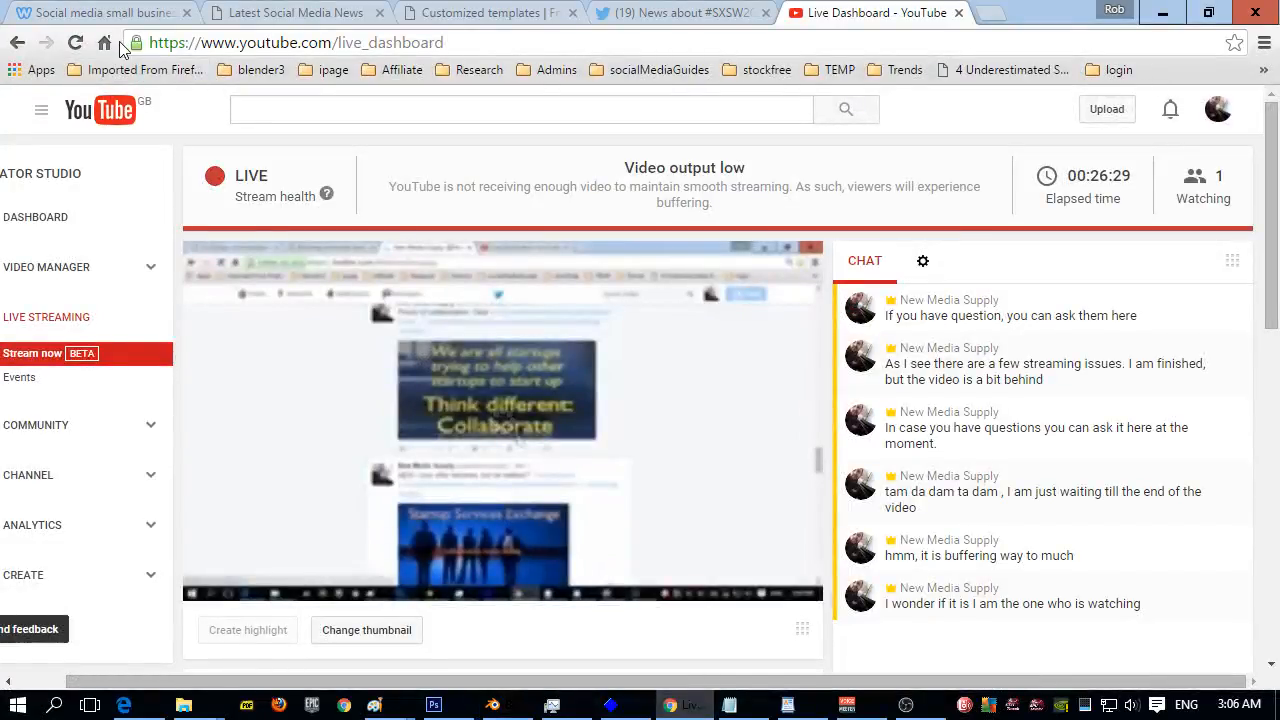
Step: Revisit the New Media Supply Twitter profile (1,354 impressions), then return to the Live Dashboard tab
click(680, 13)
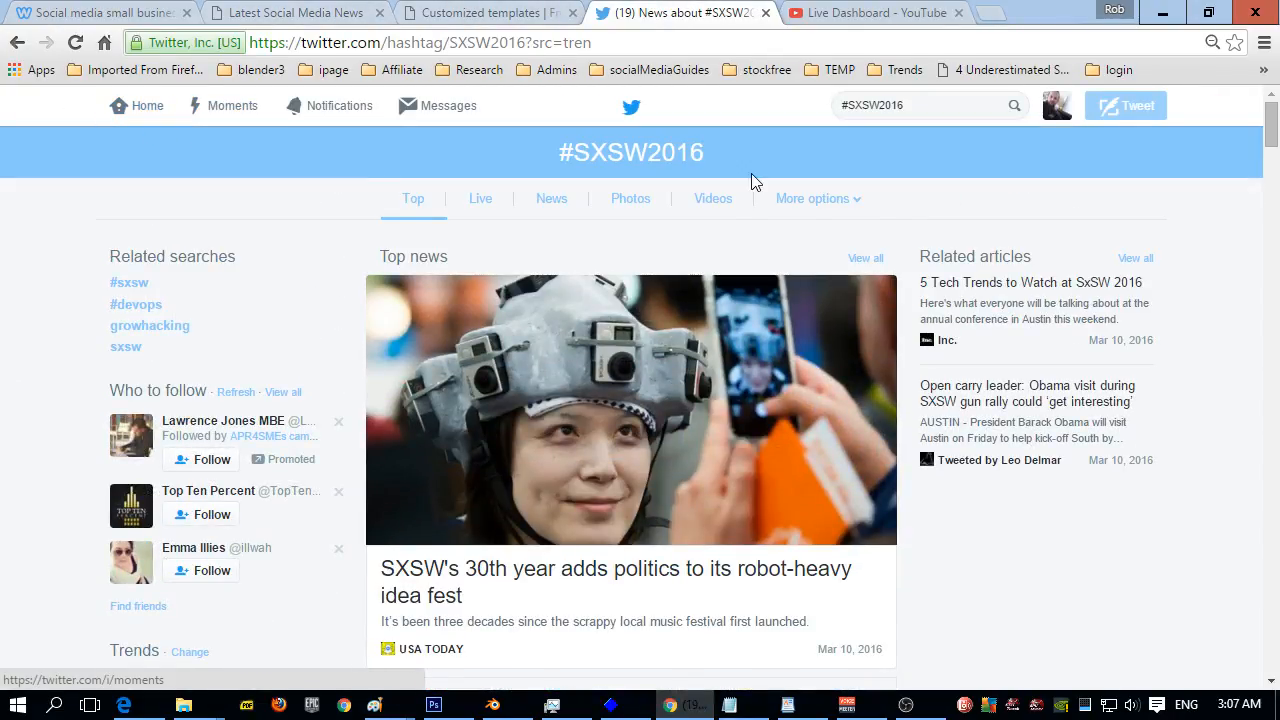
mouse_move(1057, 105)
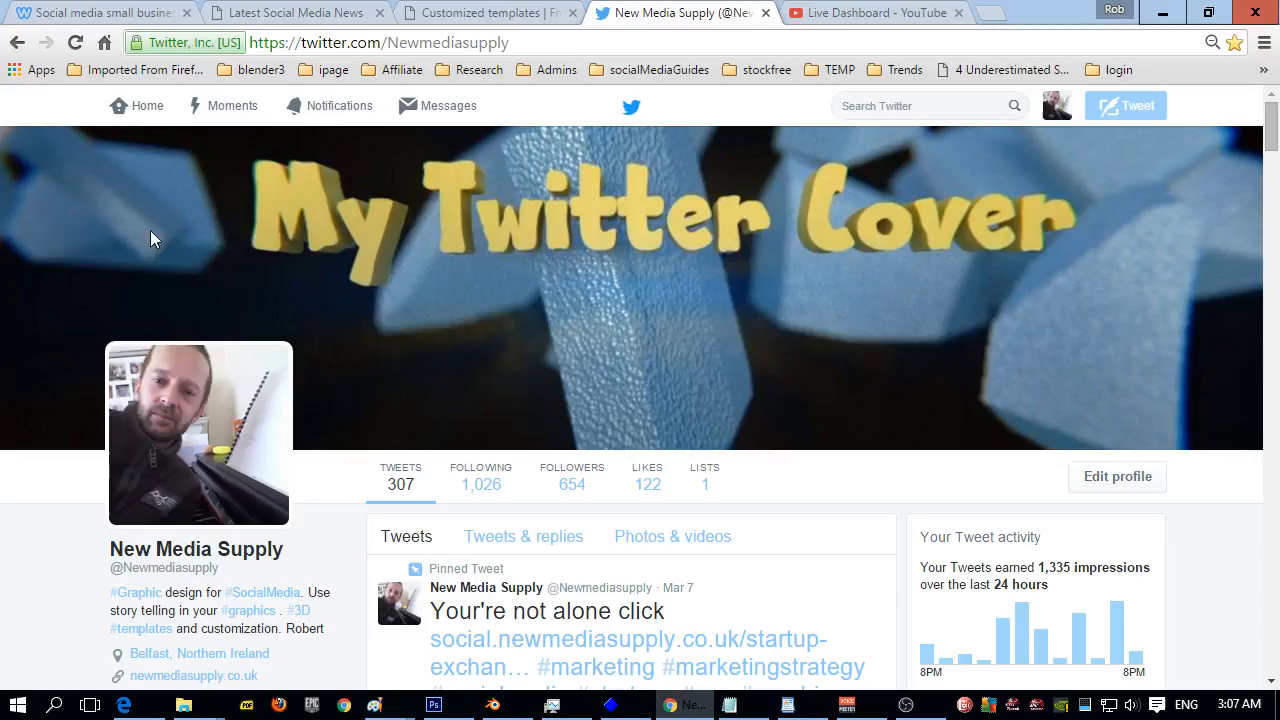
scroll(down, 3)
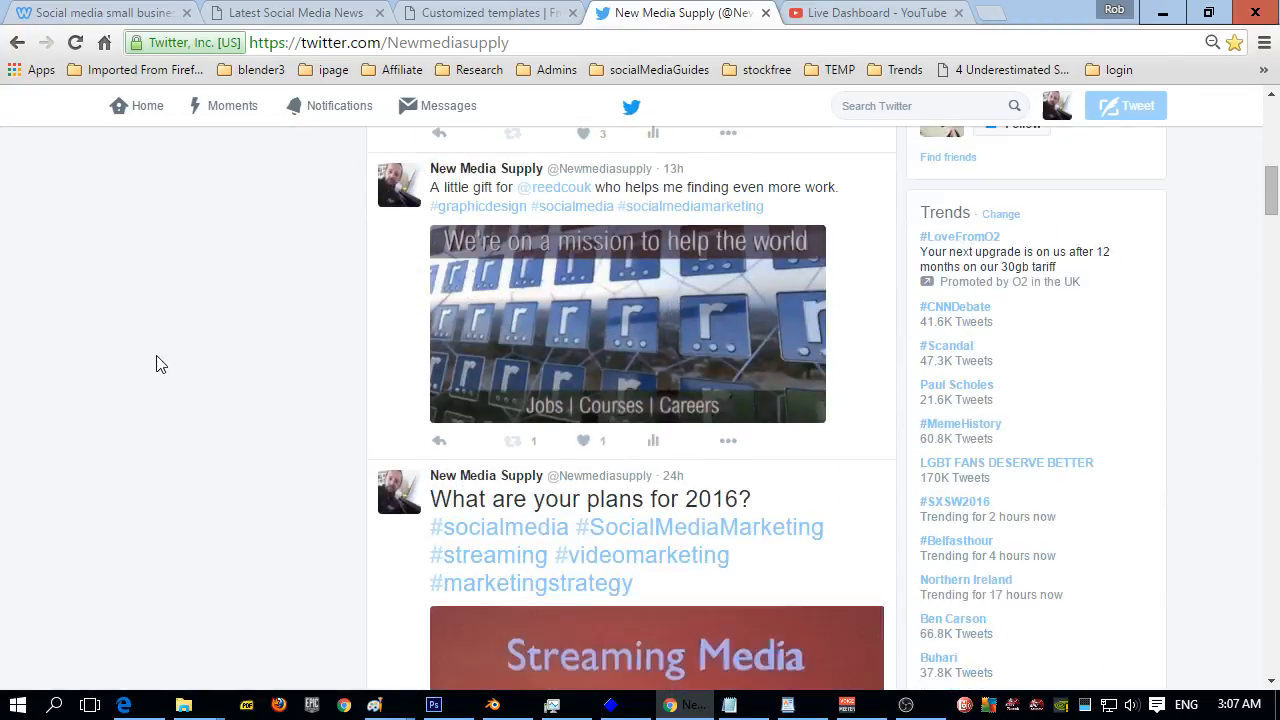
scroll(up, 3)
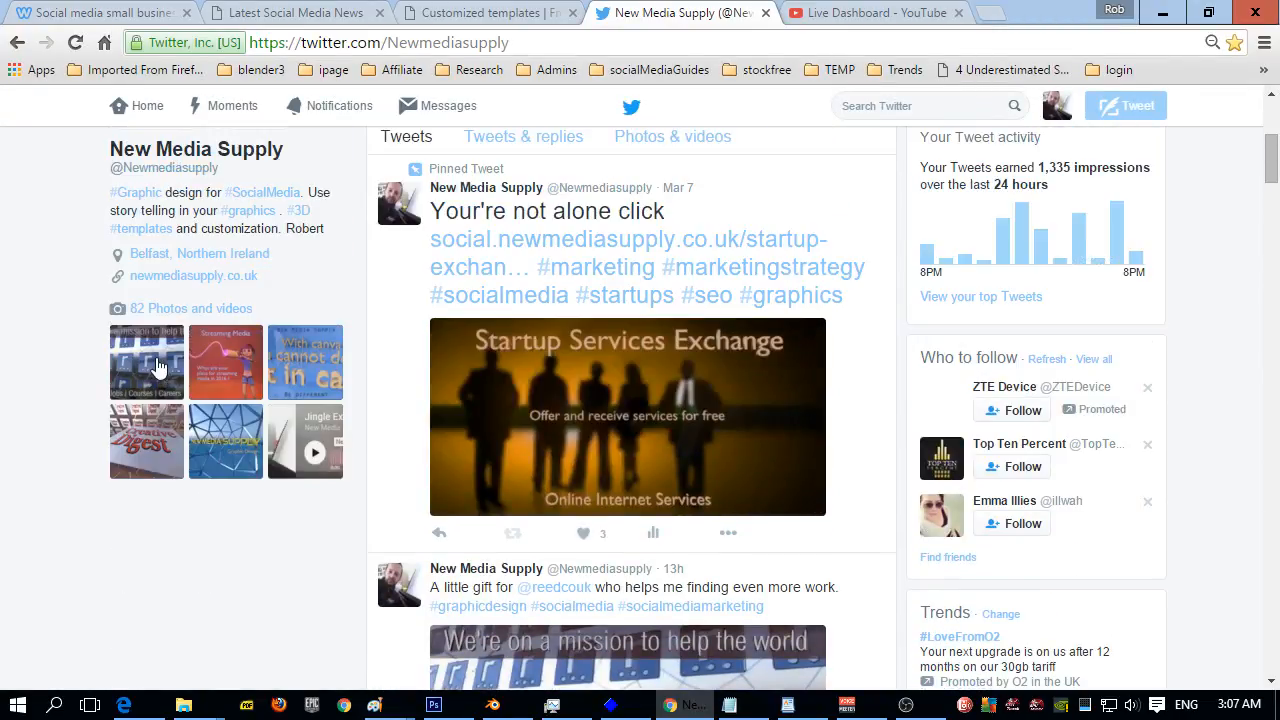
scroll(up, 3)
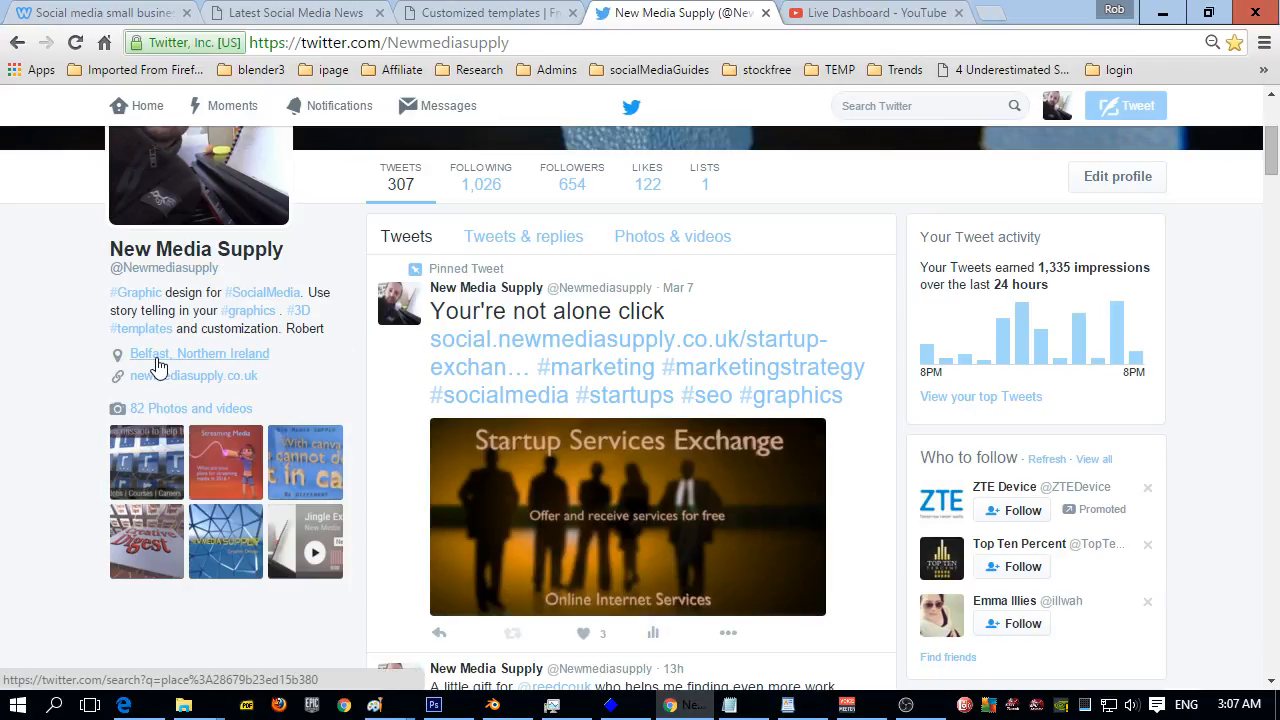
click(199, 353)
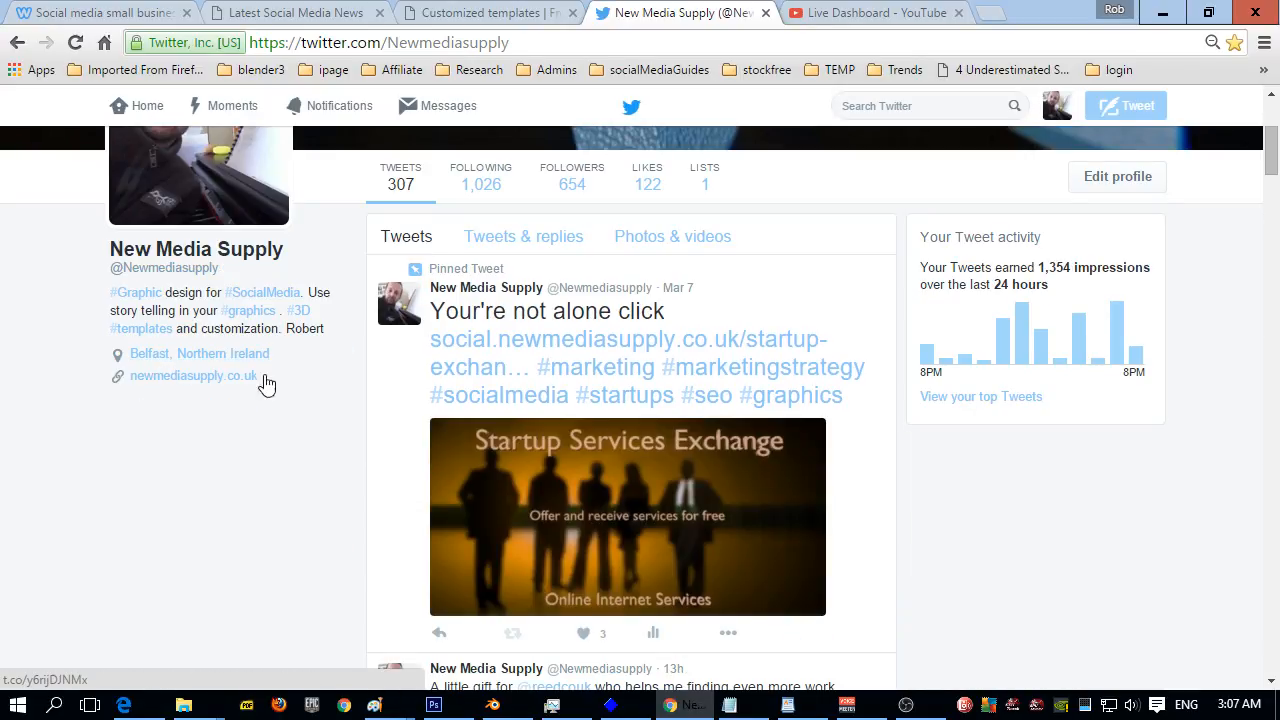
scroll(down, 3)
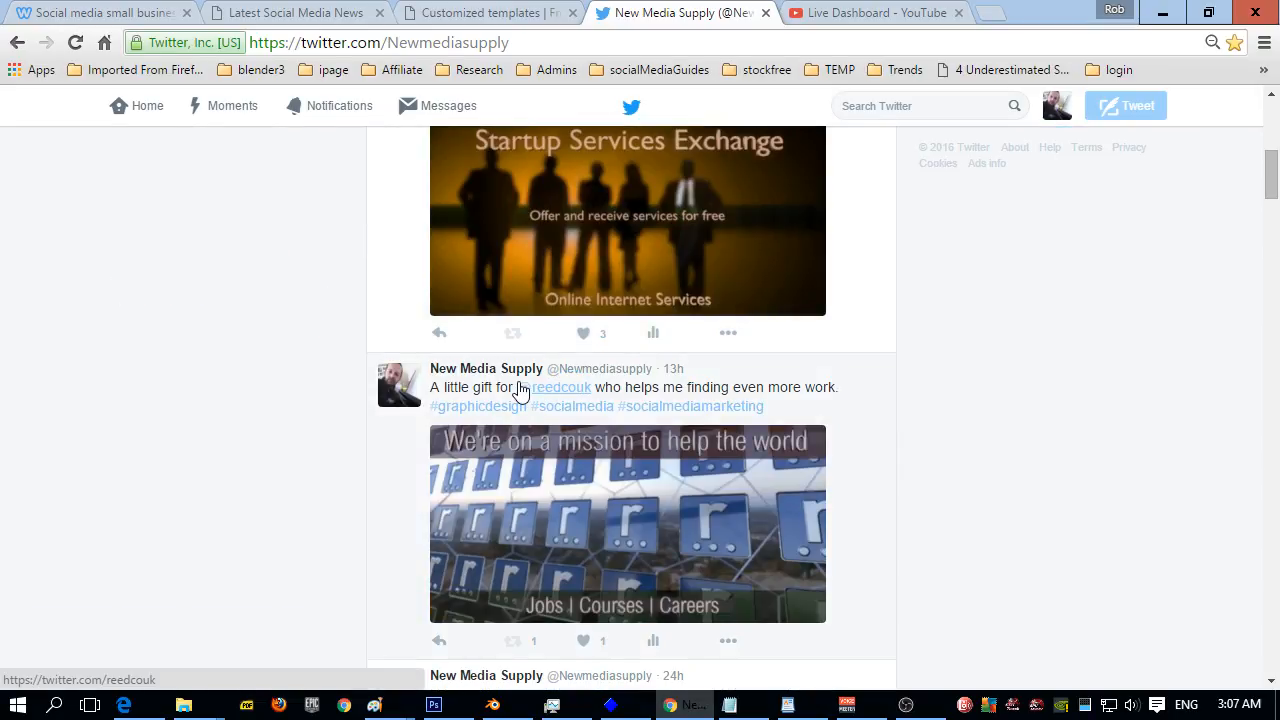
scroll(down, 3)
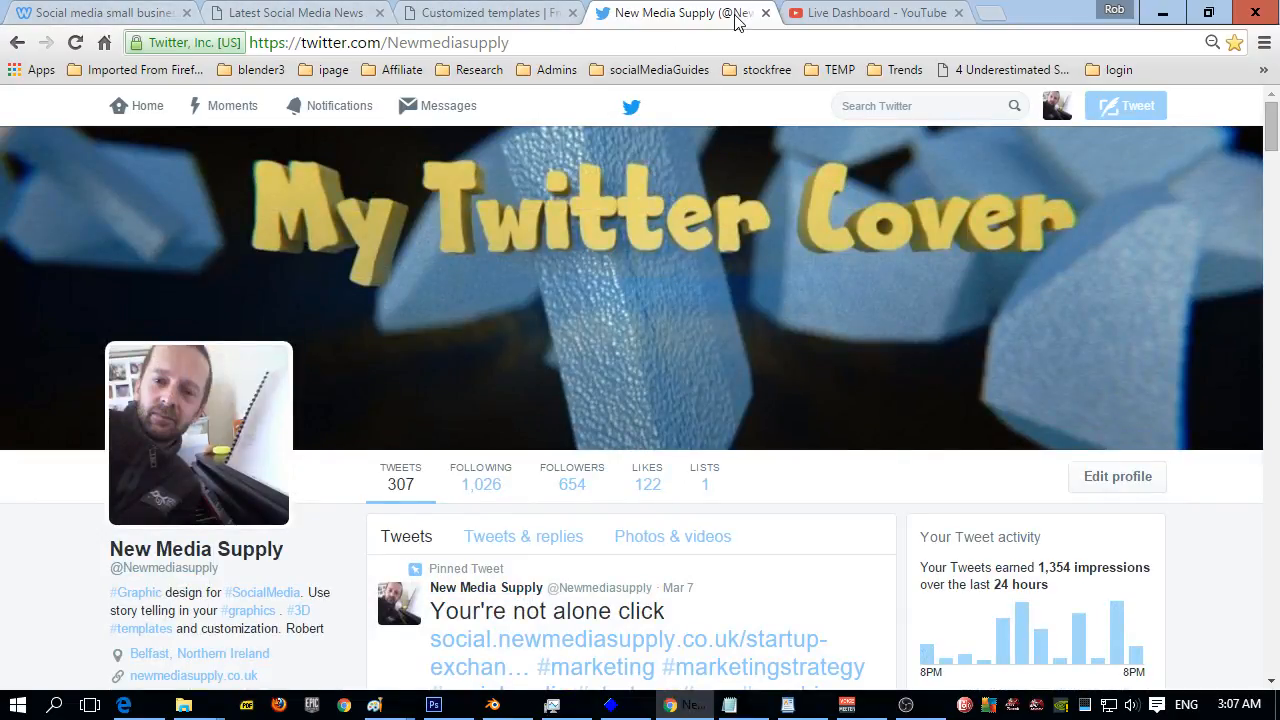
click(875, 13)
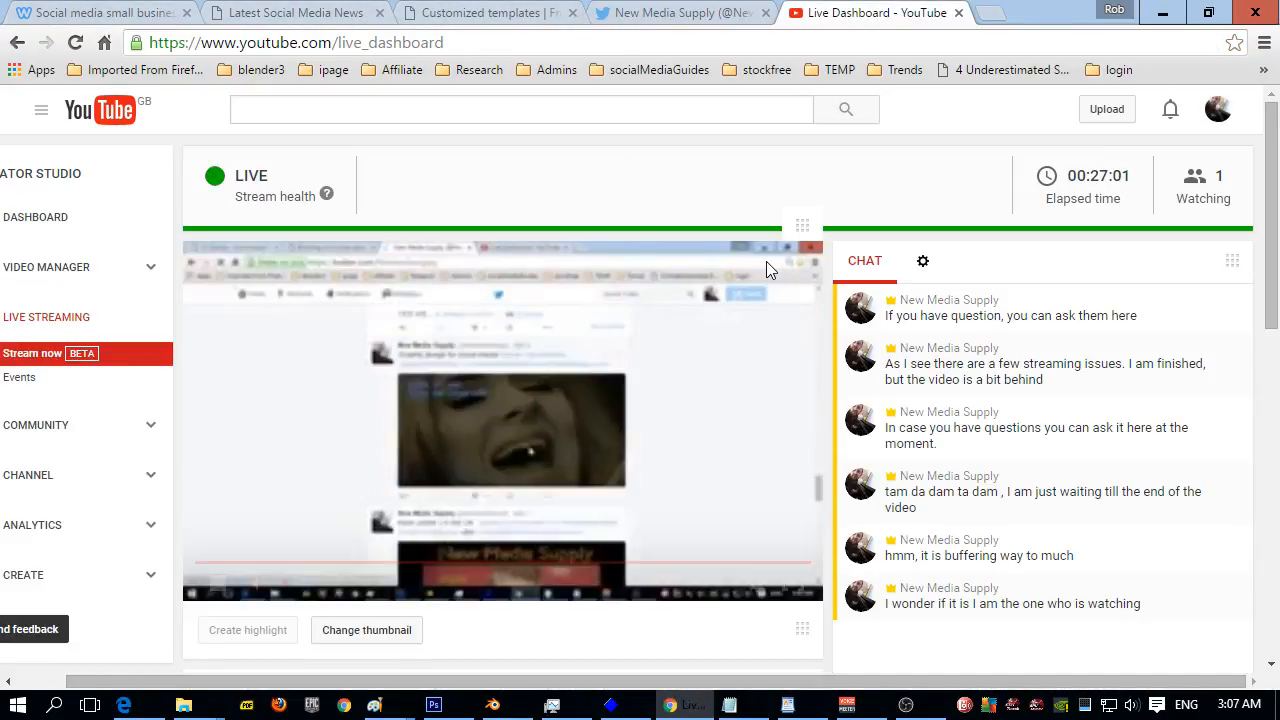
mouse_move(530, 507)
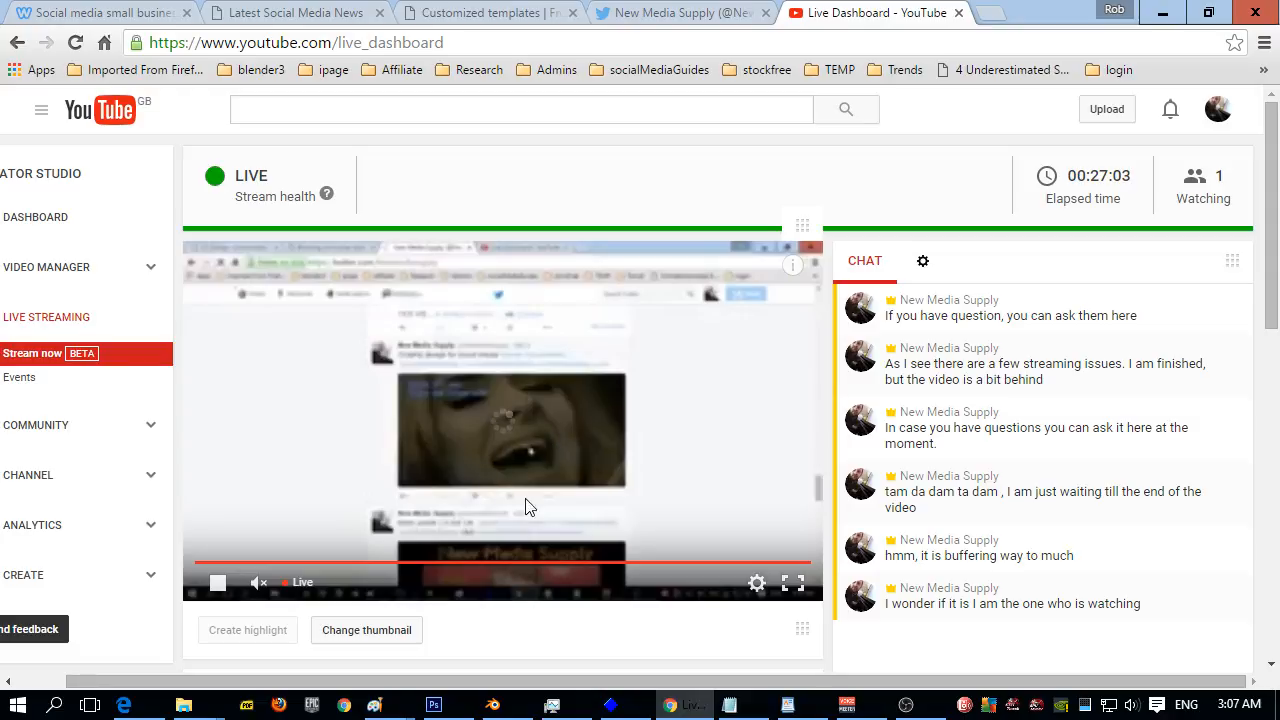
mouse_move(757, 585)
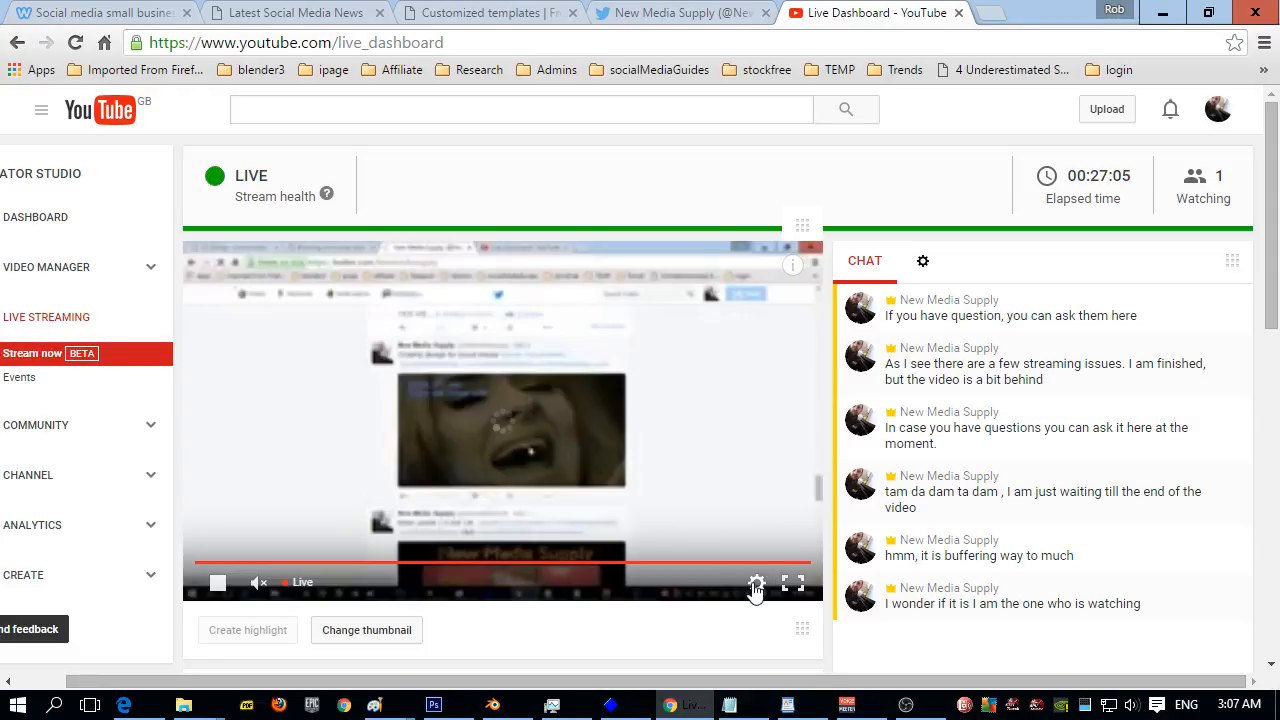
click(757, 583)
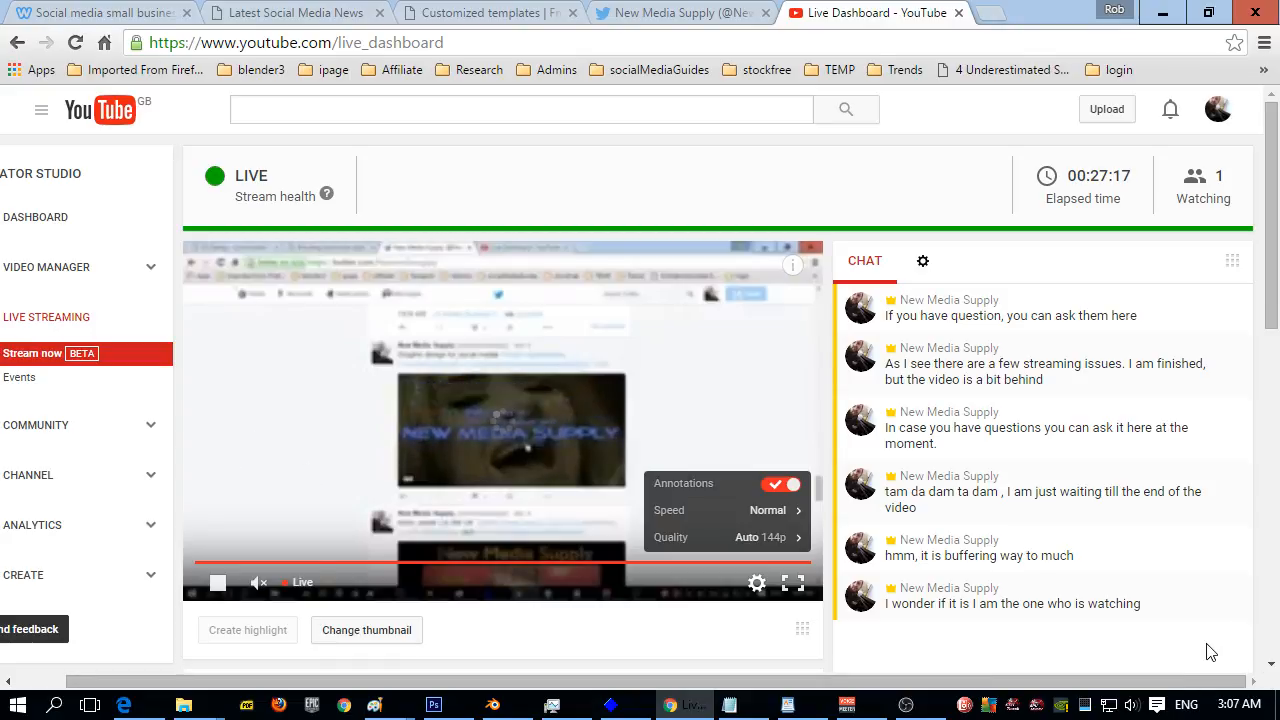
click(757, 583)
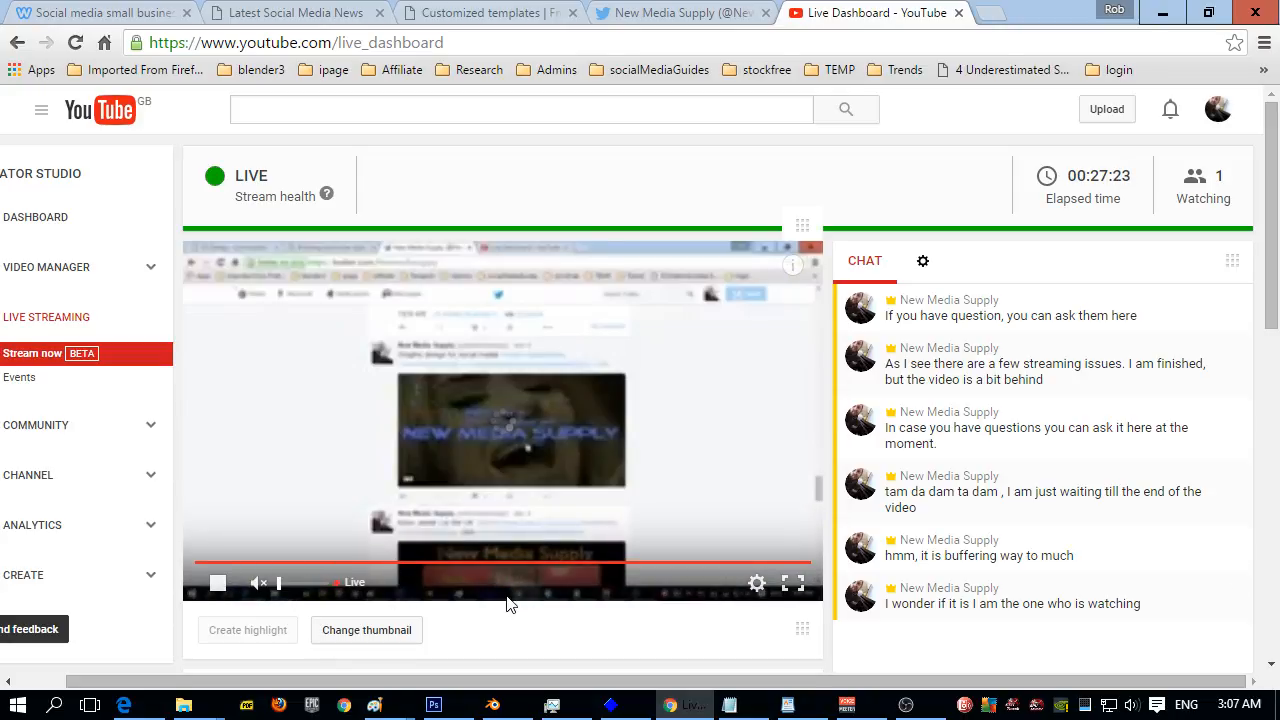
scroll(down, 3)
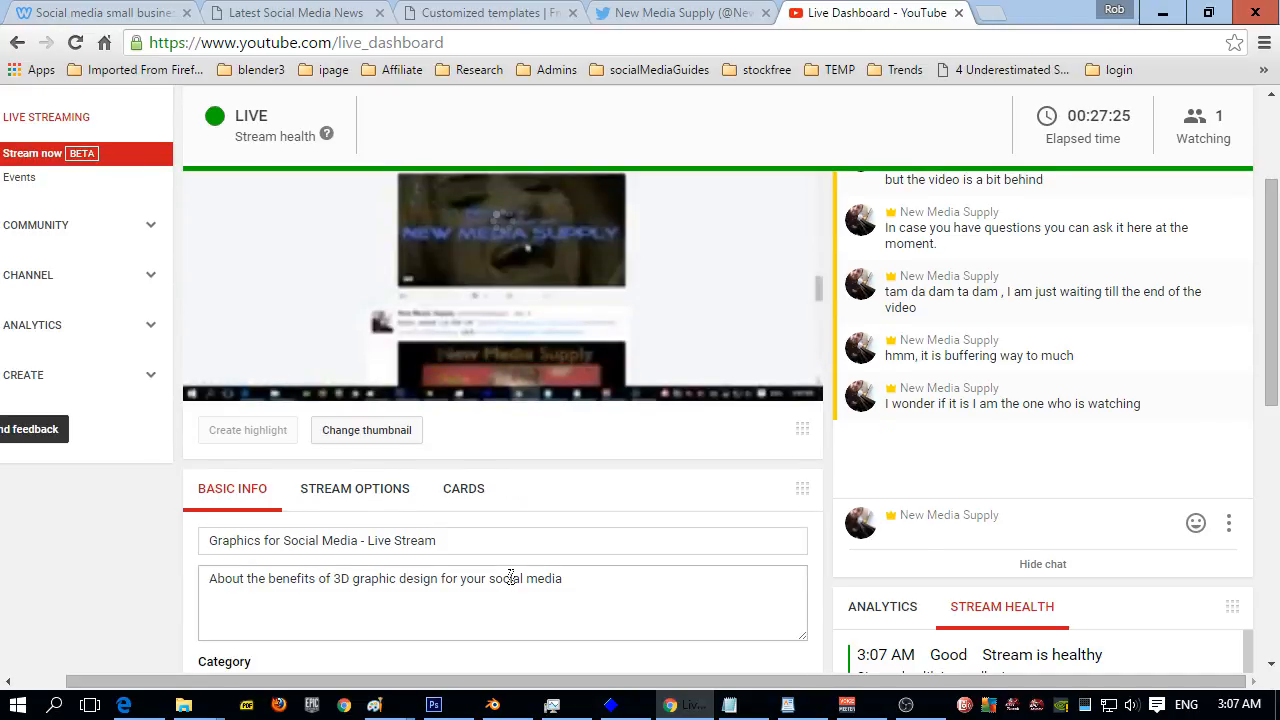
Step: Review the Stream Health log's alternating 'Good' and 'Video output low' entries, then return to preview and chat
scroll(up, 3)
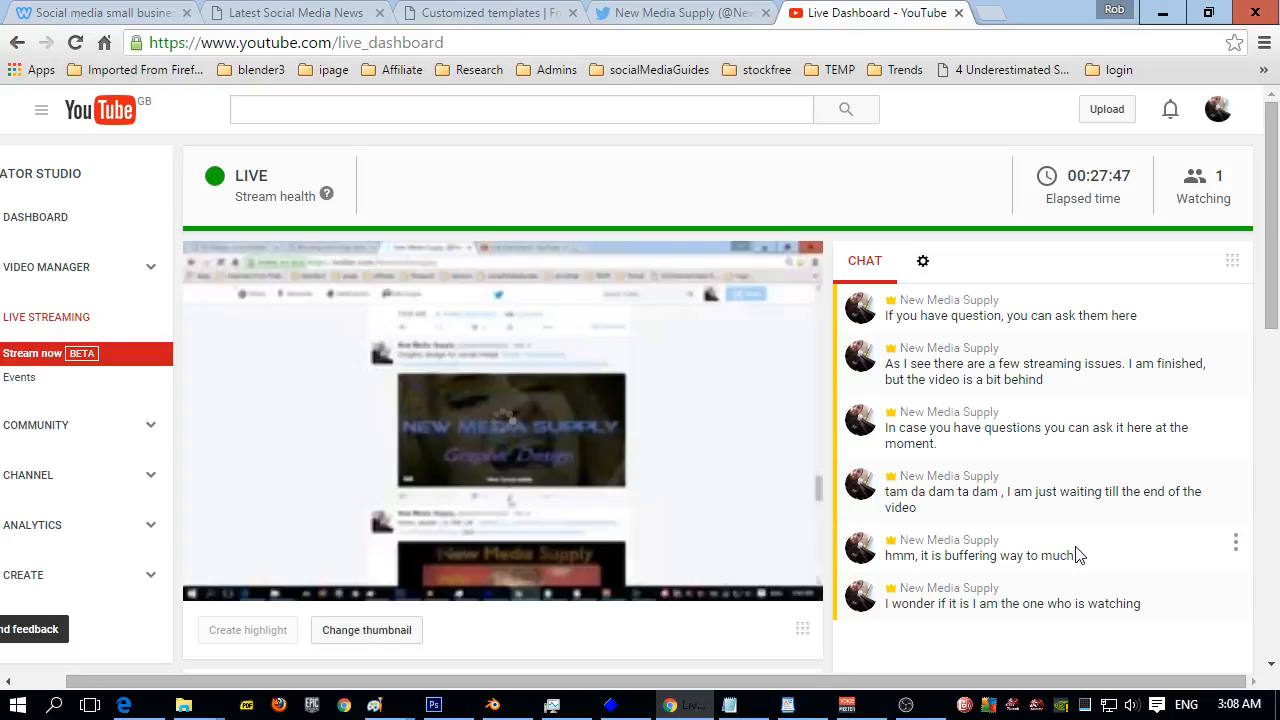
scroll(down, 3)
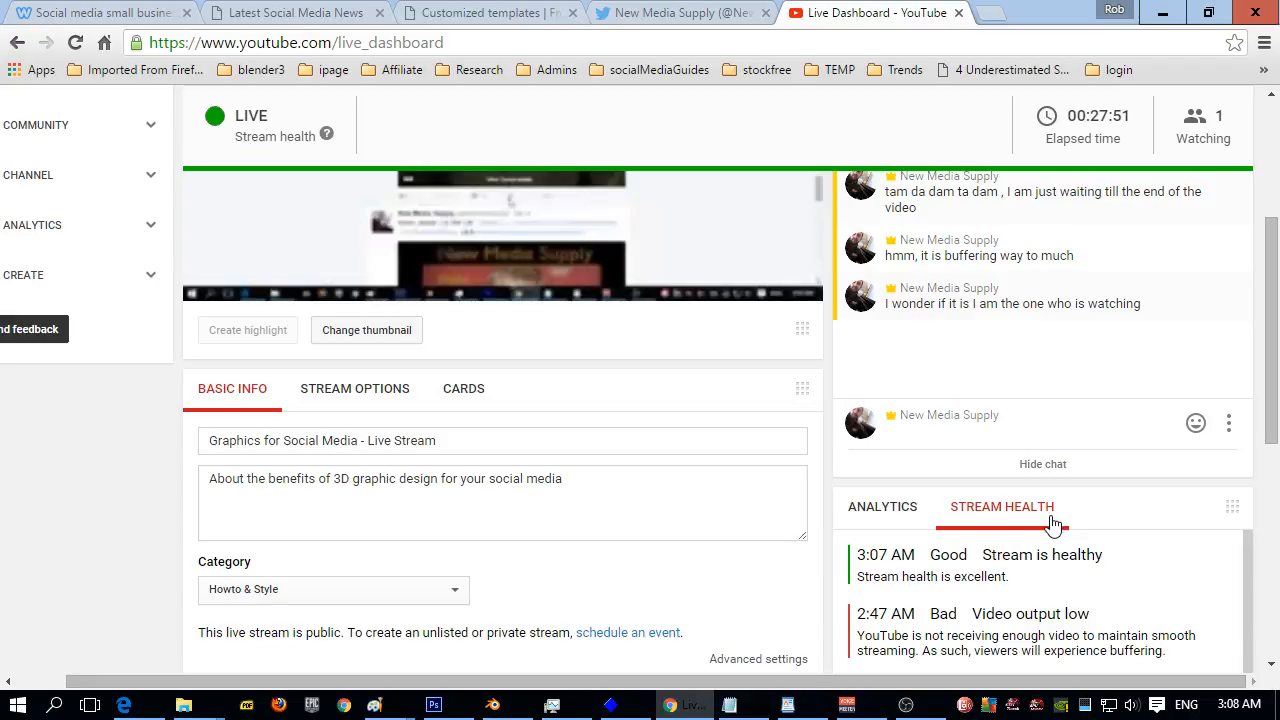
mouse_move(878, 622)
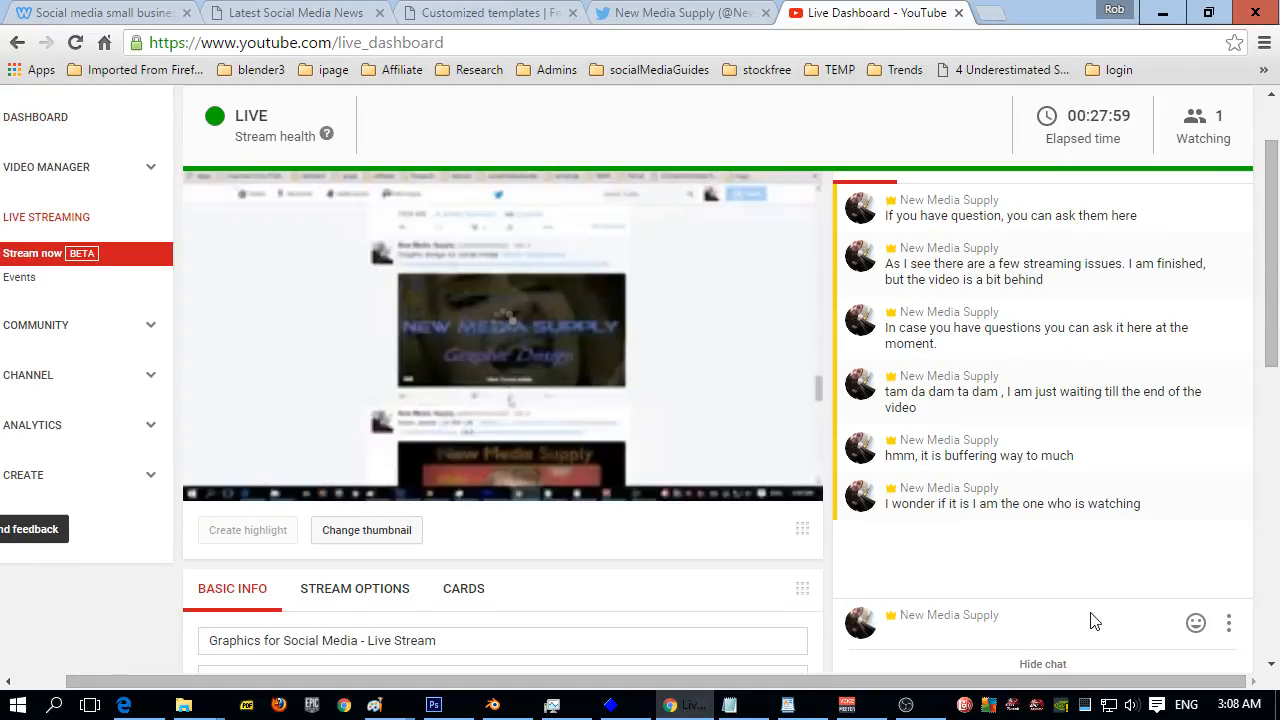
scroll(up, 3)
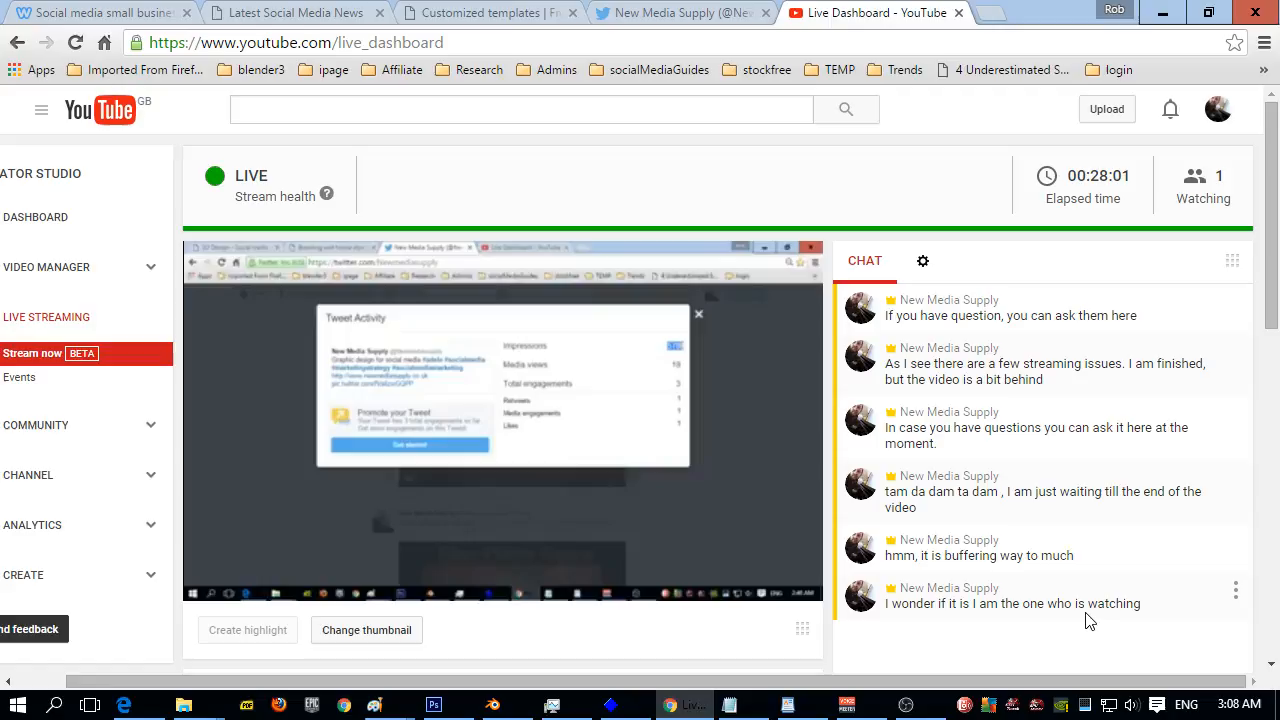
scroll(down, 3)
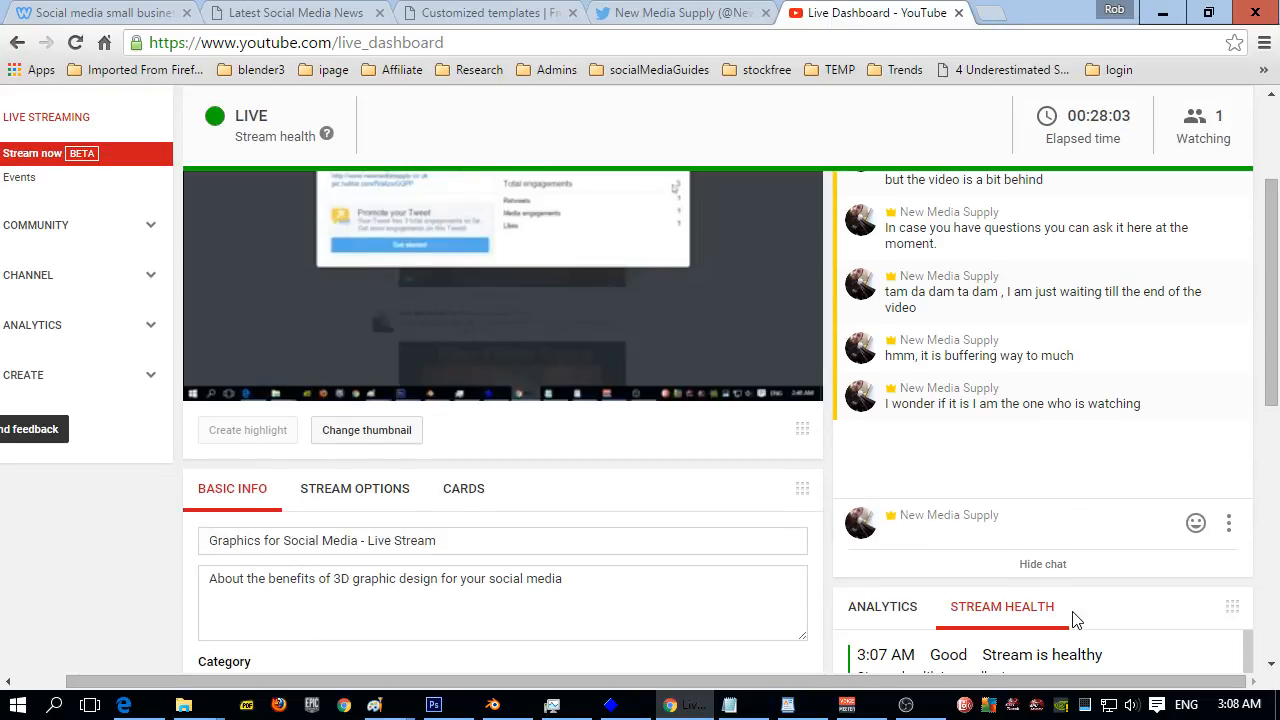
scroll(down, 3)
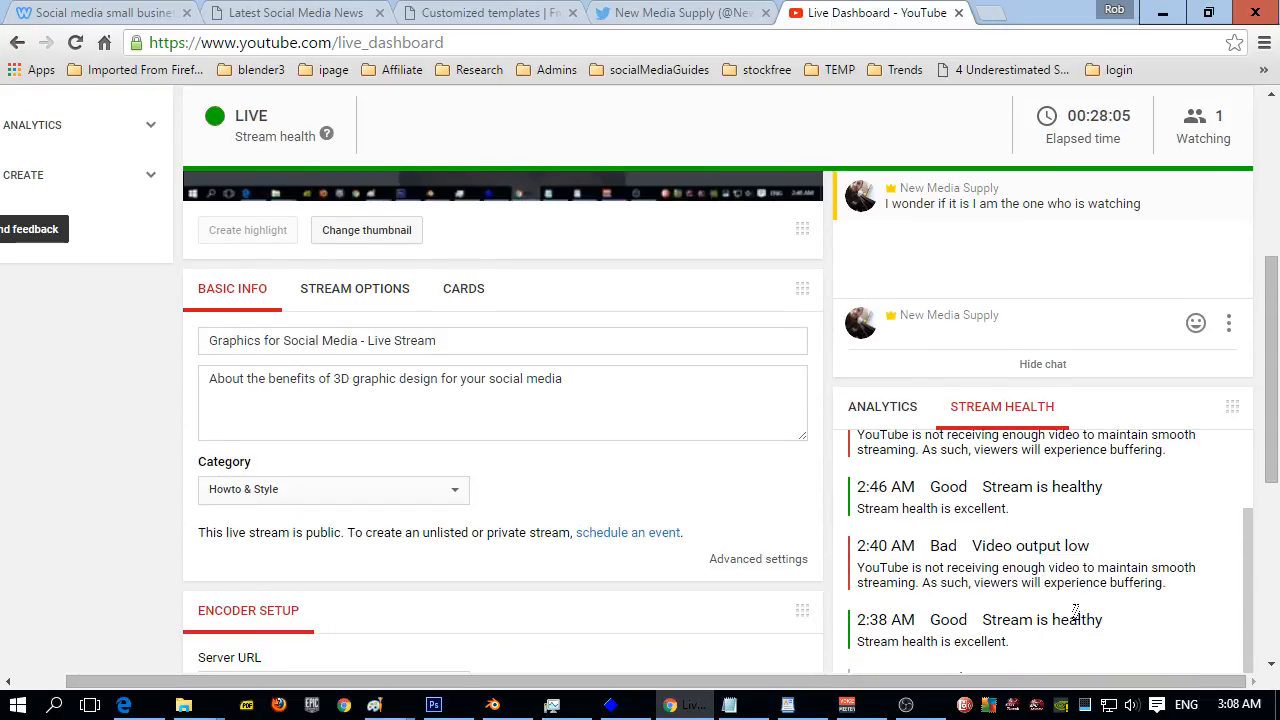
scroll(down, 3)
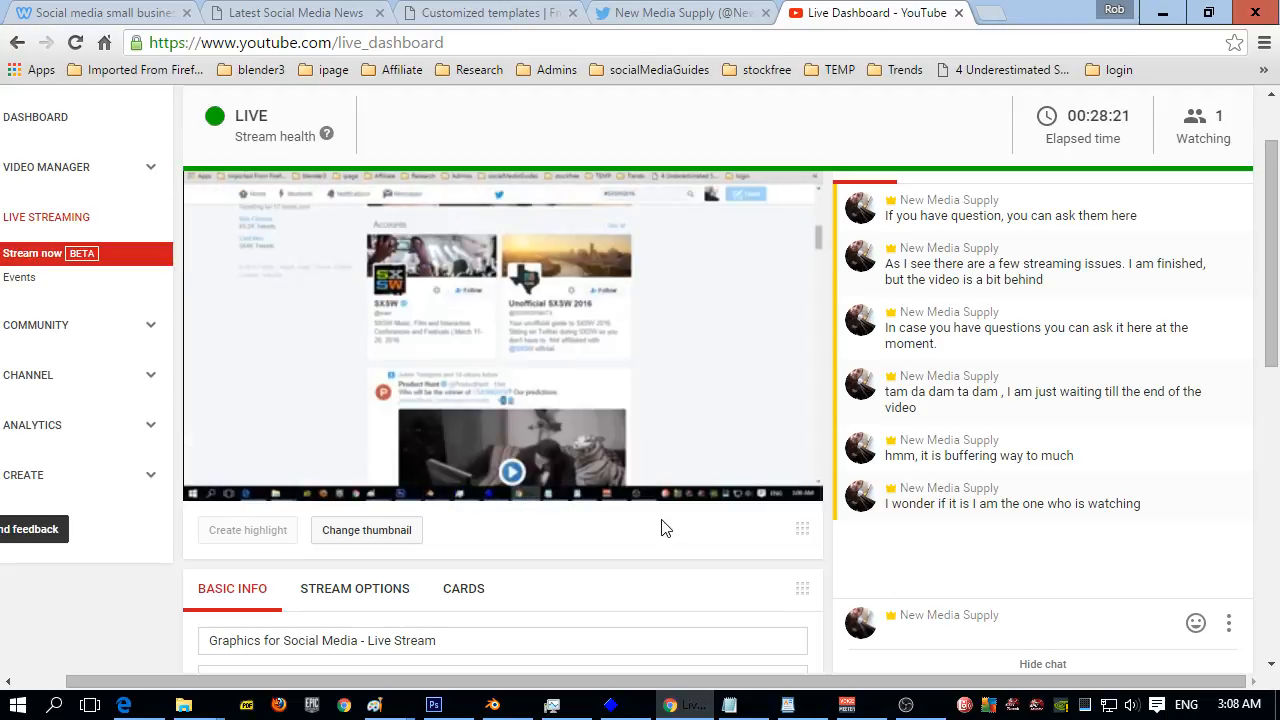
scroll(up, 3)
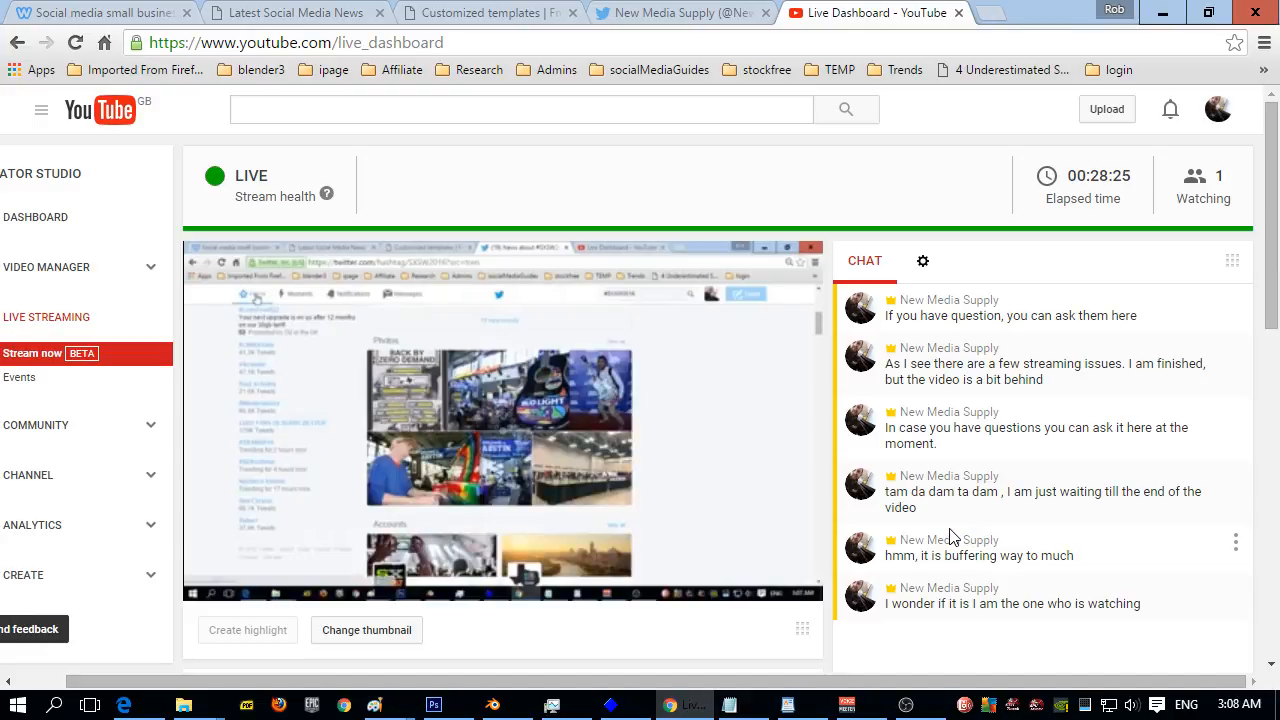
mouse_move(908, 705)
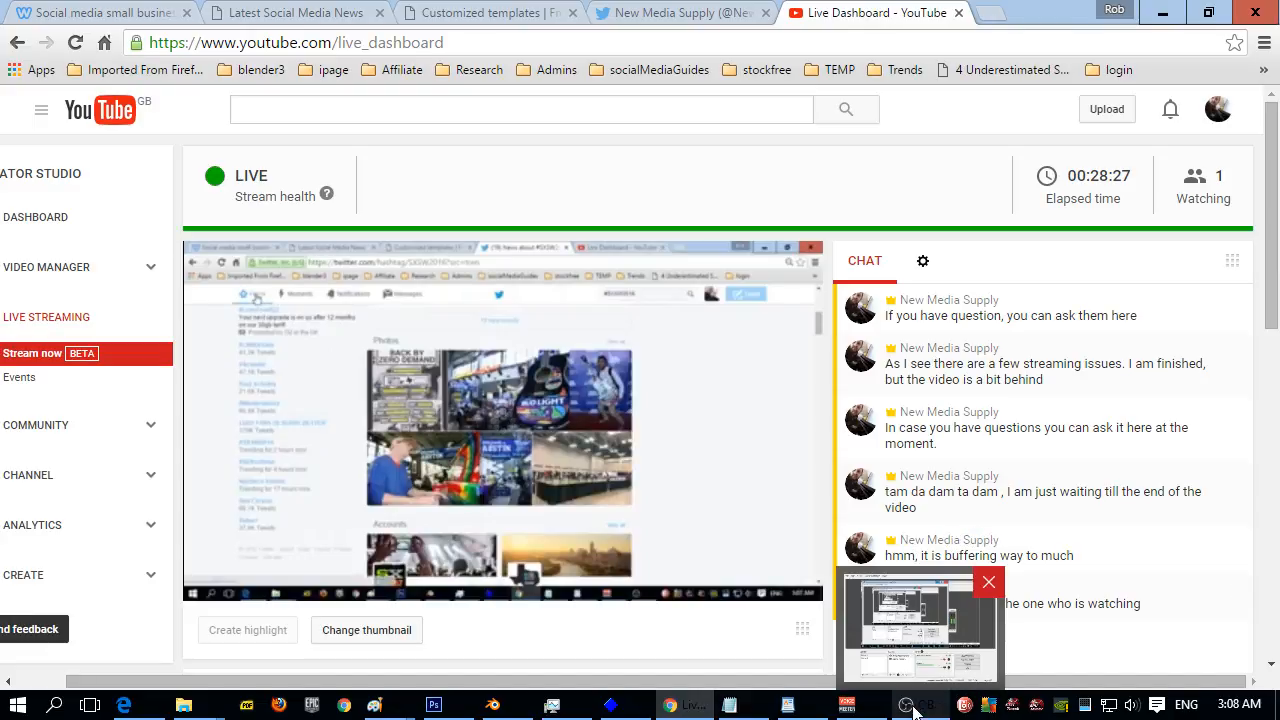
mouse_move(907, 705)
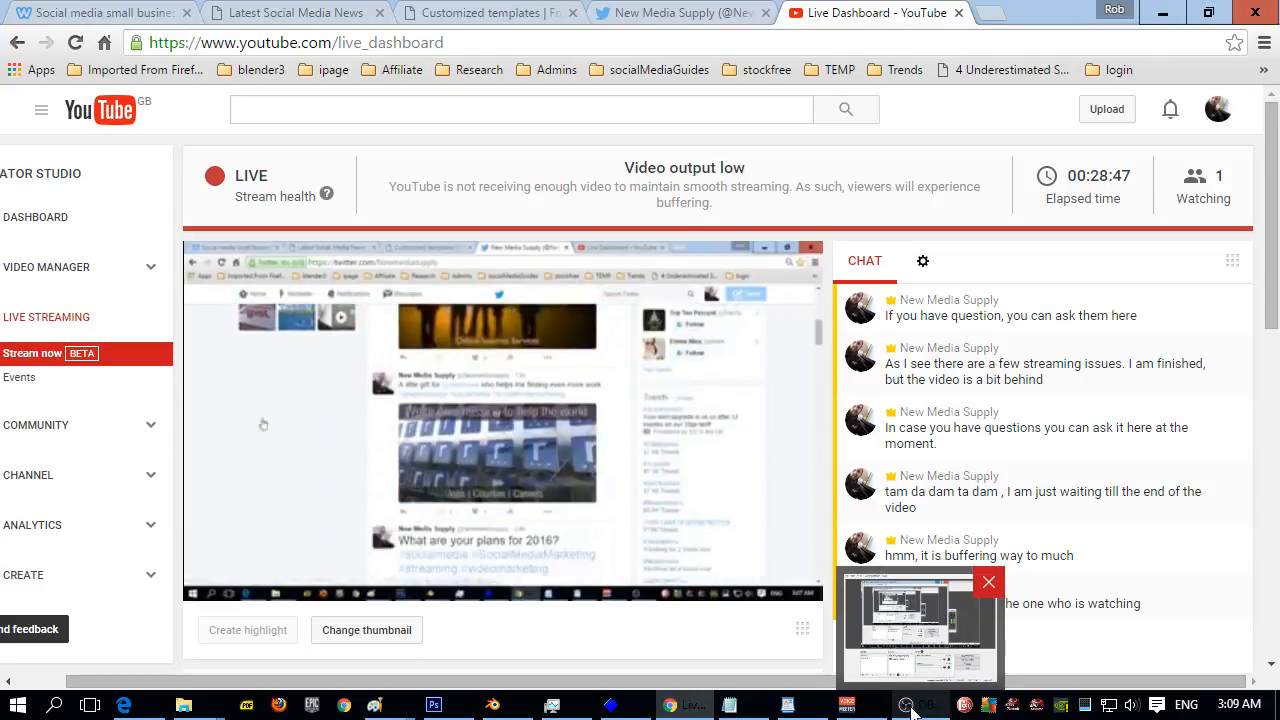
Step: Scroll down to the Analytics graph showing 1 watching now and 0.5 messages per minute
scroll(down, 3)
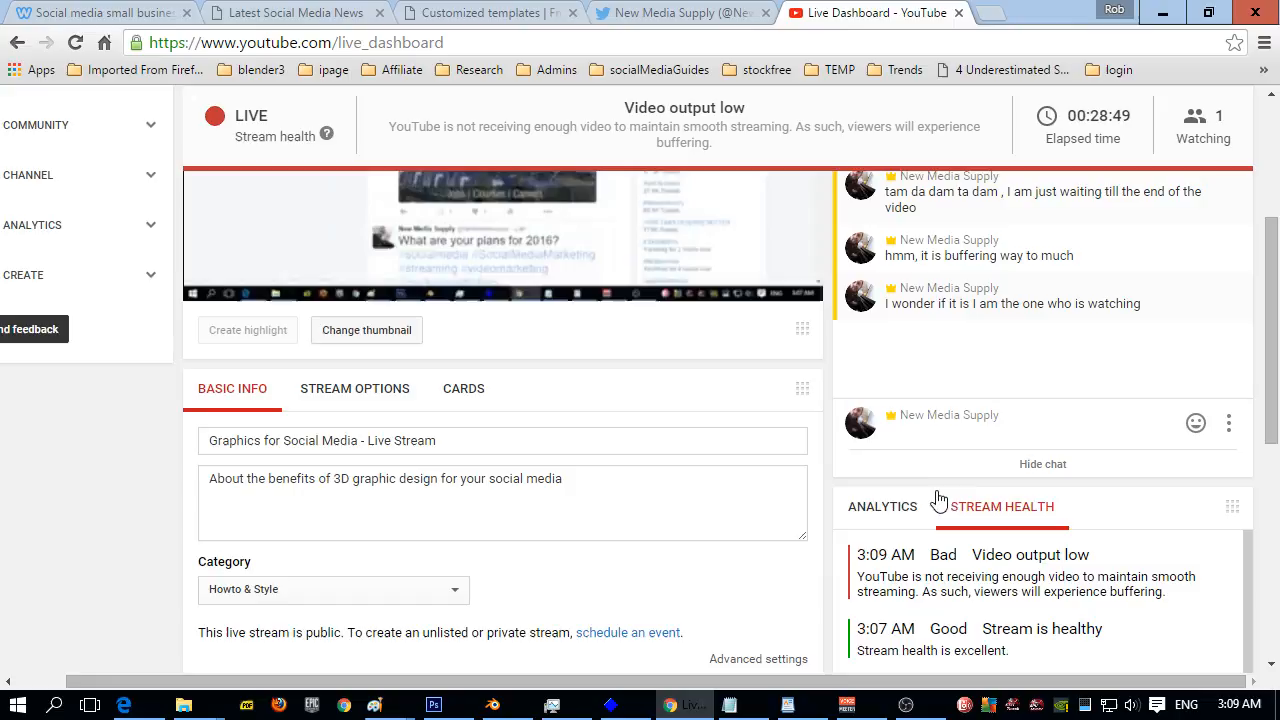
scroll(down, 3)
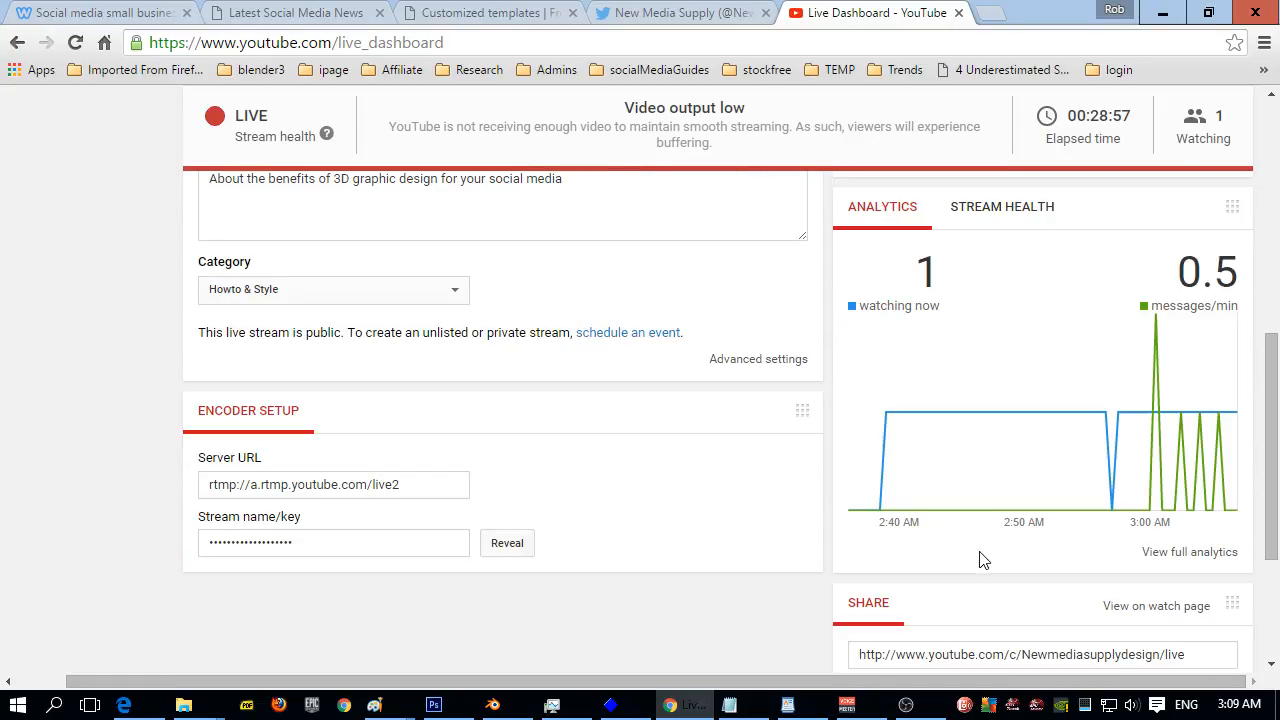
mouse_move(1180, 415)
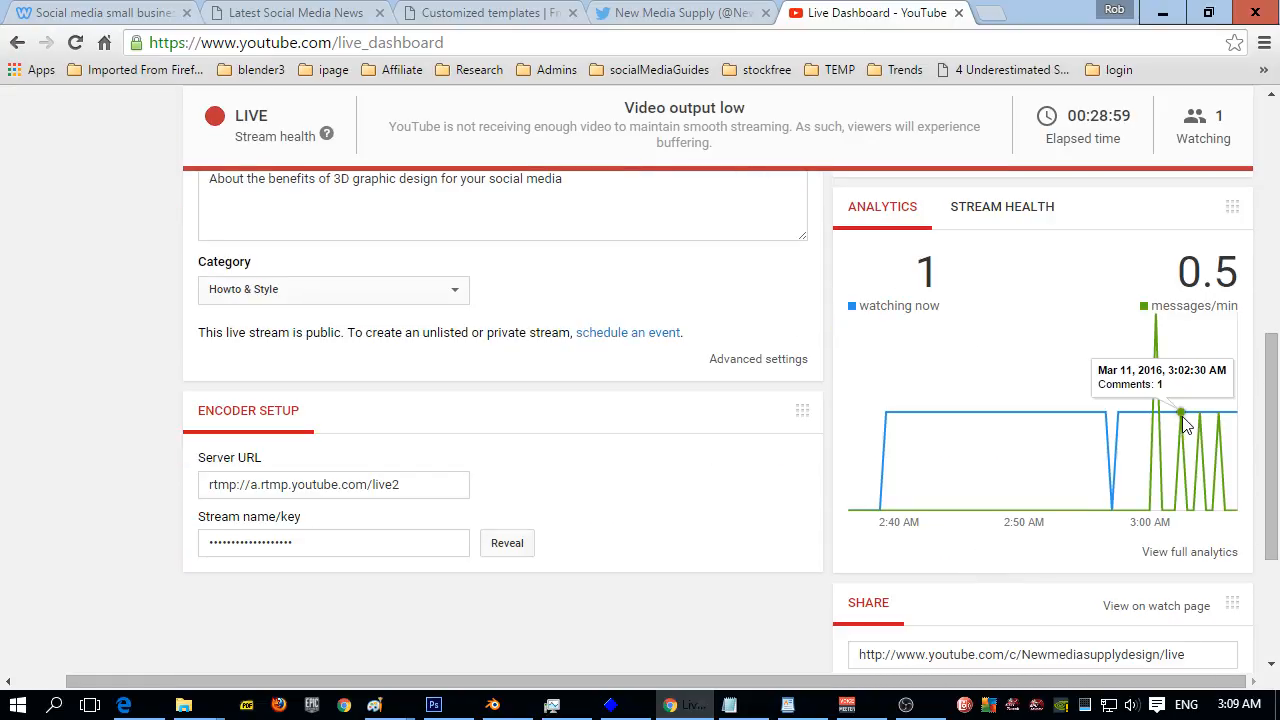
mouse_move(1190, 432)
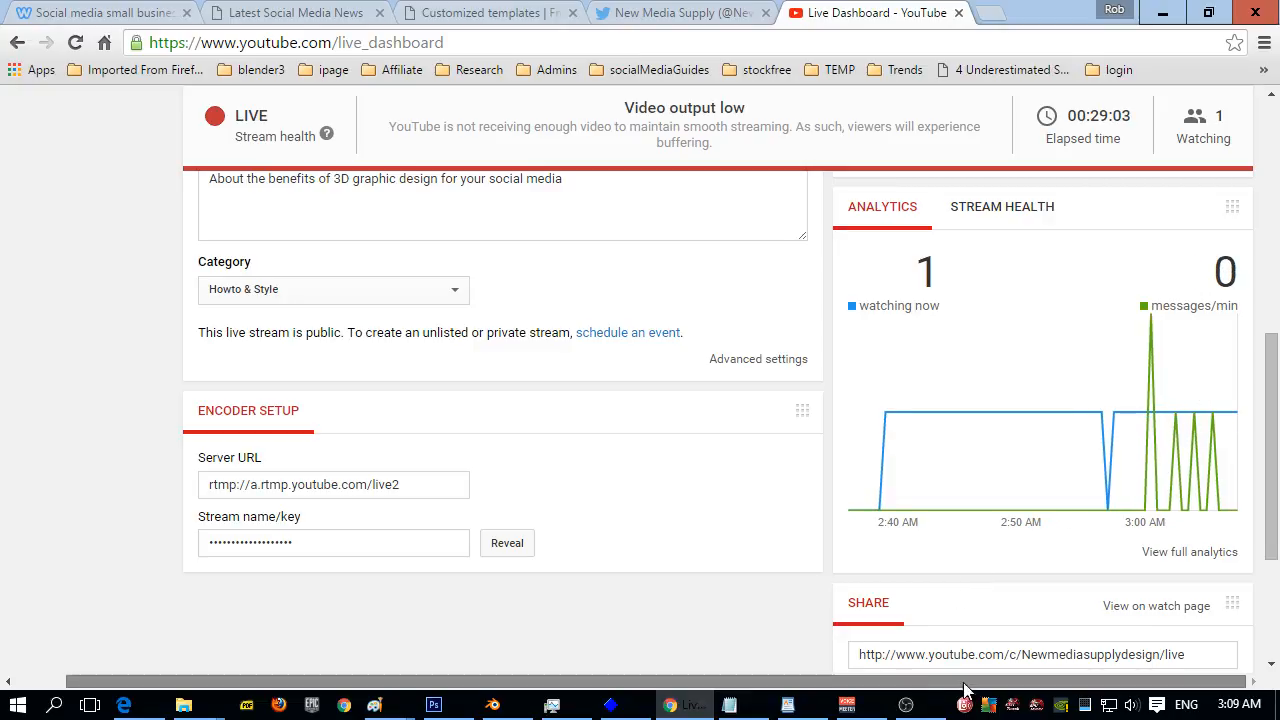
mouse_move(1118, 416)
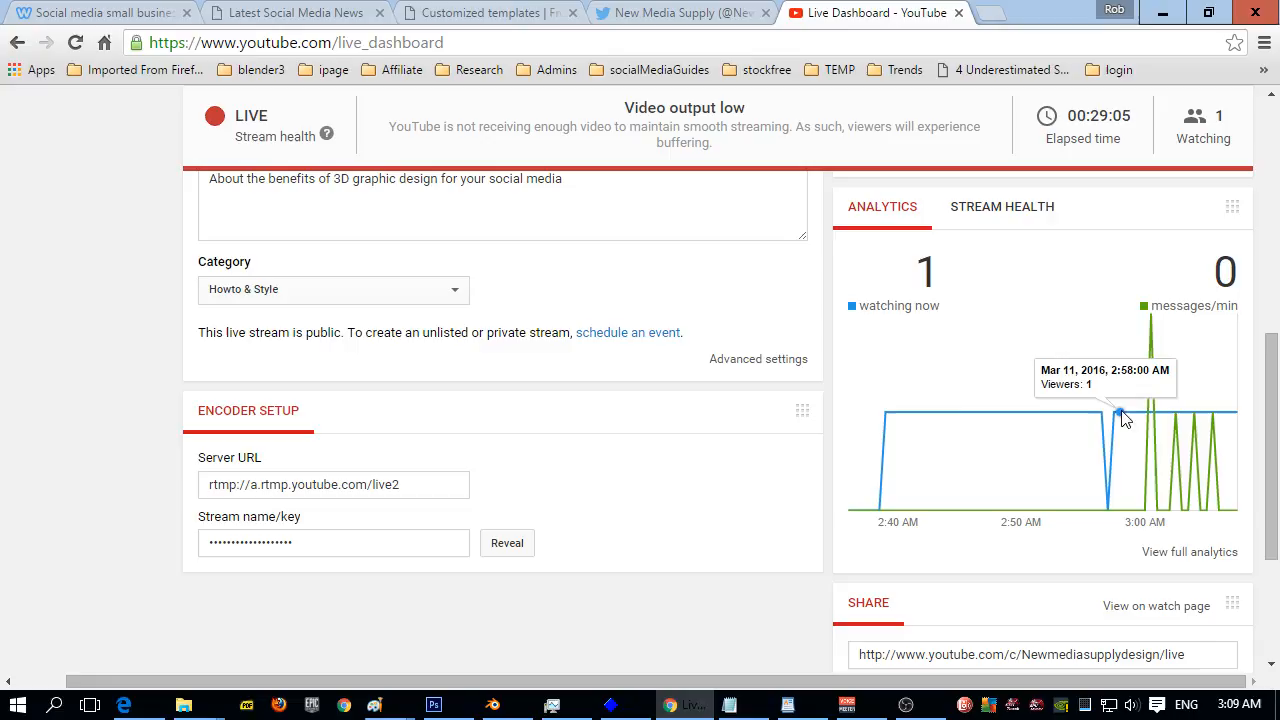